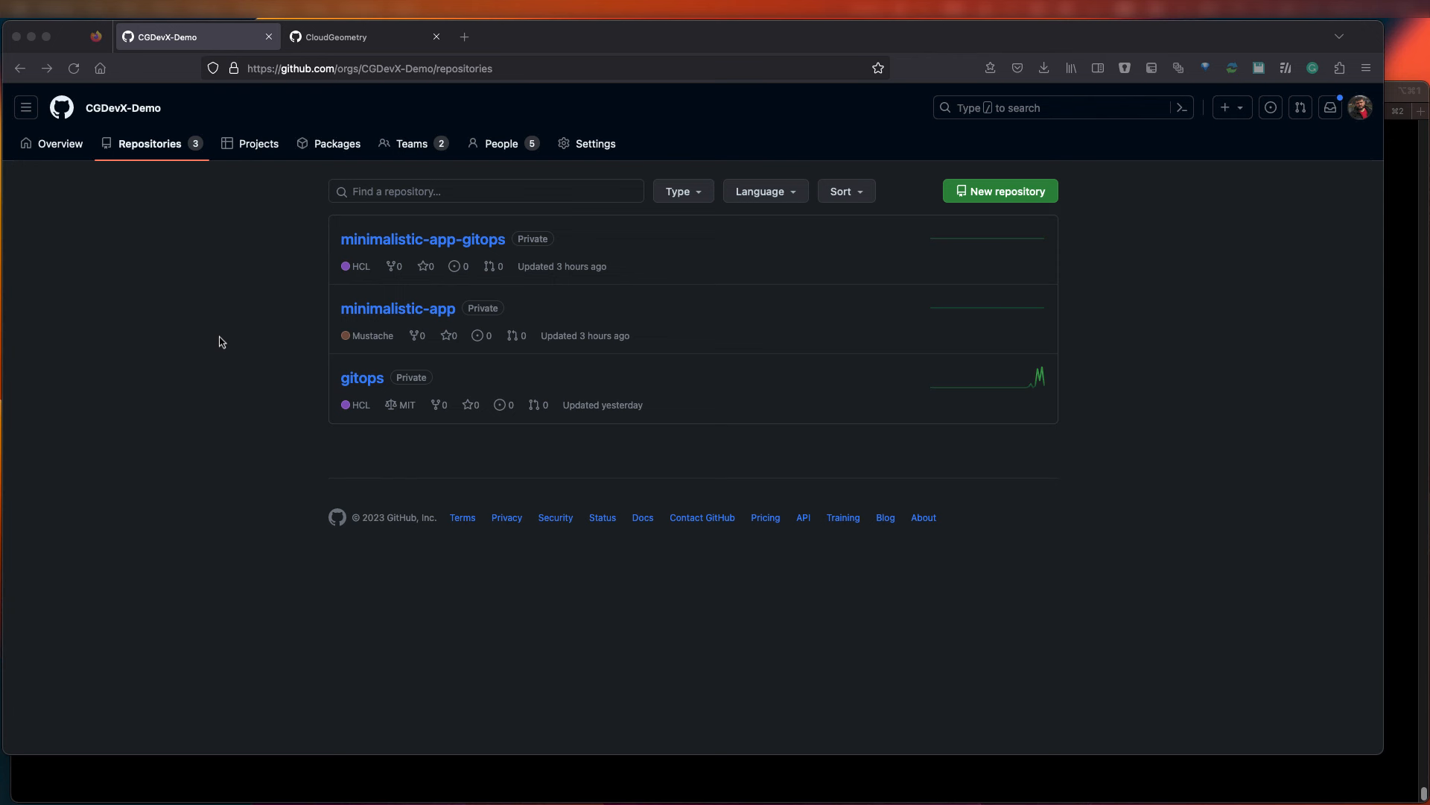
mouse_move(227, 342)
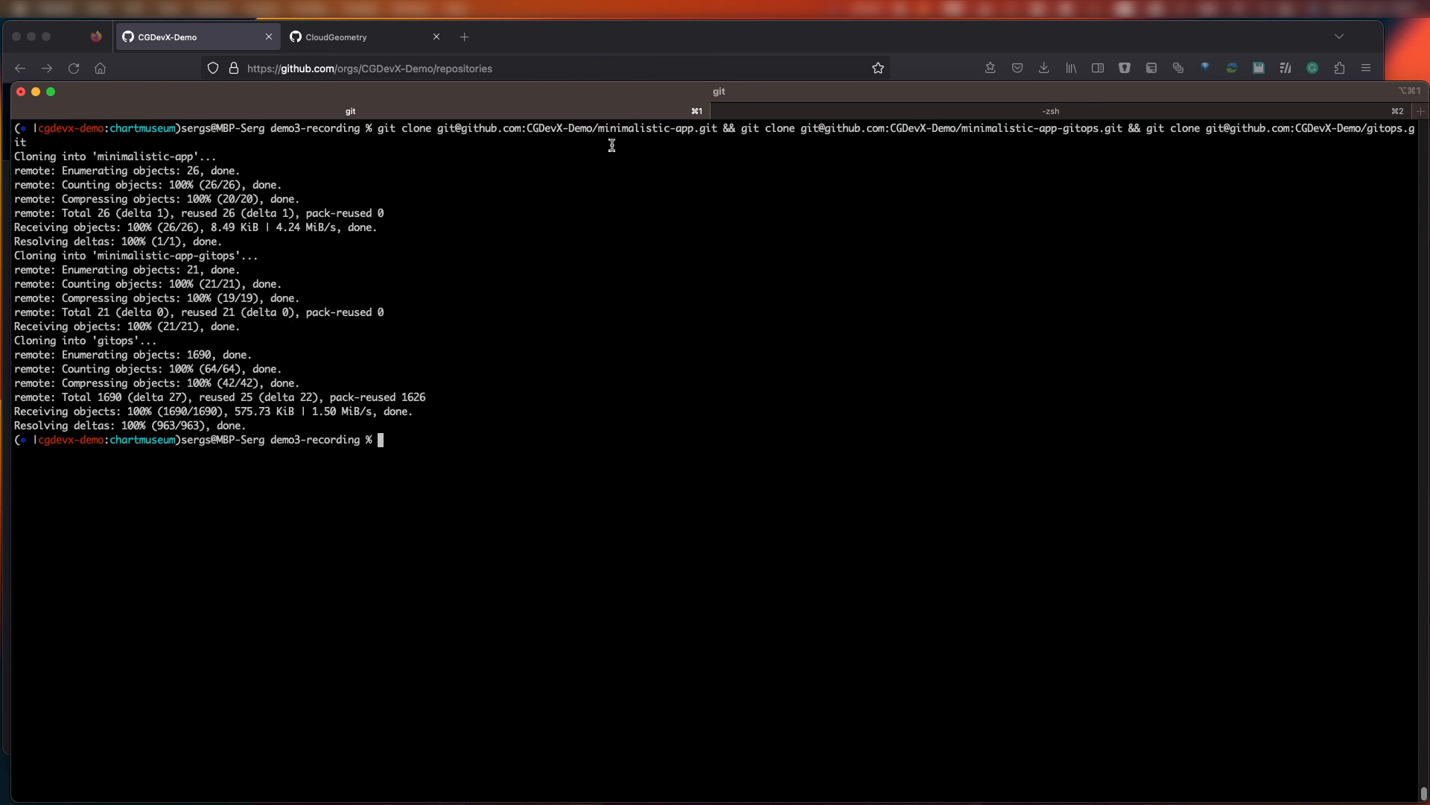
Step: List the recording folder to confirm gitops, minimalistic-app and minimalistic-app-gitops are cloned
type("ls")
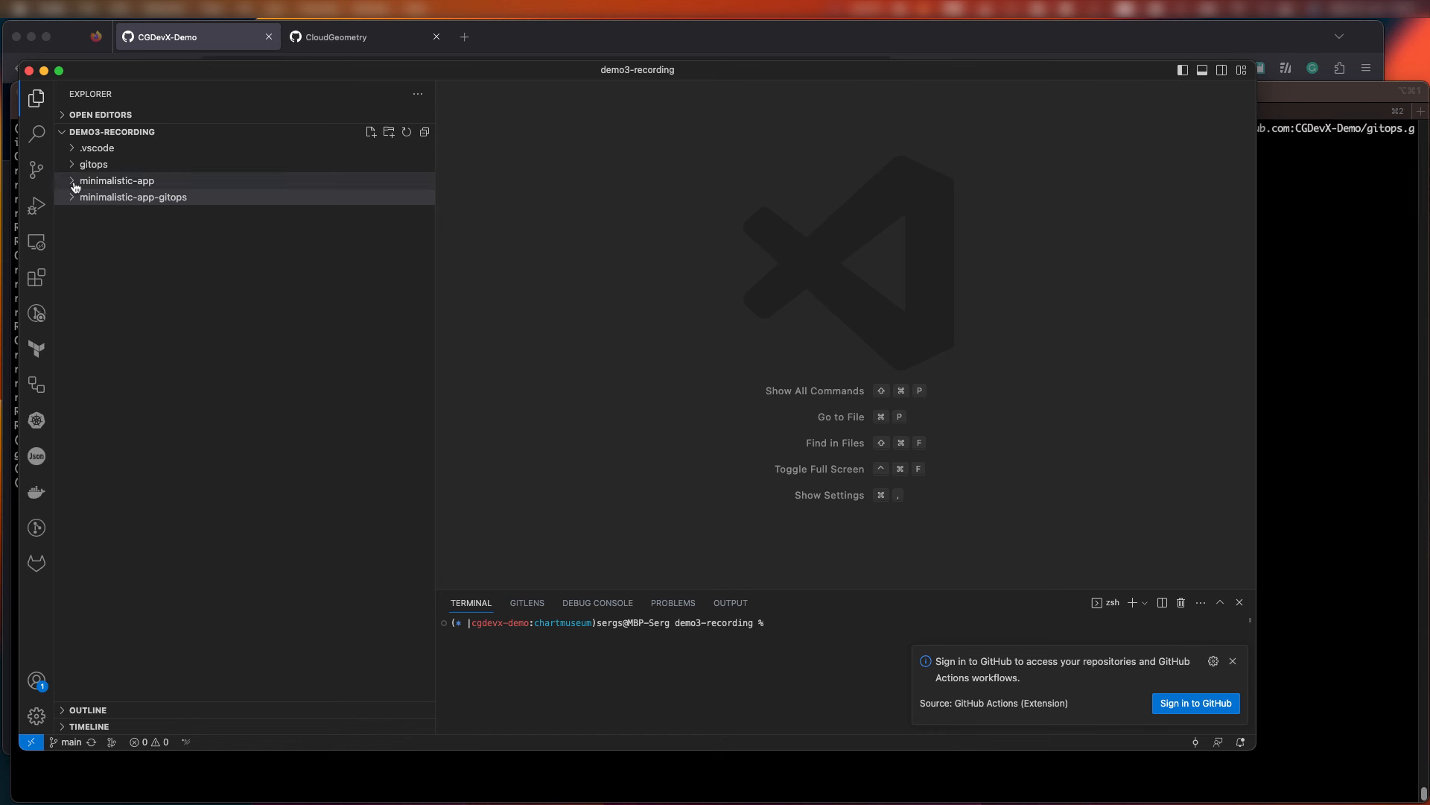
Step: Open publish.yaml and release.yaml from minimalistic-app/.argo, and expand the .github folder
left_click(117, 180)
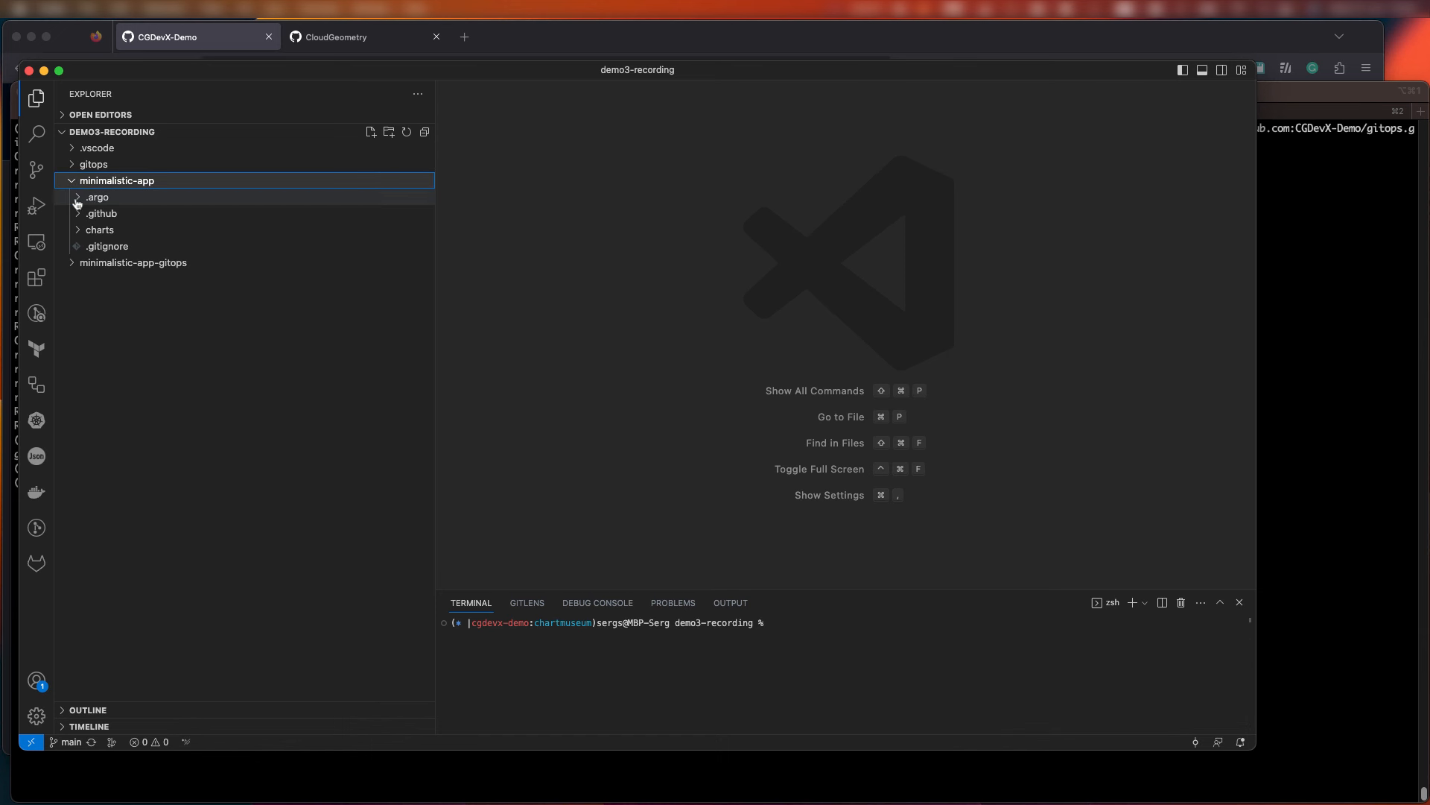
left_click(98, 197)
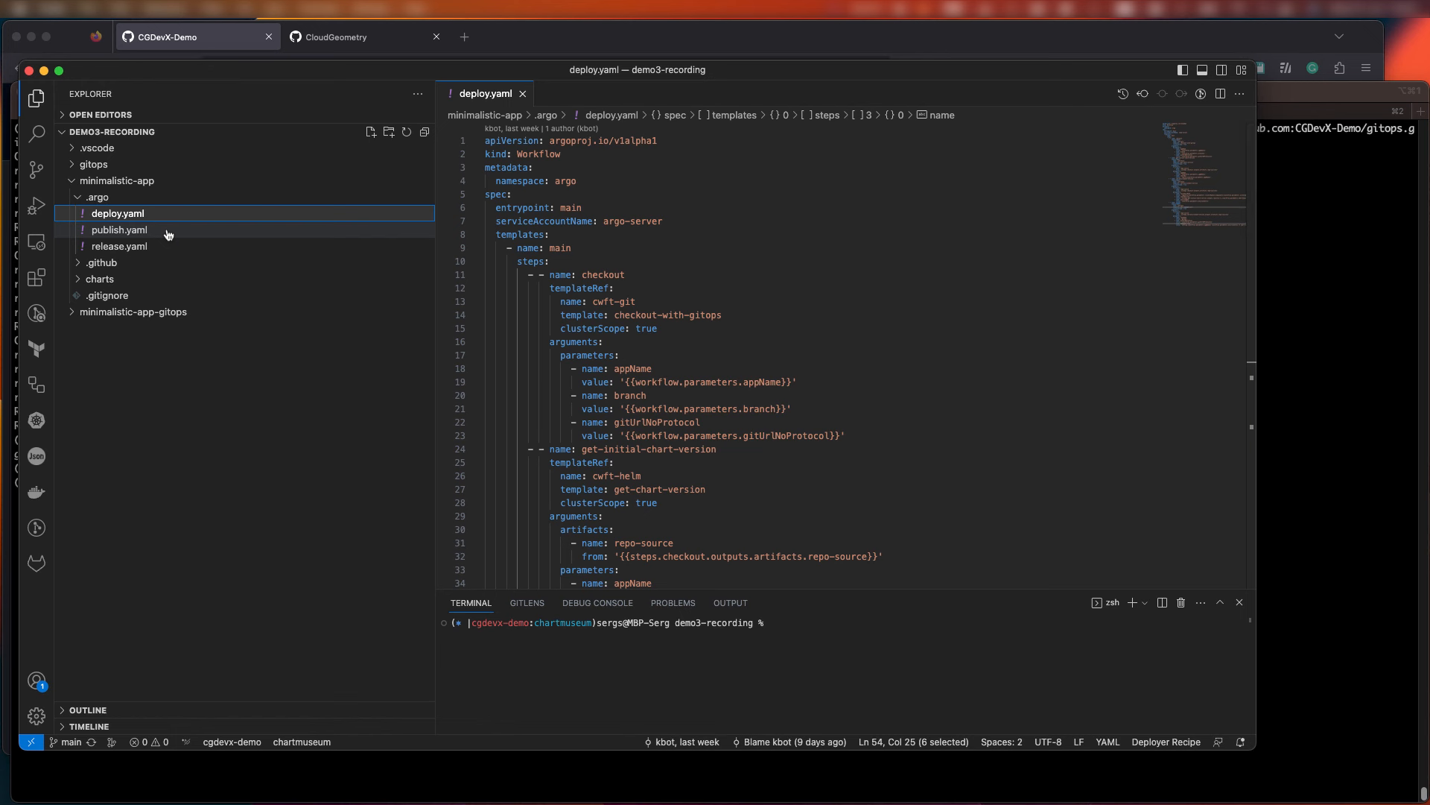
left_click(118, 230)
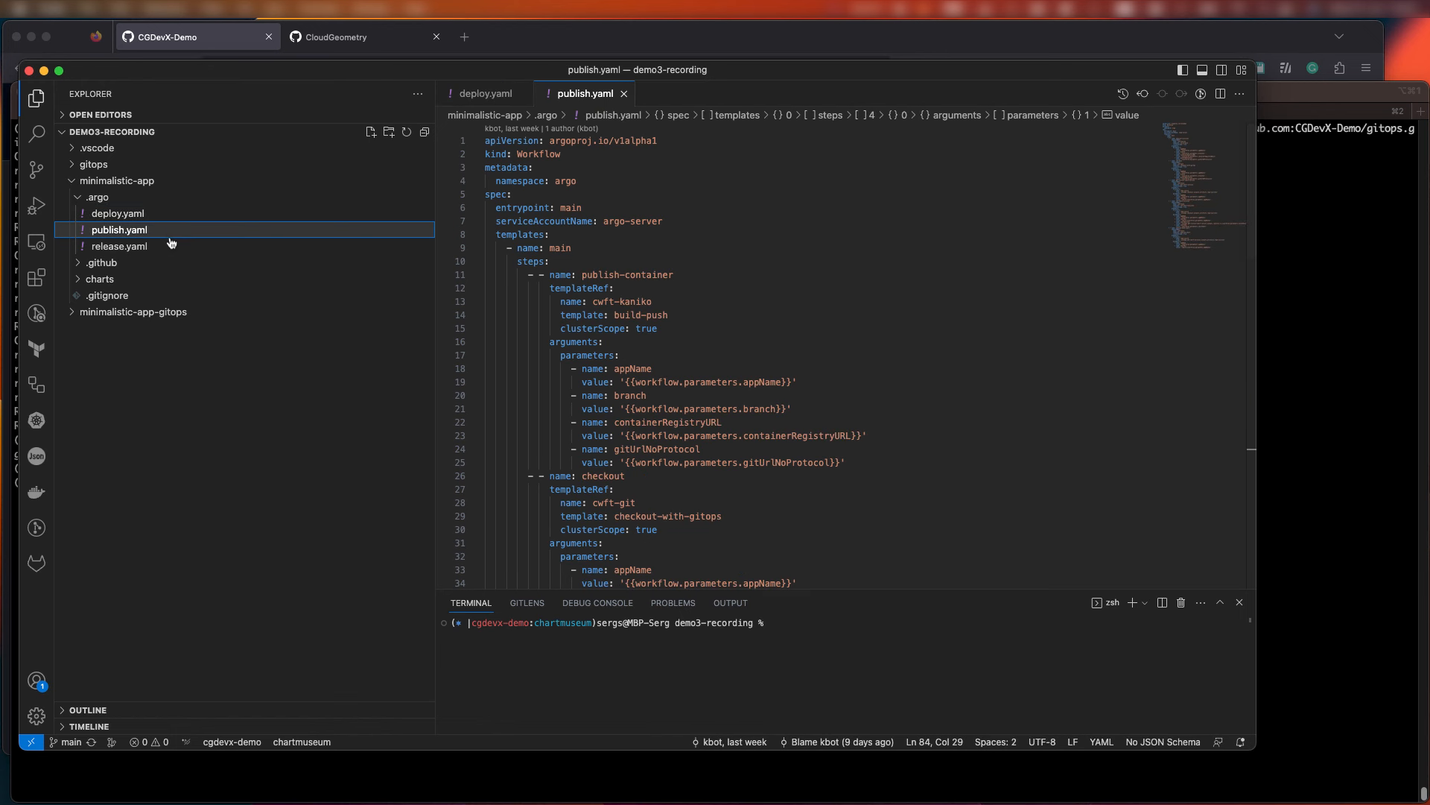
mouse_move(167, 250)
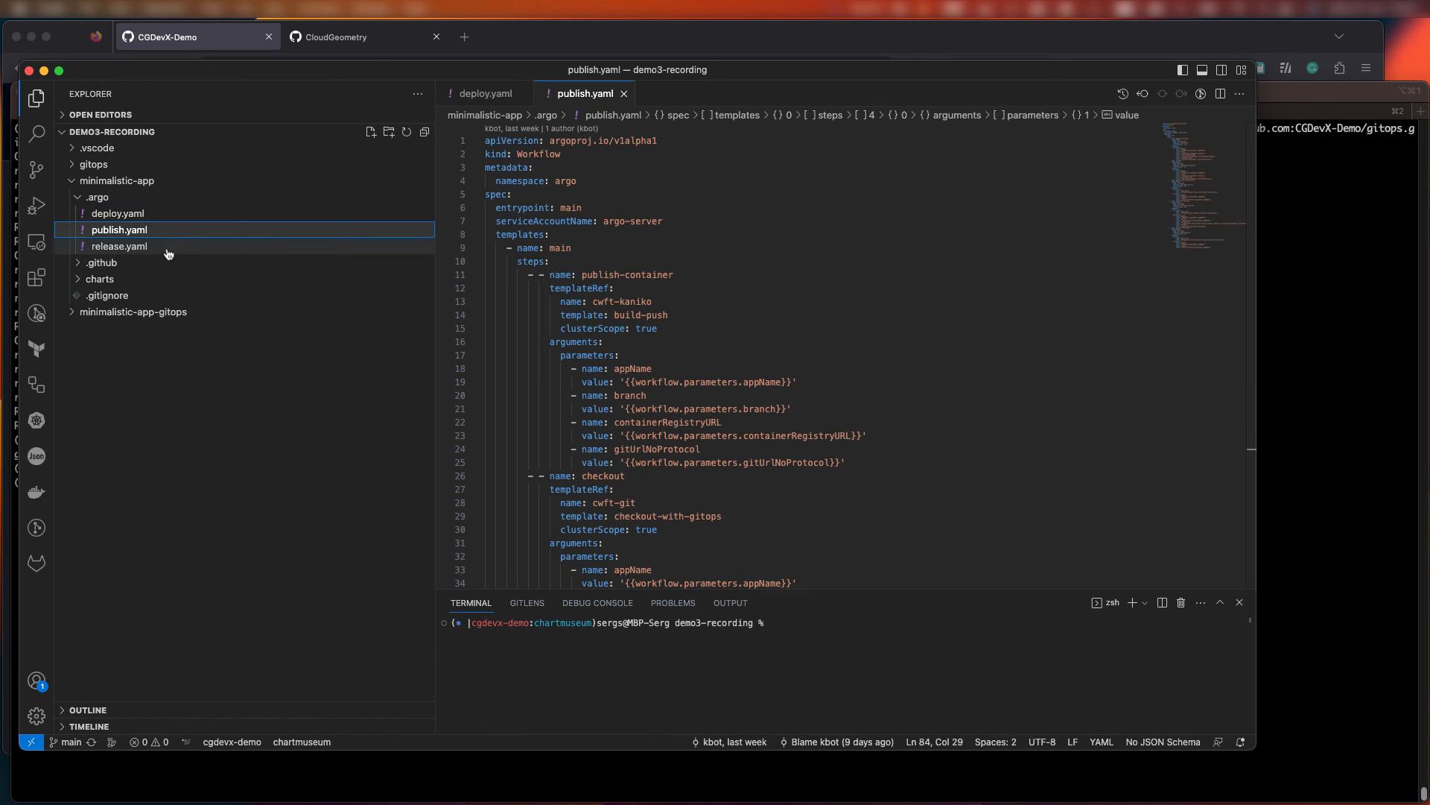
left_click(118, 246)
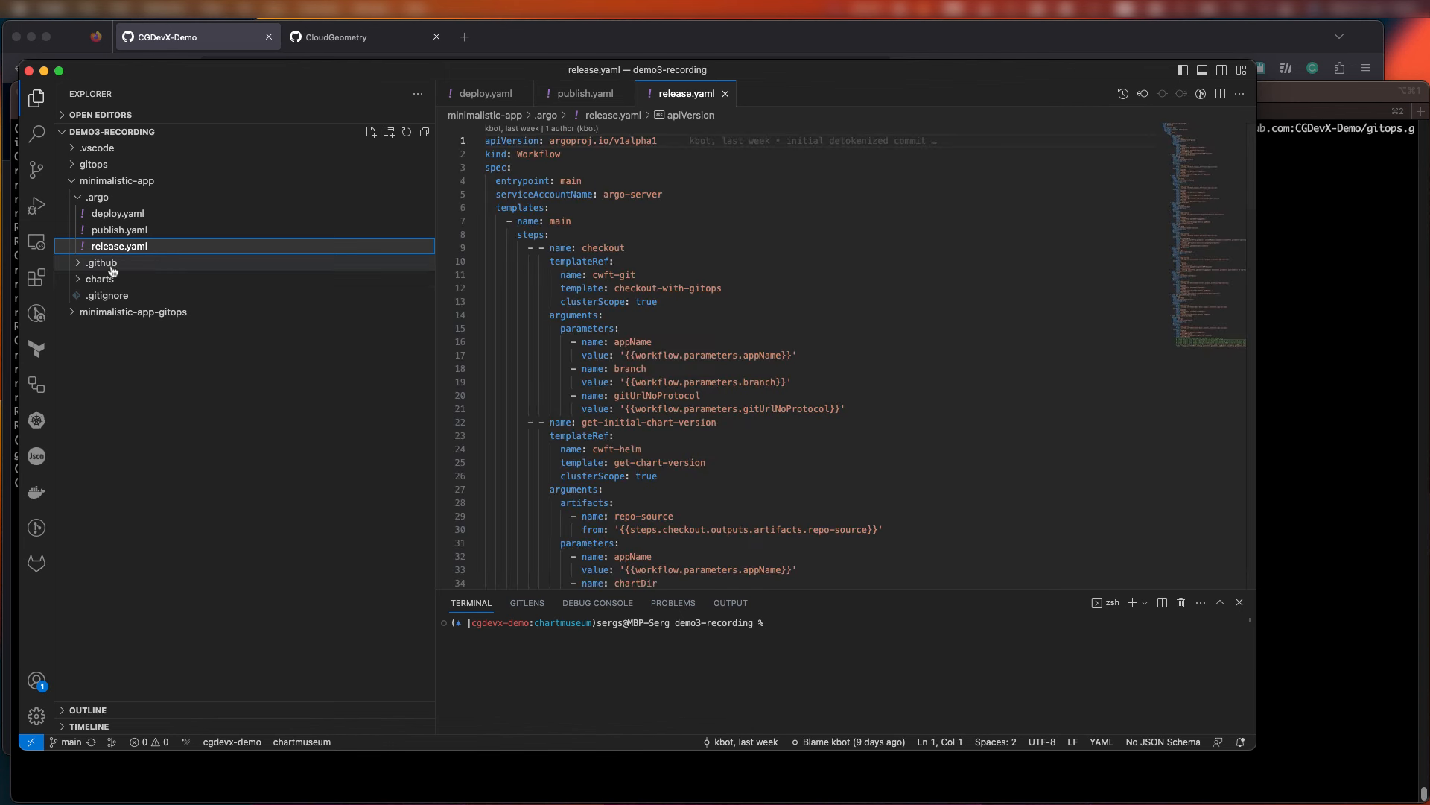
left_click(101, 263)
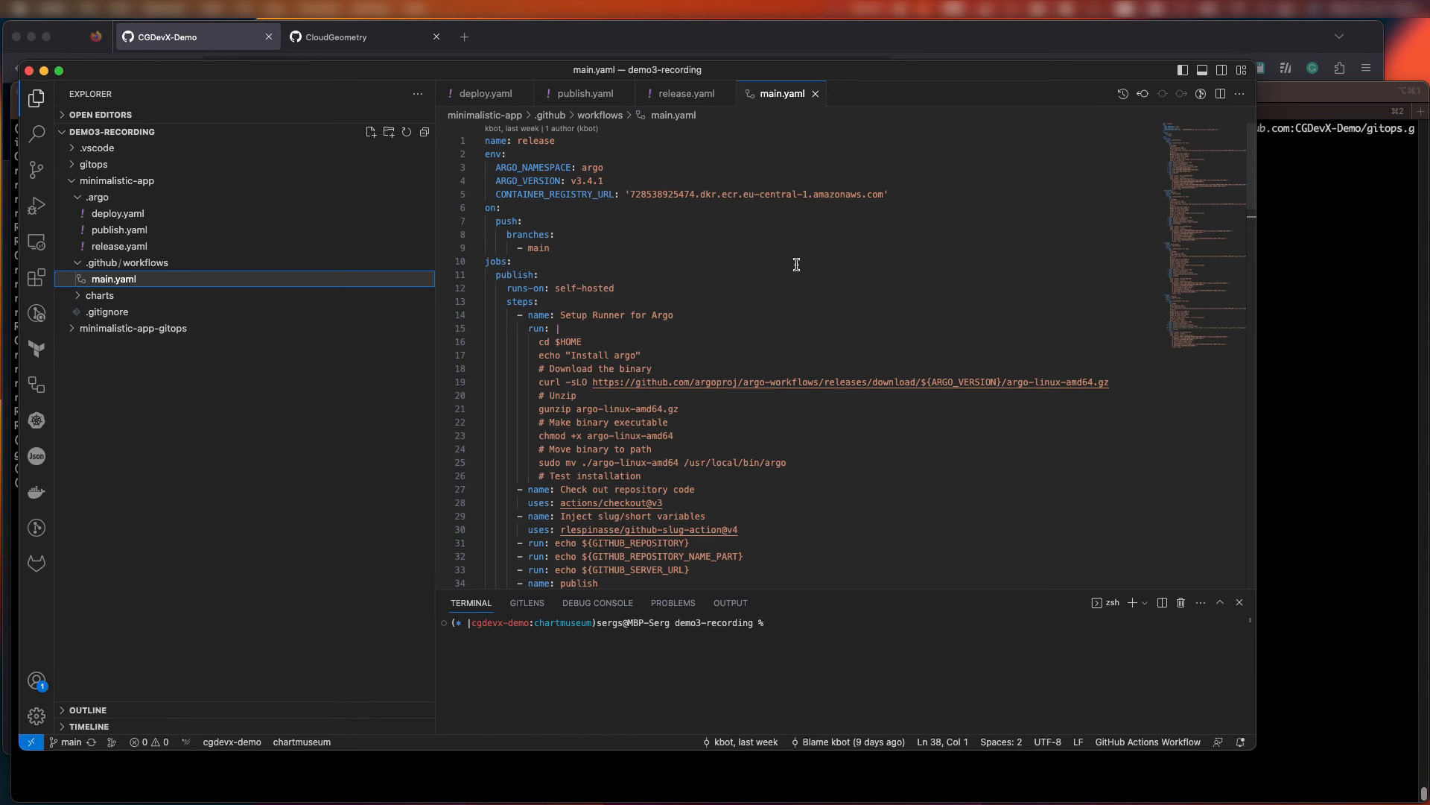
Step: Scroll through the main.yaml workflow and expand the minimalistic-app chart folder
scroll("down", 3)
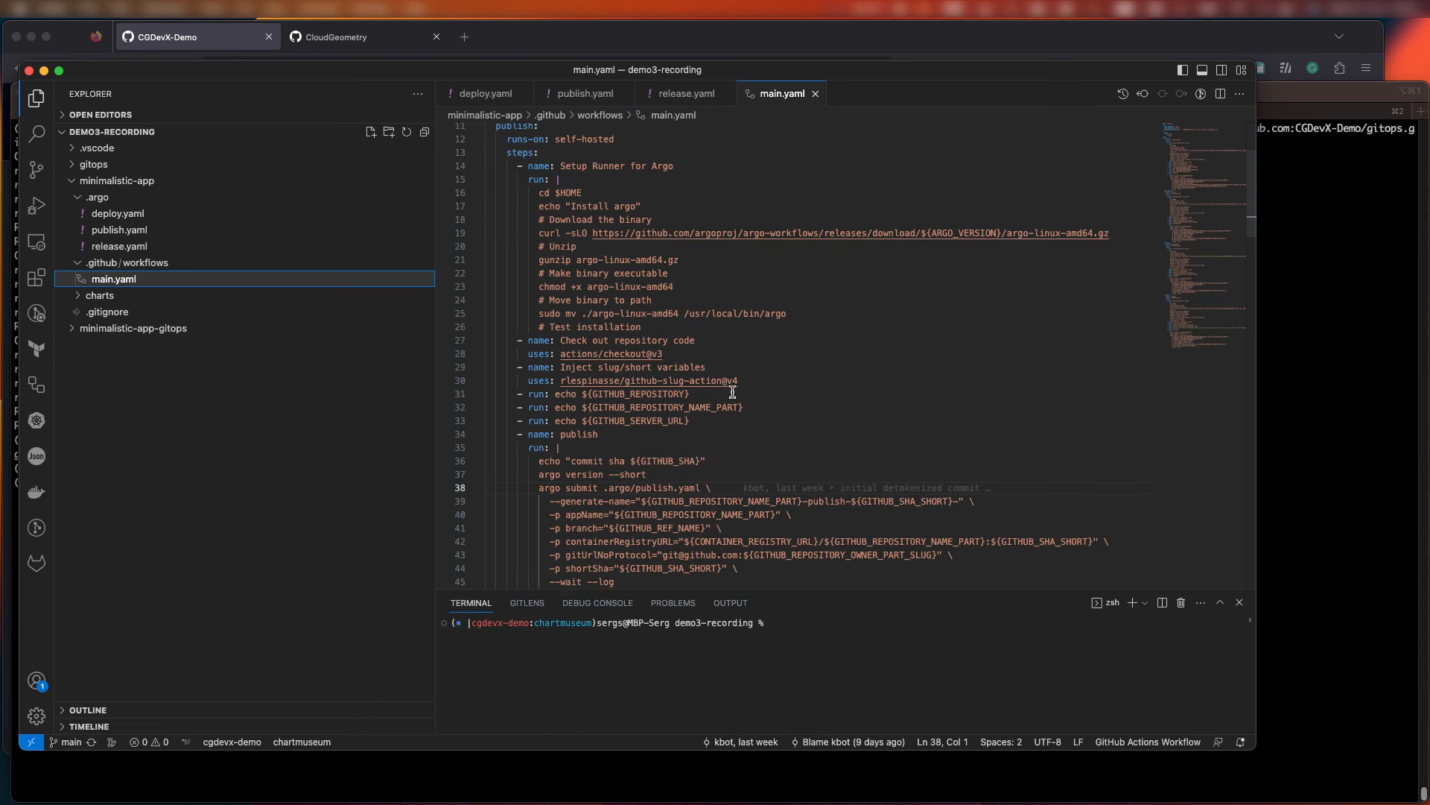
mouse_move(849, 357)
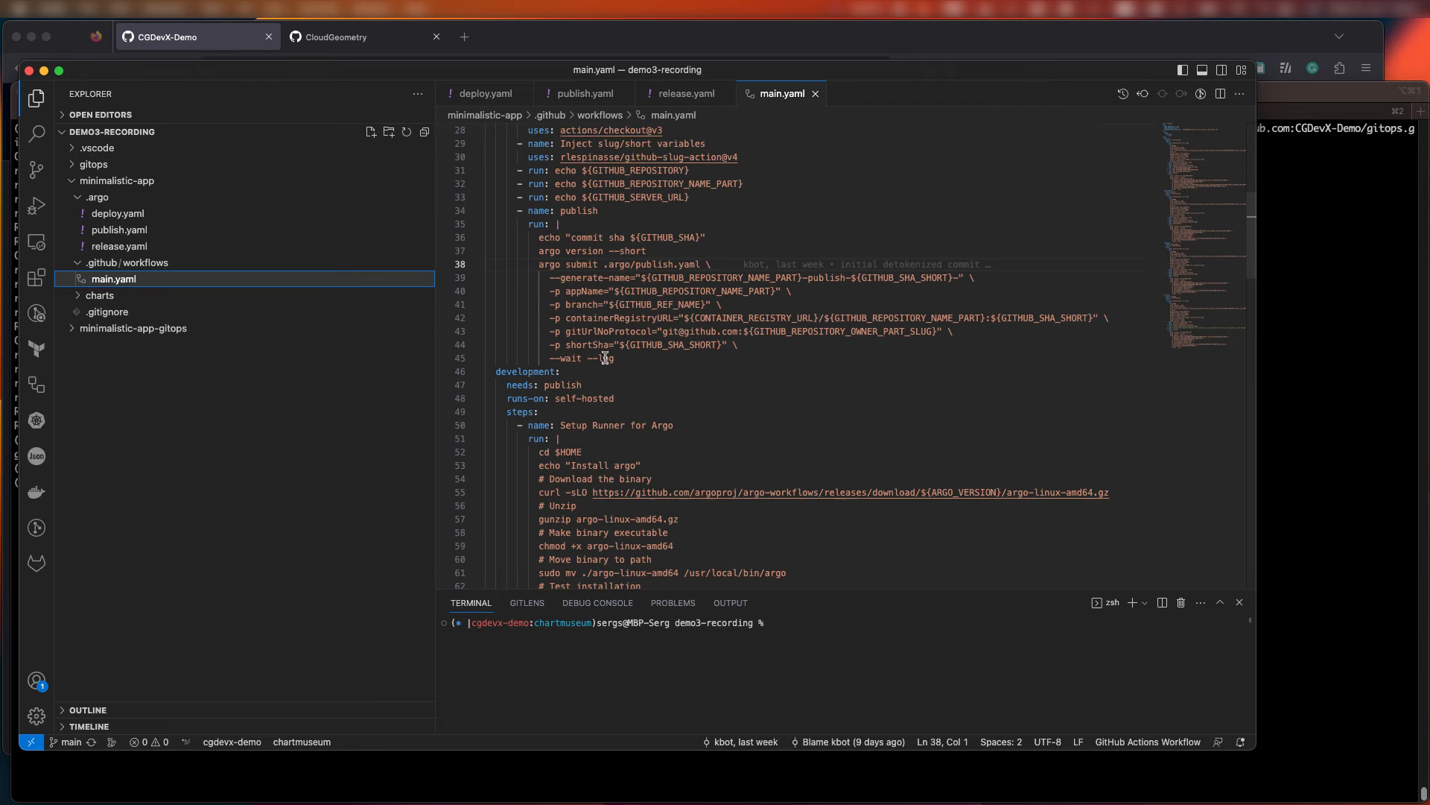
left_click(100, 295)
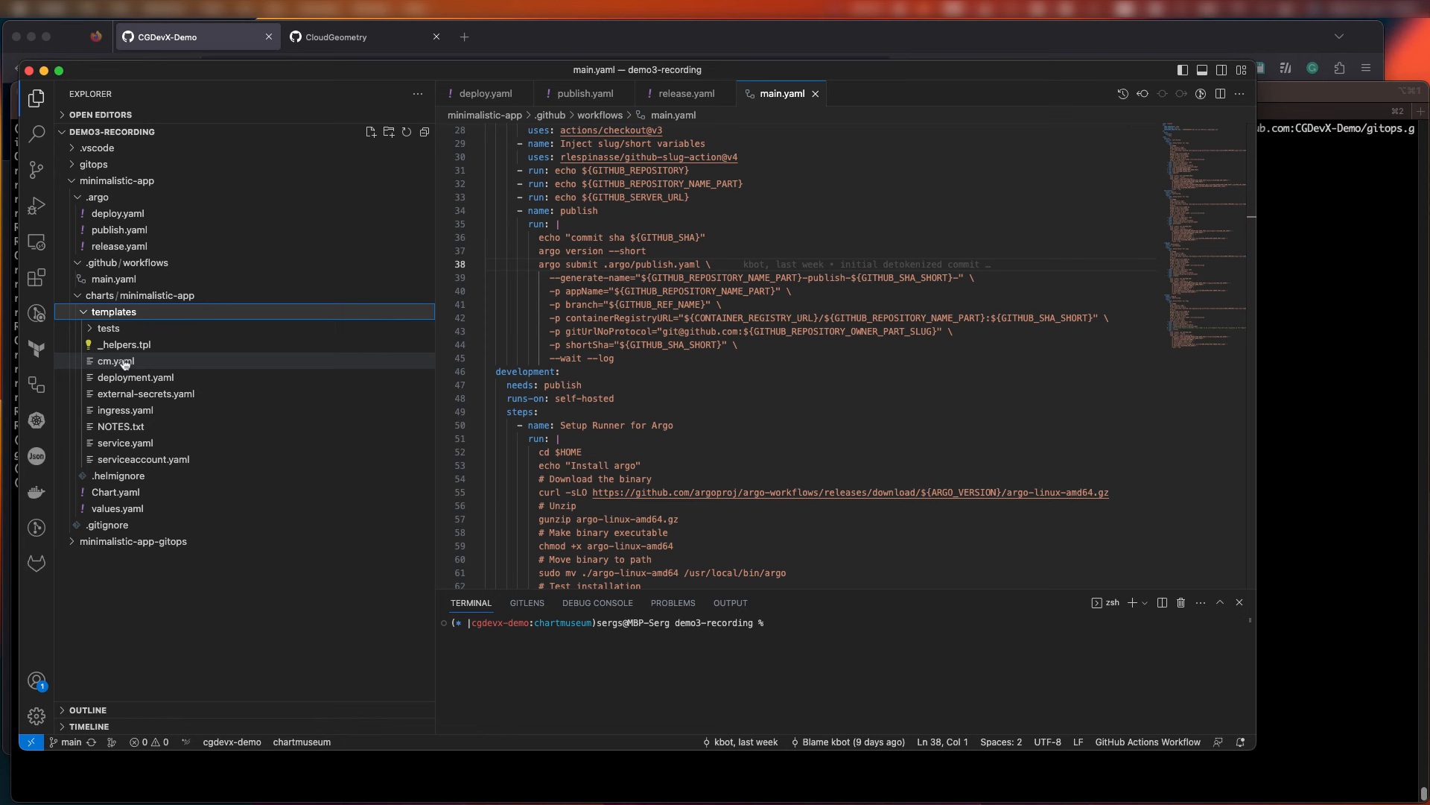
mouse_move(113, 360)
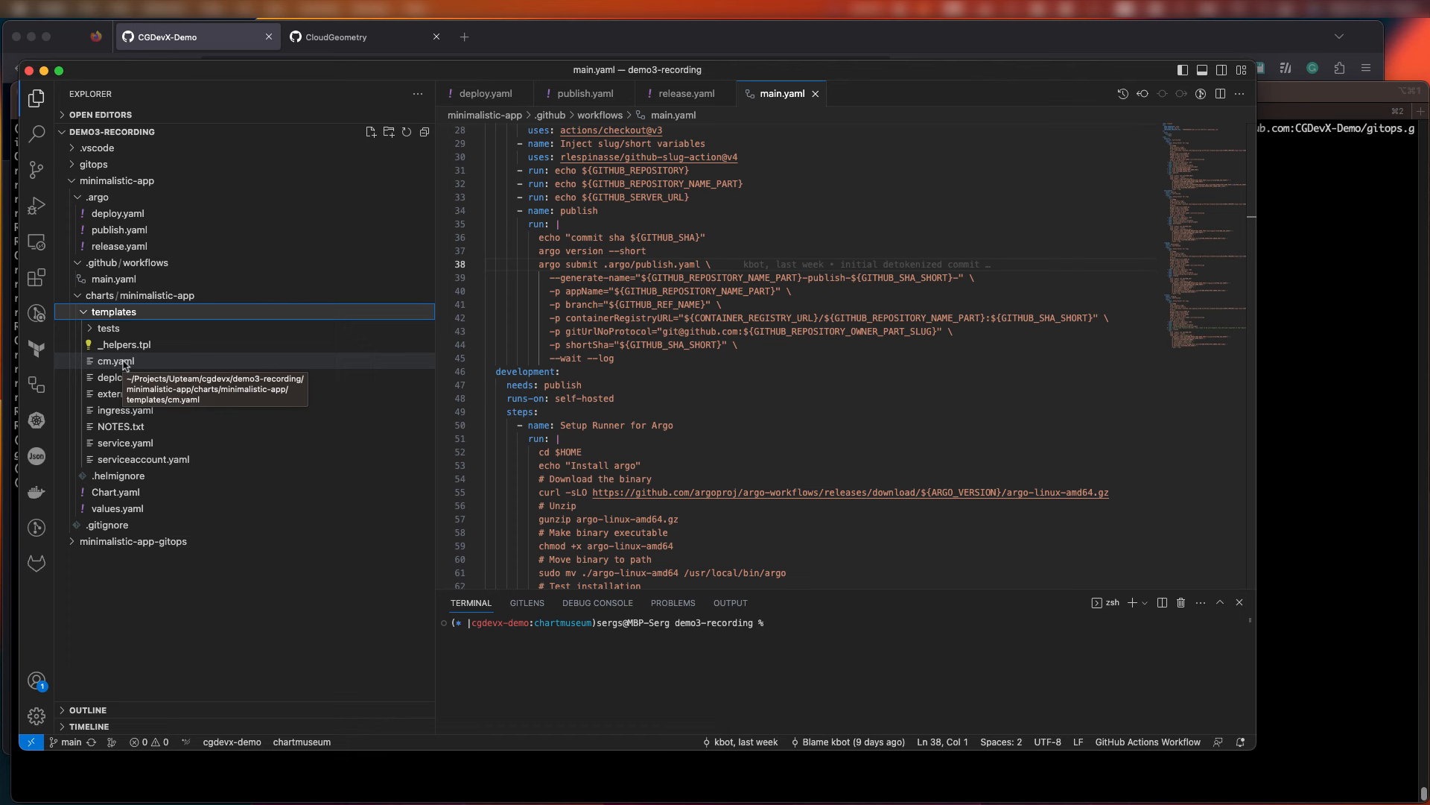
Step: Open the cm, deployment, external-secrets and ingress templates and values.yaml, selecting the development/global path
left_click(116, 361)
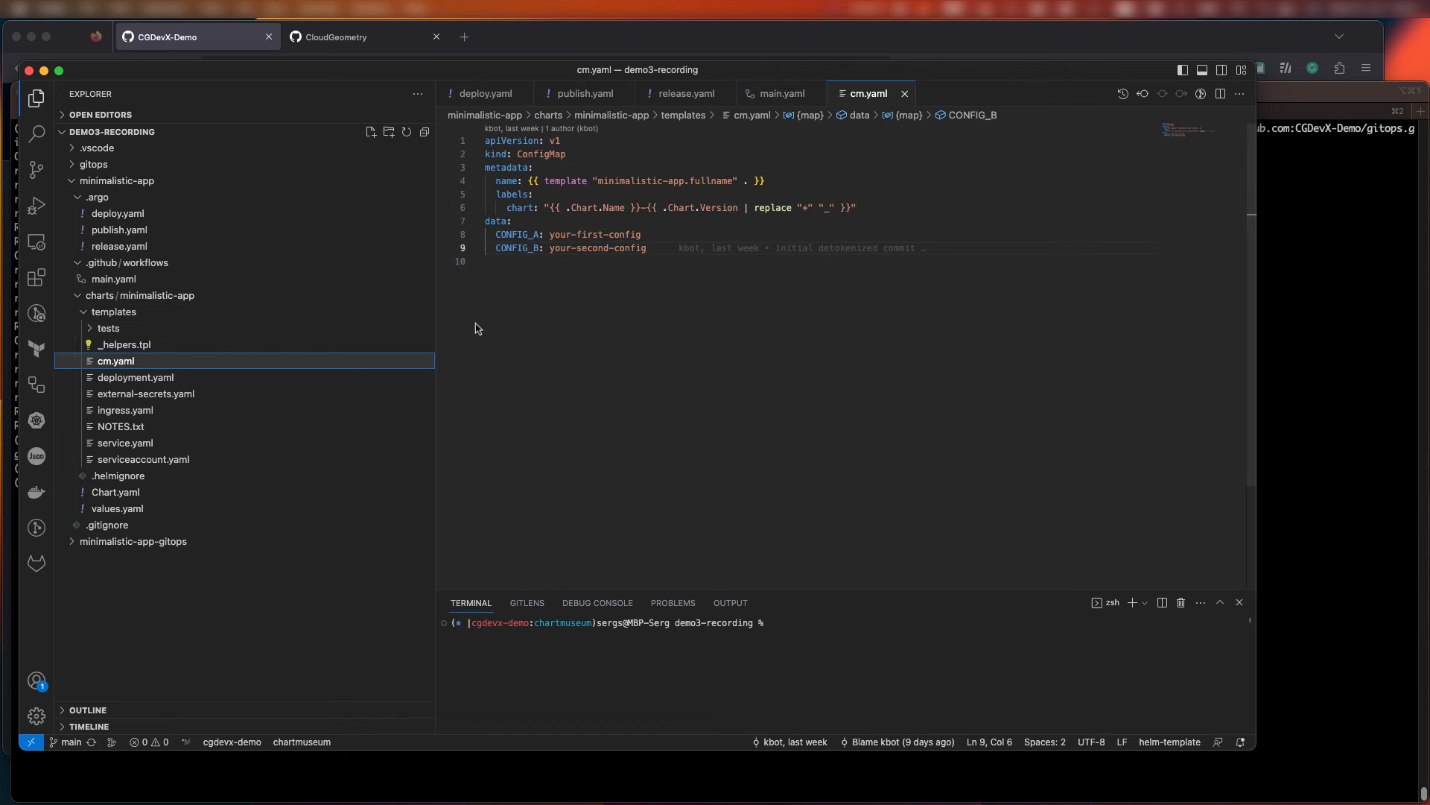
left_click(135, 377)
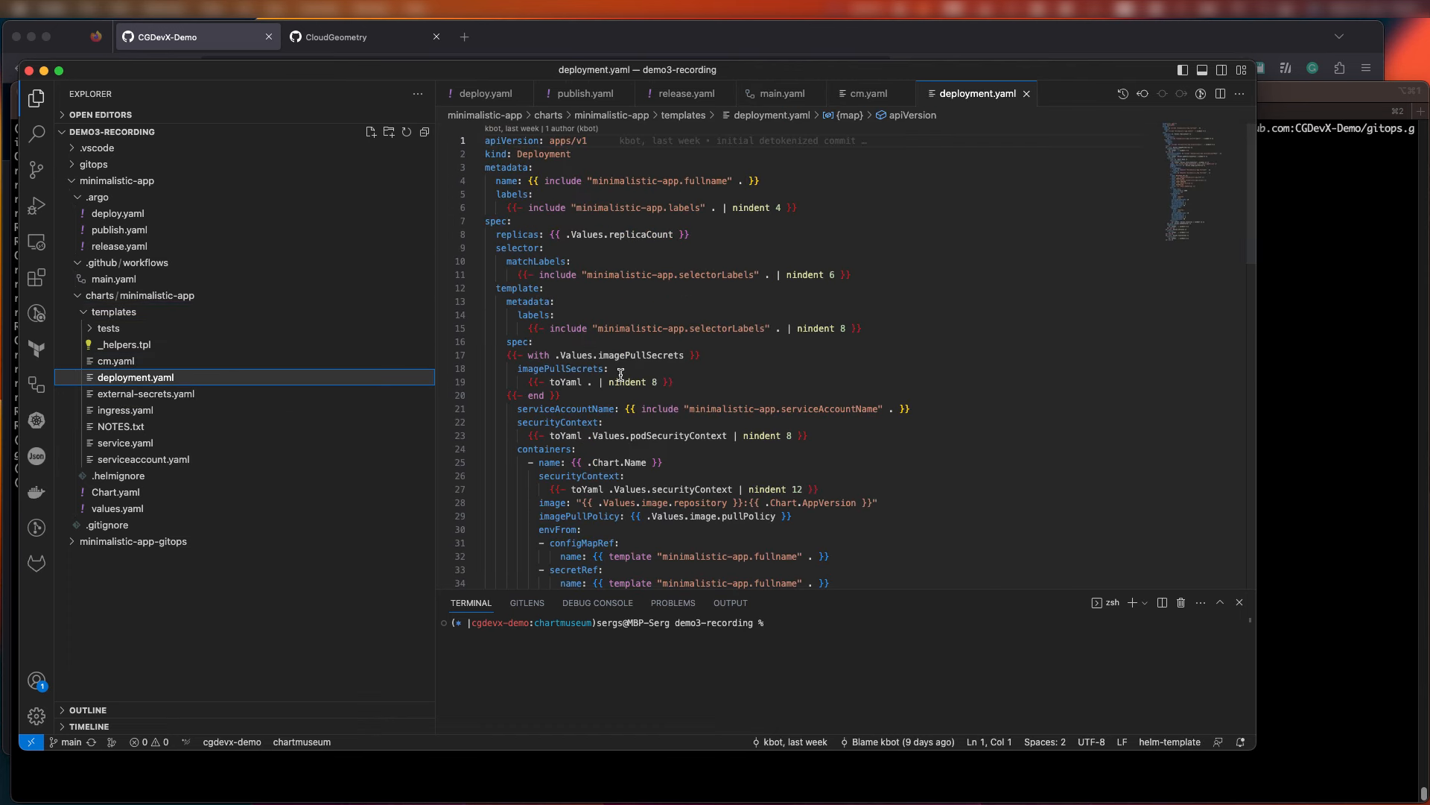
left_click(146, 393)
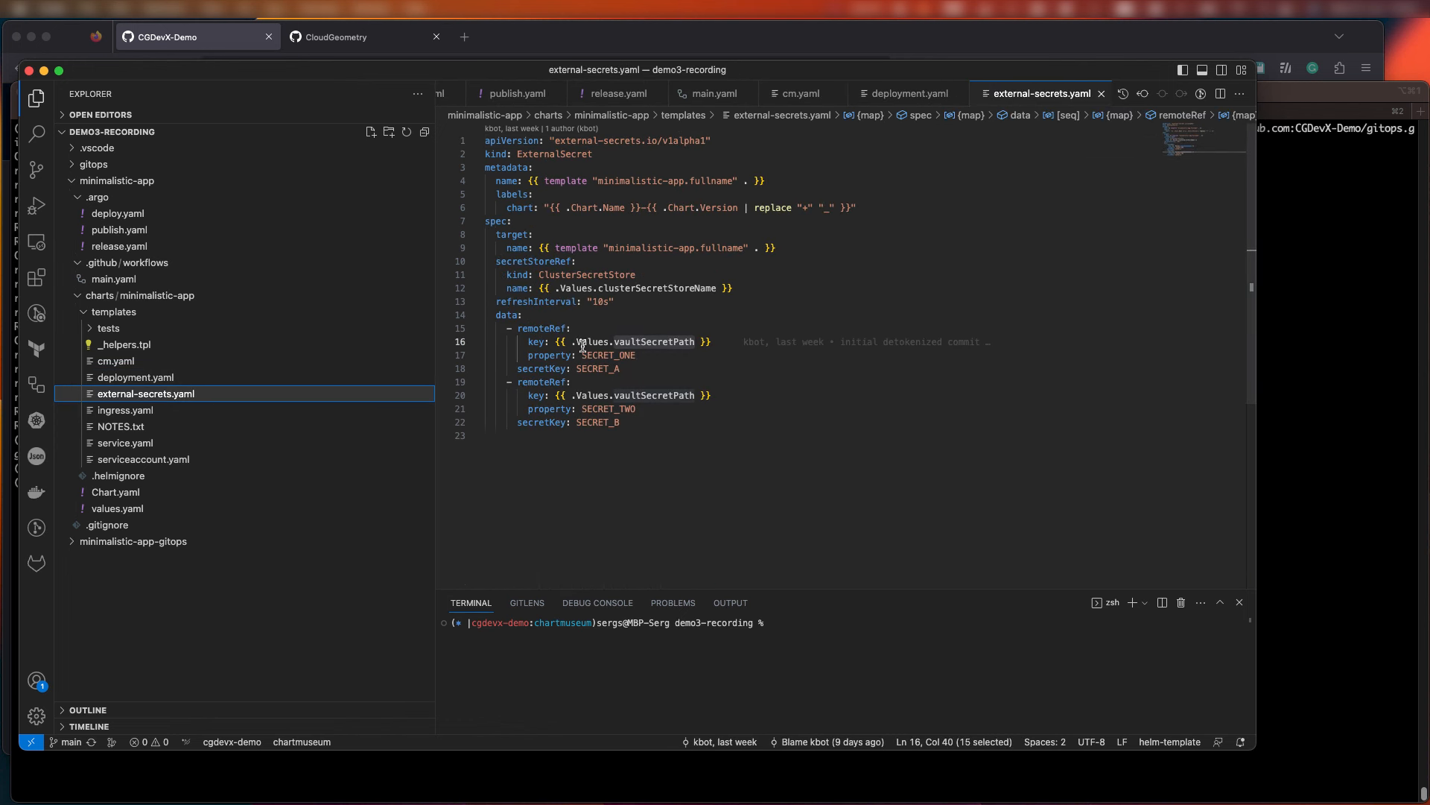
mouse_move(700, 341)
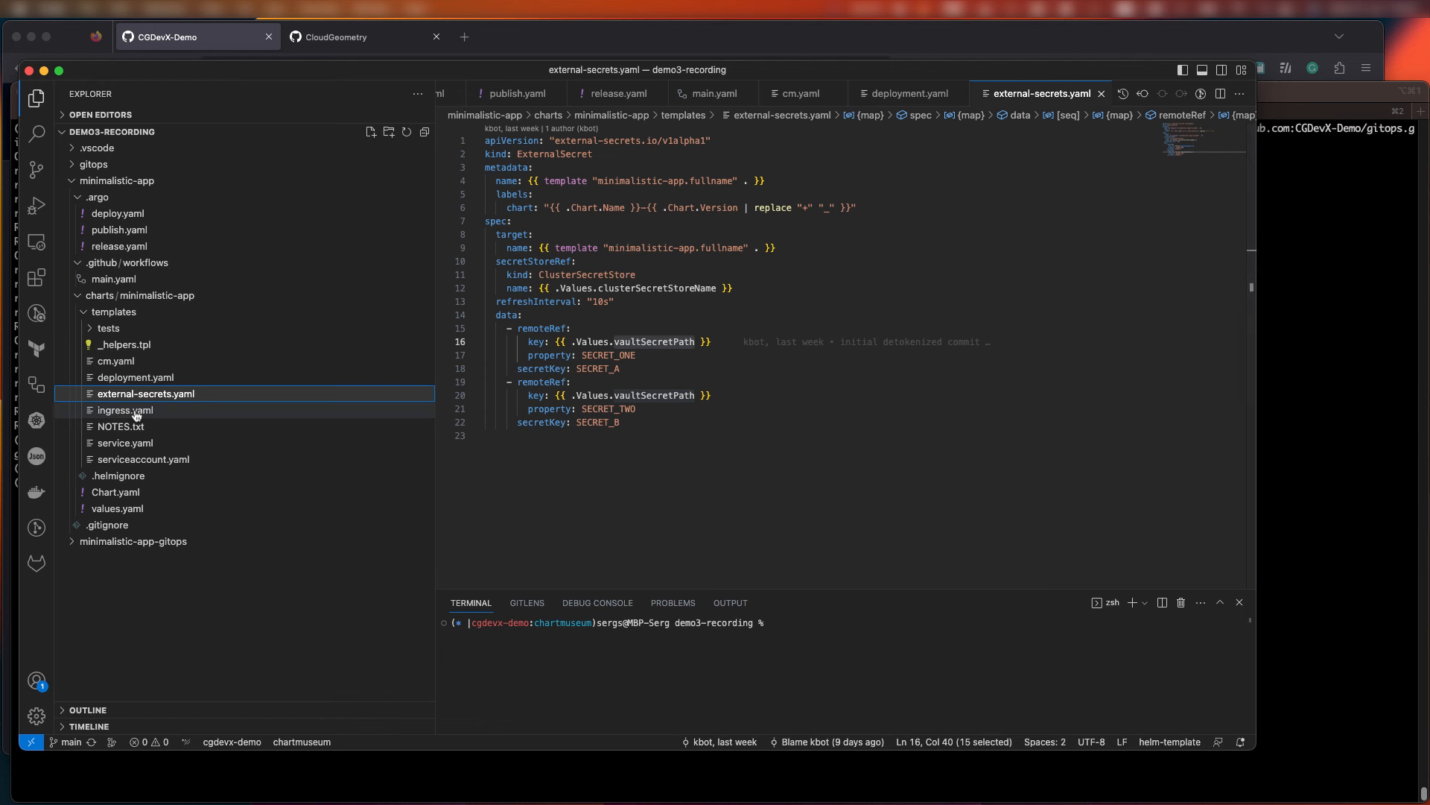
left_click(126, 443)
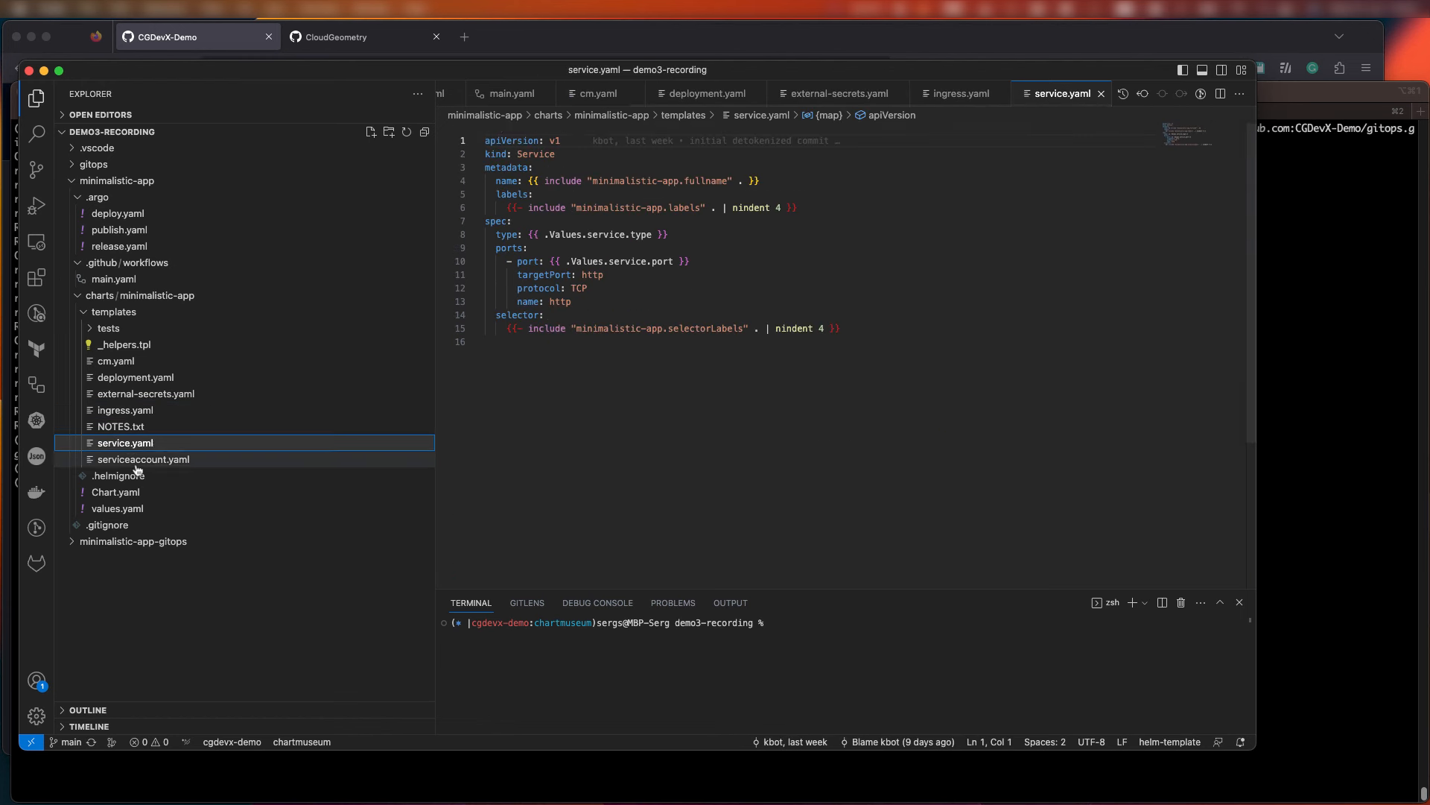
left_click(118, 508)
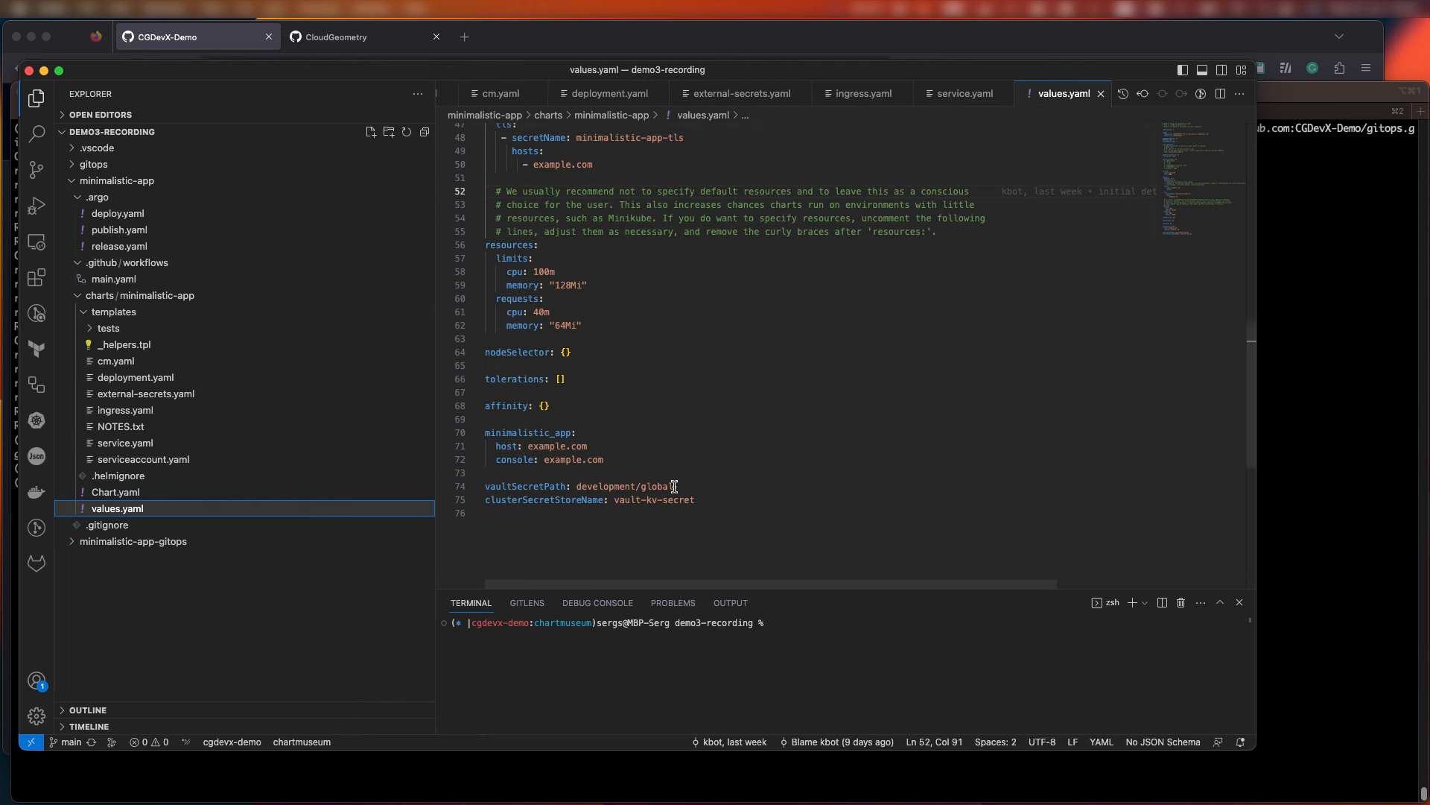
double_click(621, 486)
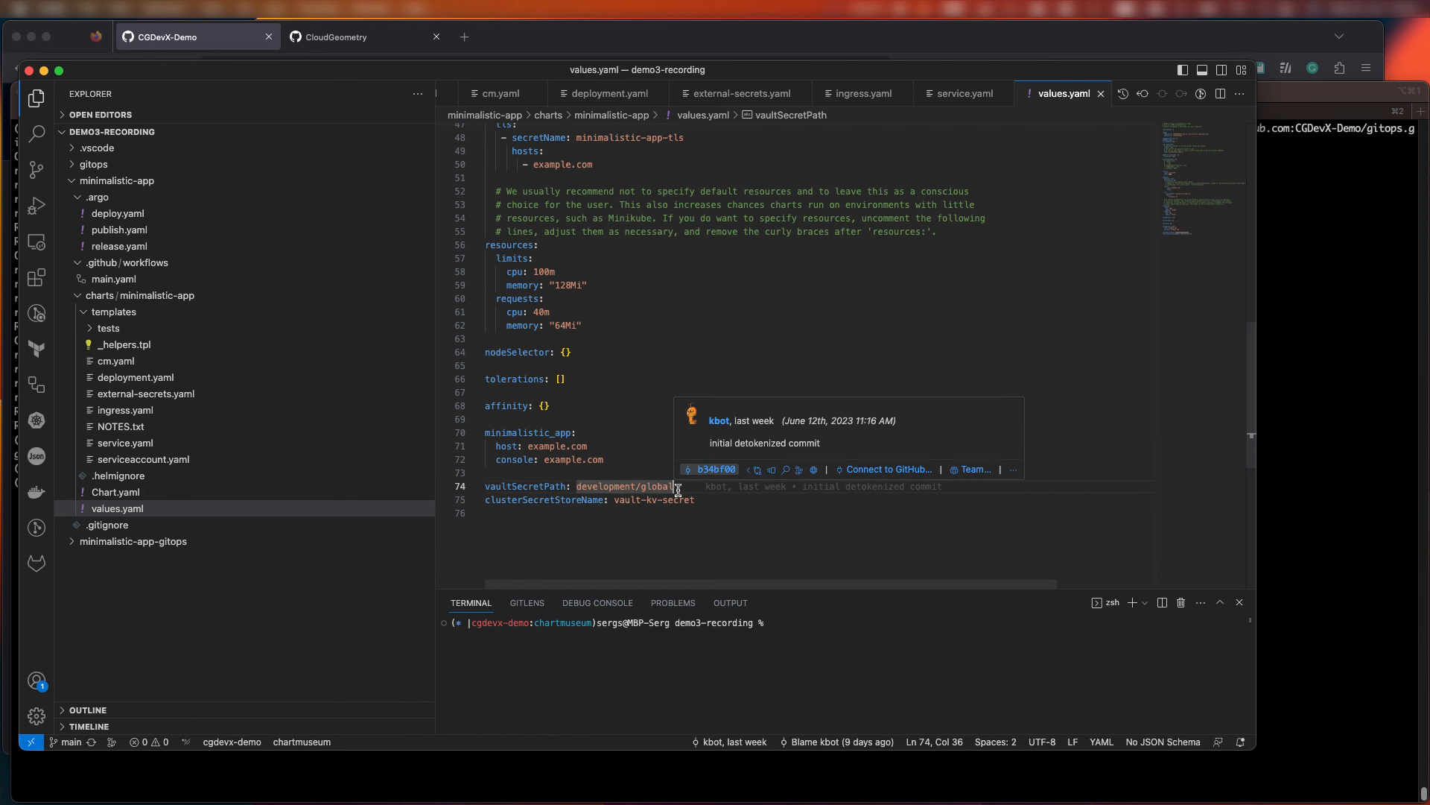
mouse_move(251, 383)
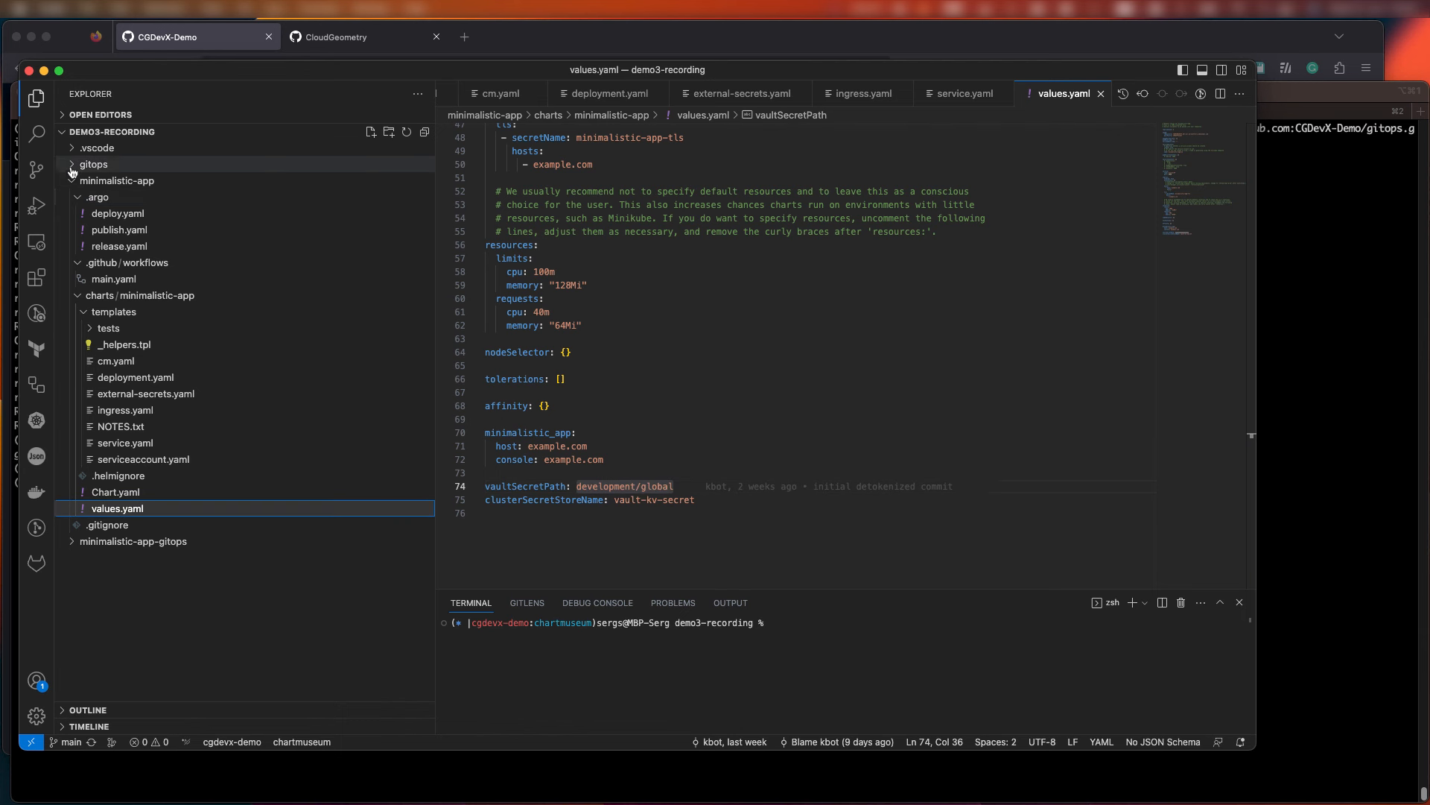
Step: Browse gitops registry components and open the staging minimalistic-app values.yaml
left_click(93, 164)
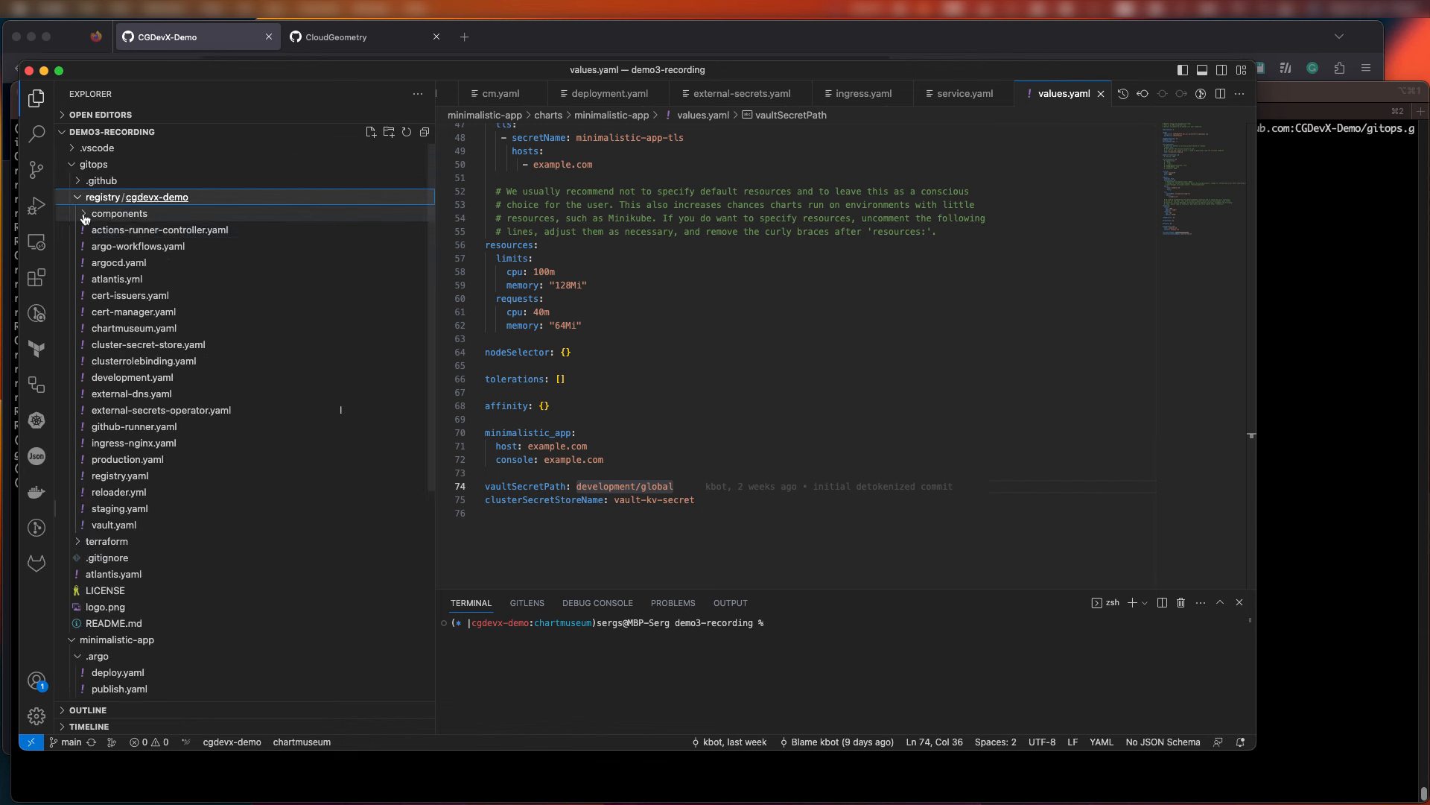
left_click(119, 212)
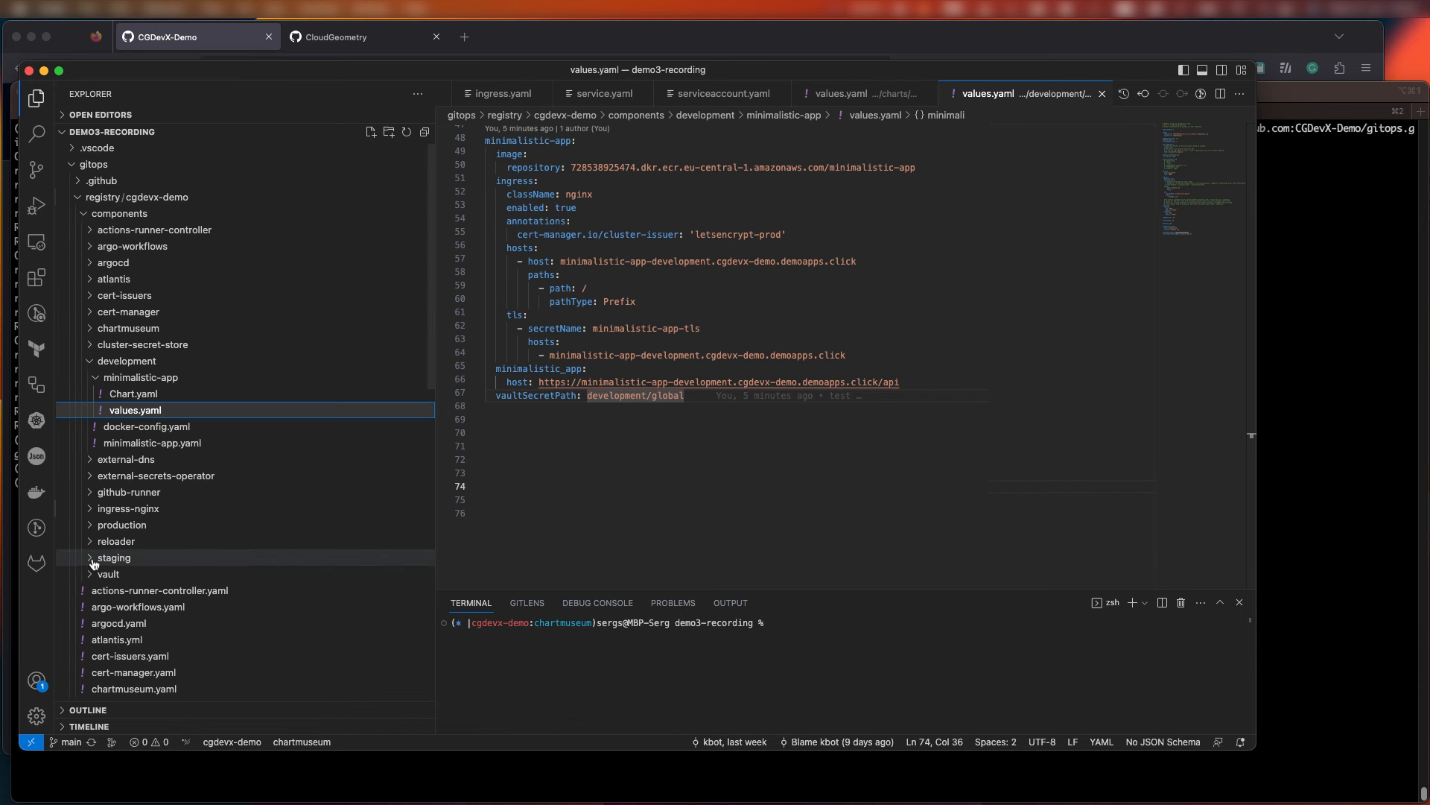
left_click(114, 558)
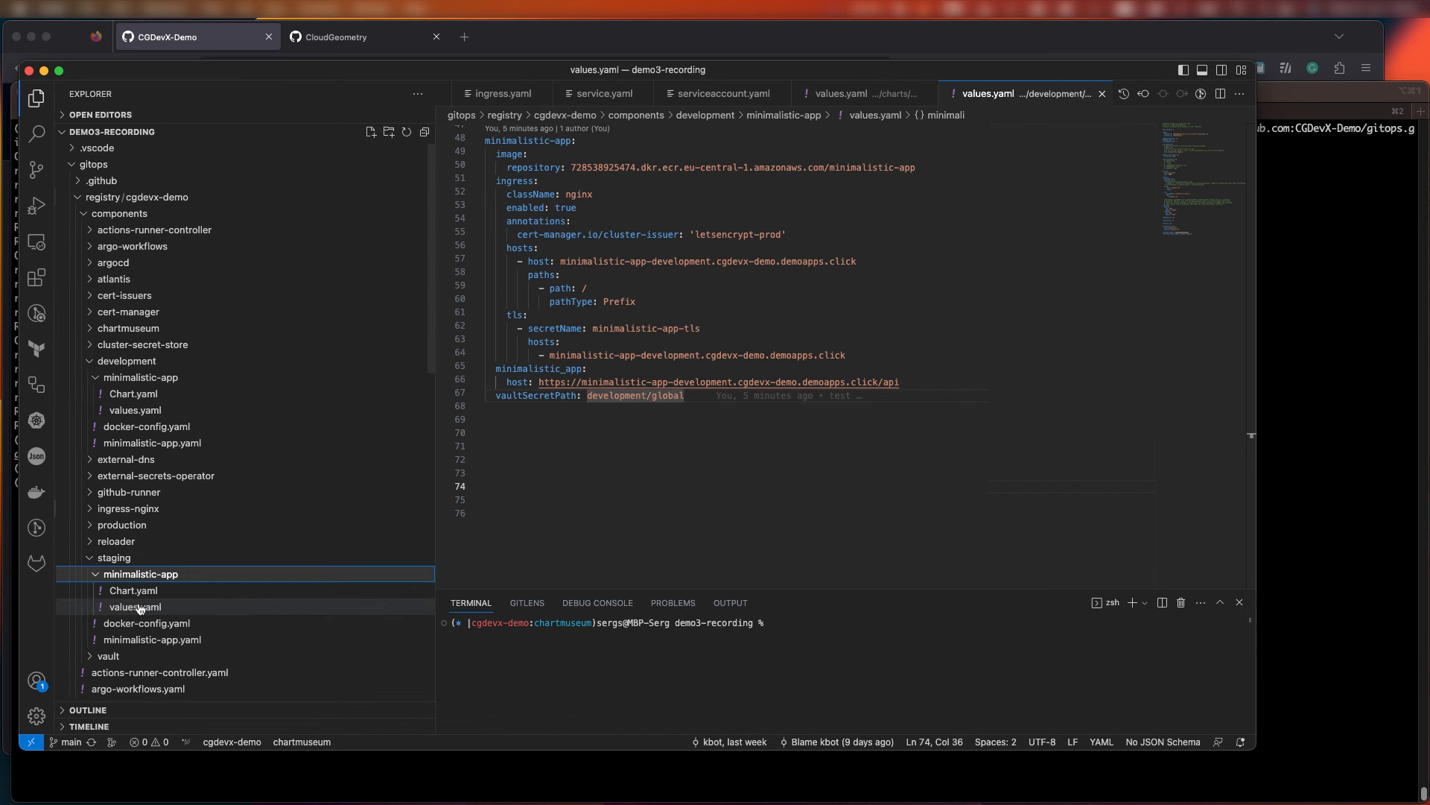
left_click(135, 606)
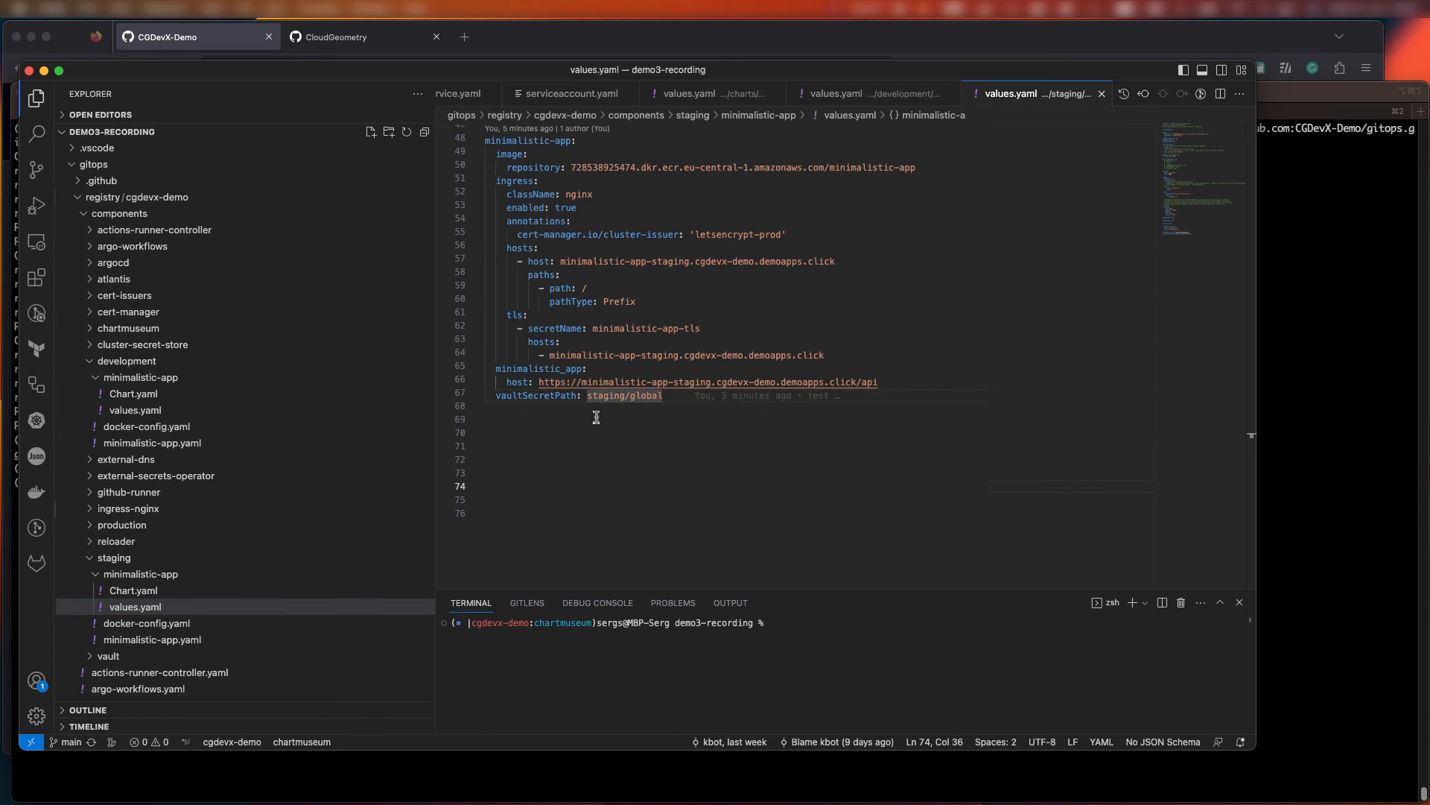
Step: Change the staging vaultSecretPath from staging/global to minimalistic_app/staging
type("minimalistic_app")
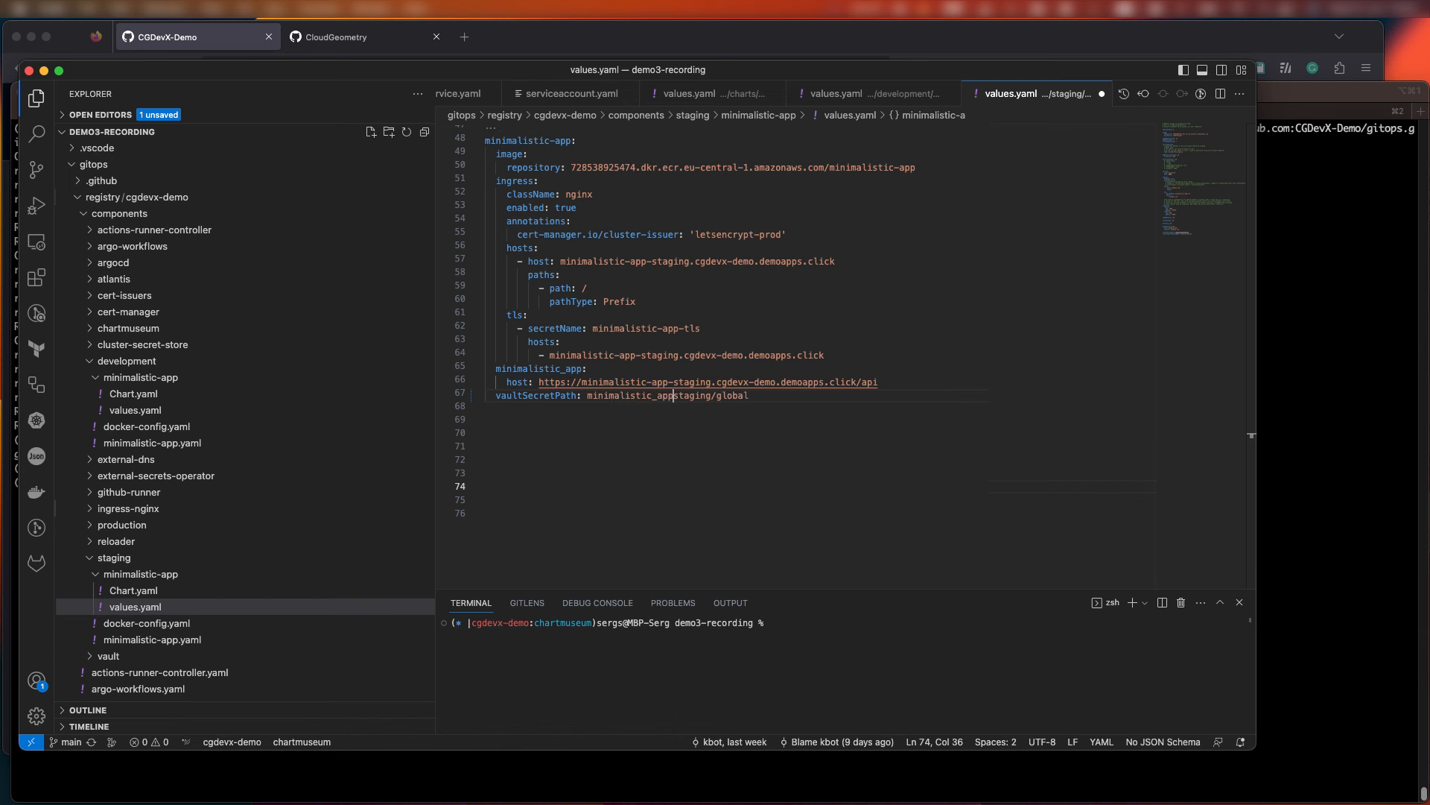
type("/")
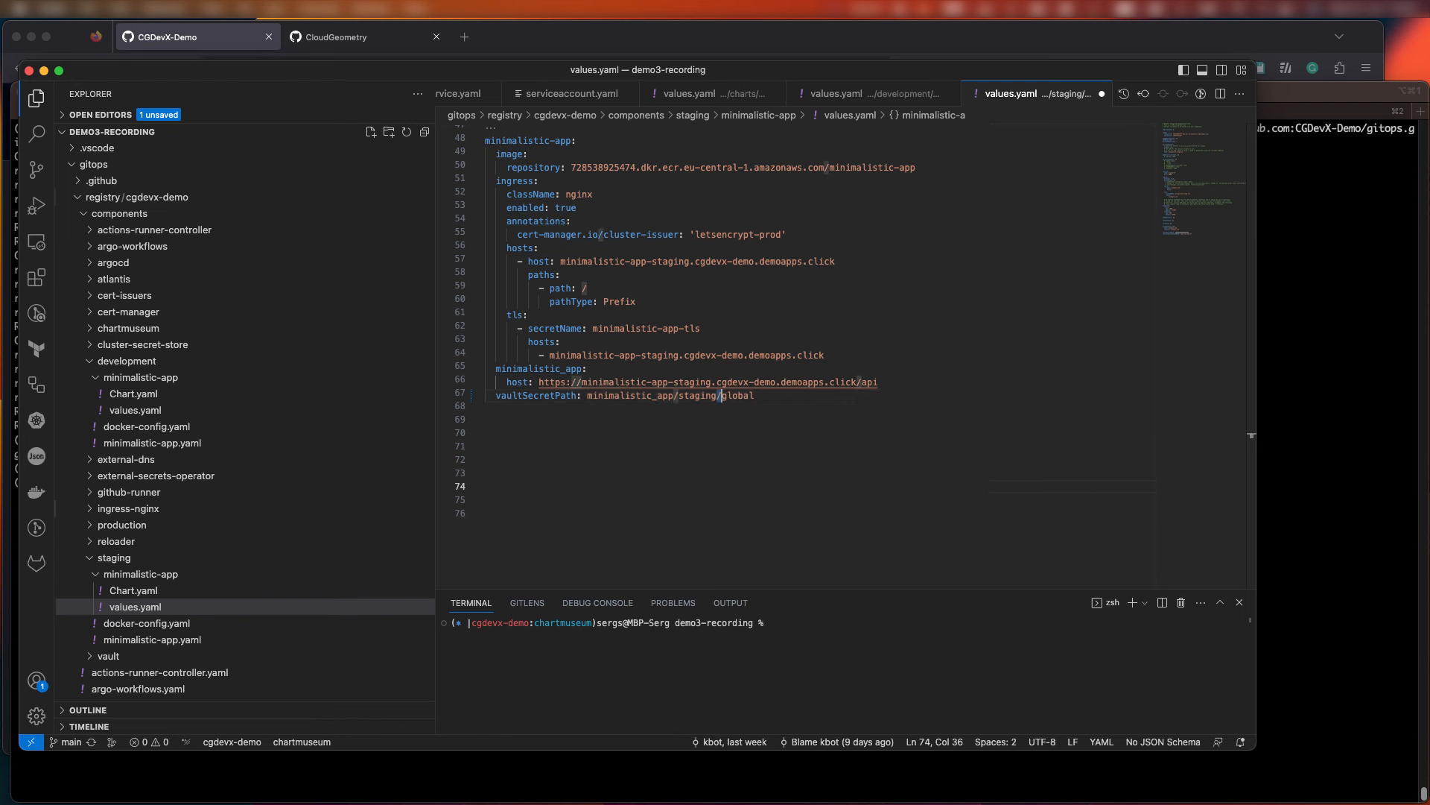
key("Backspace")
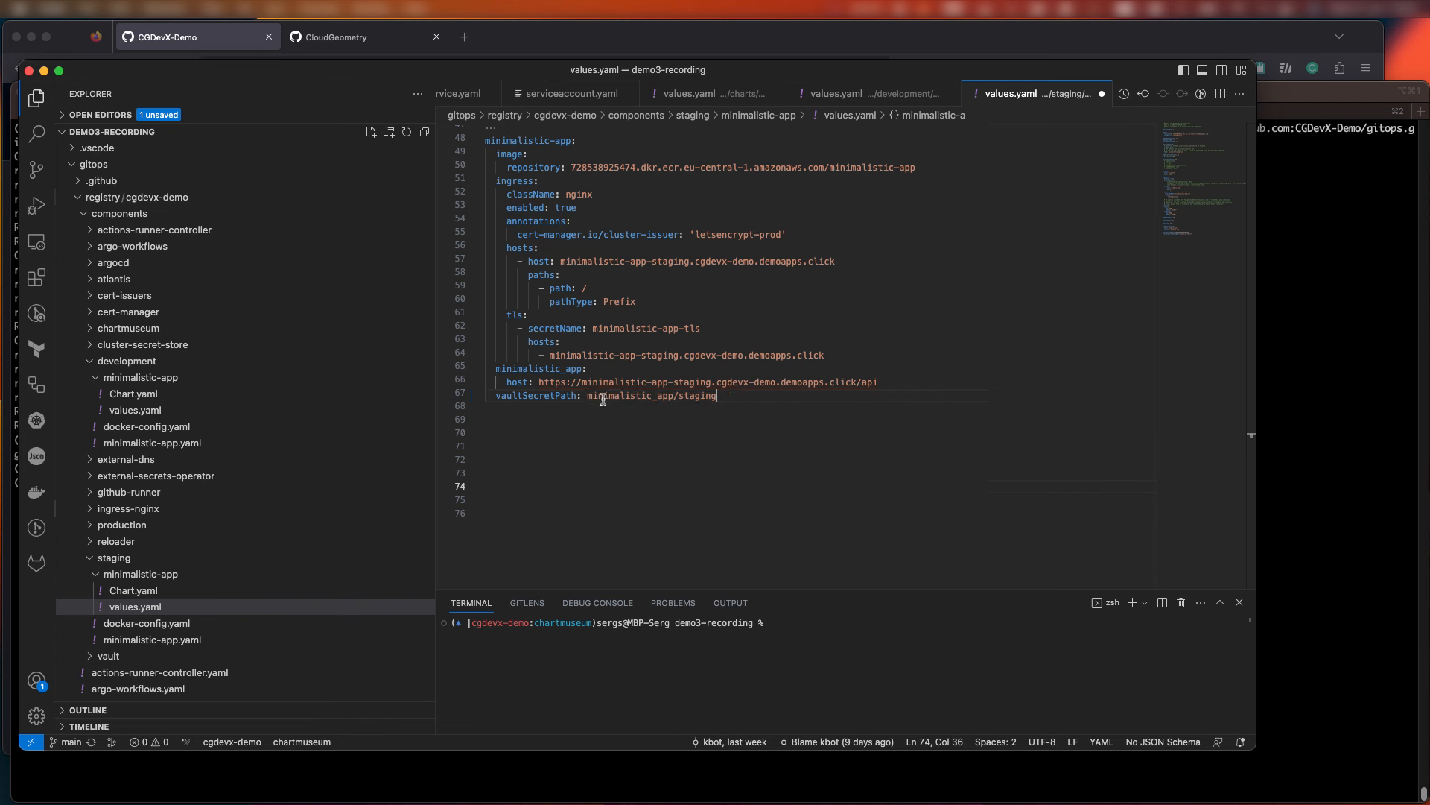
double_click(631, 396)
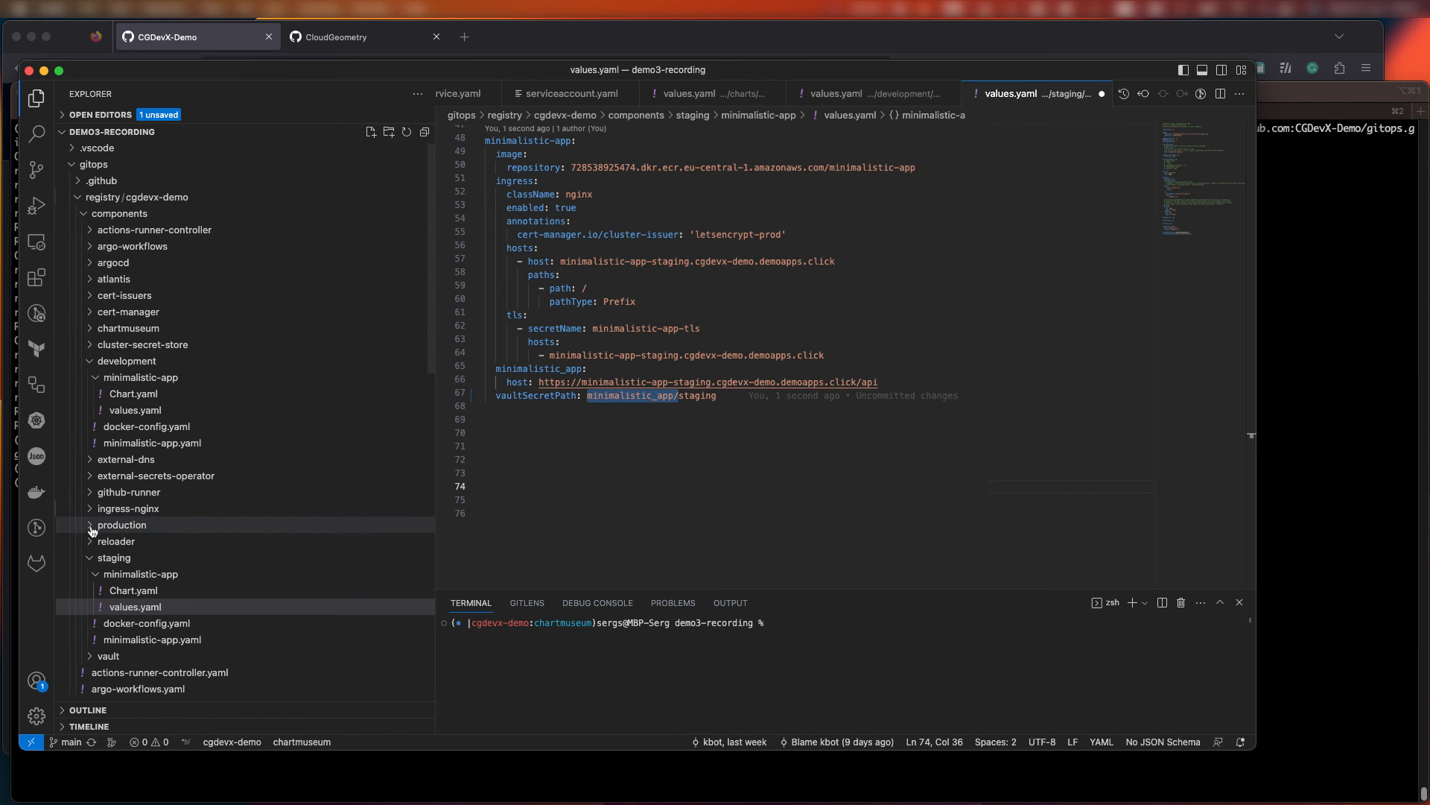
Step: Point production values.yaml at minimalistic_app/production, recheck staging, and close the development values tab
left_click(122, 524)
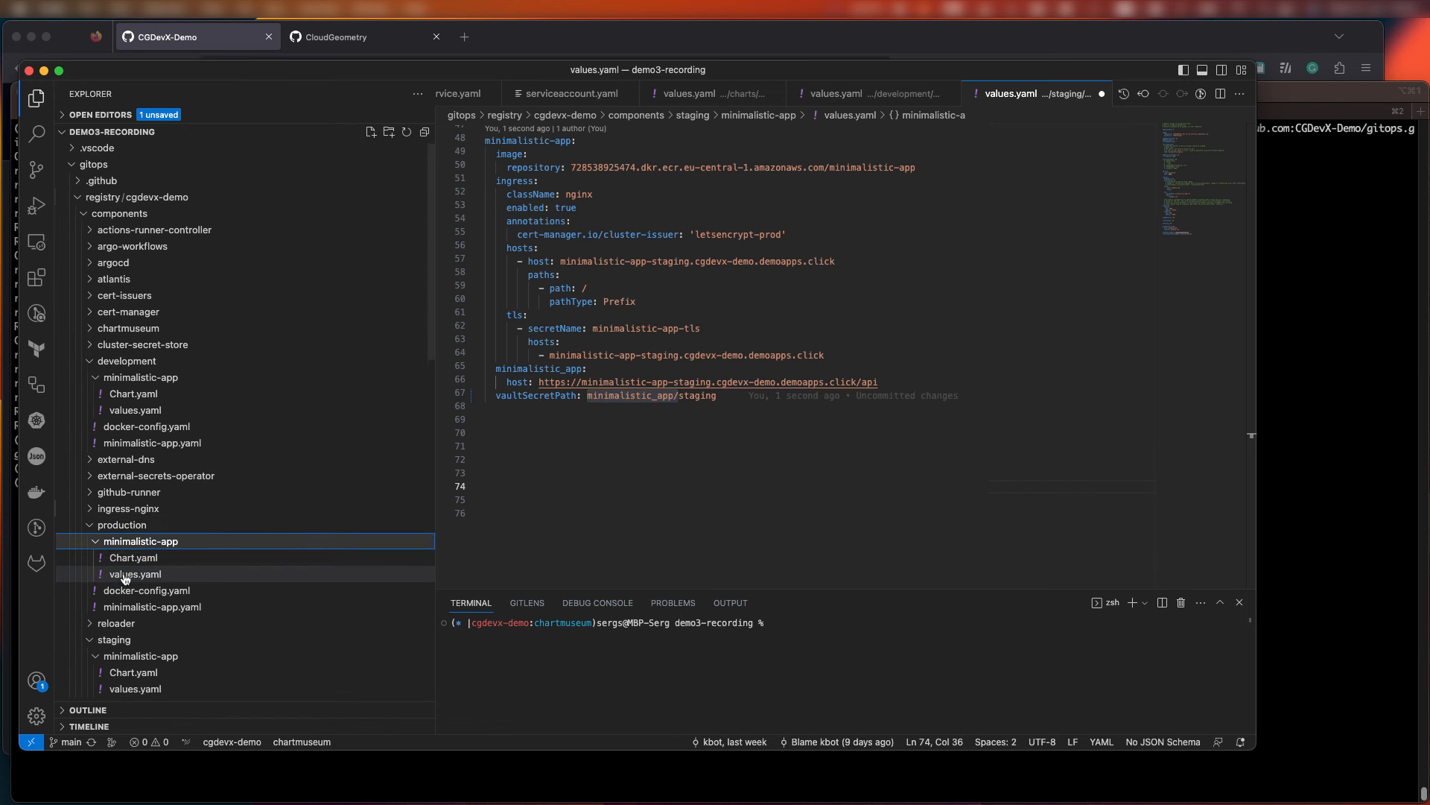
left_click(134, 573)
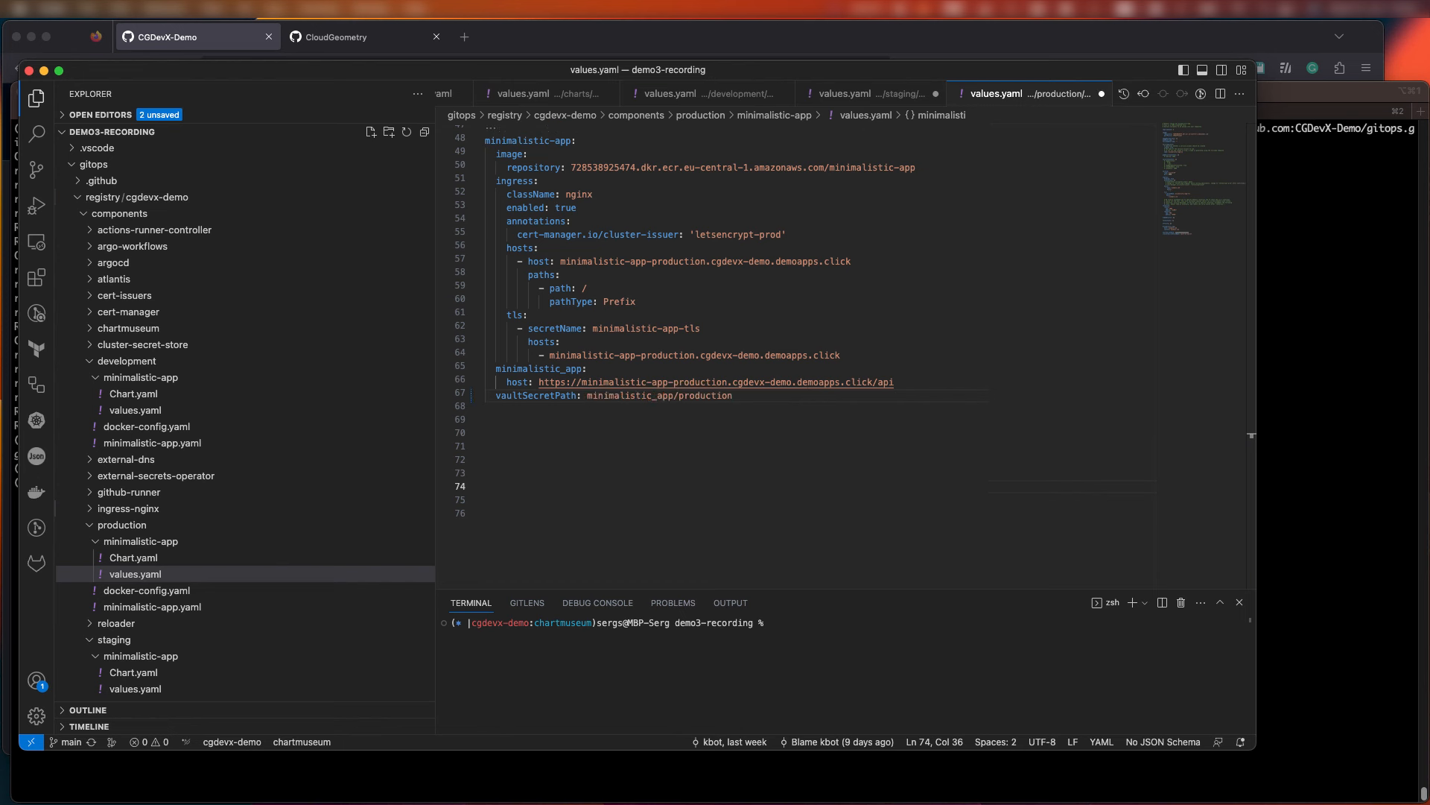
left_click(862, 93)
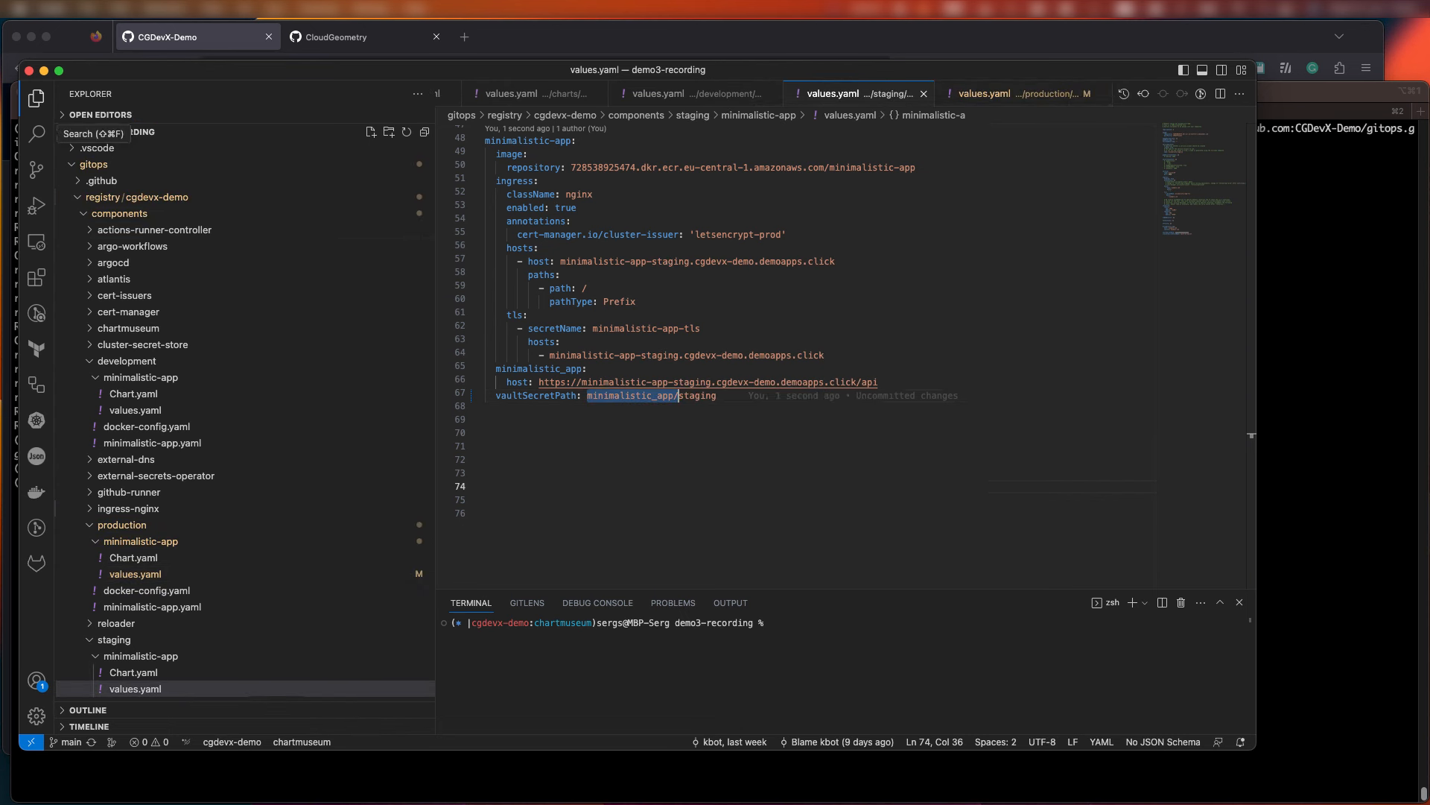
left_click(1020, 93)
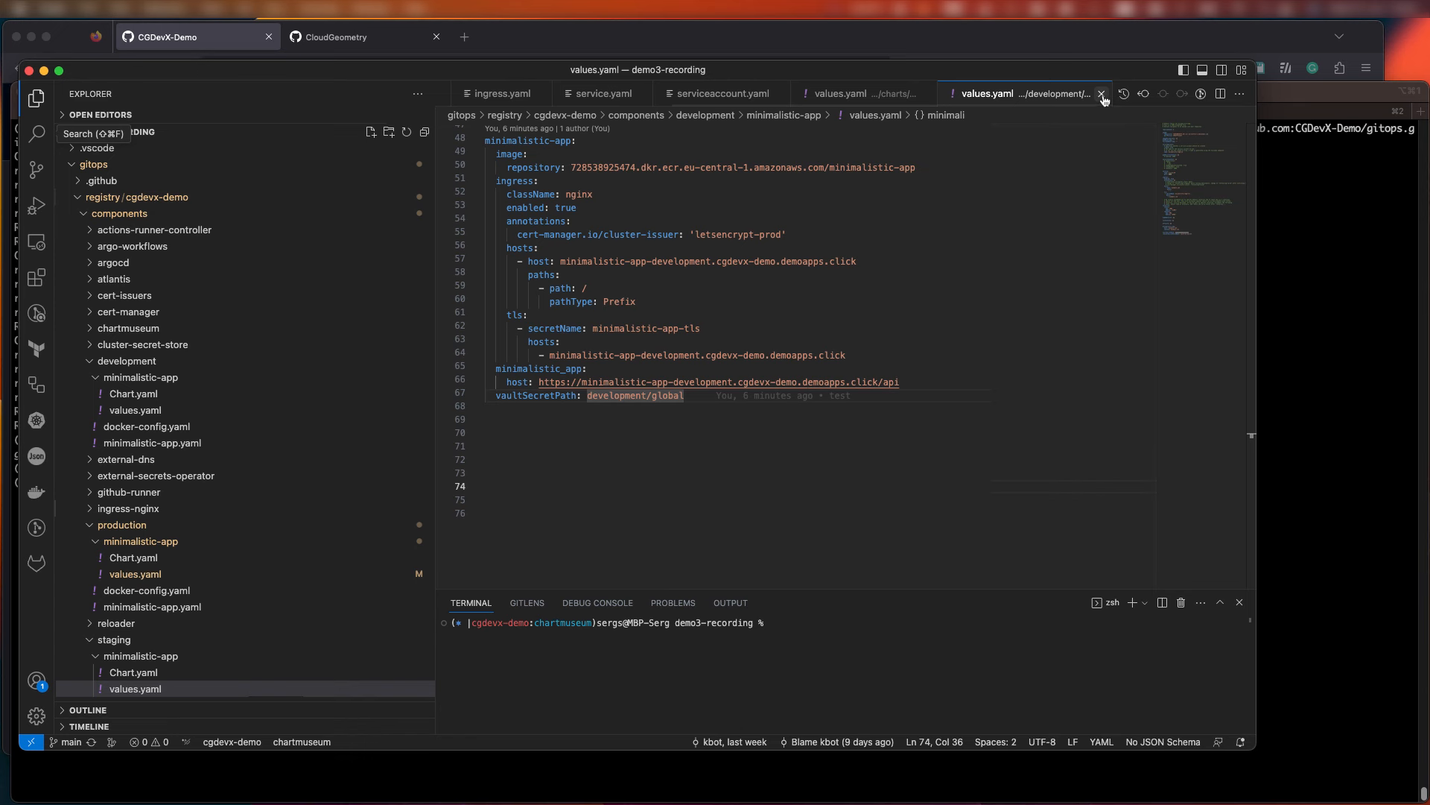
left_click(1101, 93)
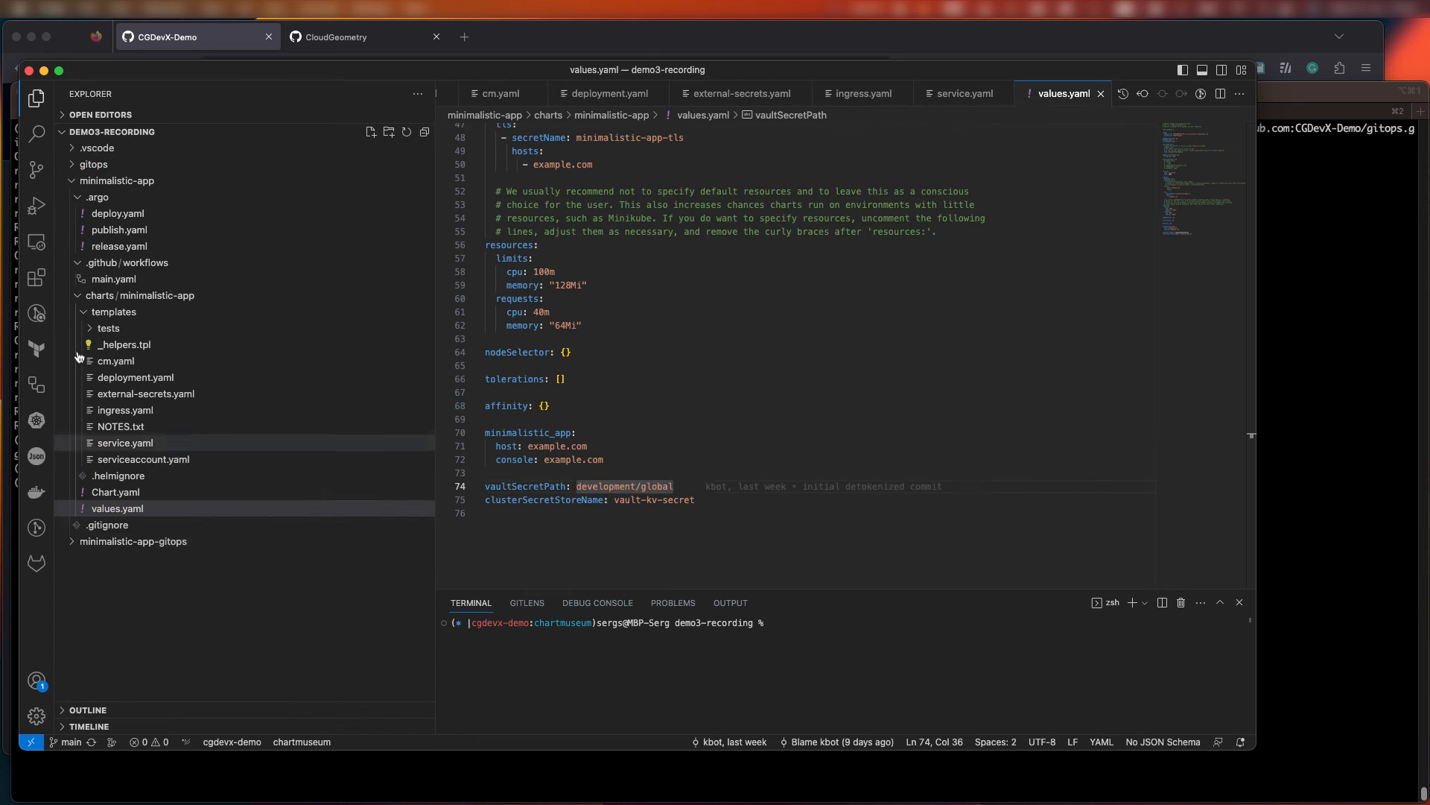
Step: Open main.tf and variables.tf under minimalistic-app-gitops/terraform/aws, then expand the vault folder
left_click(132, 541)
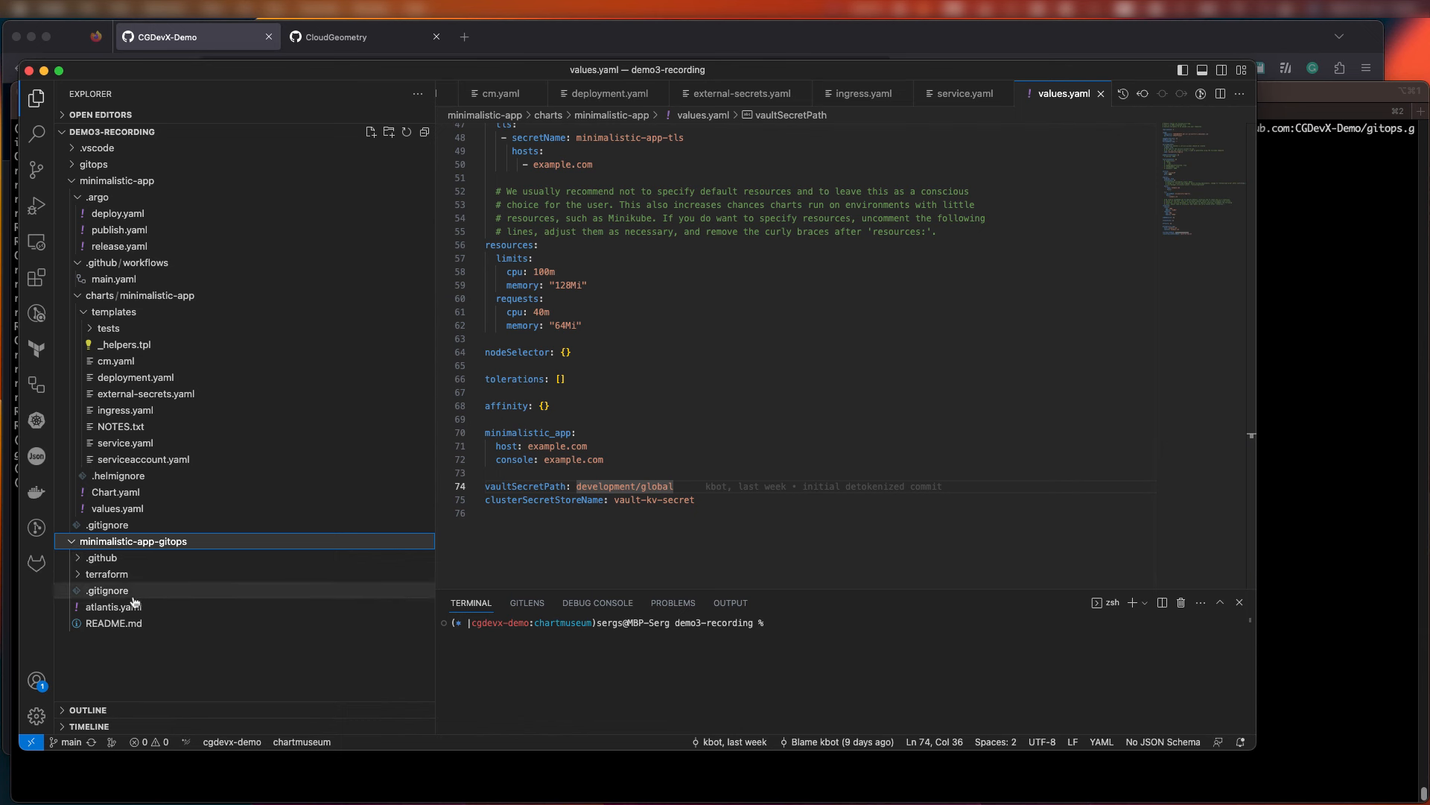
mouse_move(107, 590)
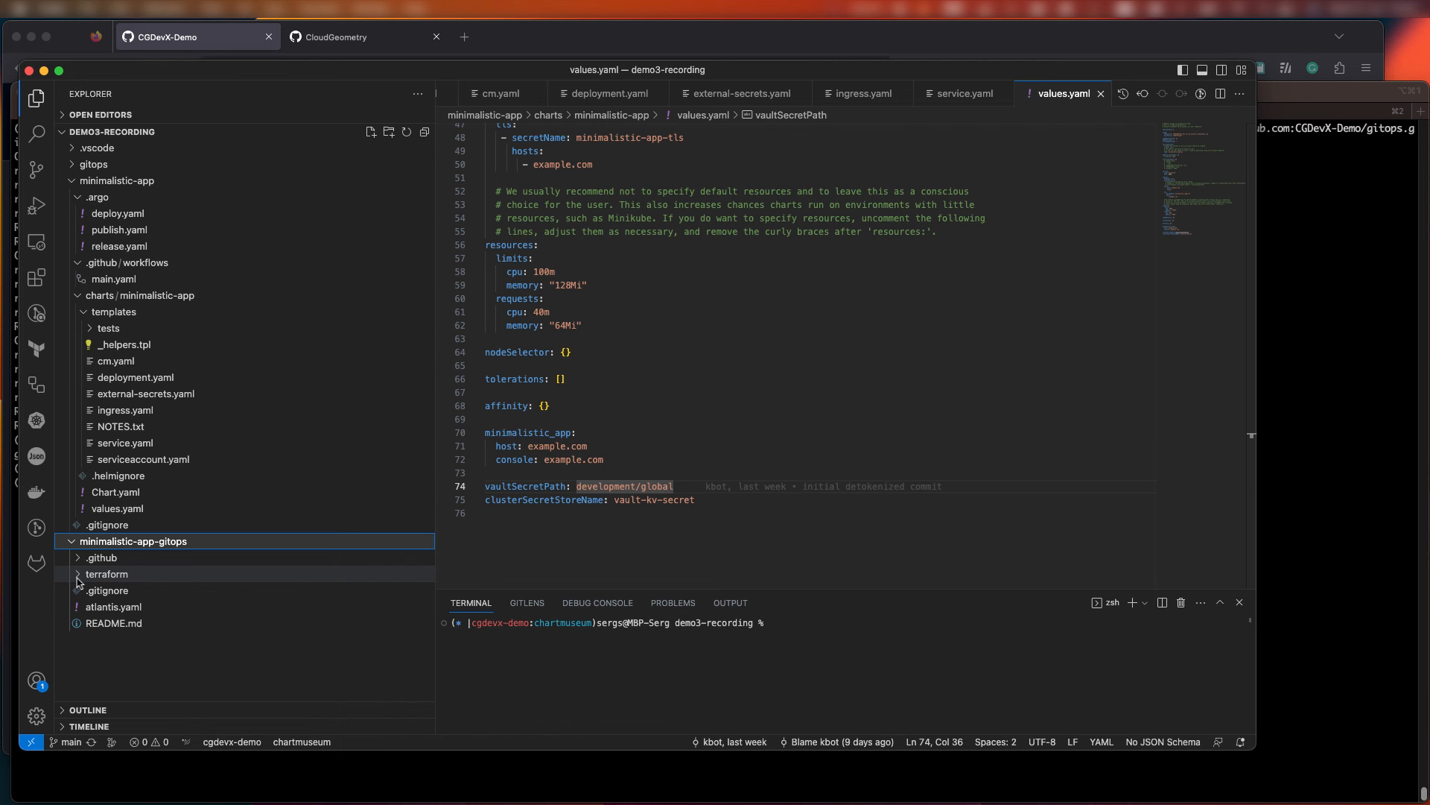
left_click(106, 573)
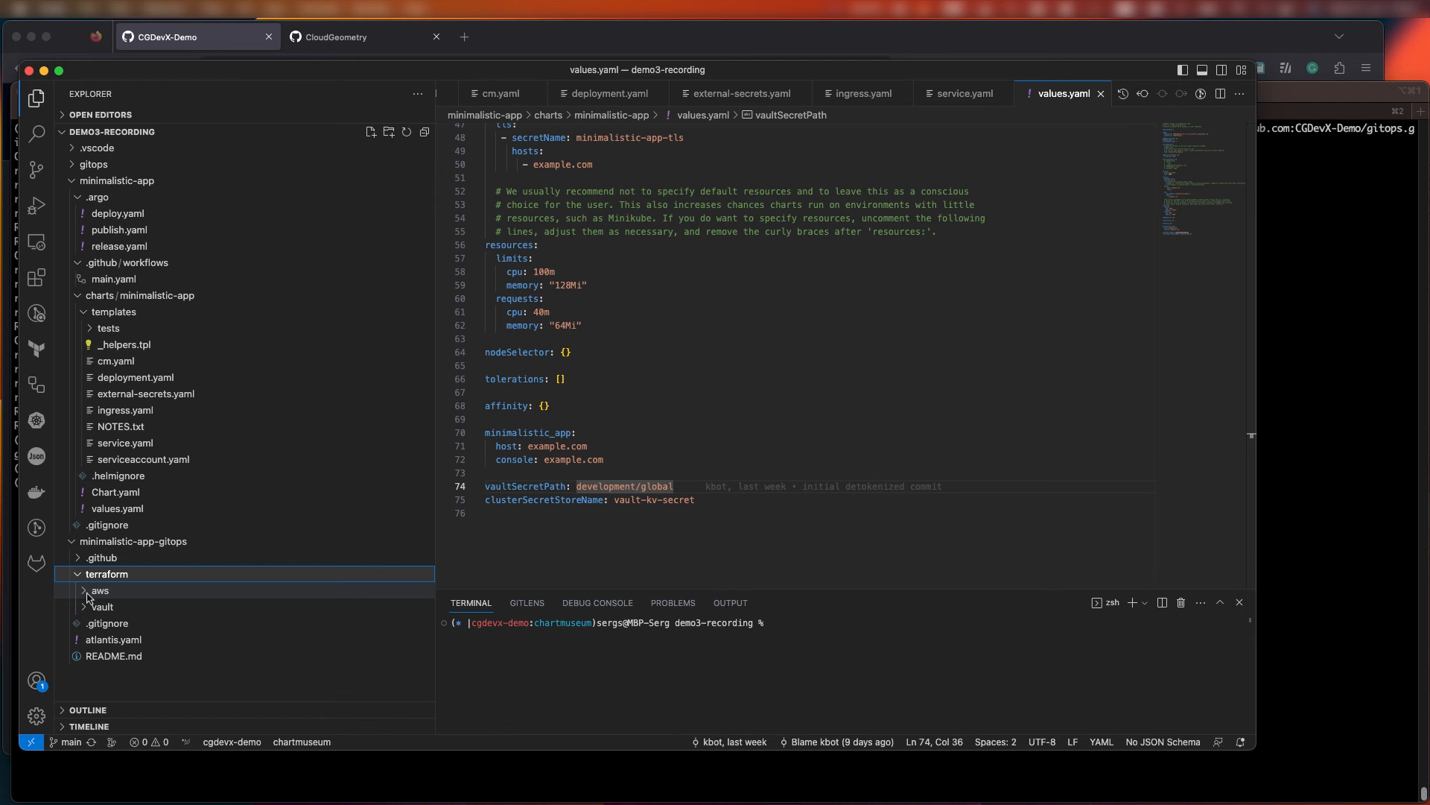
left_click(98, 590)
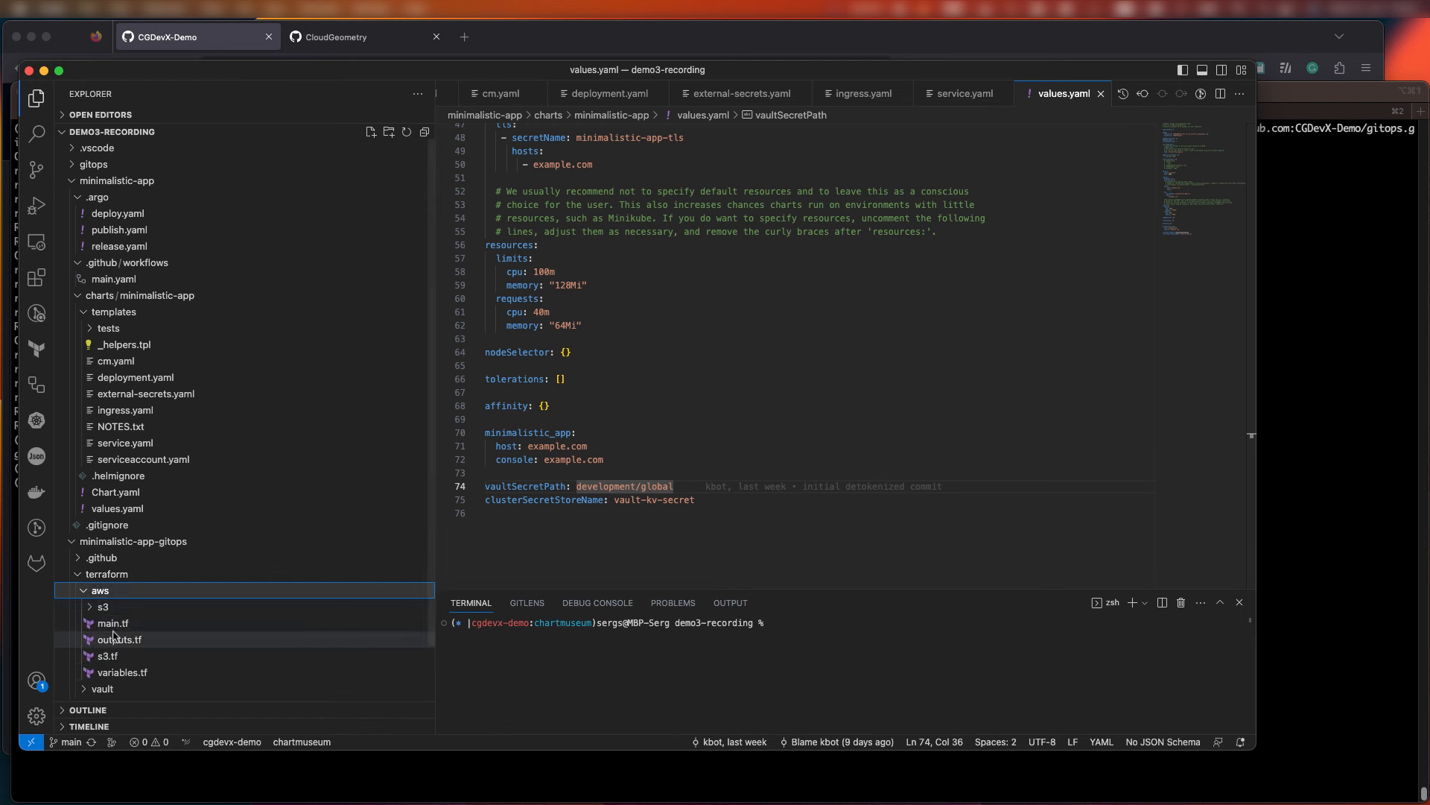
left_click(112, 622)
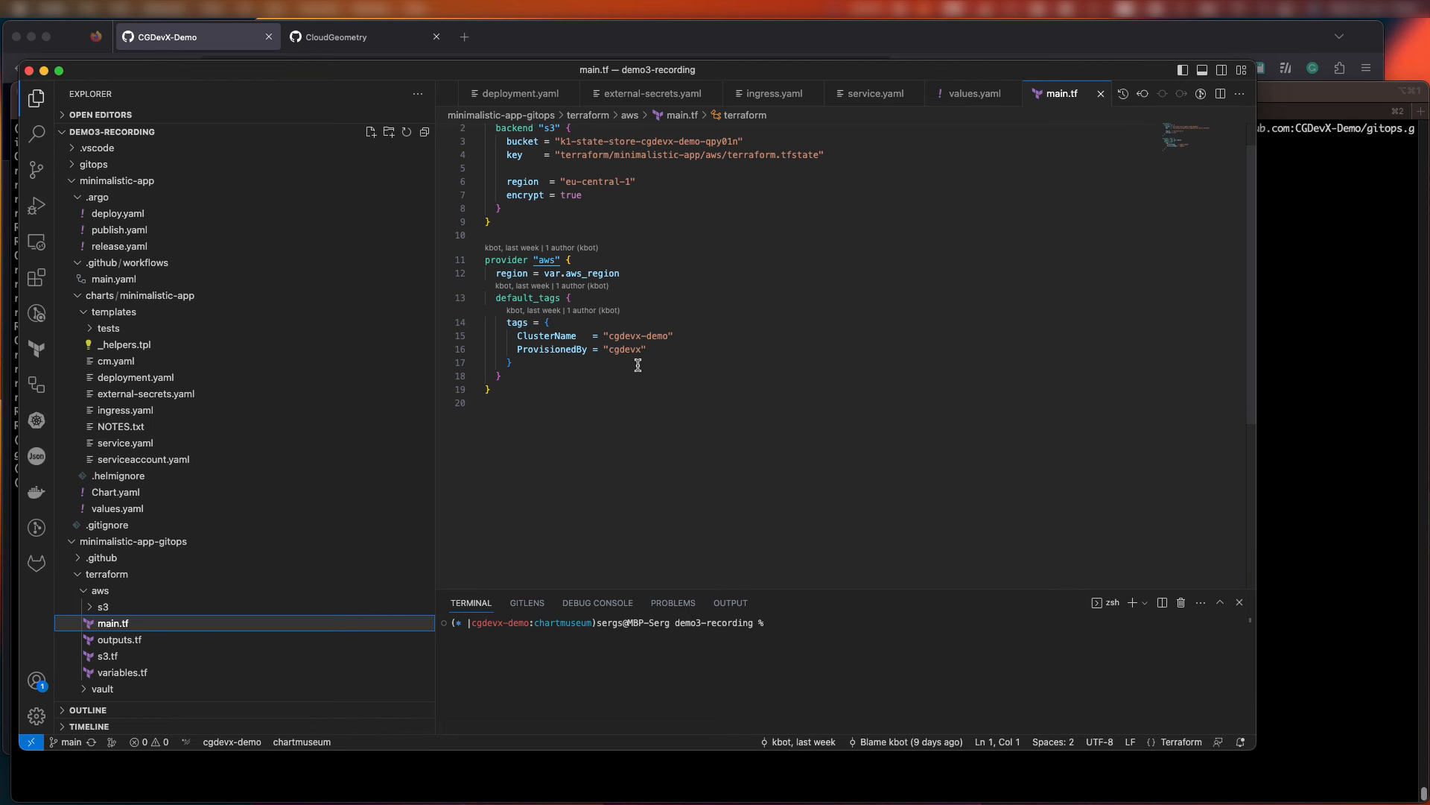
left_click(122, 672)
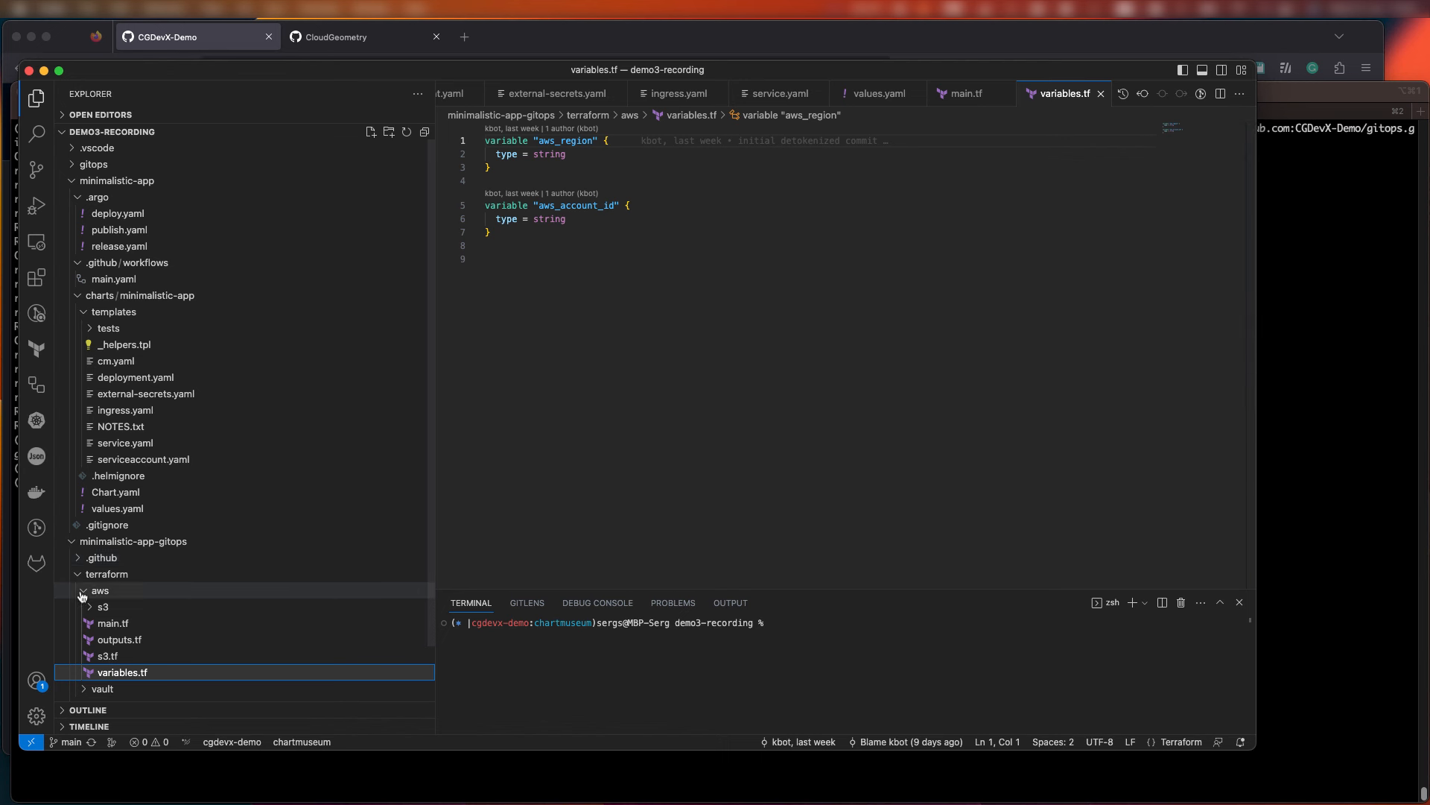
left_click(99, 590)
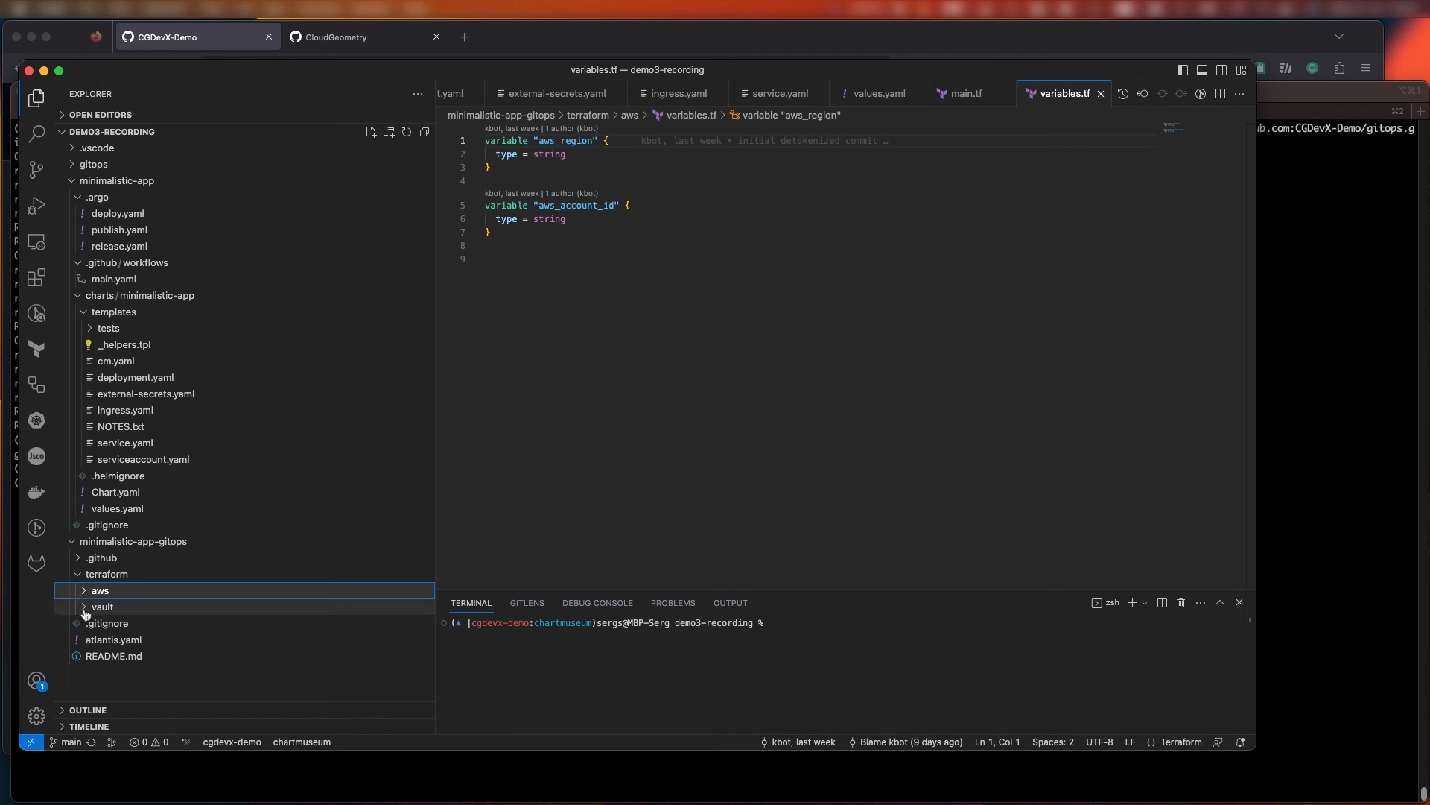
left_click(102, 606)
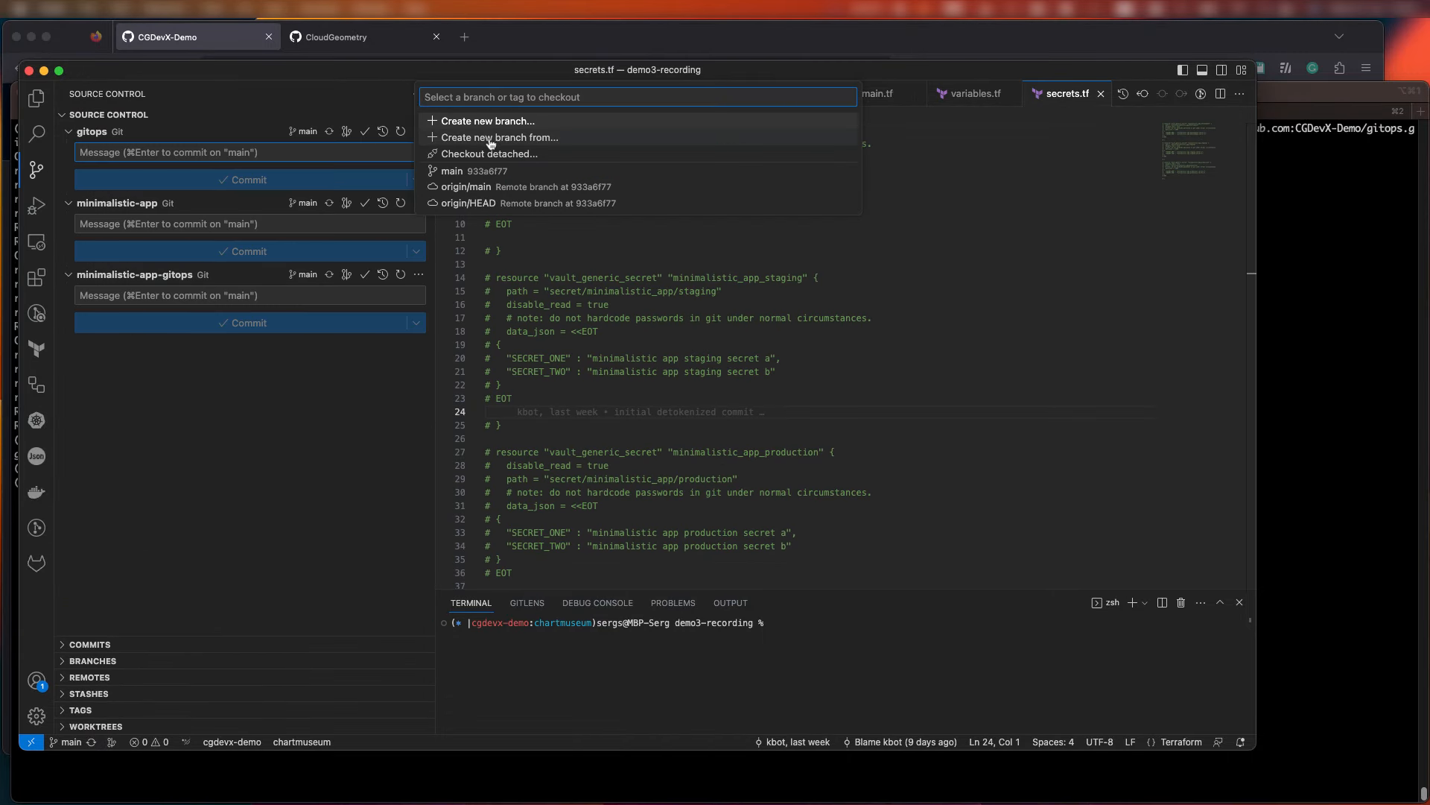
Step: Create the create-secrets branch in minimalistic-app-gitops
left_click(500, 137)
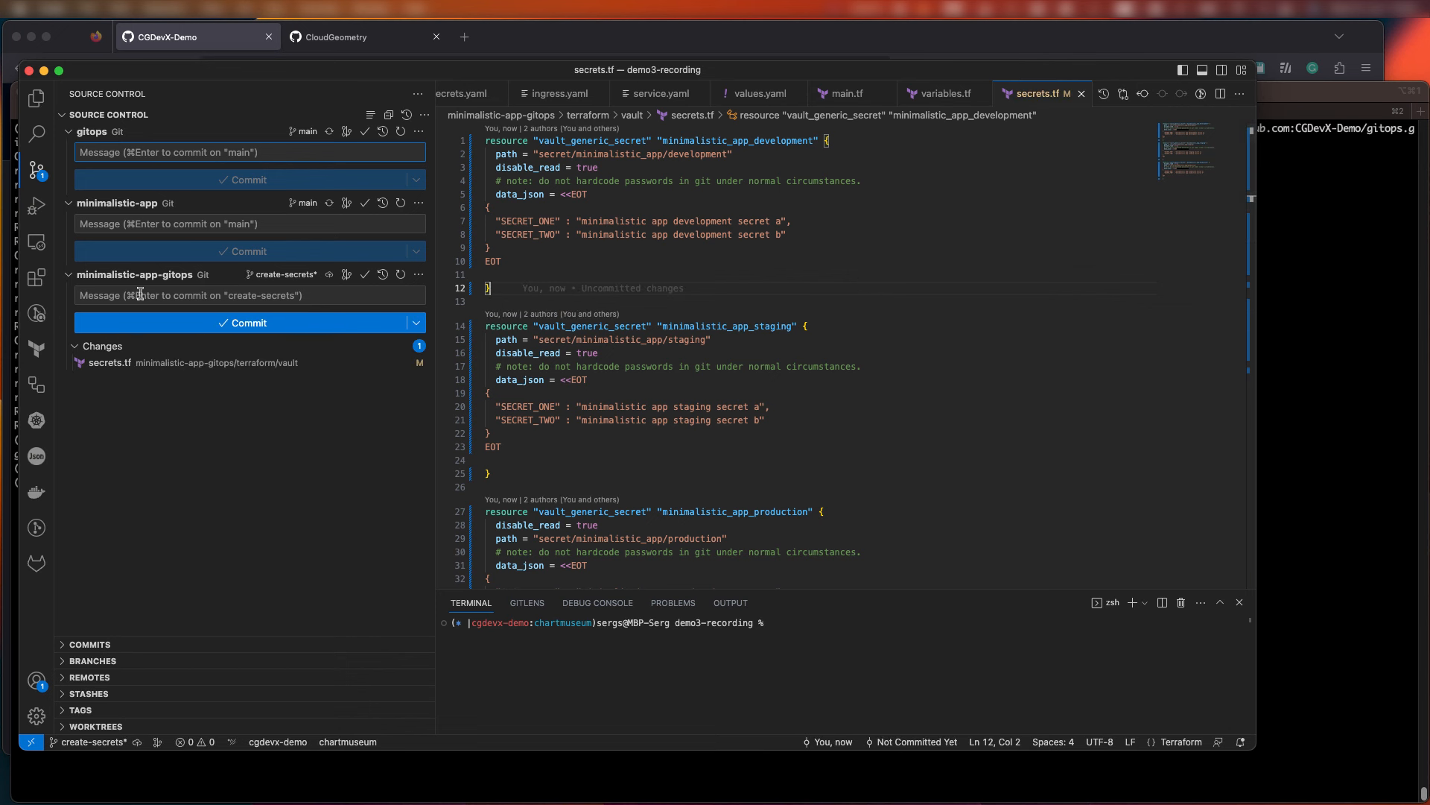
Step: Commit secrets.tf with message 'create secrets for minimalistic app' and push create-secrets to the remote
type("create secrets for m")
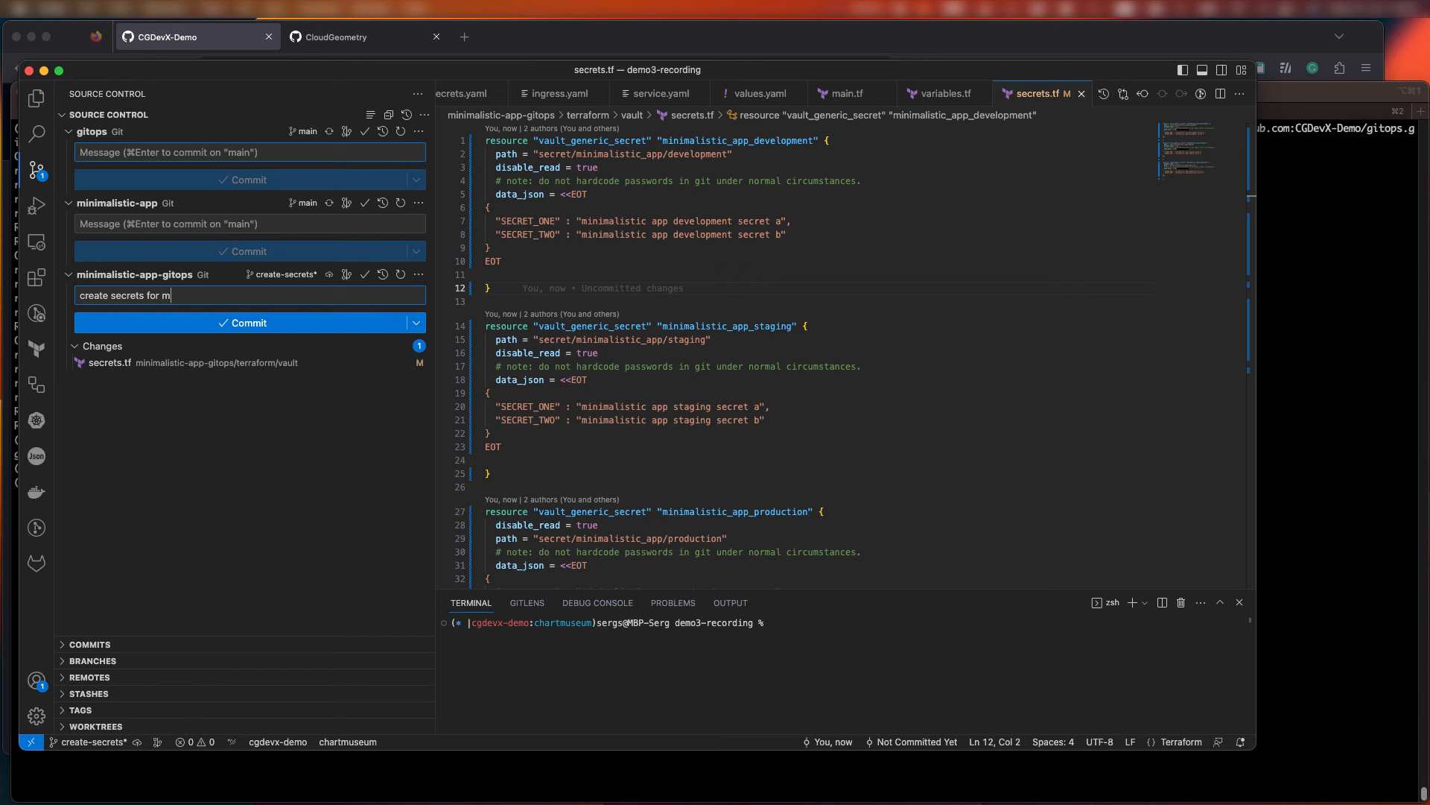
type("inimalistic app")
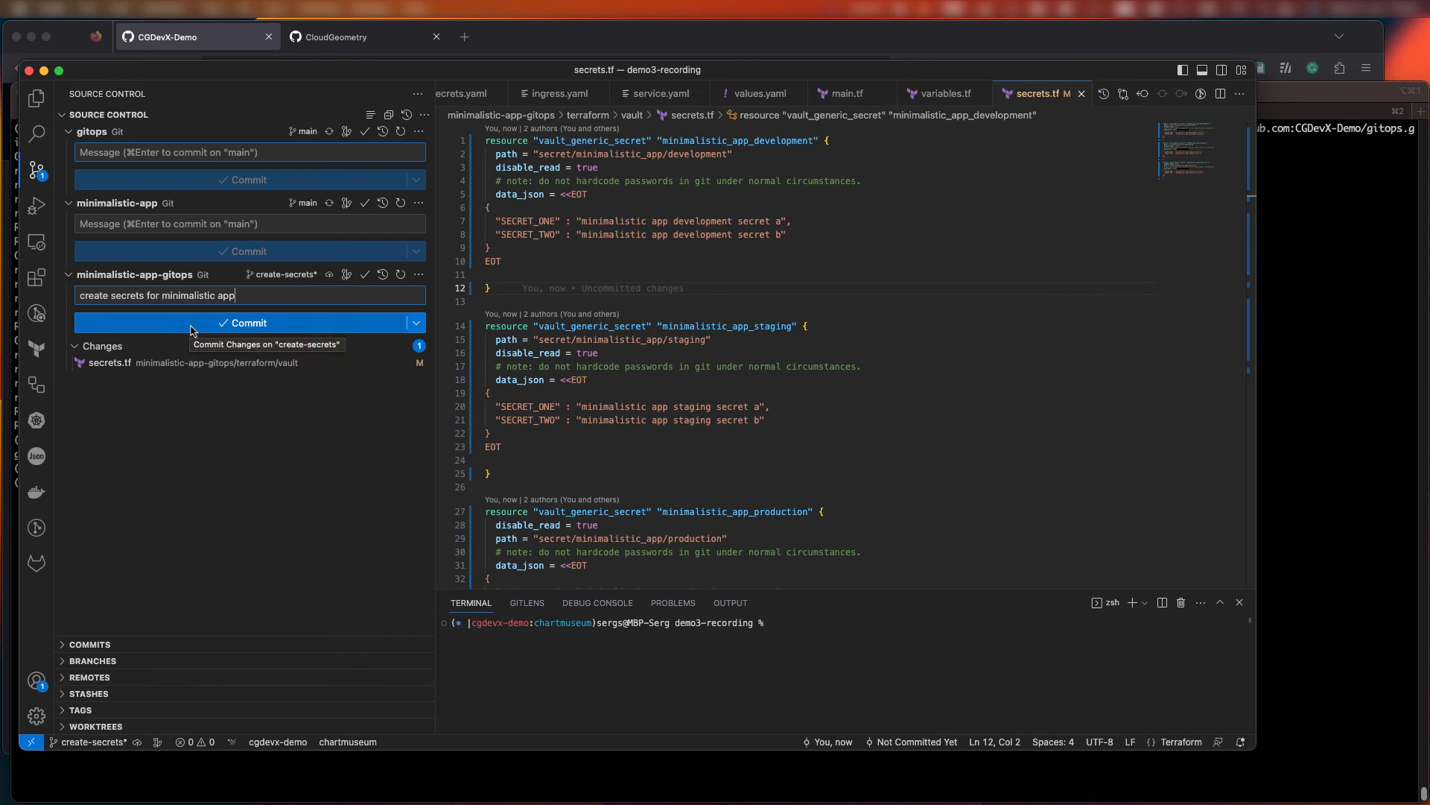
left_click(247, 322)
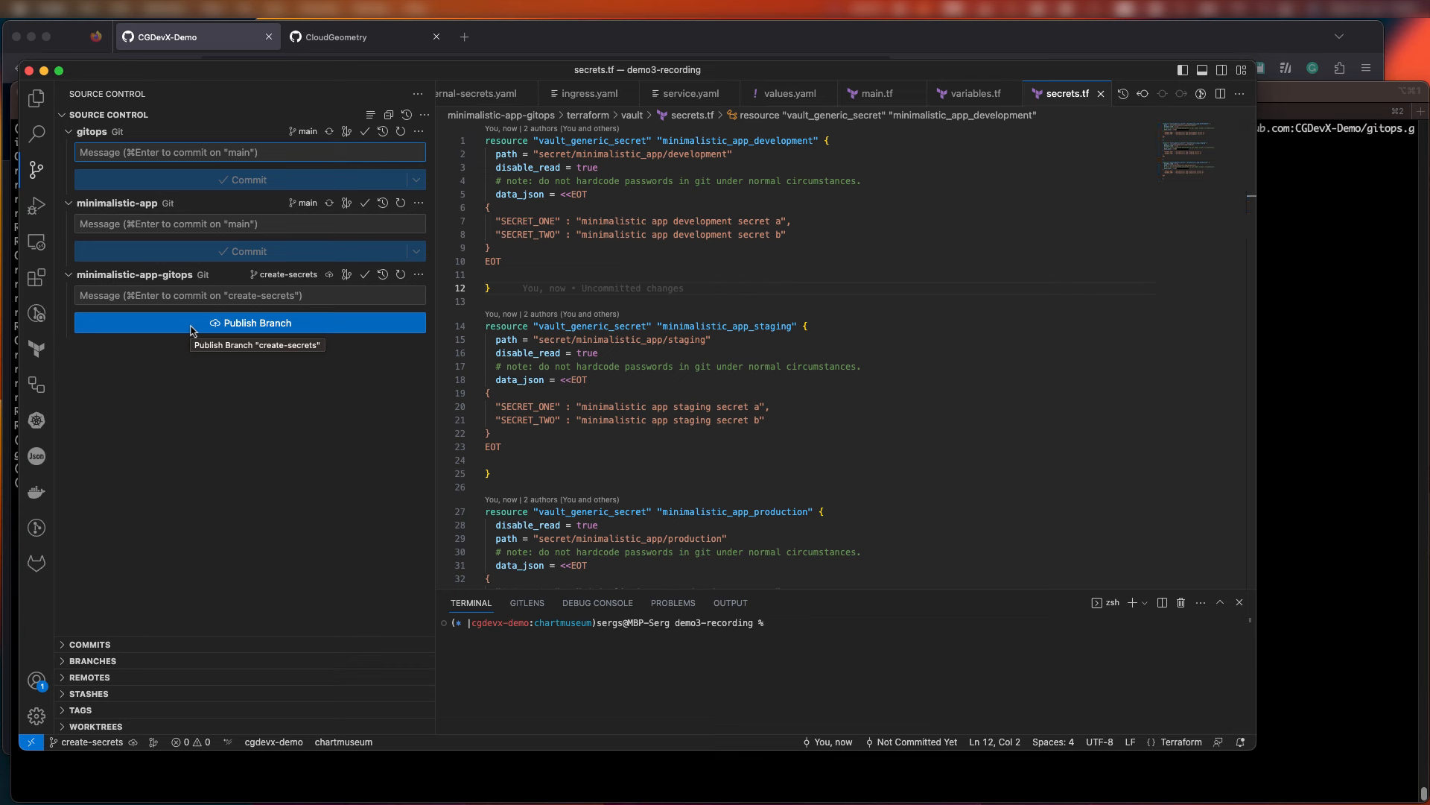
left_click(256, 322)
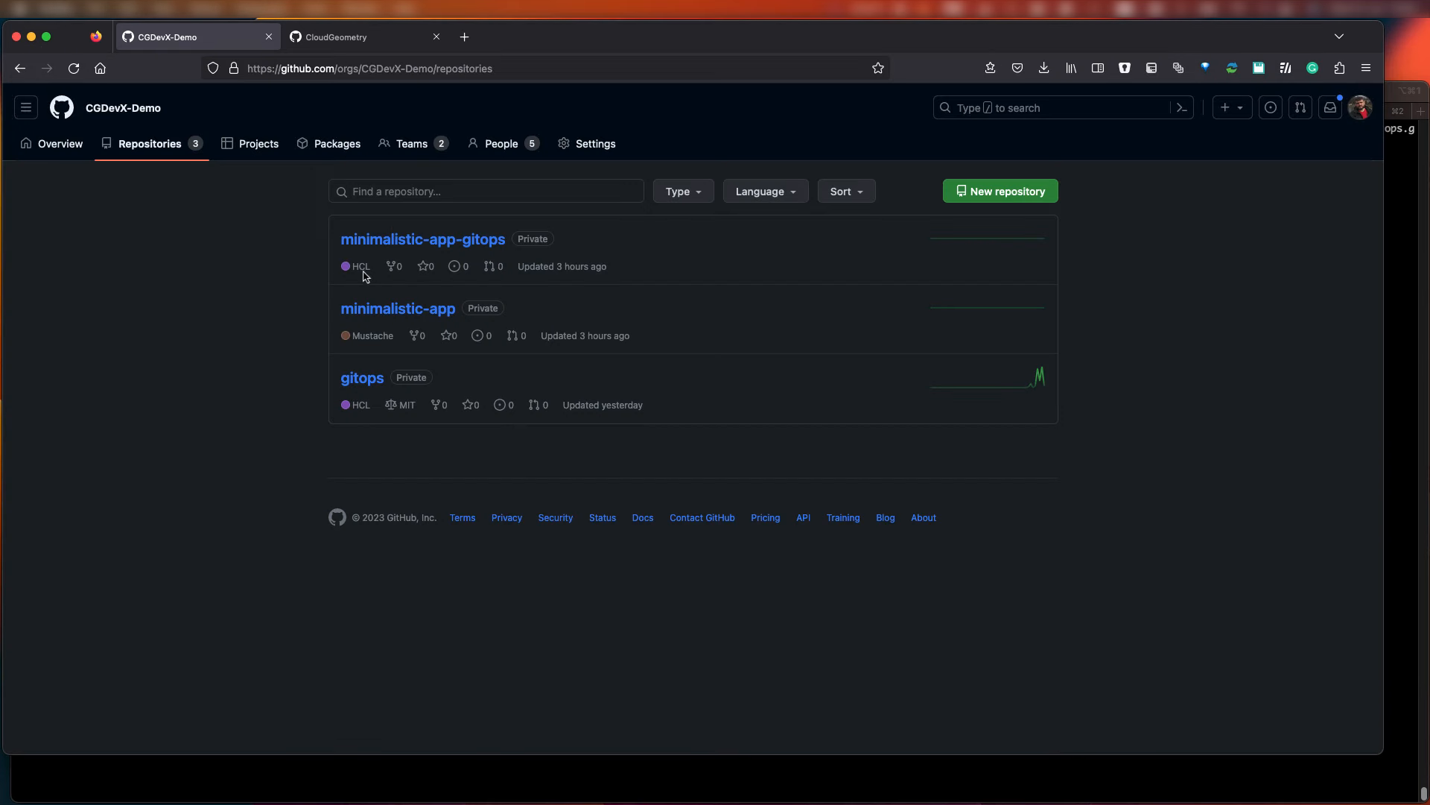
mouse_move(421, 239)
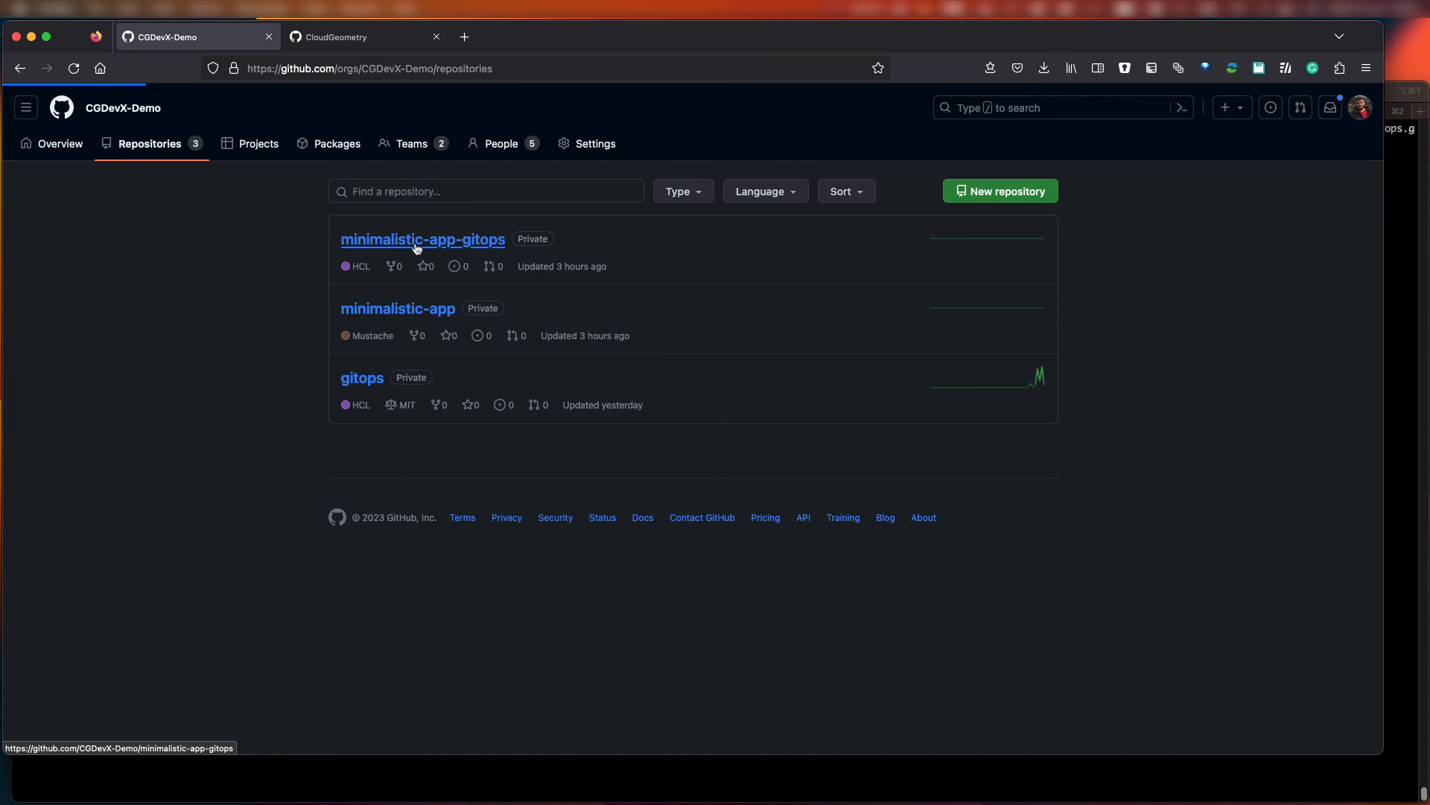
Step: Create pull request #1 from create-secrets into main in minimalistic-app-gitops
left_click(422, 239)
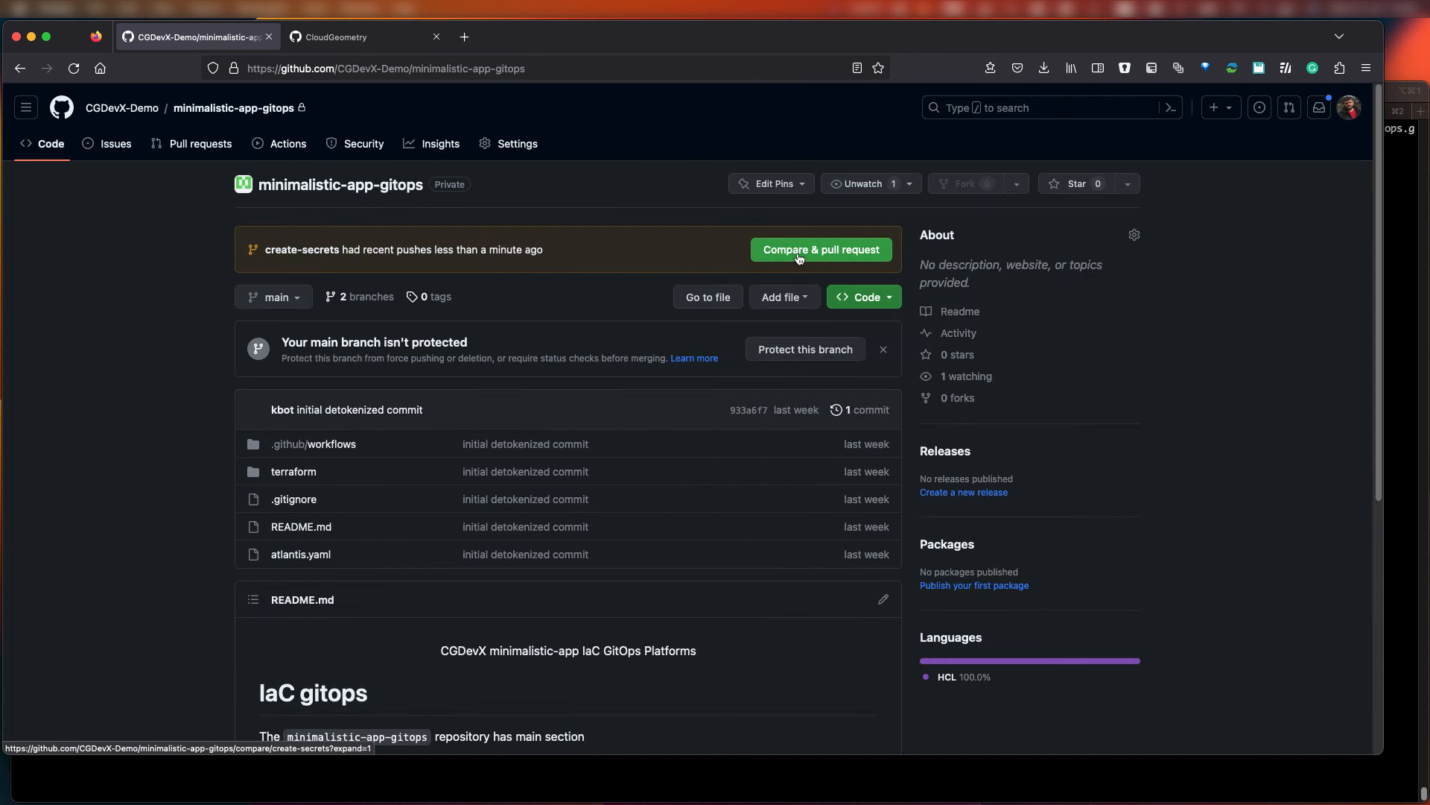
left_click(818, 249)
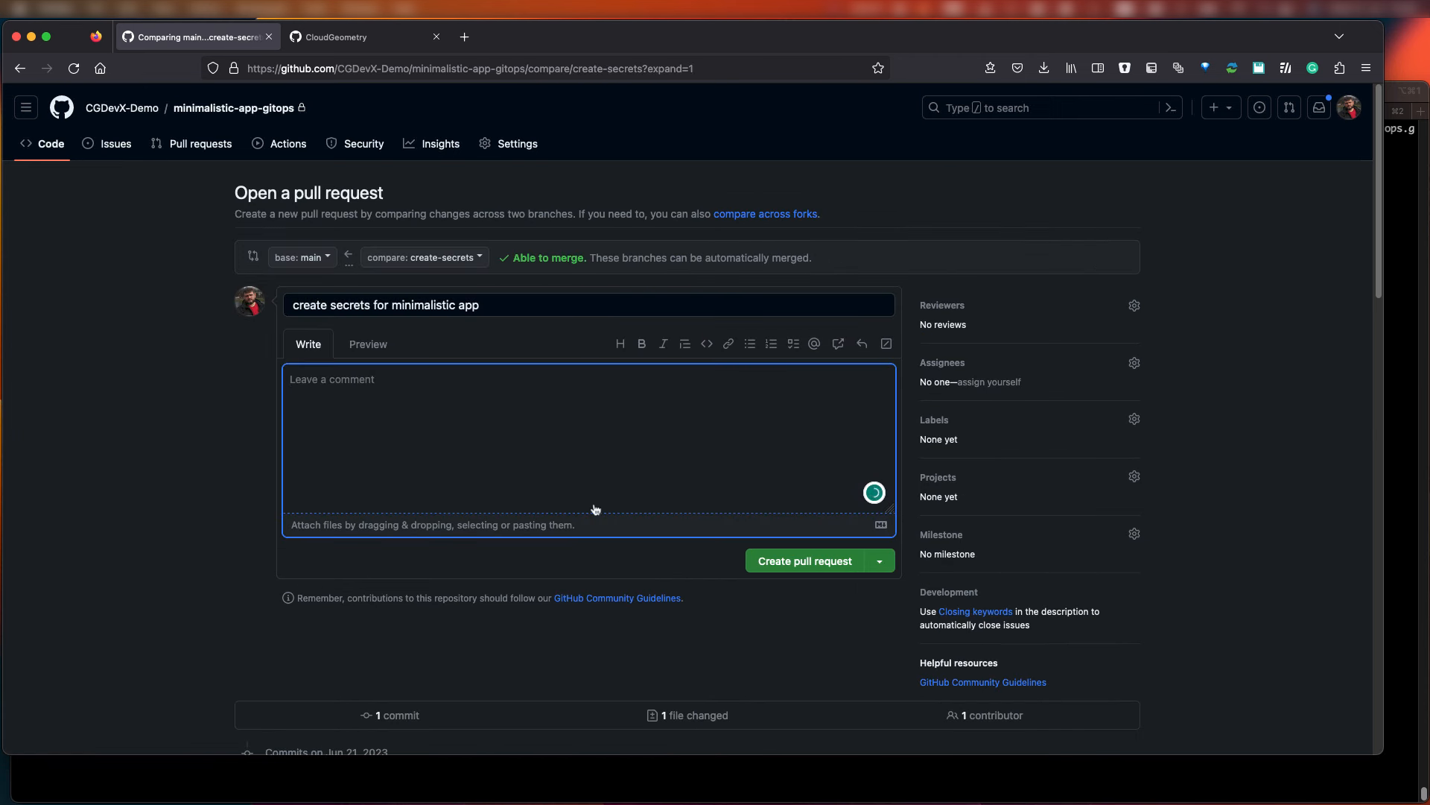
left_click(804, 560)
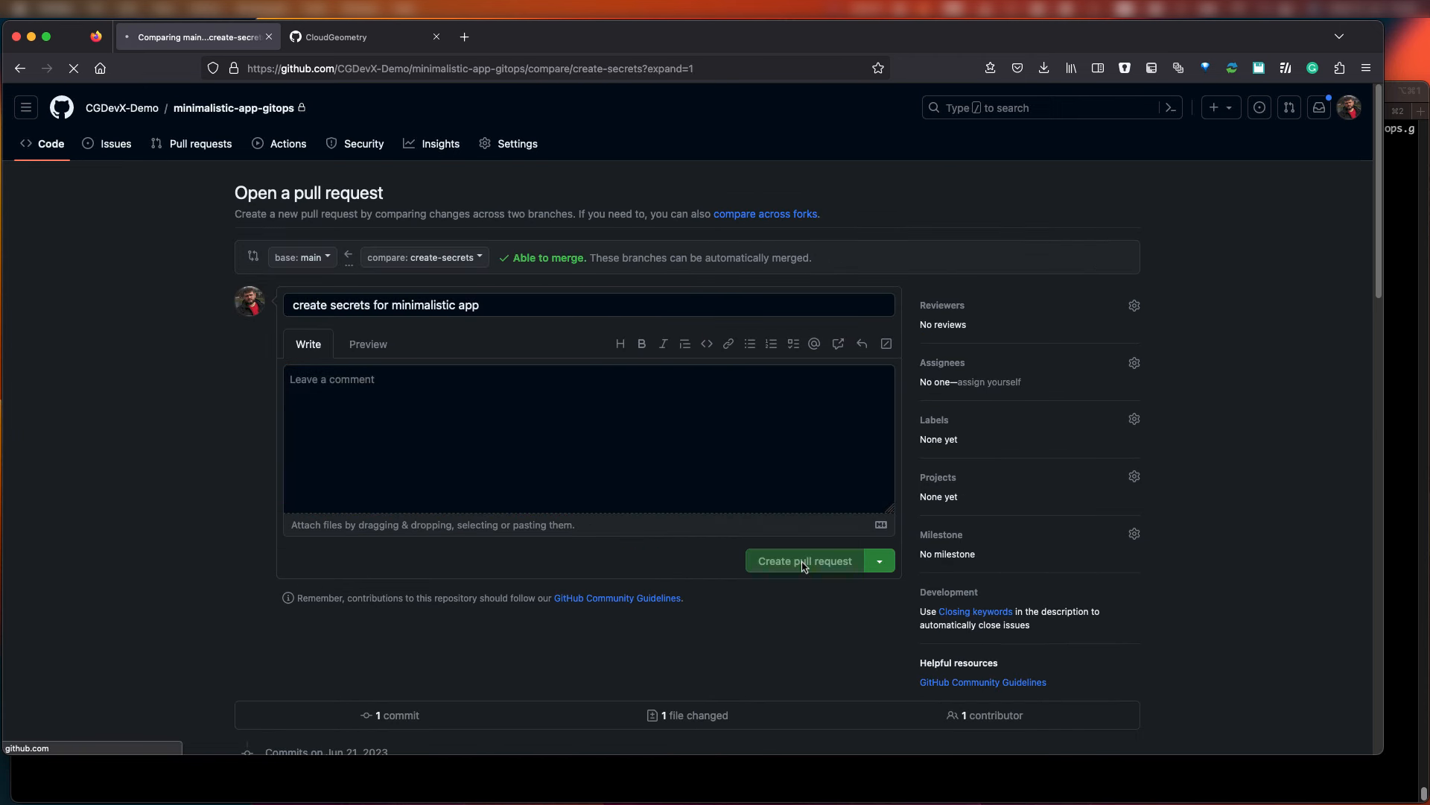
left_click(804, 560)
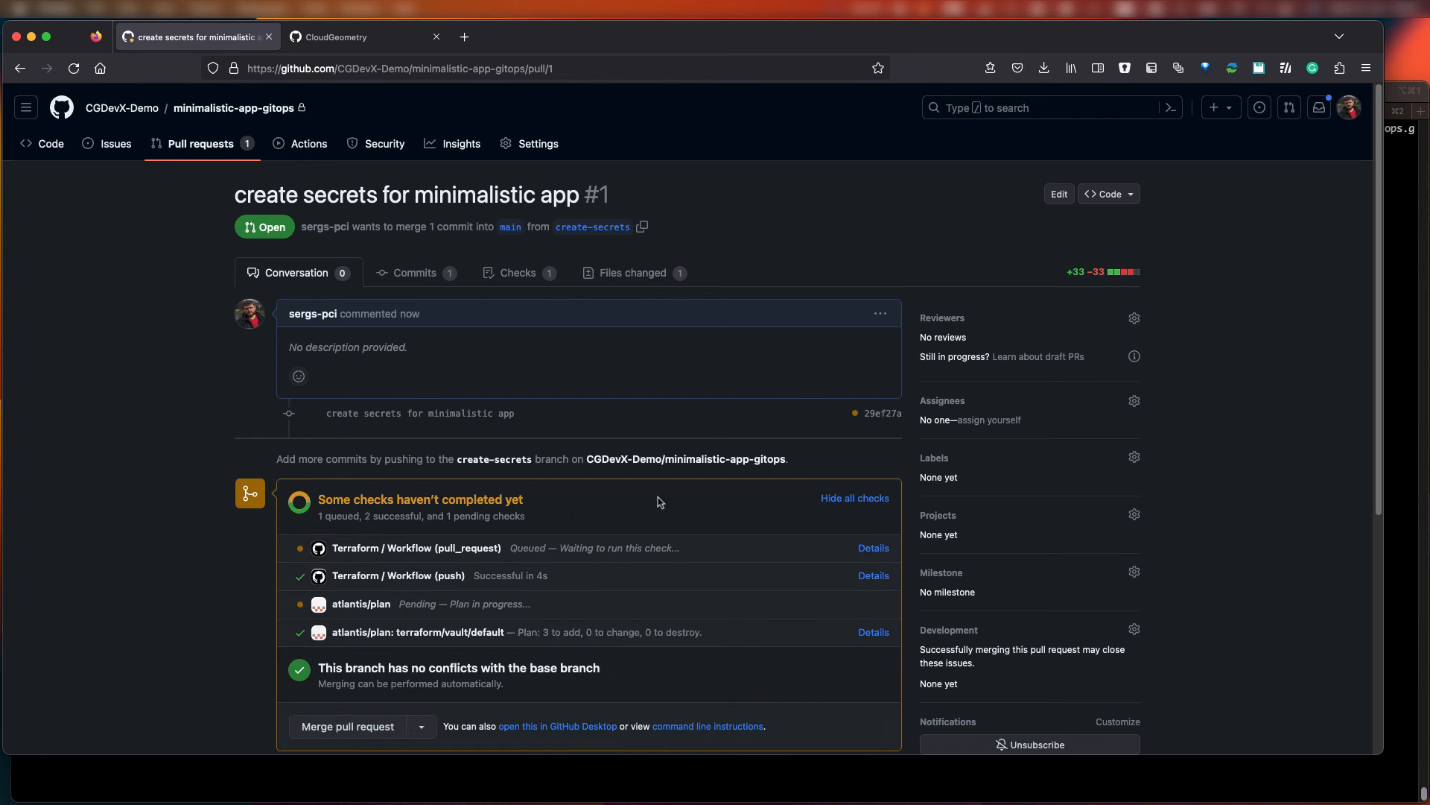
Step: Review PR #1's Atlantis plan adding development, production and staging Vault secrets
scroll("down", 3)
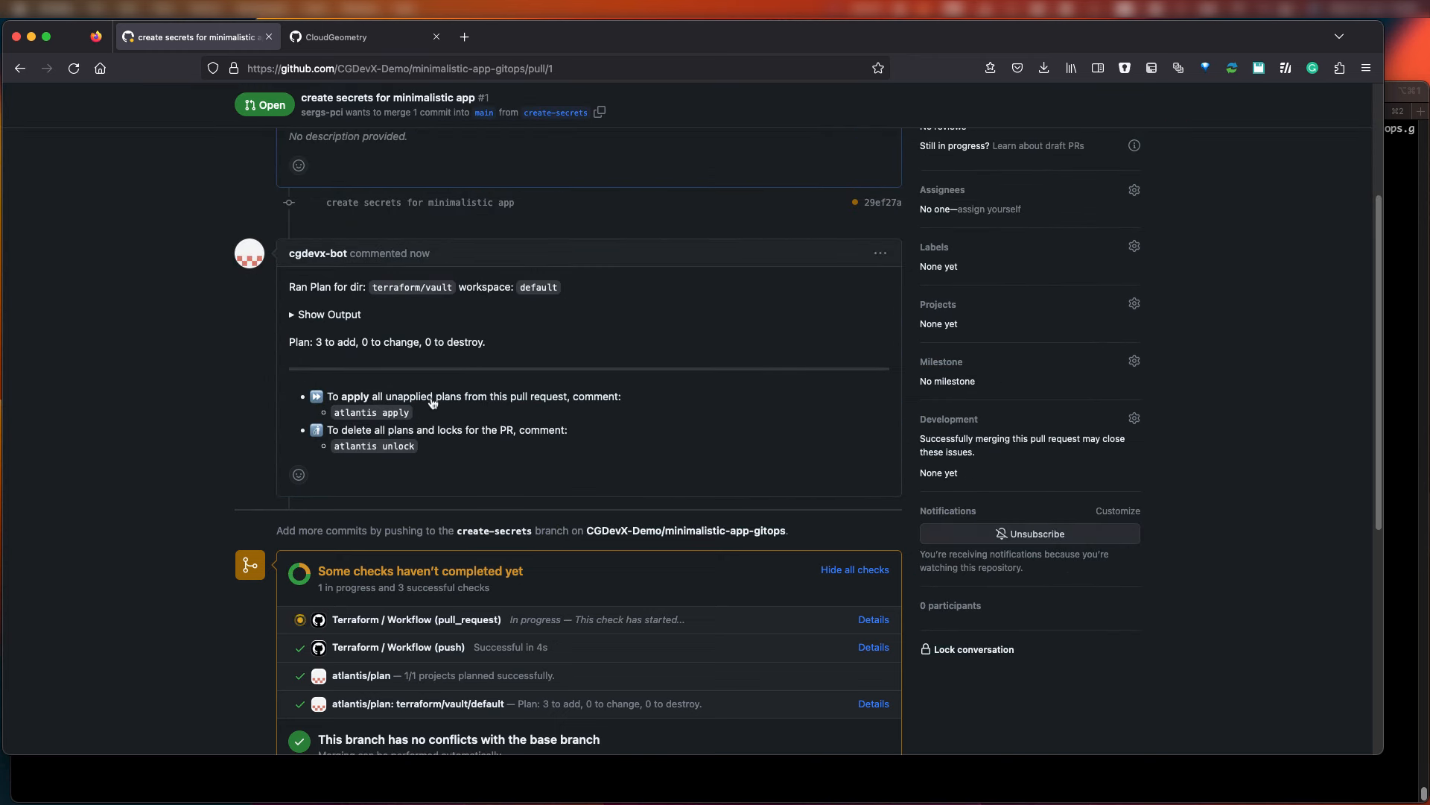
left_click(325, 314)
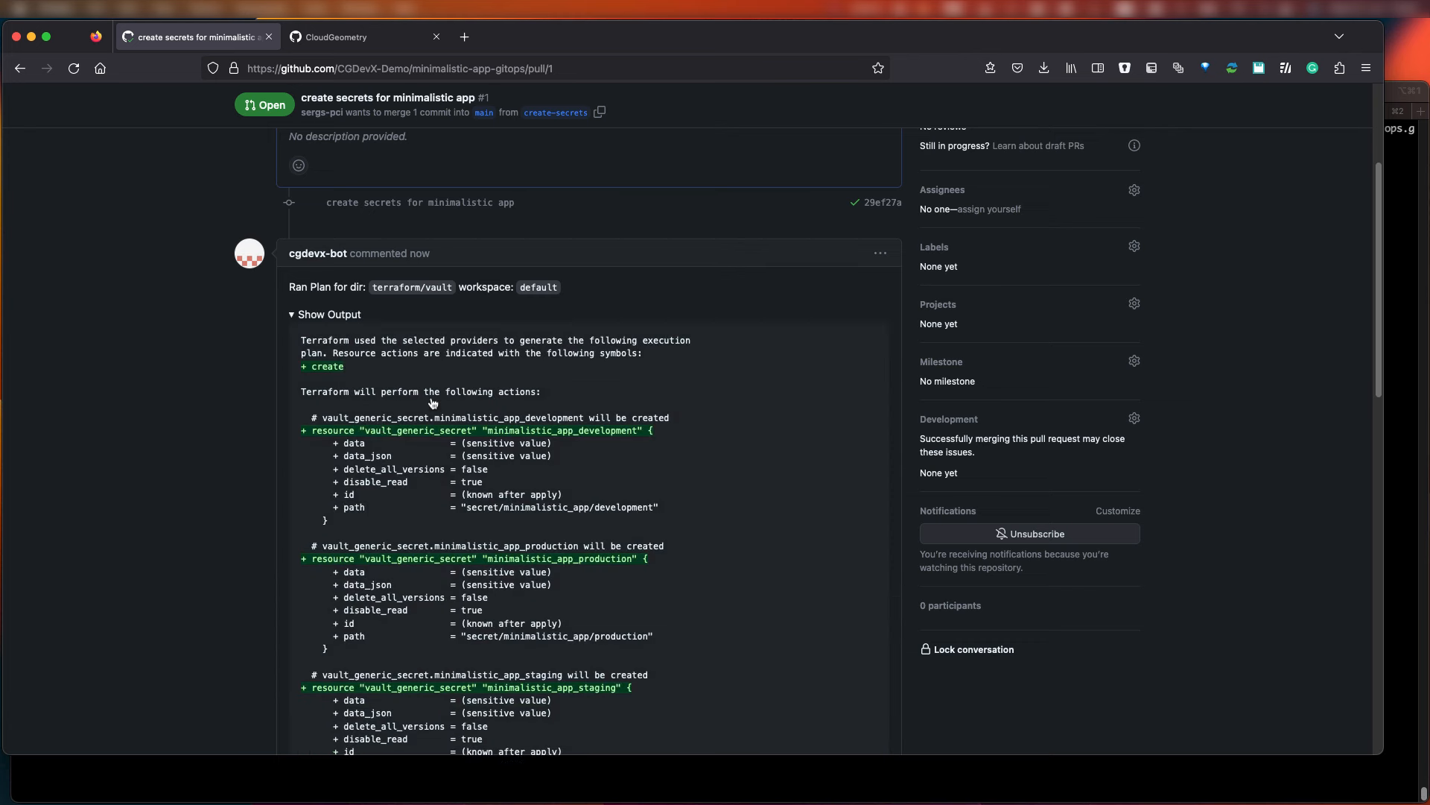
scroll("down", 3)
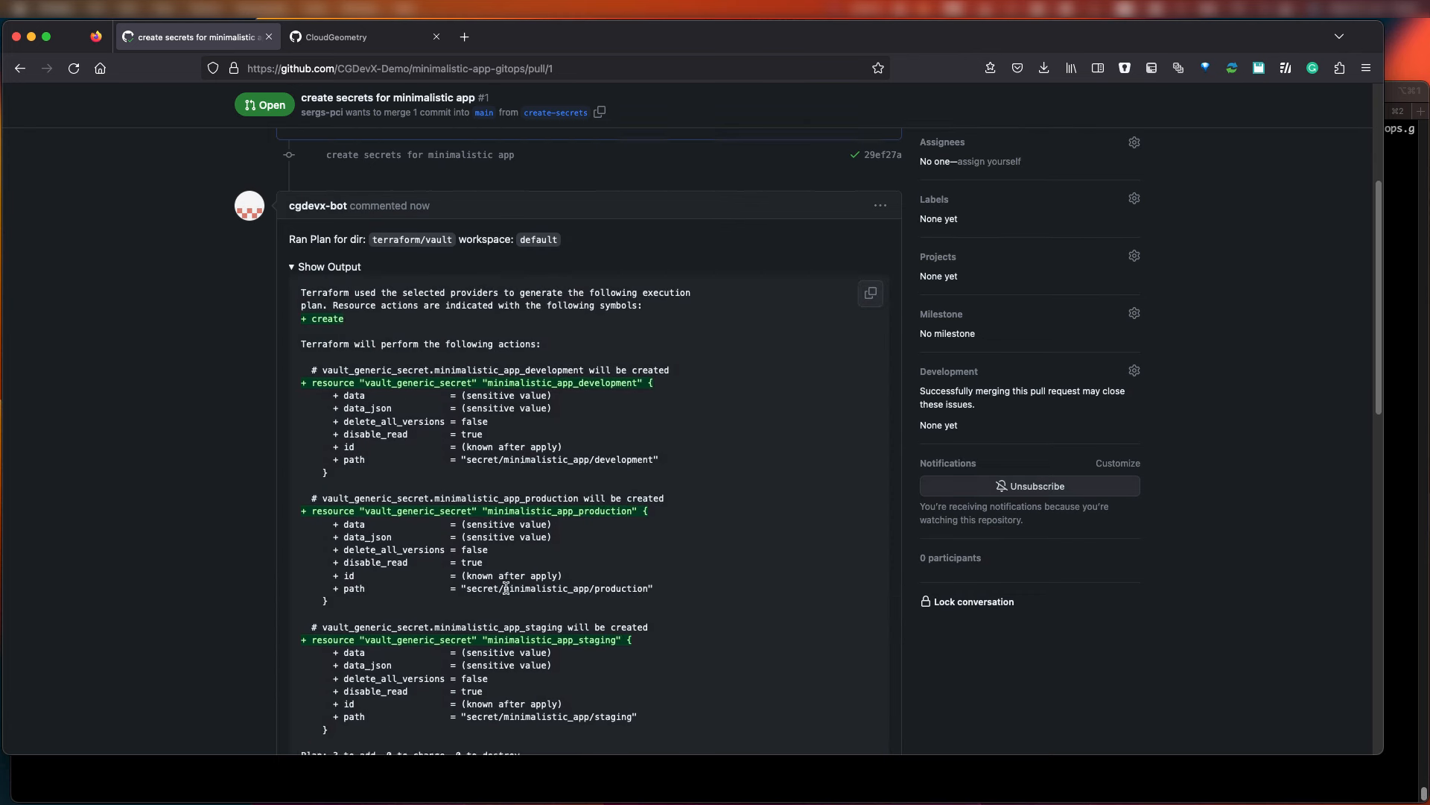
scroll("down", 3)
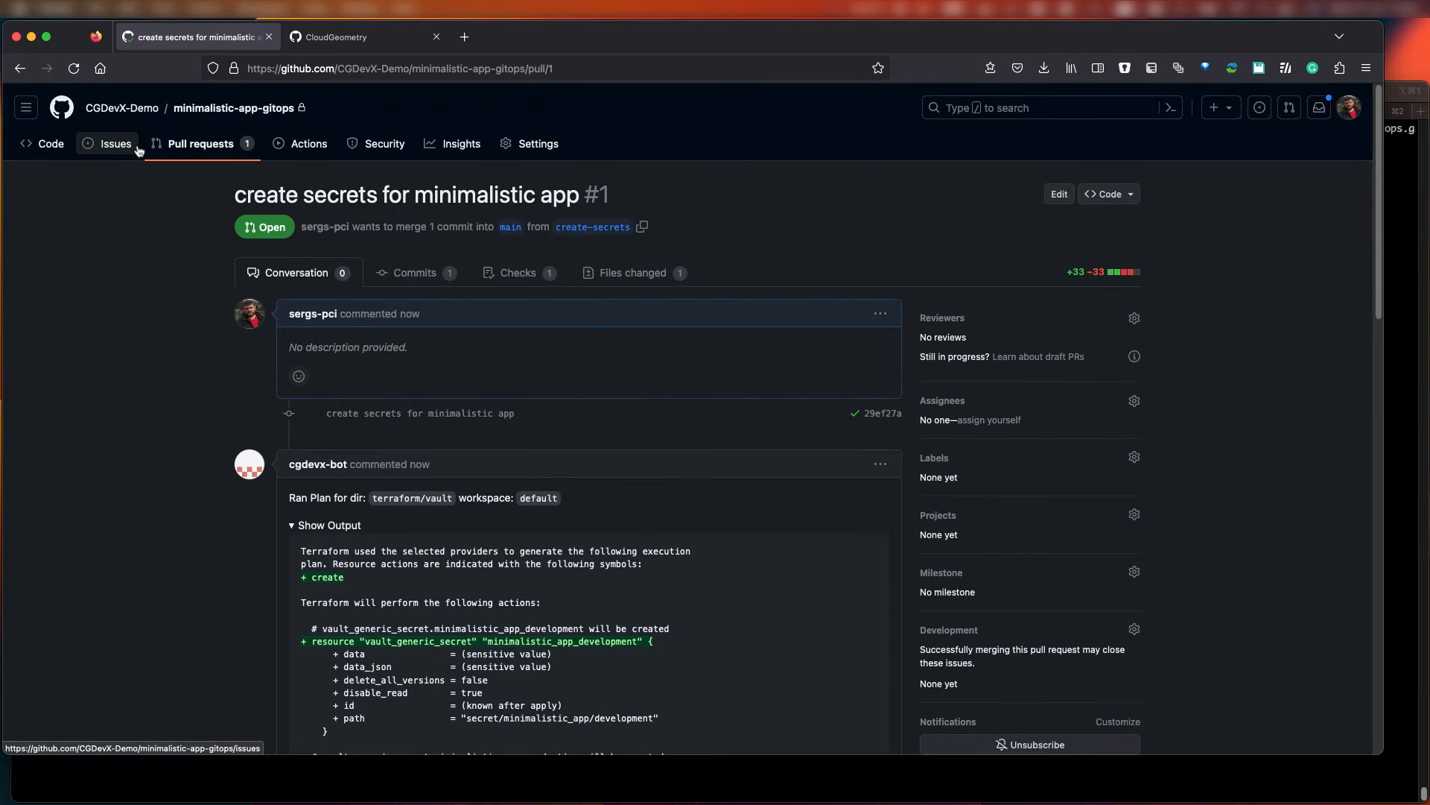
left_click(508, 36)
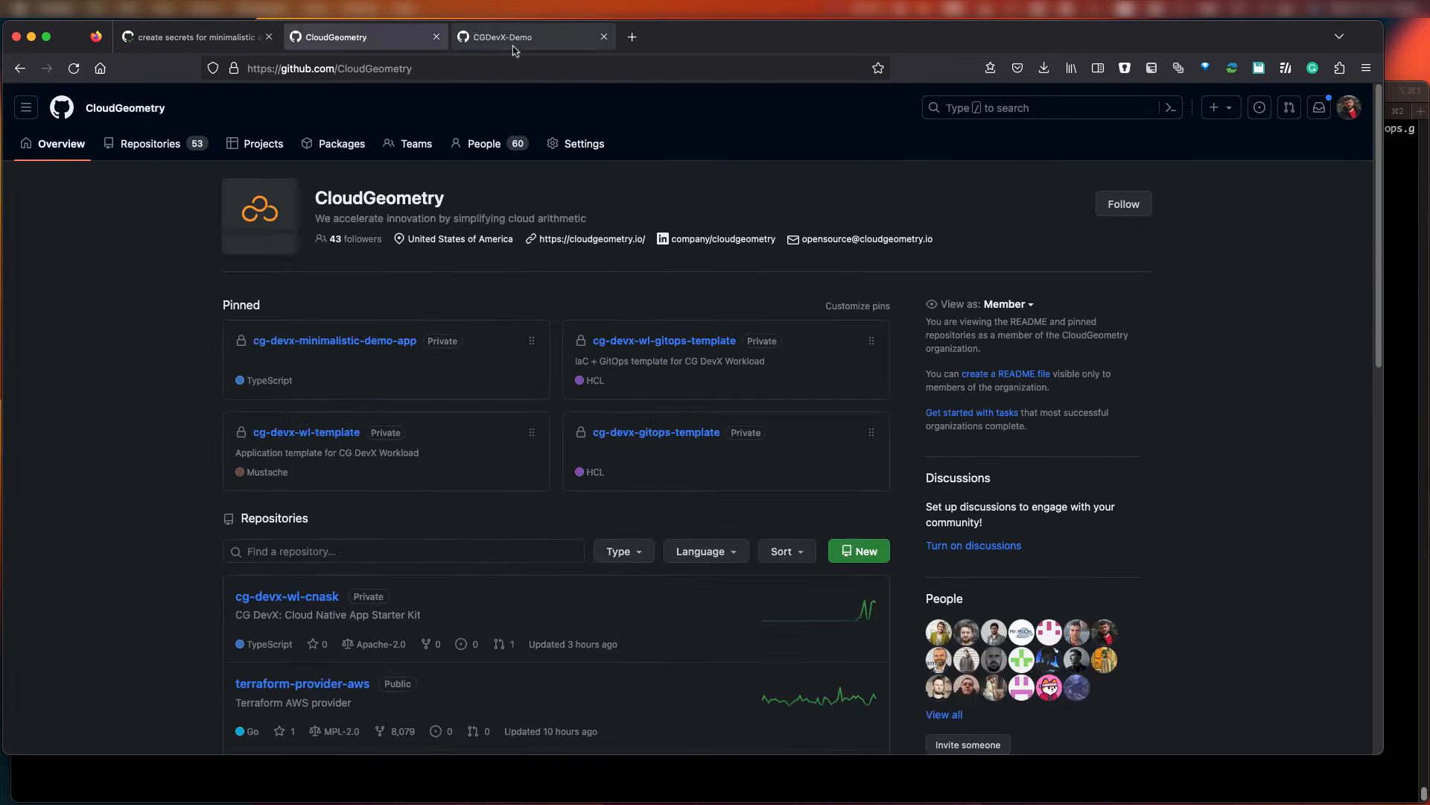
Step: Browse Vault's development/global secret containing SECRET_ONE and SECRET_TWO
left_click(507, 37)
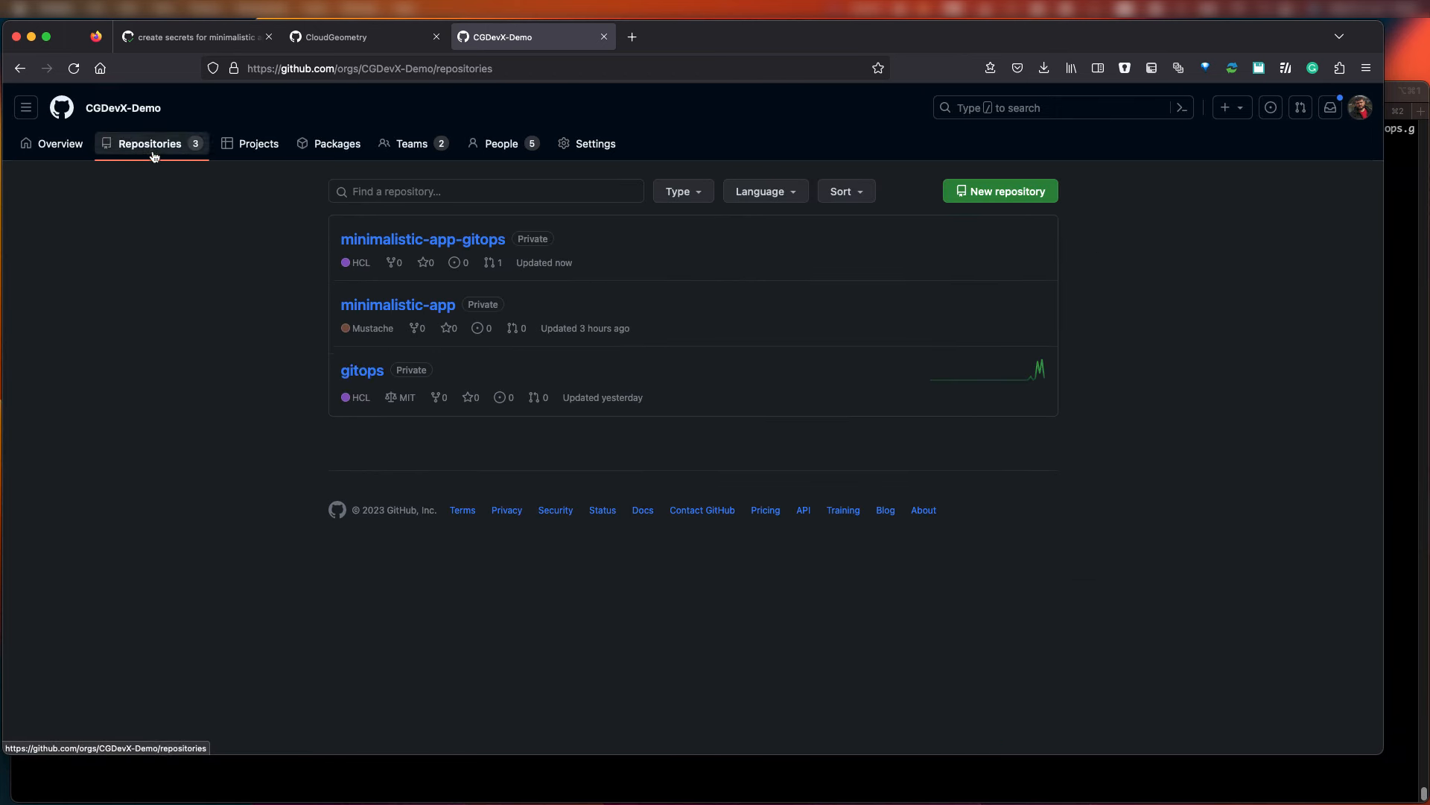
left_click(362, 369)
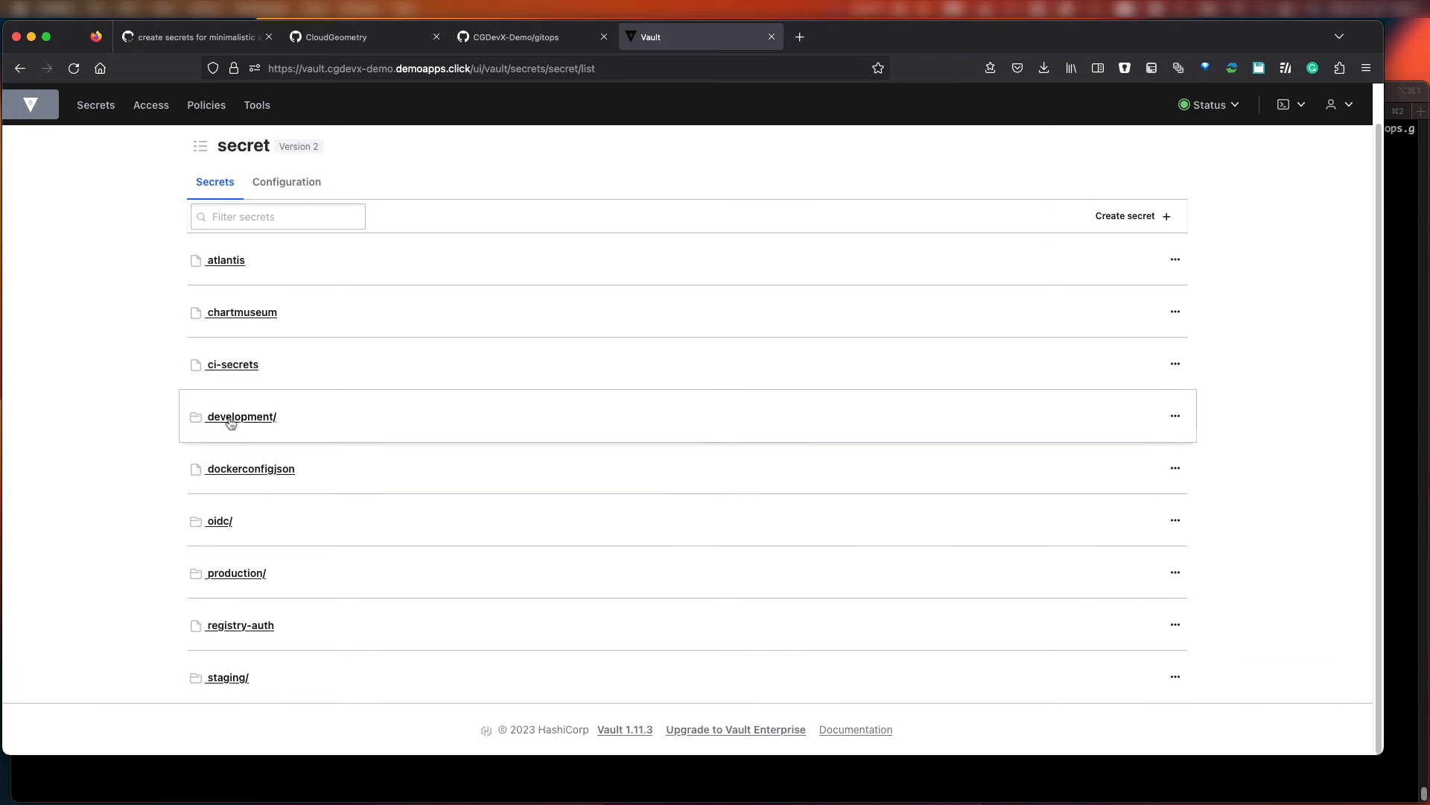
left_click(241, 417)
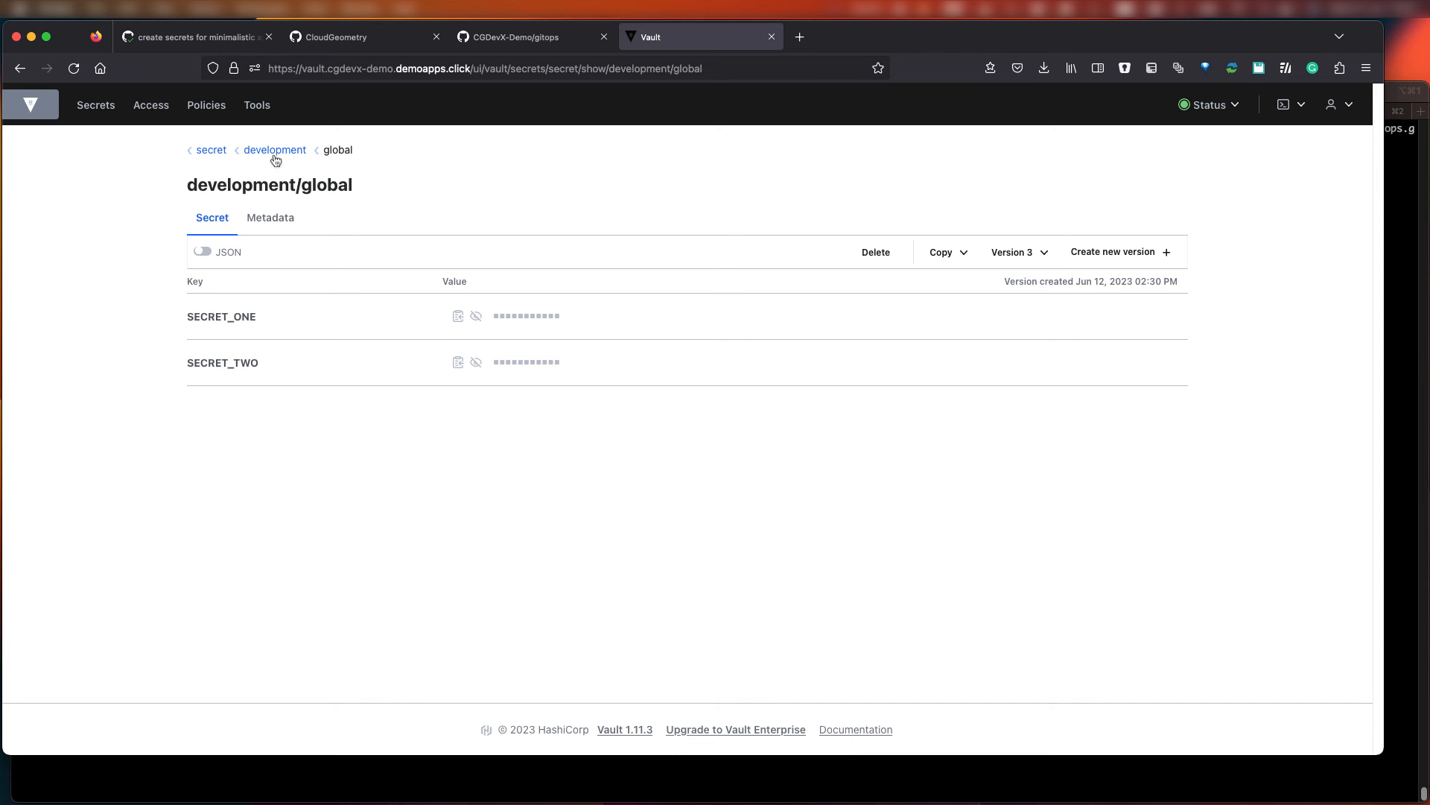
left_click(211, 150)
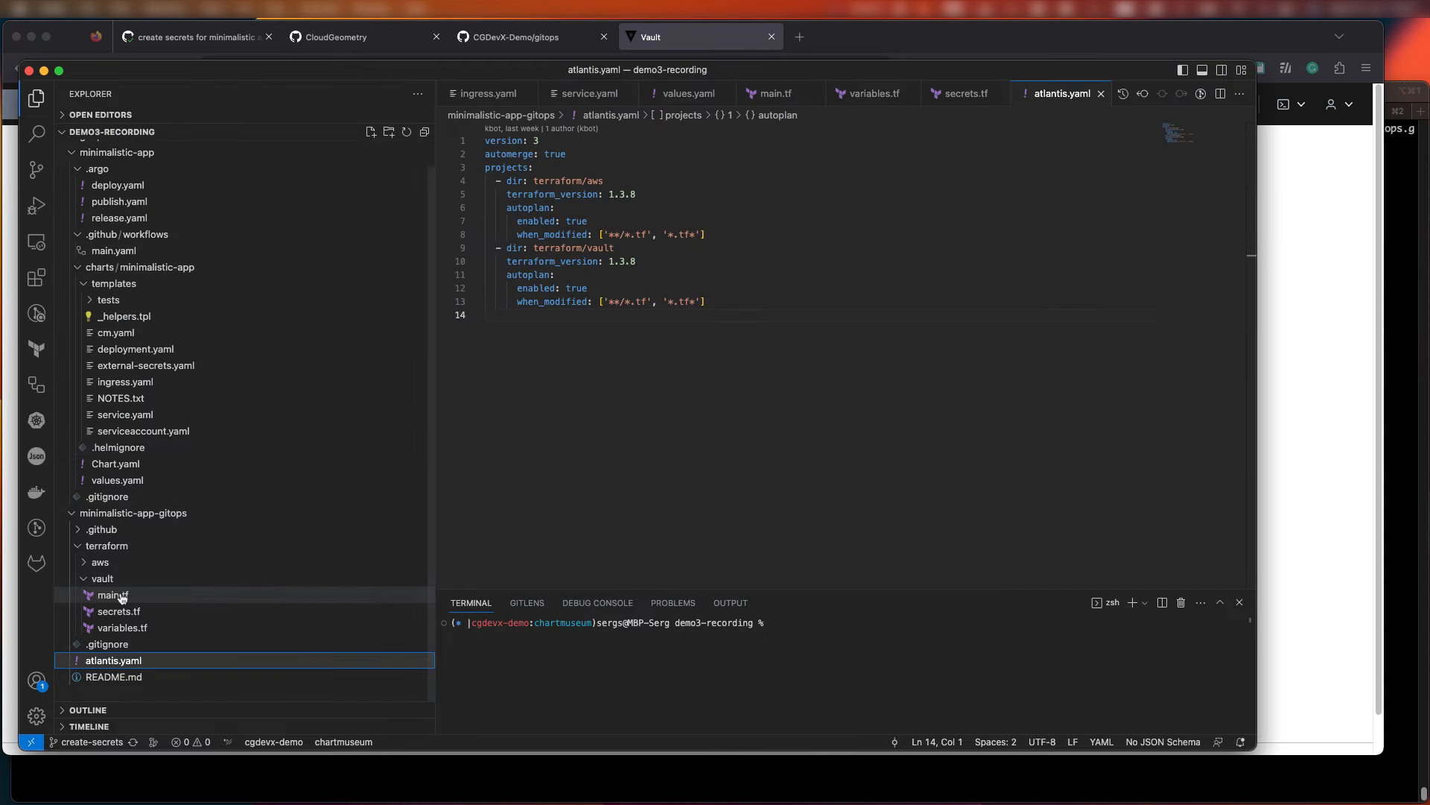
Step: Review the vault_generic_secret resources in terraform/vault/secrets.tf
left_click(117, 610)
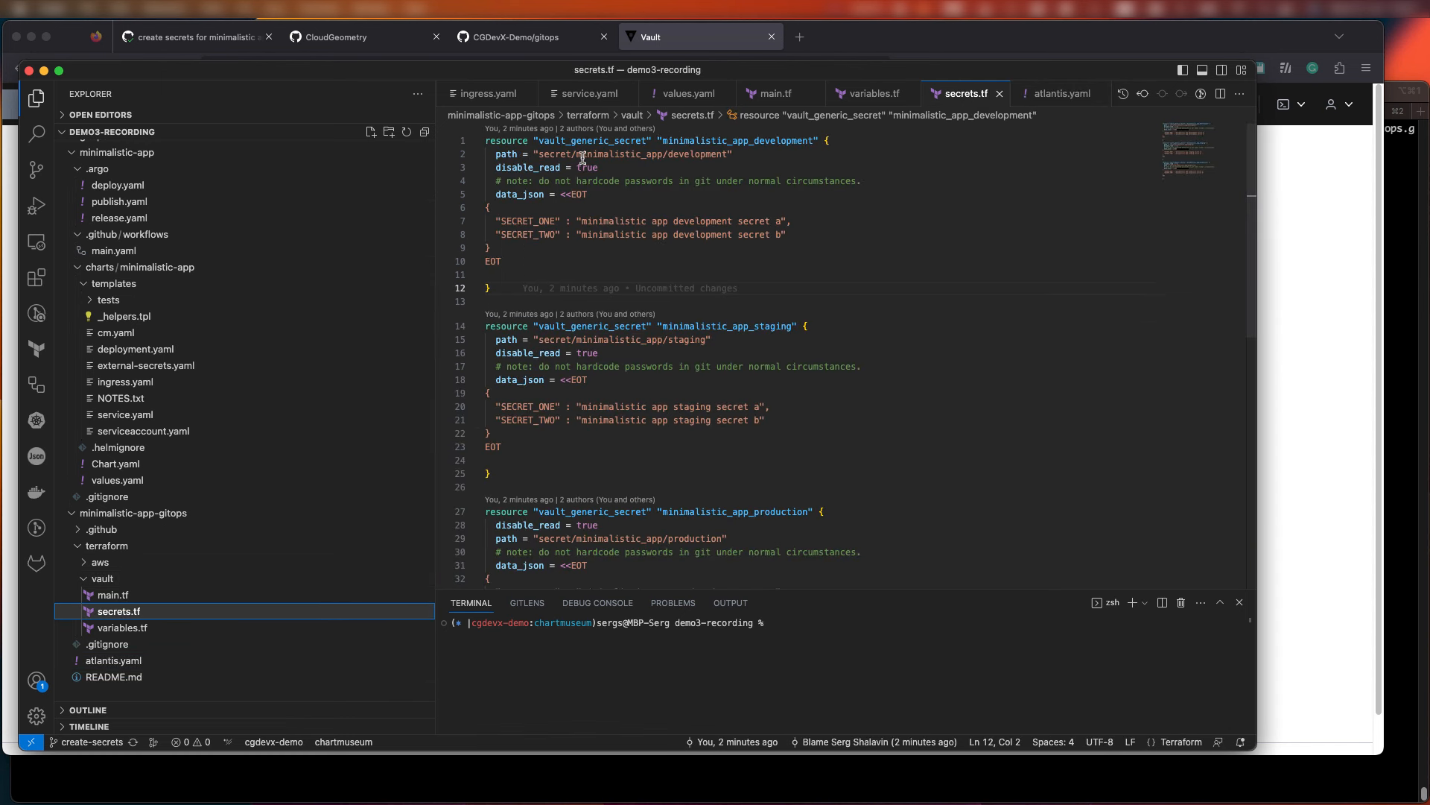
double_click(710, 154)
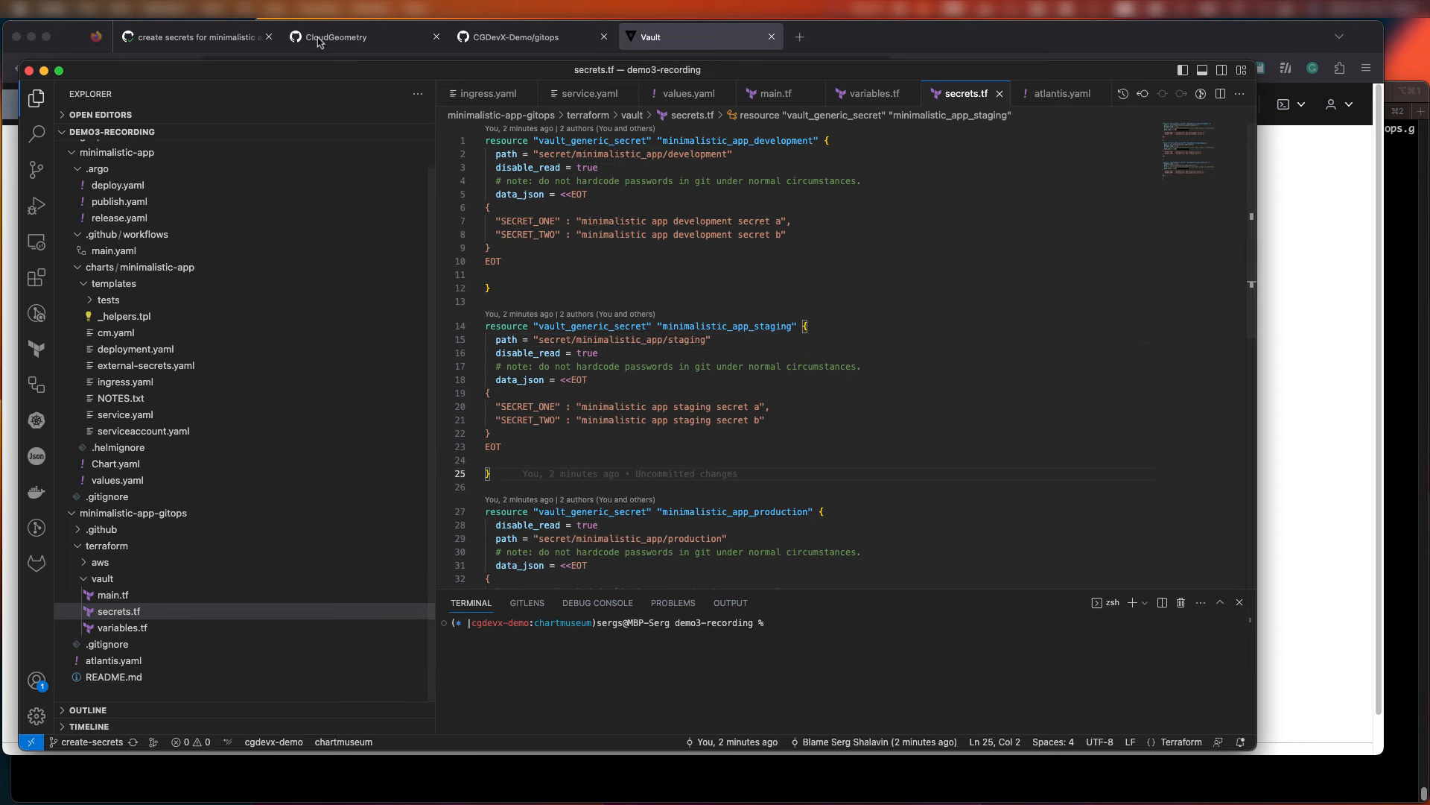
Step: Comment 'atlantis apply' on PR #1 to create the three secrets and auto-merge
left_click(191, 37)
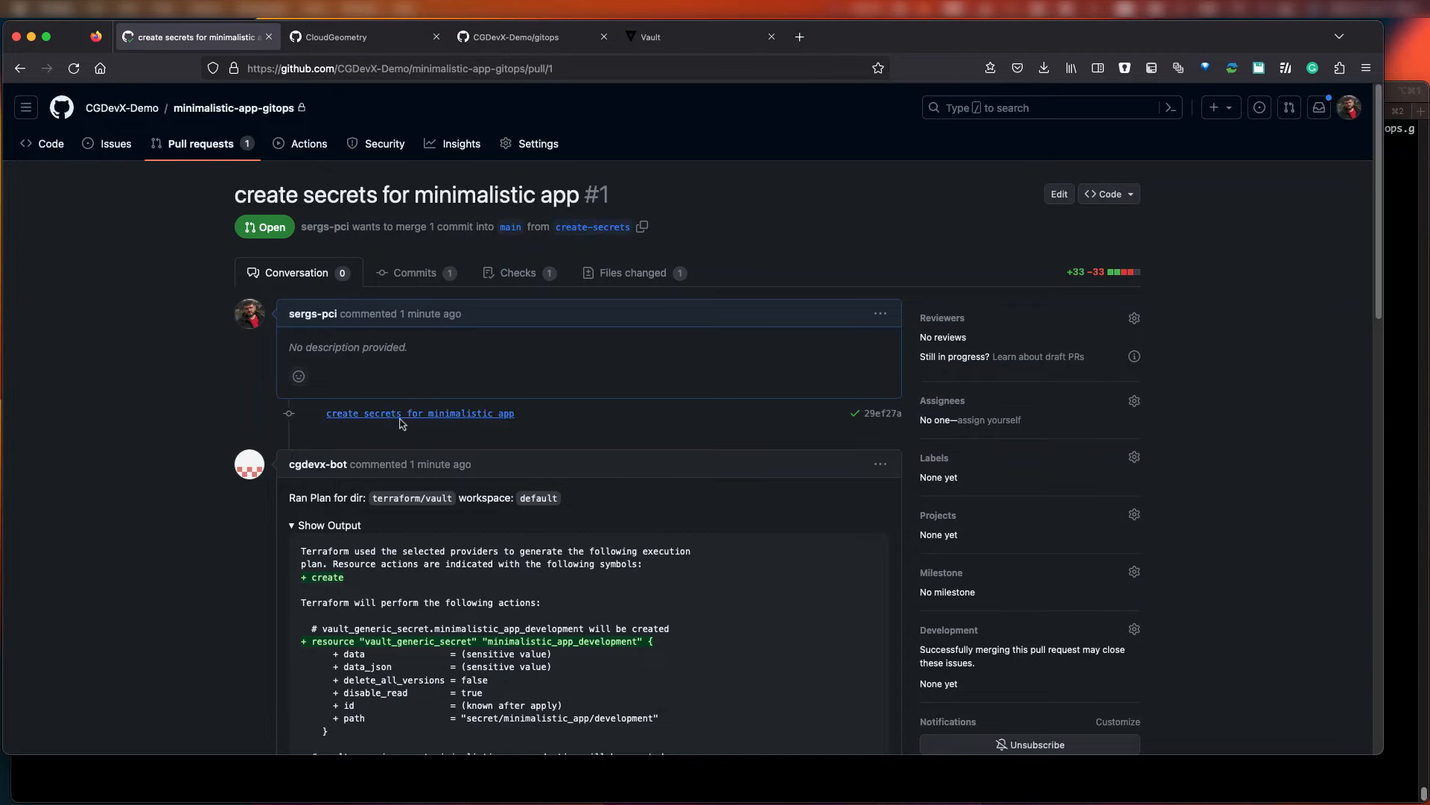
scroll("down", 3)
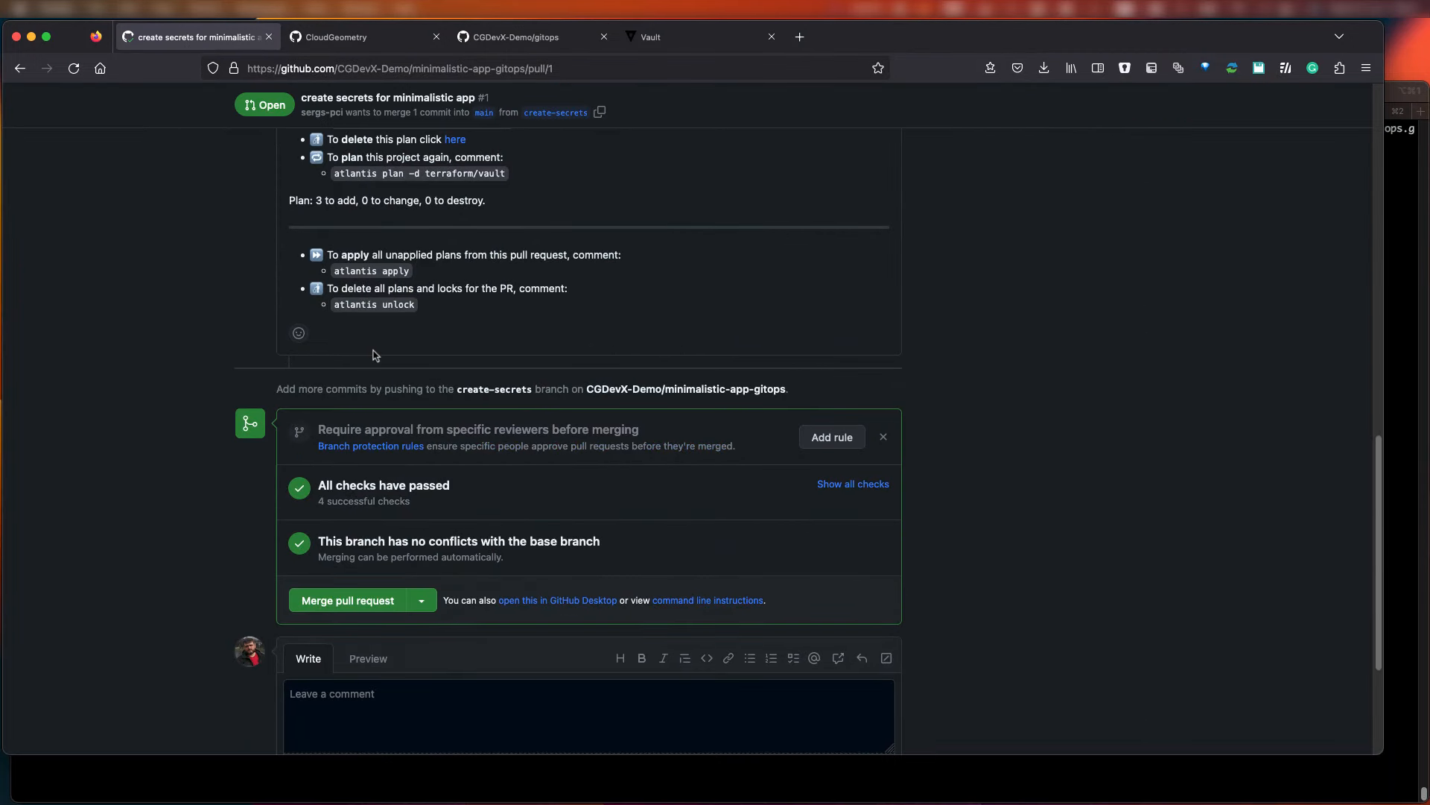
double_click(370, 271)
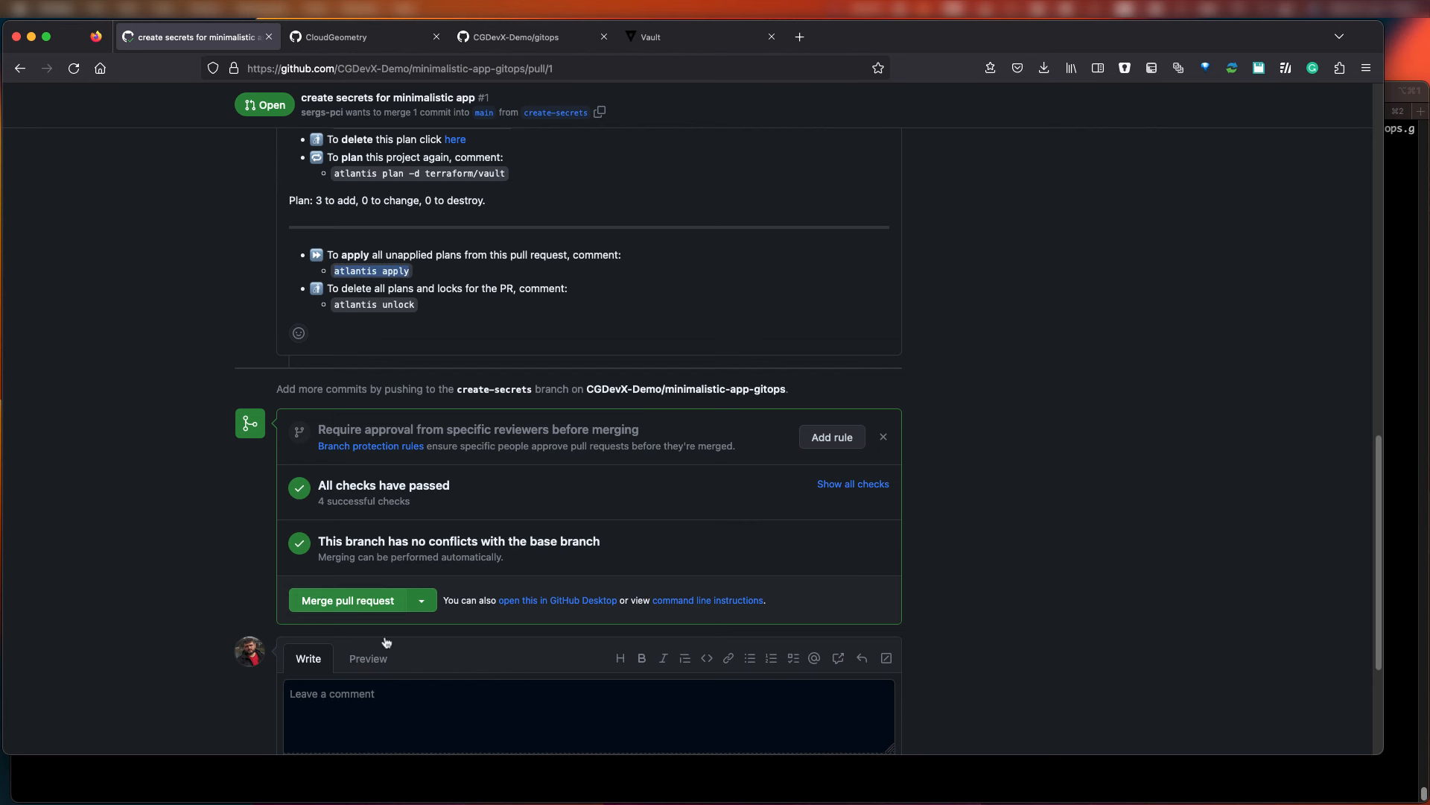
type("atlantis apply")
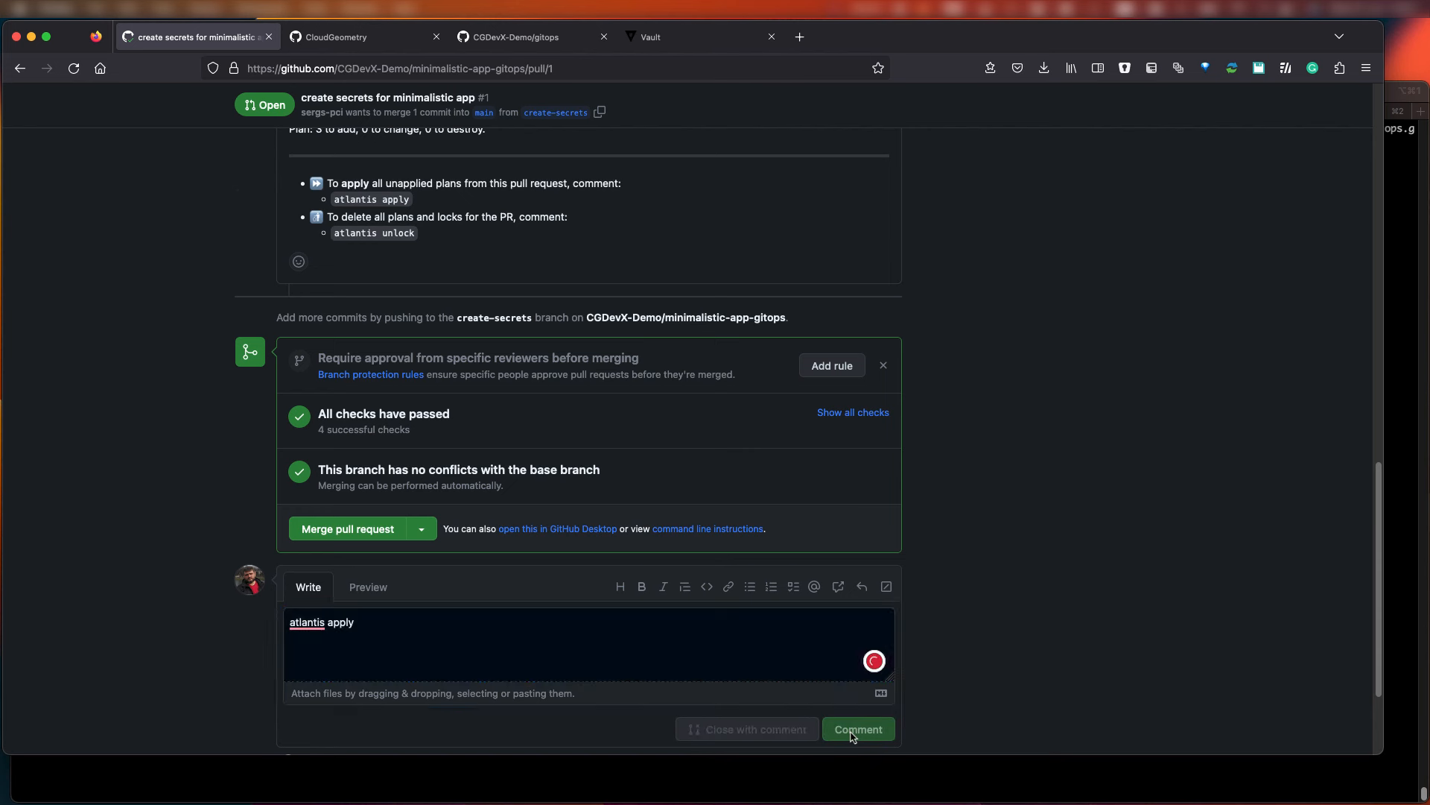
left_click(856, 729)
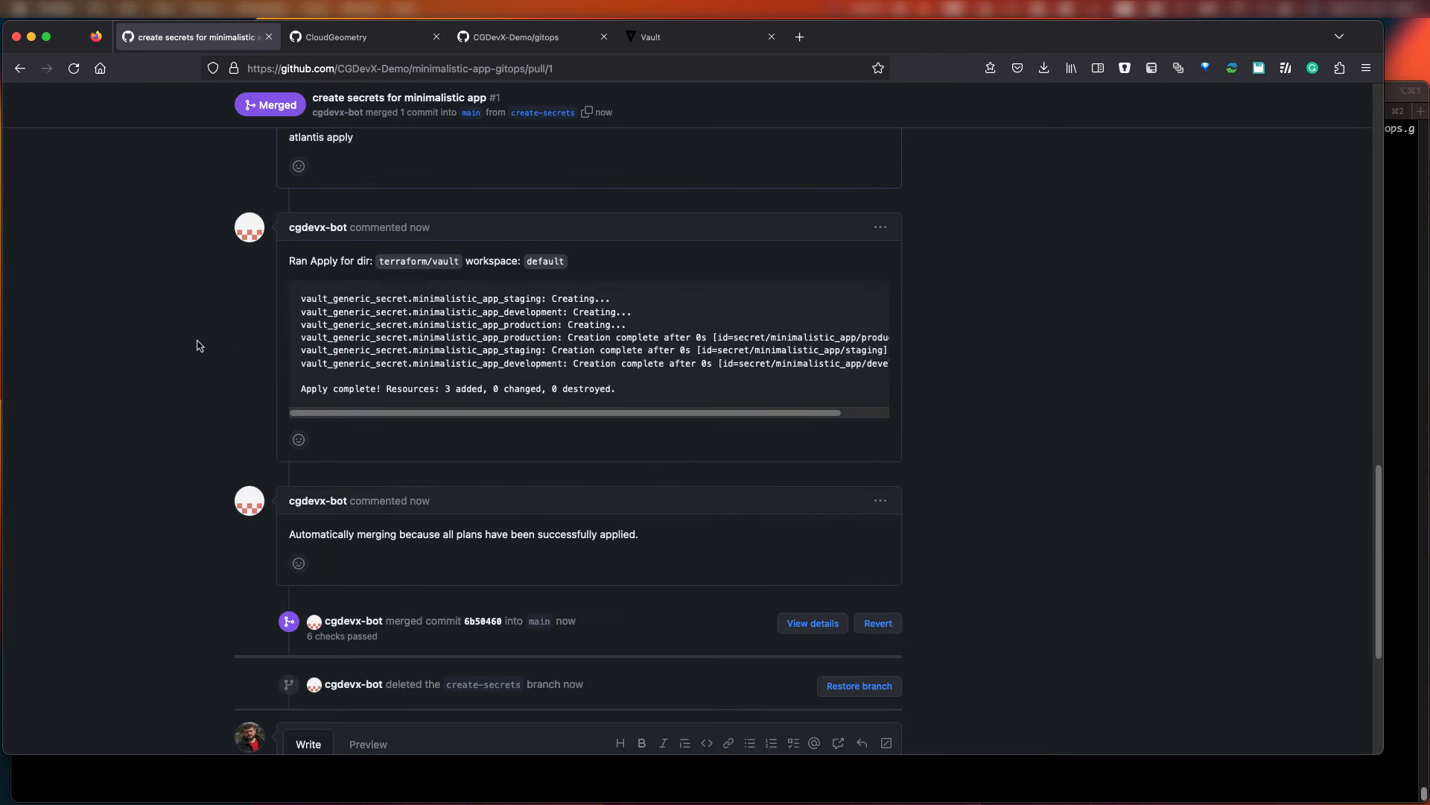
mouse_move(589, 345)
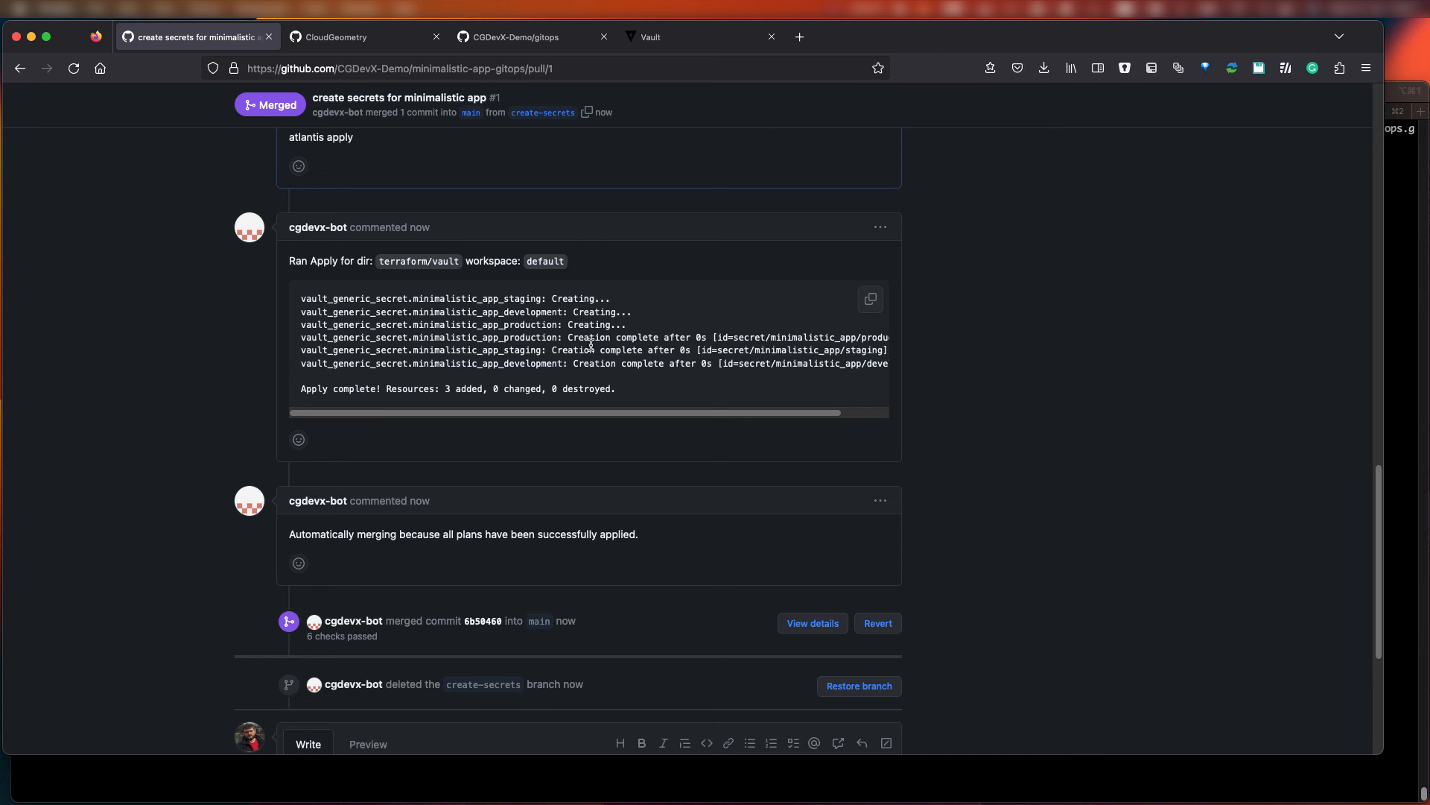
scroll("down", 3)
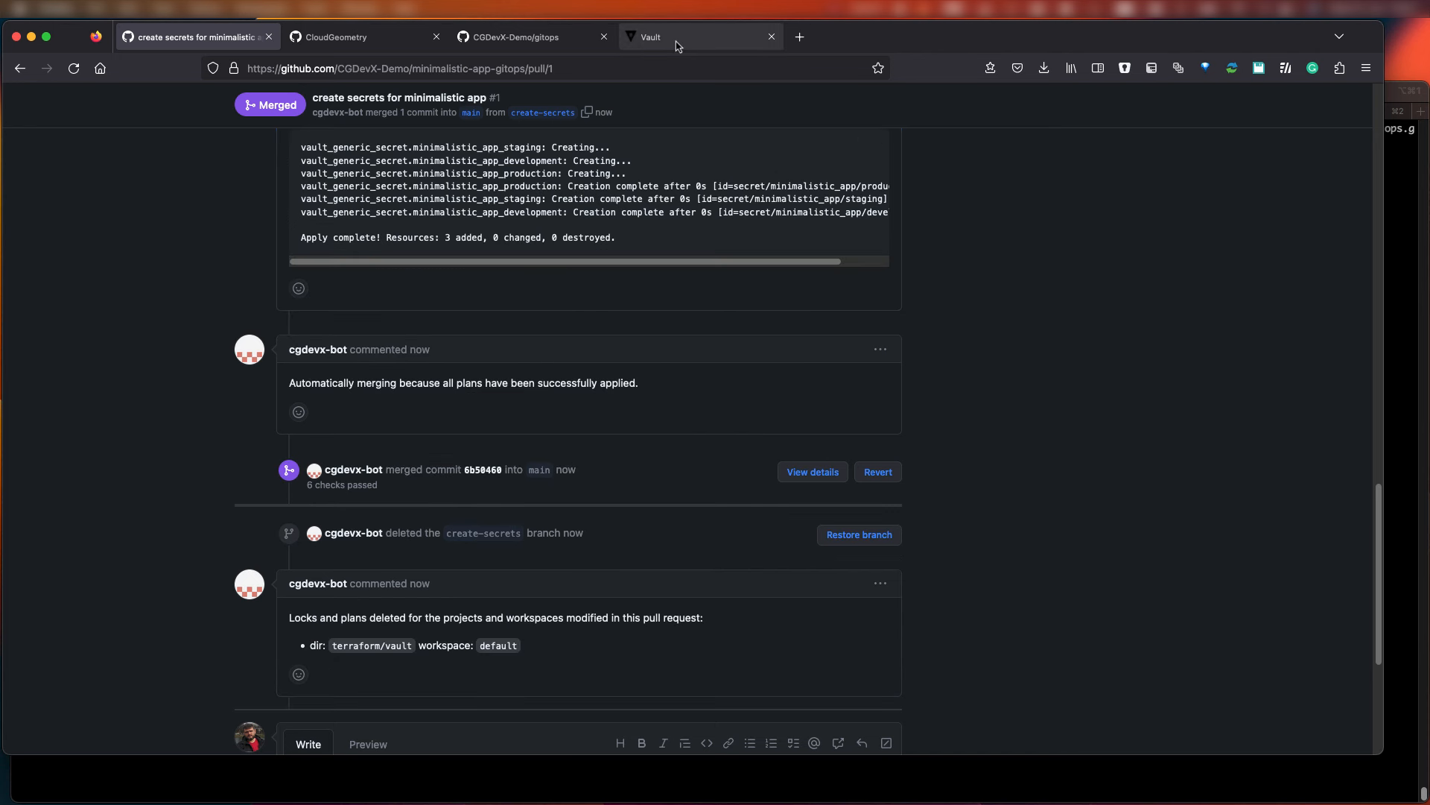
left_click(700, 37)
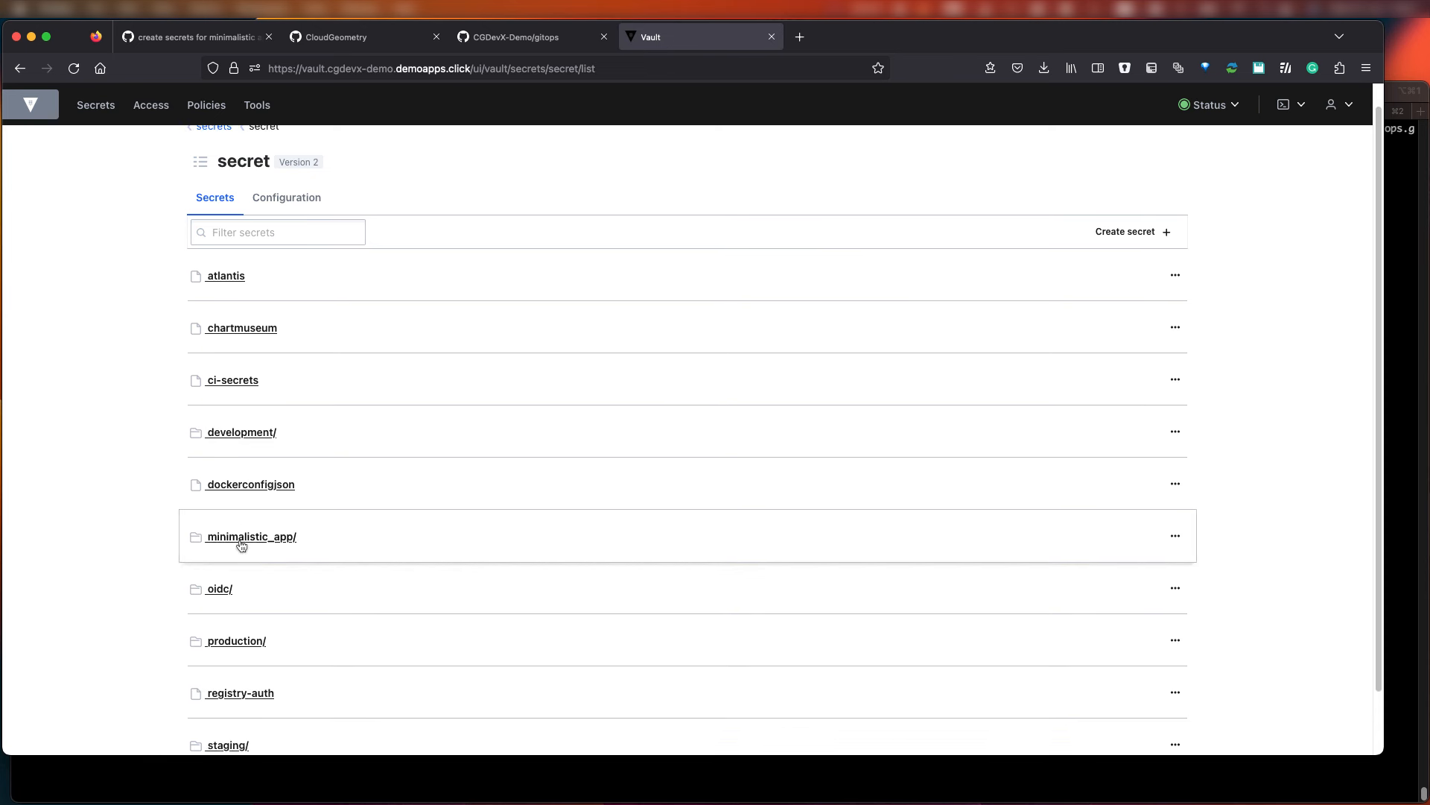
Step: Check Vault's minimalistic_app/ folder for development, production and staging secrets
left_click(251, 536)
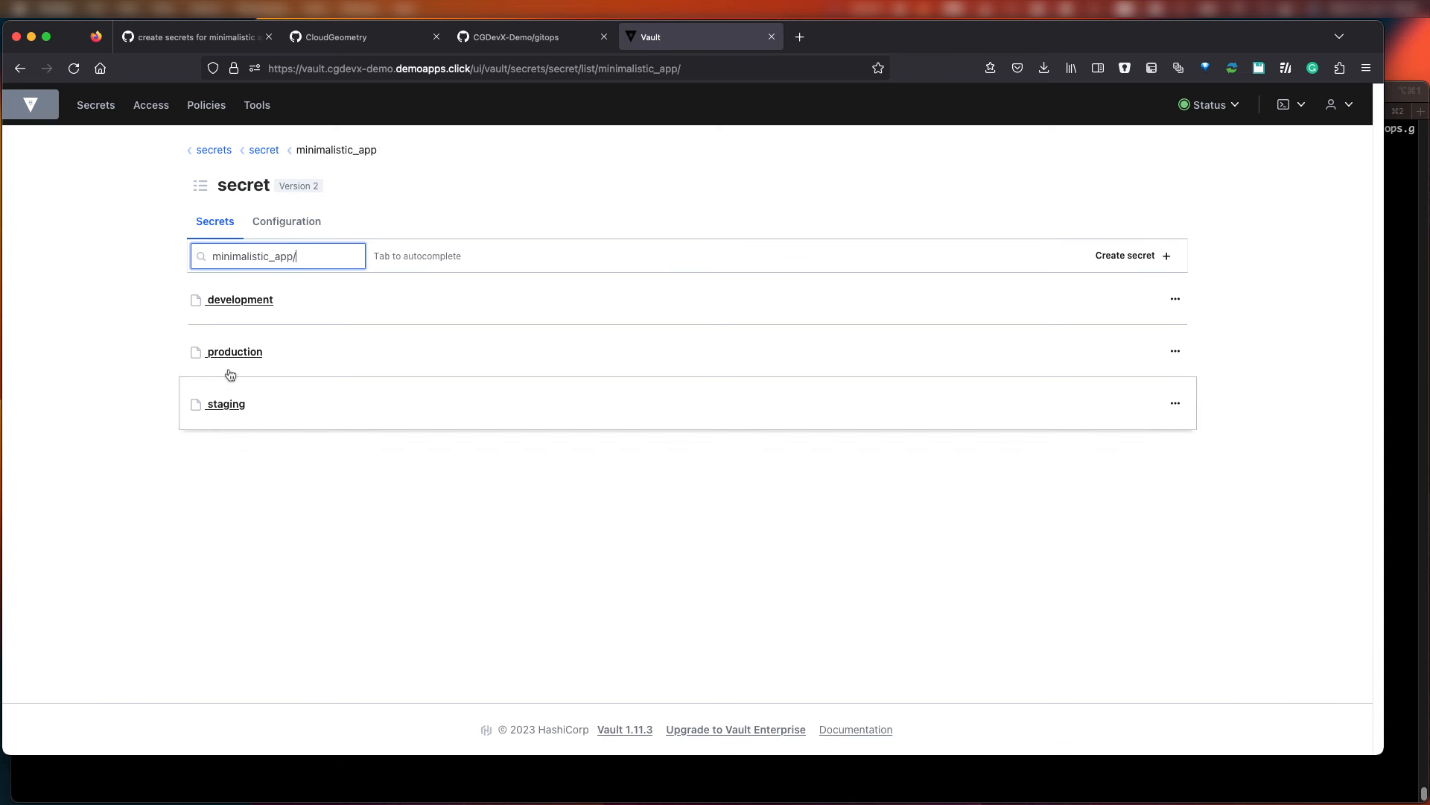
left_click(240, 299)
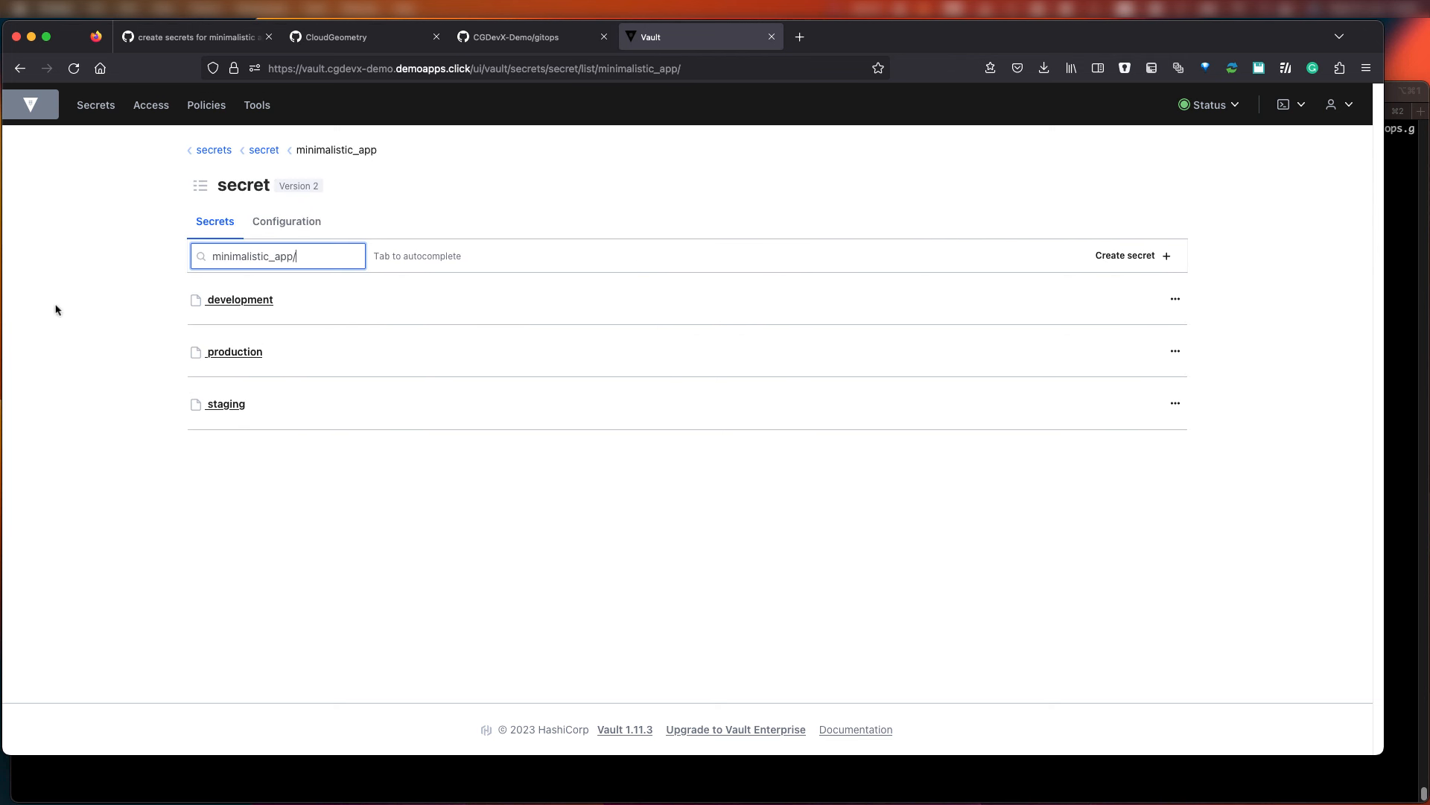
mouse_move(211, 57)
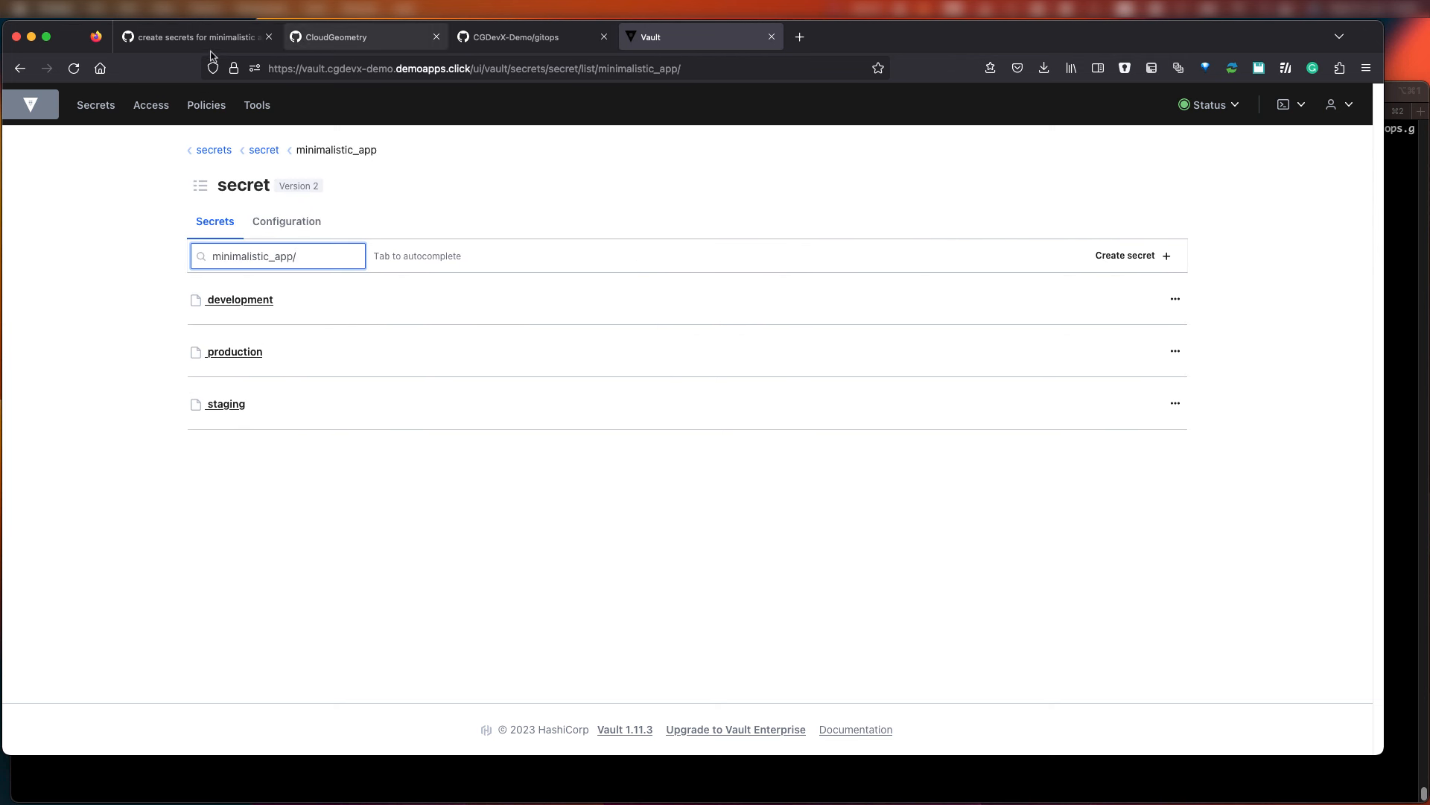
left_click(363, 37)
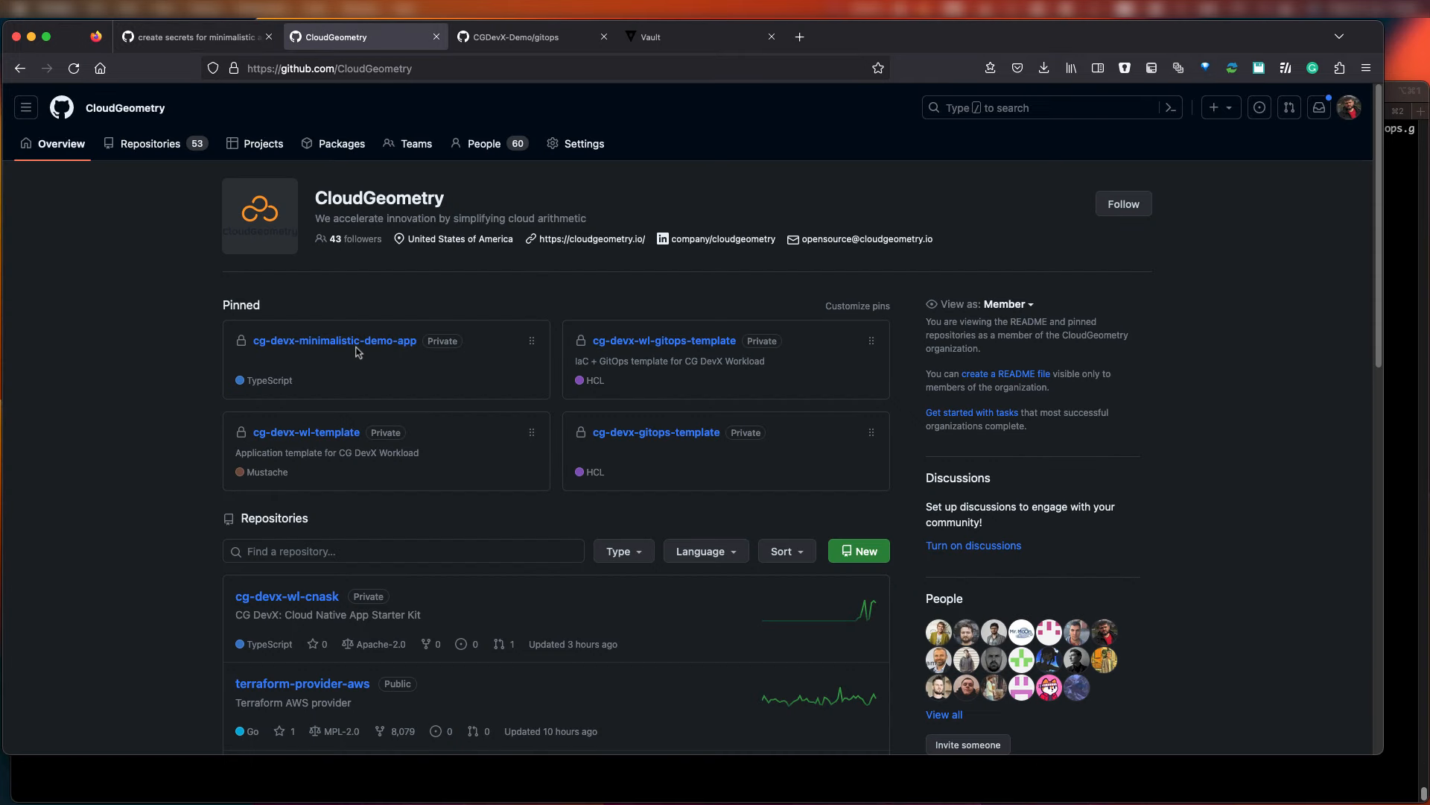
mouse_move(333, 340)
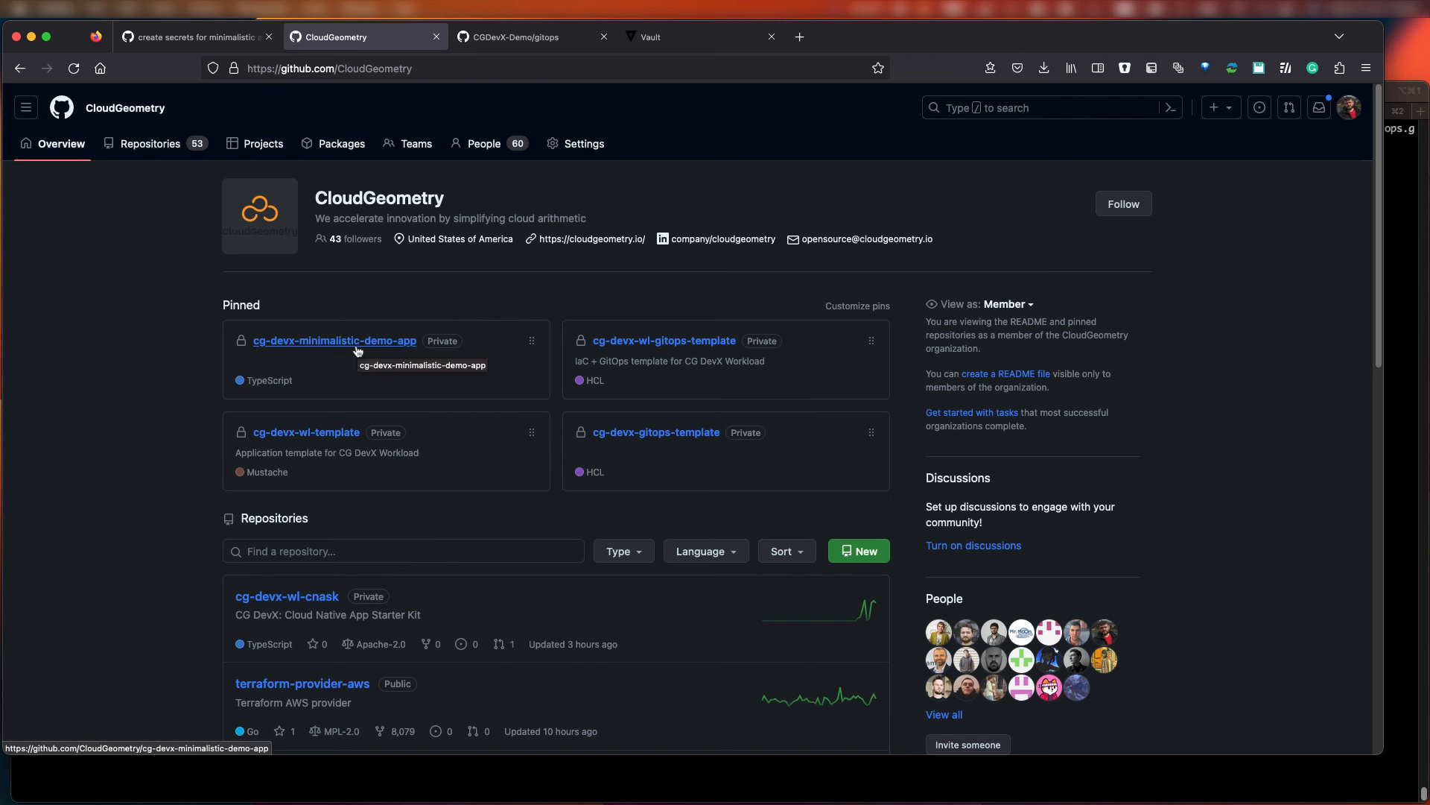
Step: Open cg-devx-minimalistic-demo-app and cg-devx-wl-template in separate browser tabs
left_click(334, 340)
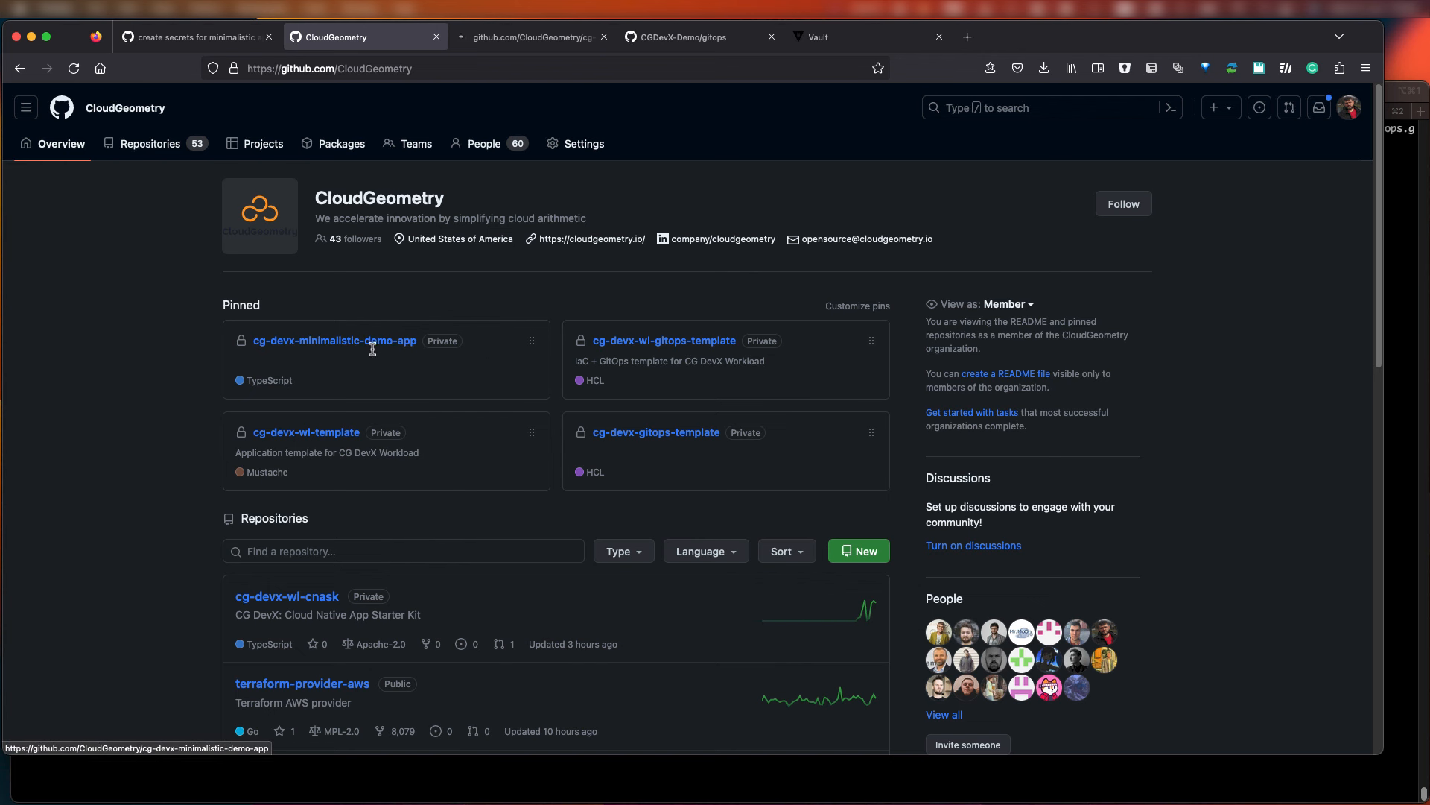
left_click(334, 340)
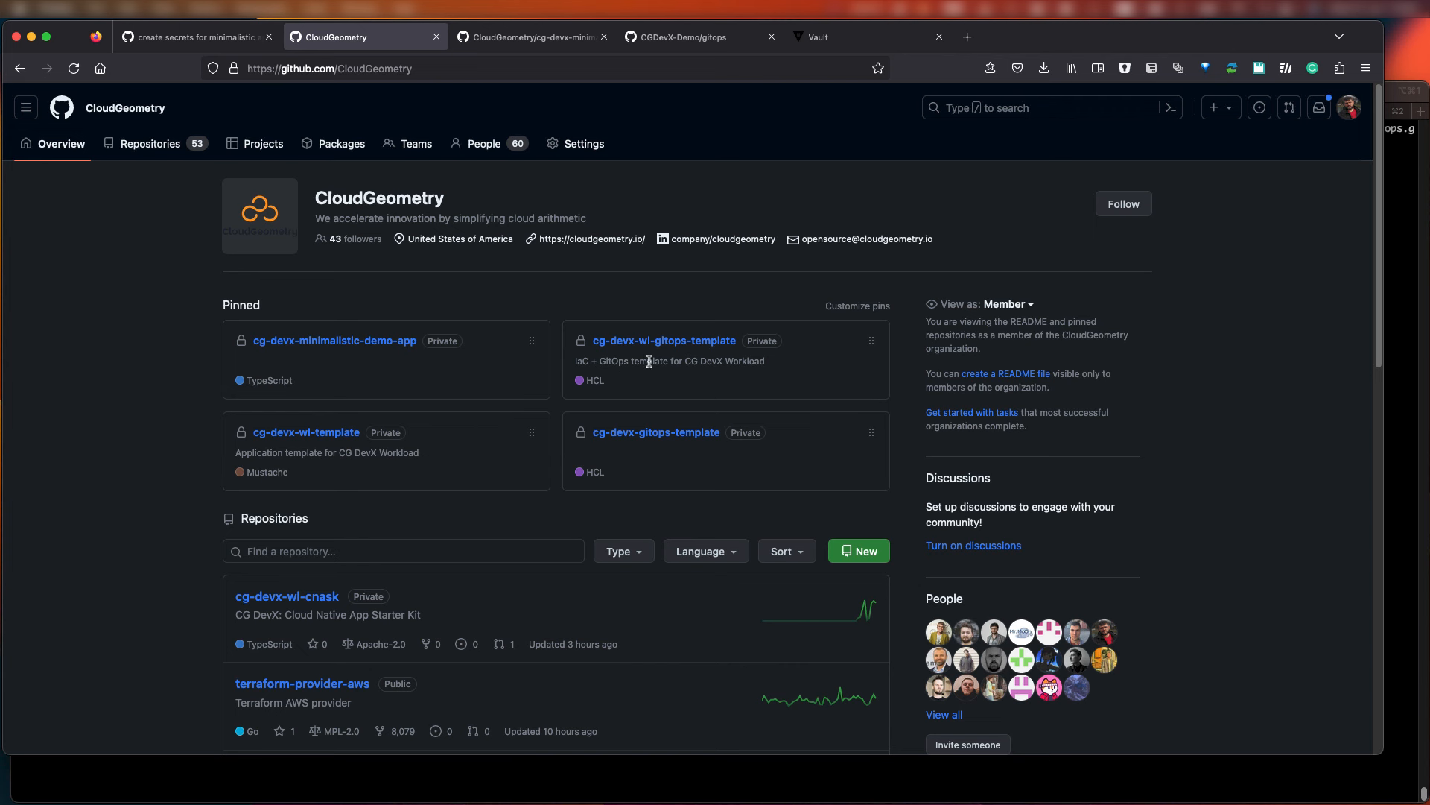
mouse_move(686, 354)
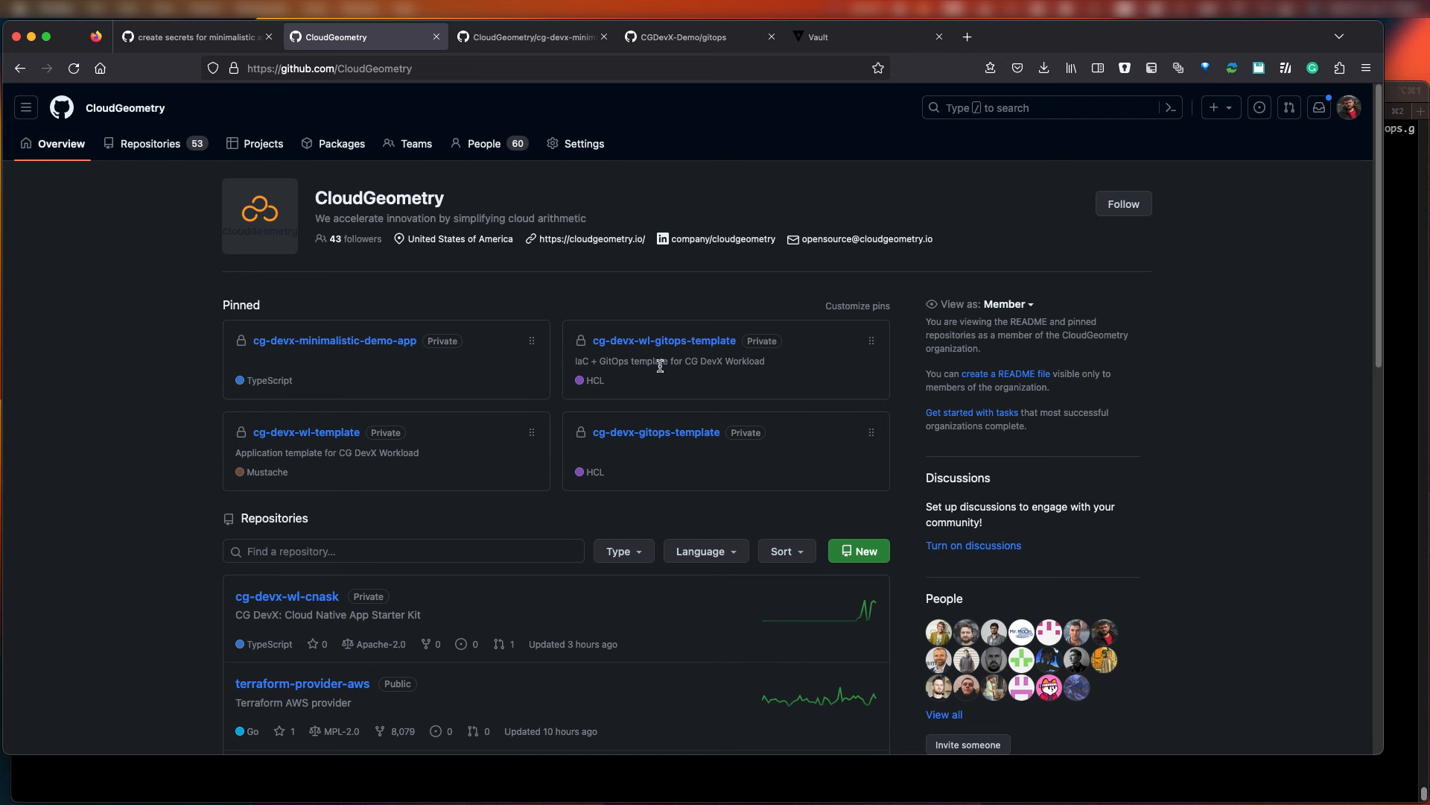
mouse_move(664, 340)
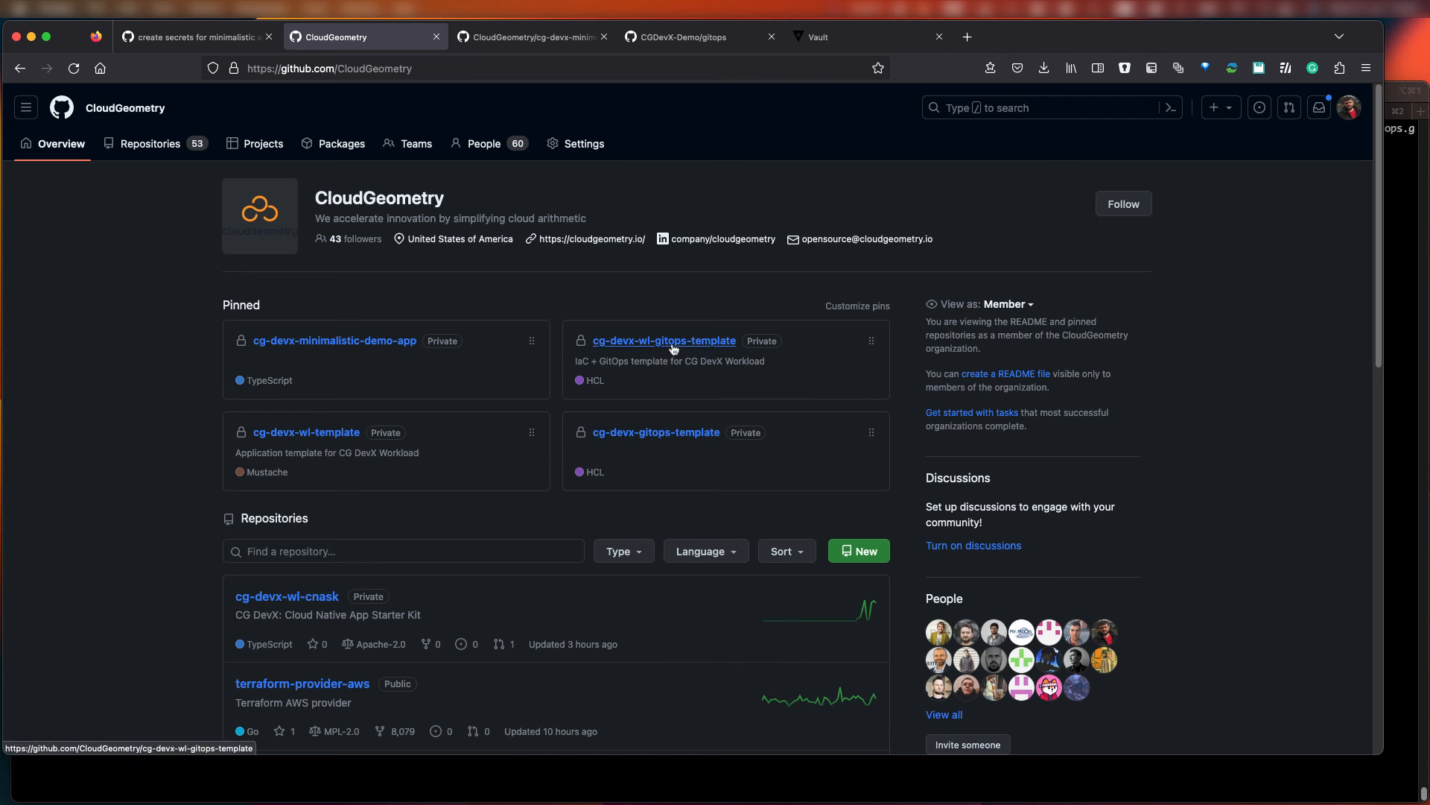
mouse_move(642, 378)
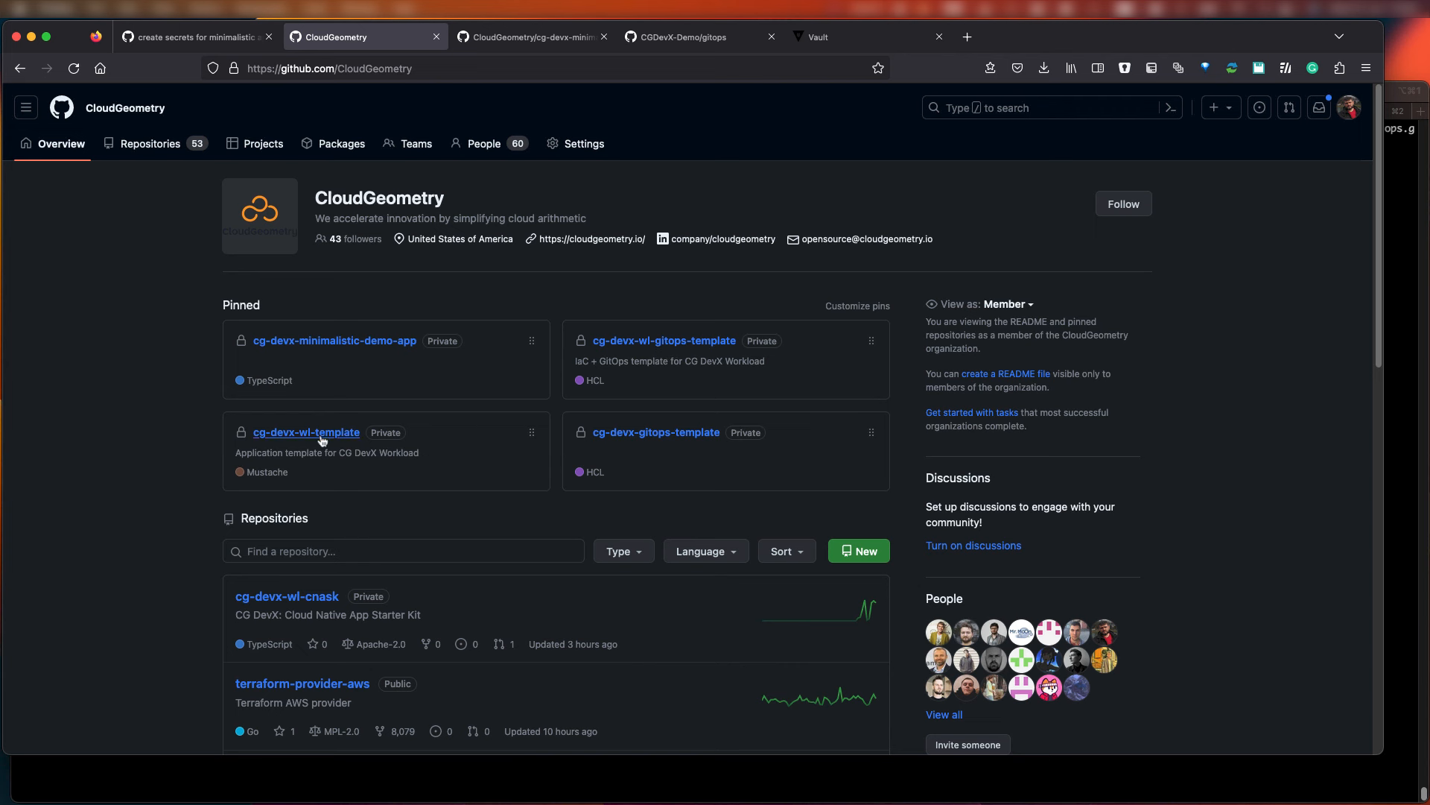
right_click(305, 431)
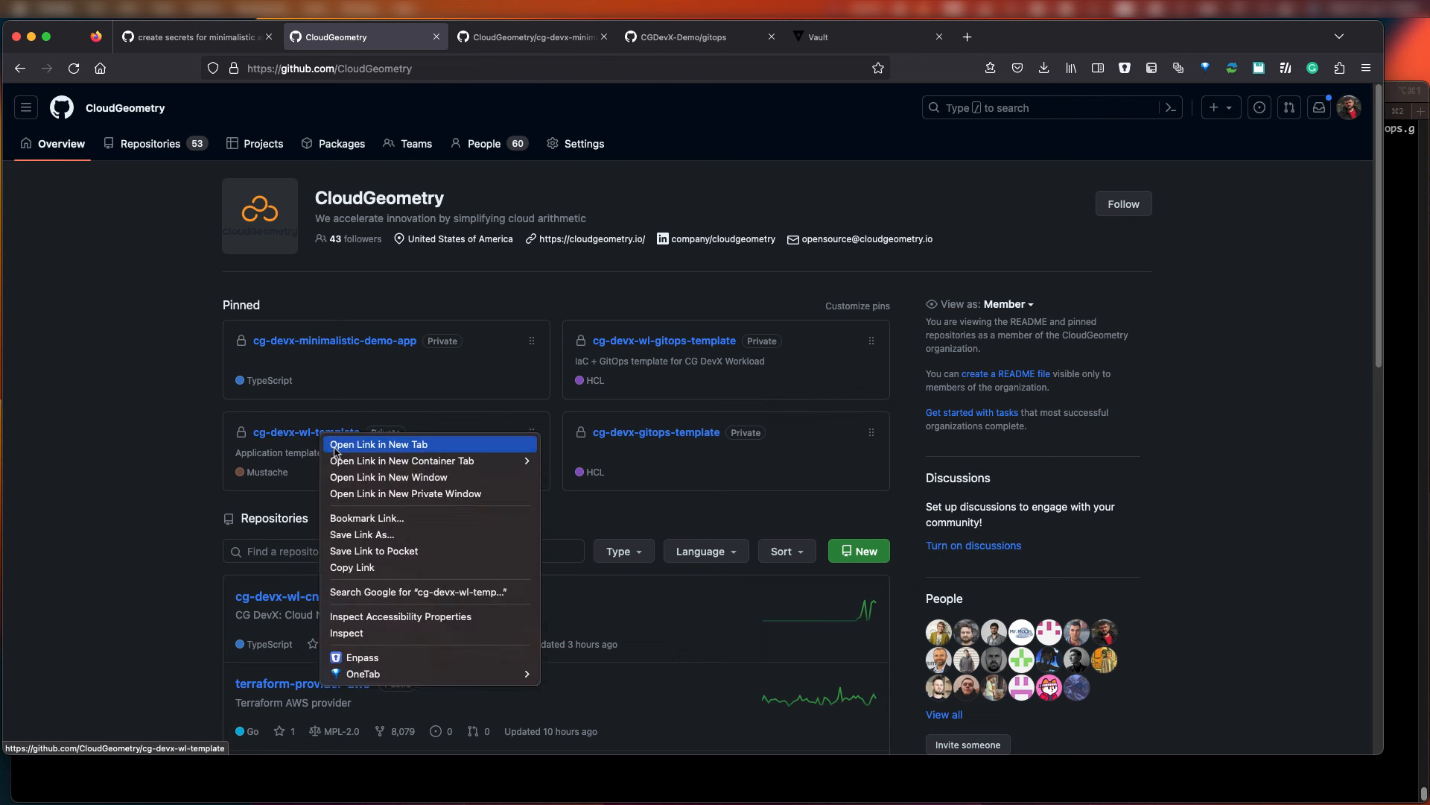
left_click(378, 444)
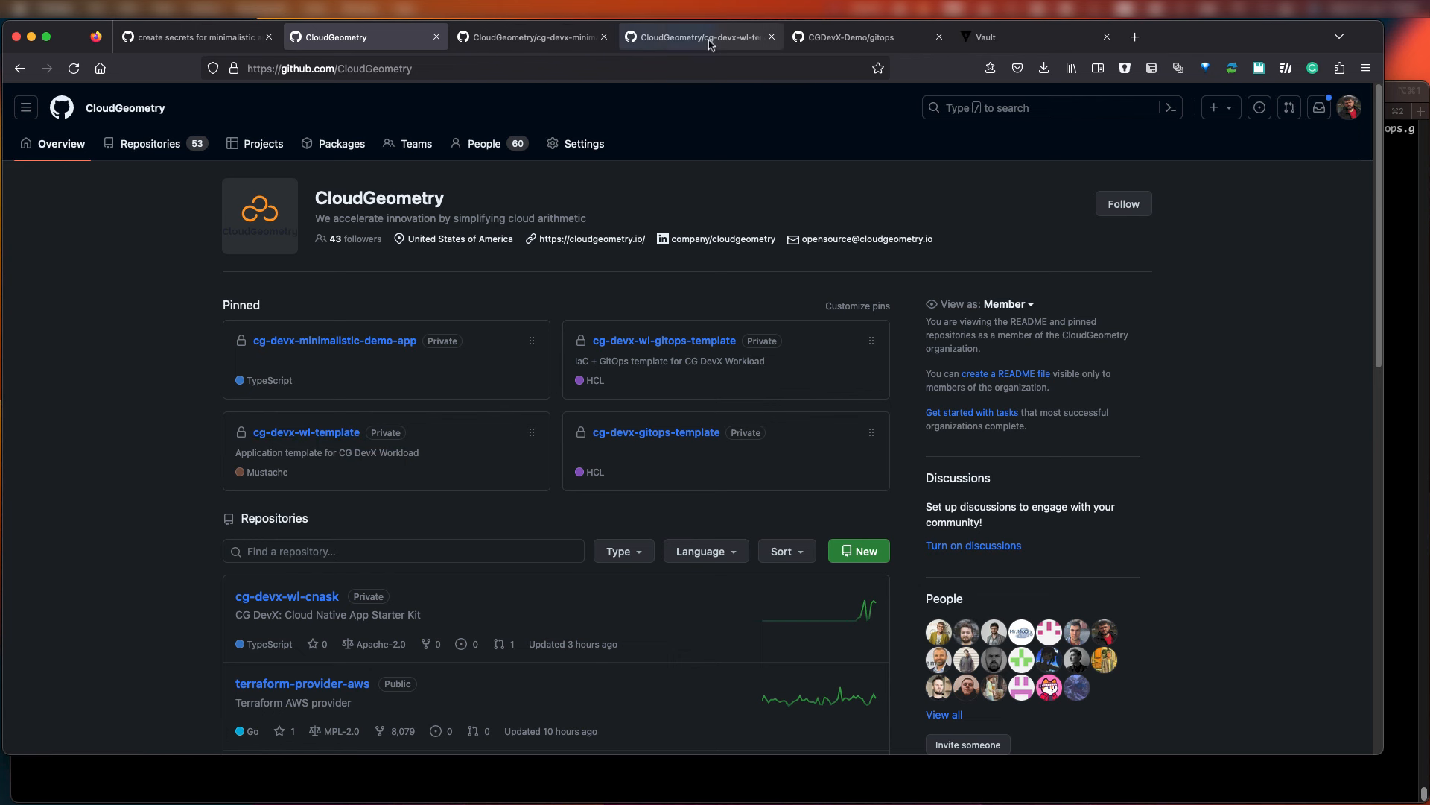
left_click(305, 432)
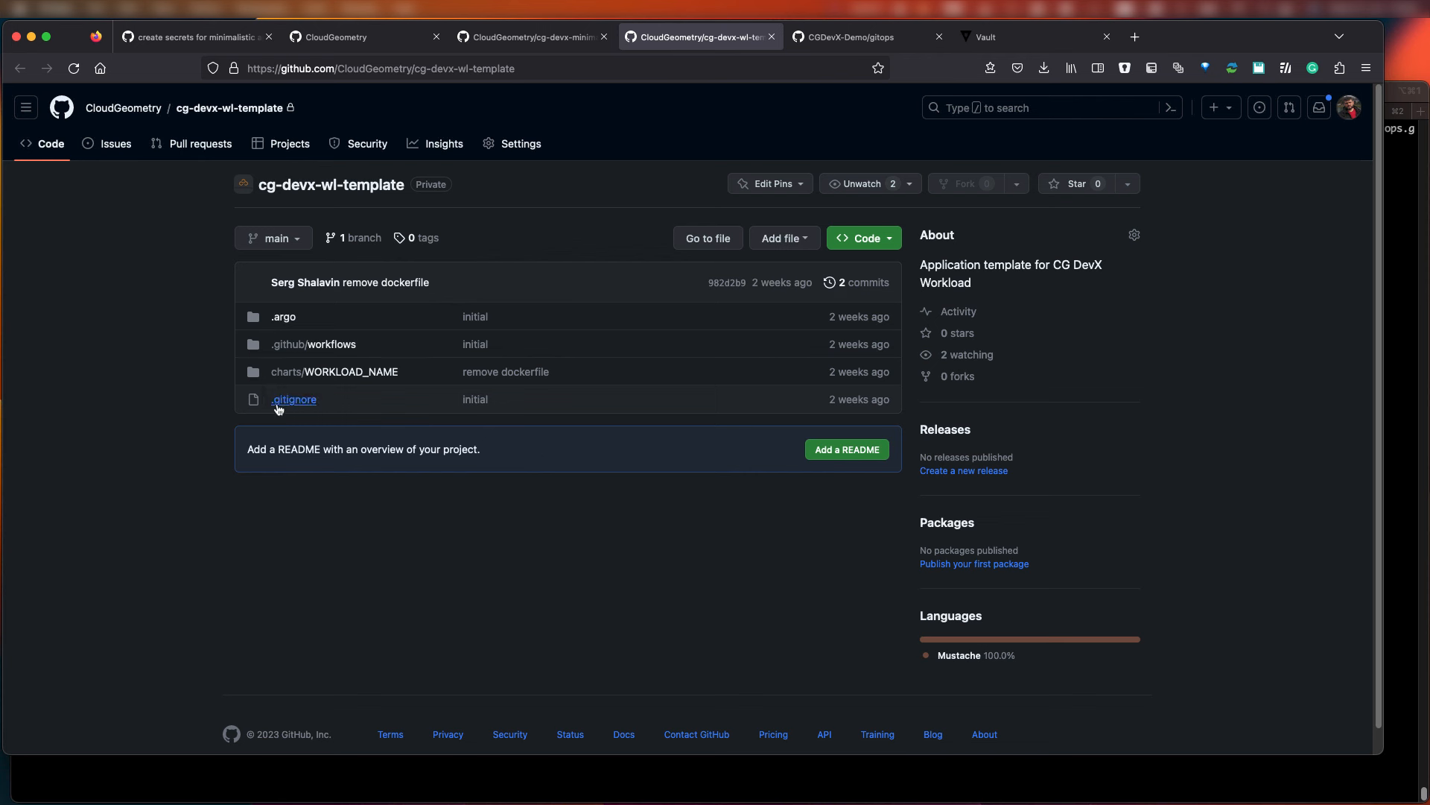
mouse_move(182, 431)
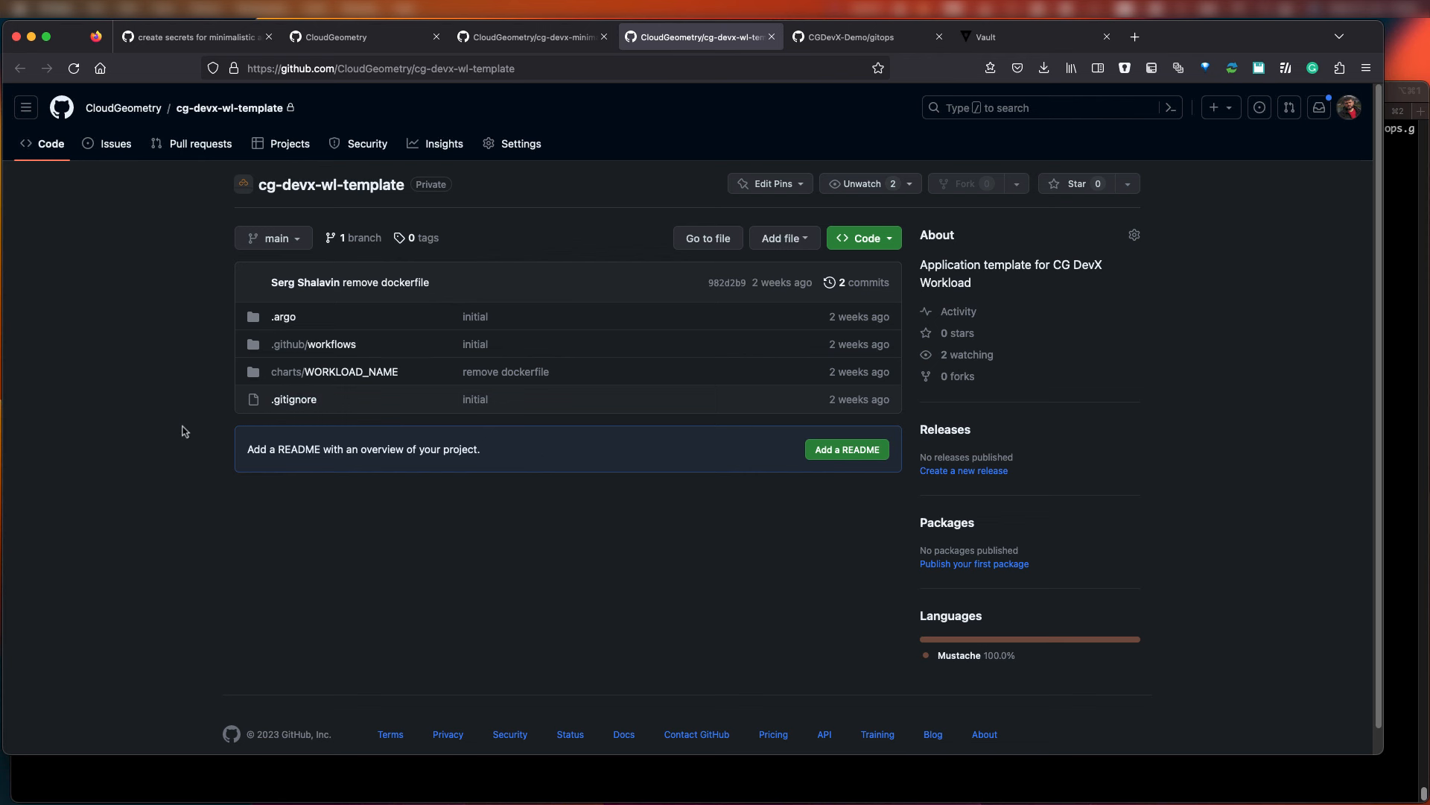
left_click(529, 36)
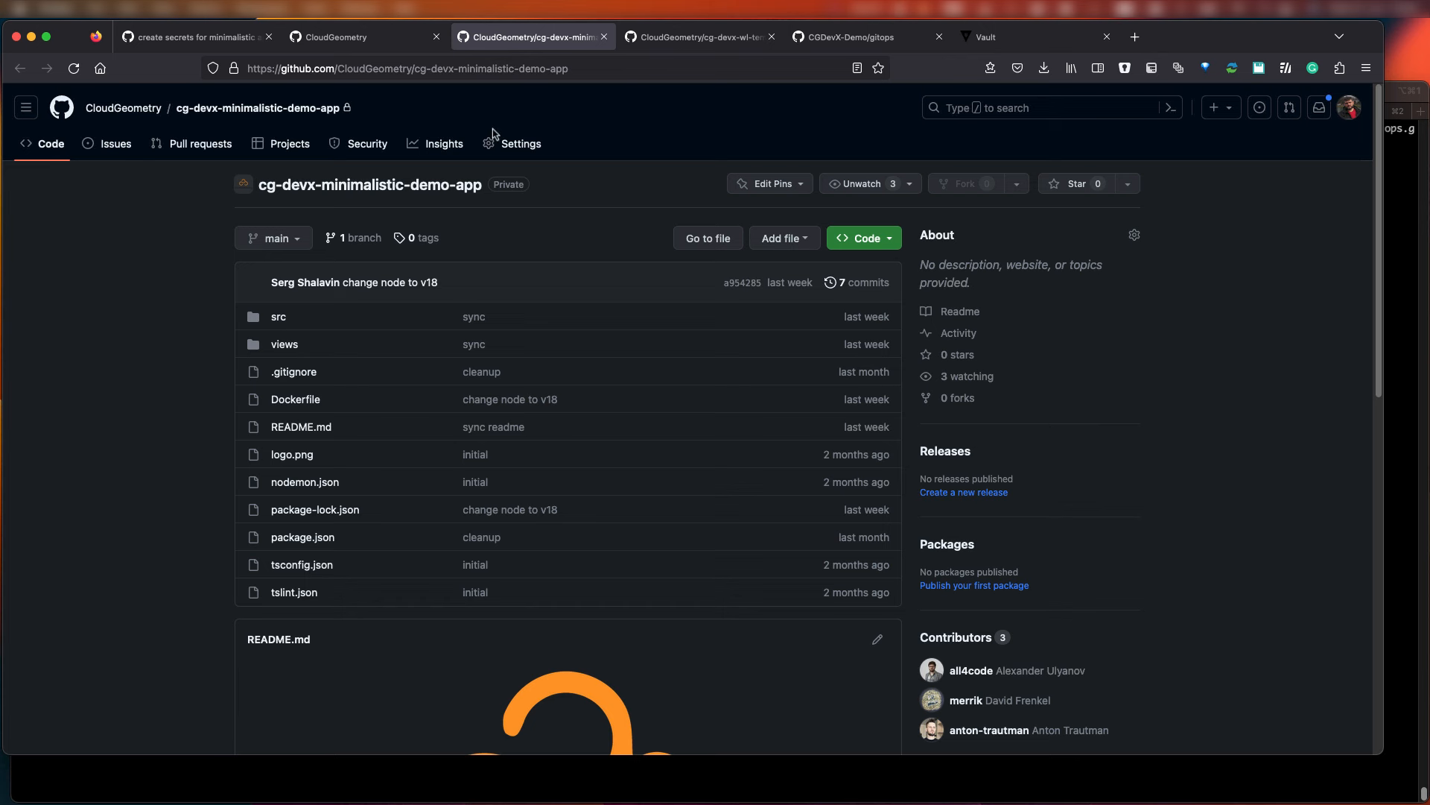
left_click(861, 239)
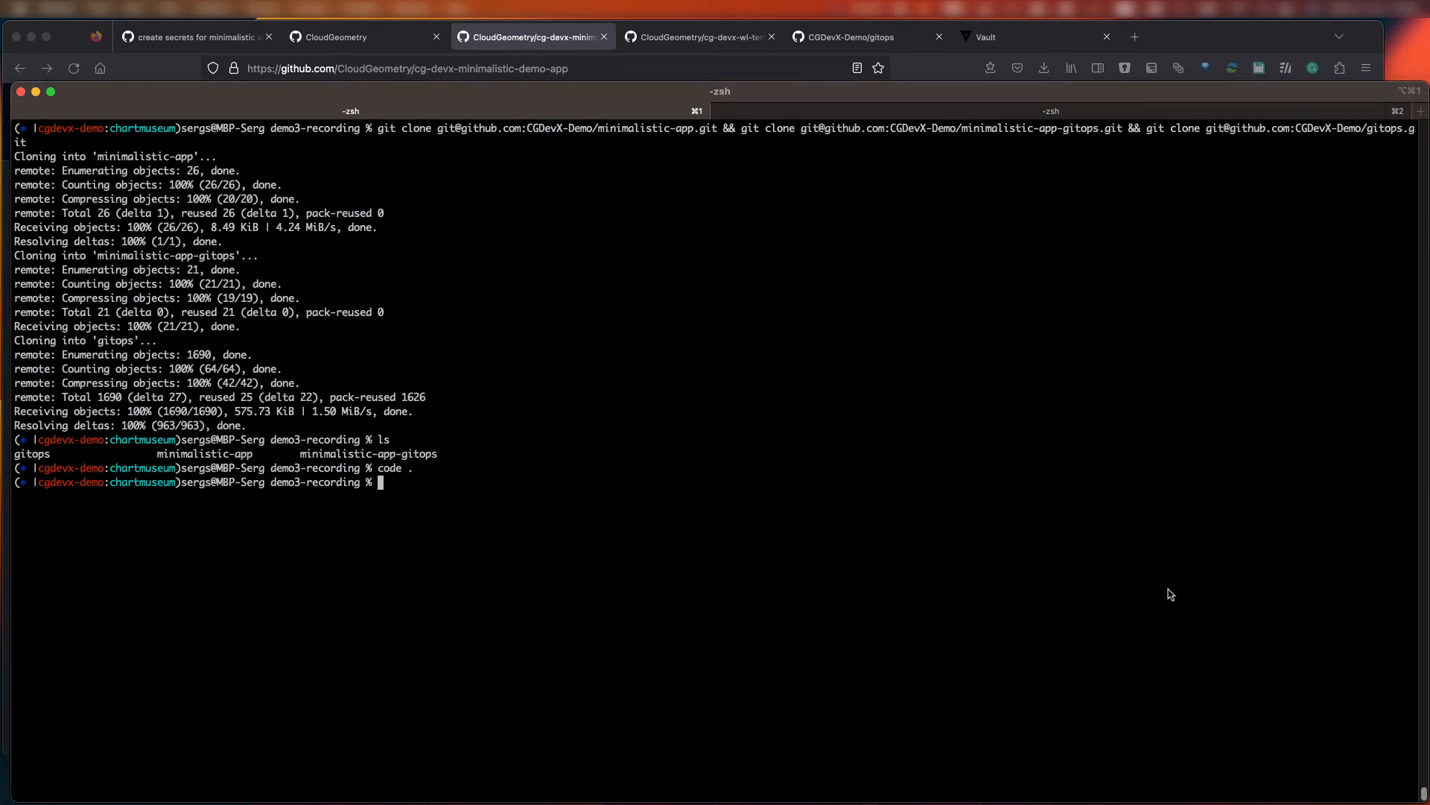
type("git")
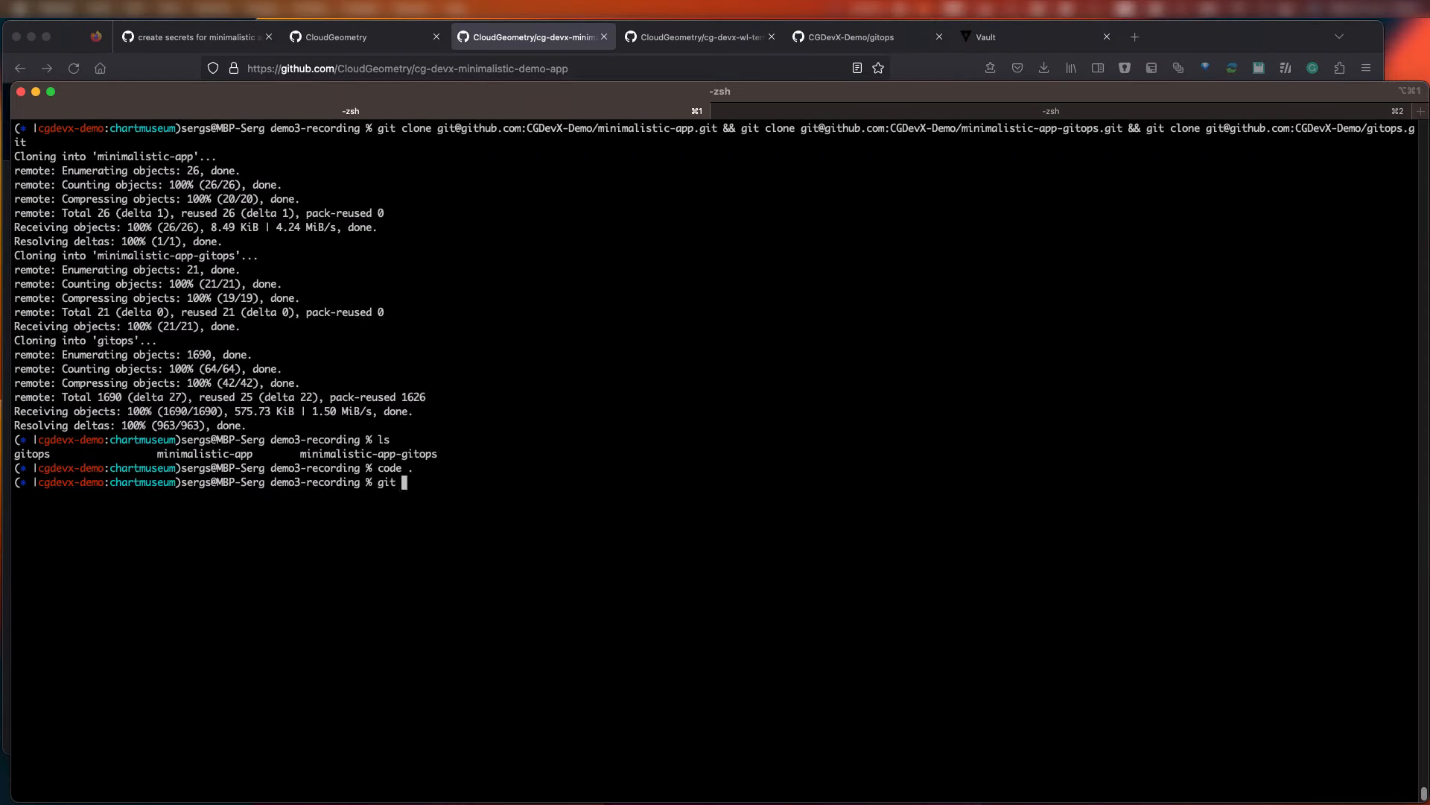
type("clone git@github.com:CloudGeometry/cg-devx-minimalistic-demo-app.git")
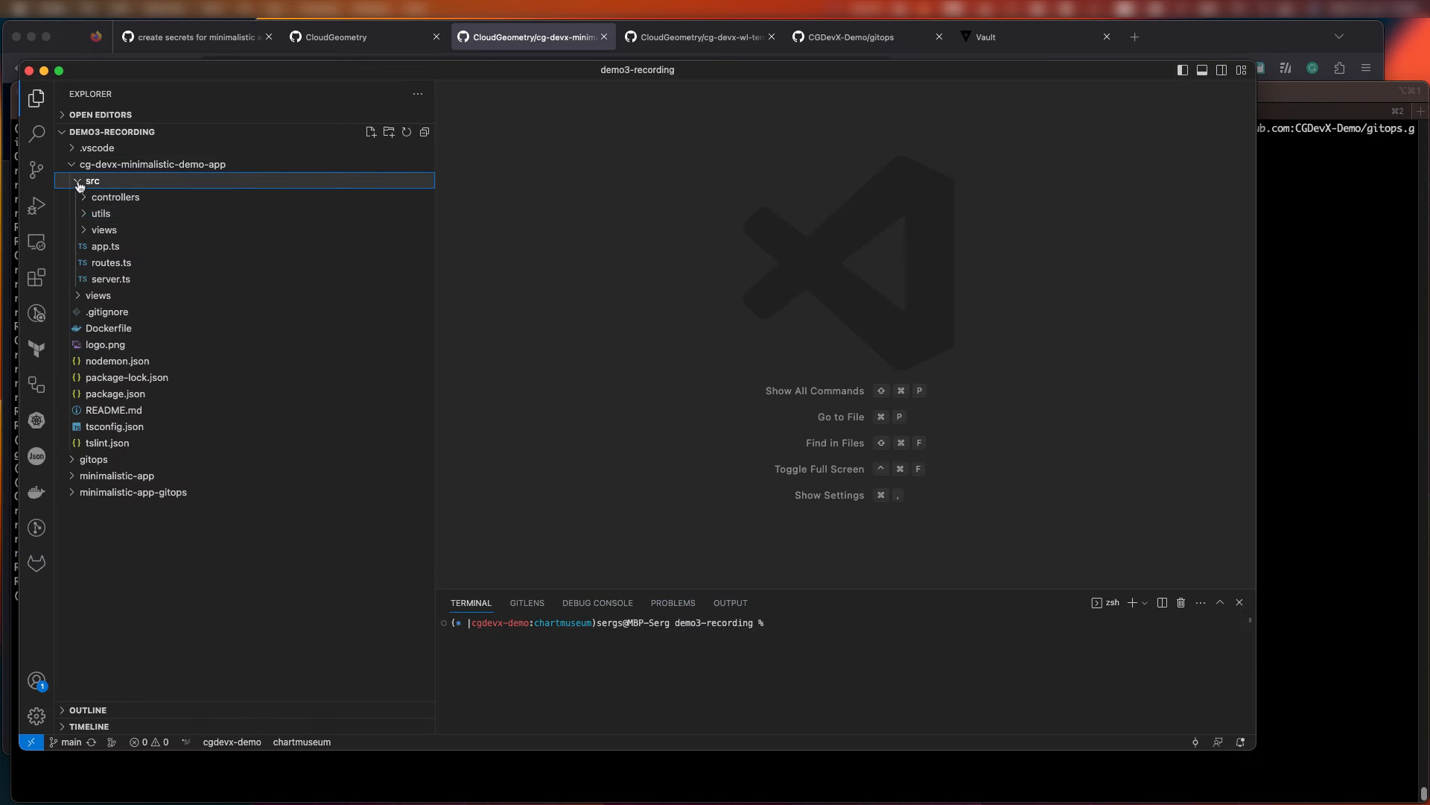
Step: Inspect the demo app's src utils and views, including the kubernetes.ts controller
left_click(100, 212)
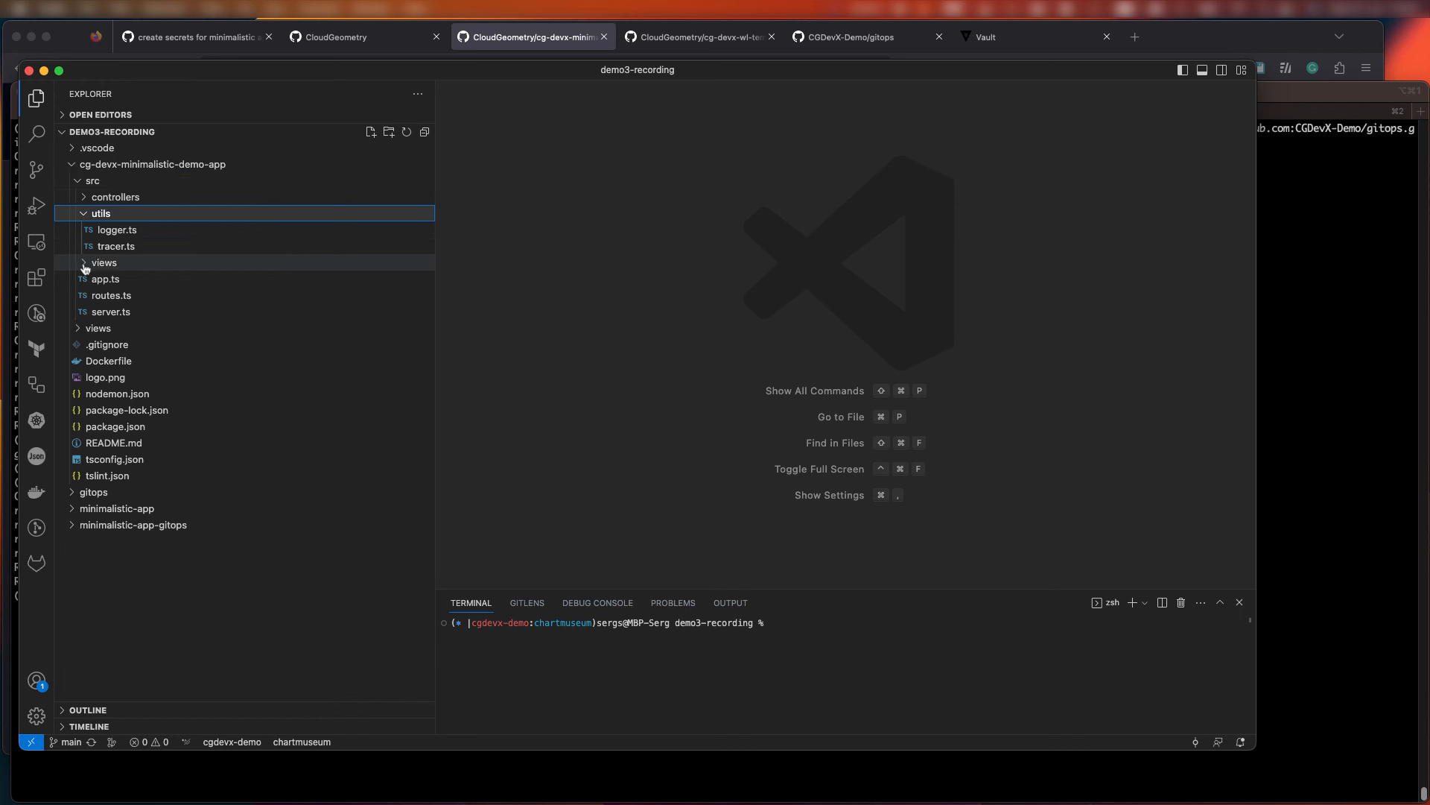
left_click(117, 196)
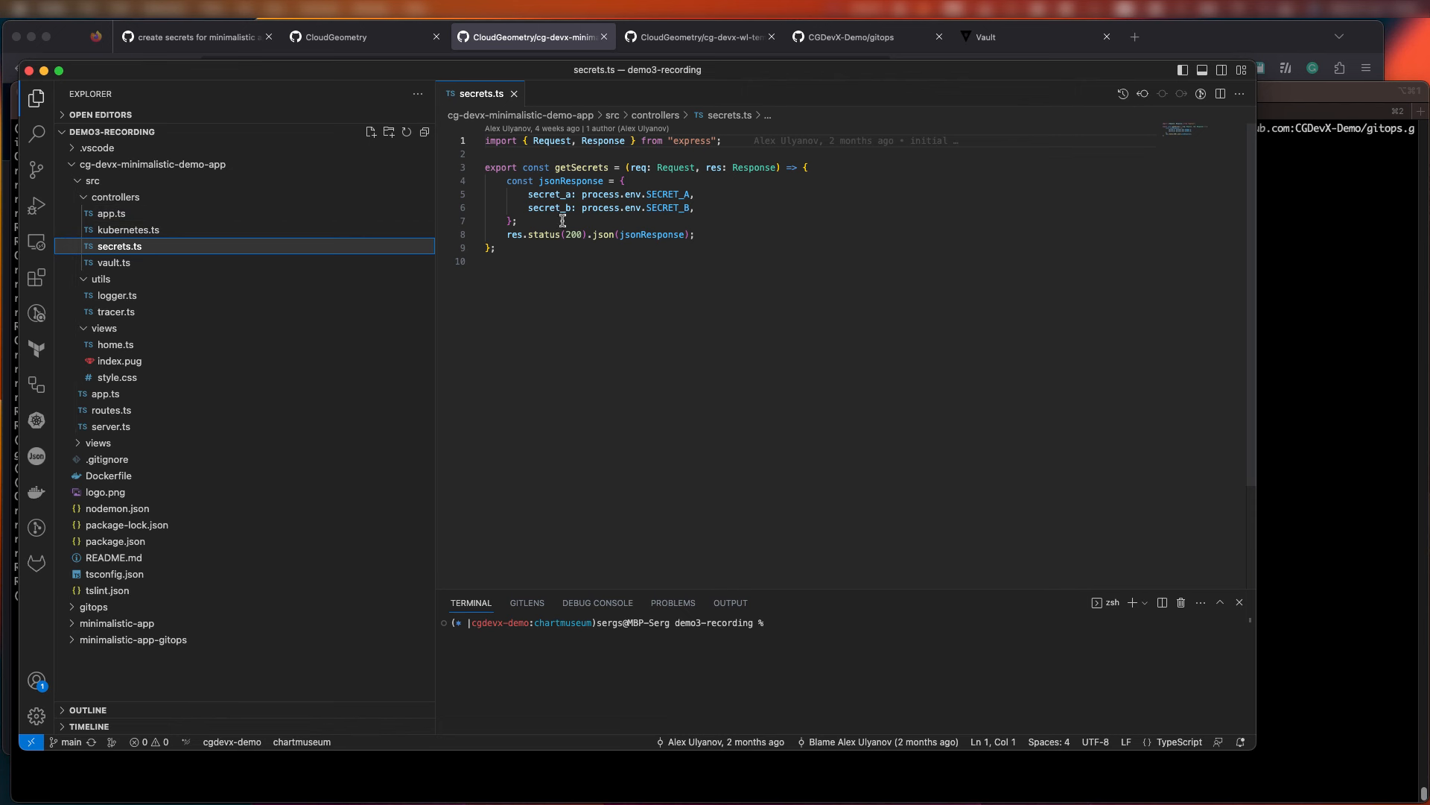
mouse_move(440, 235)
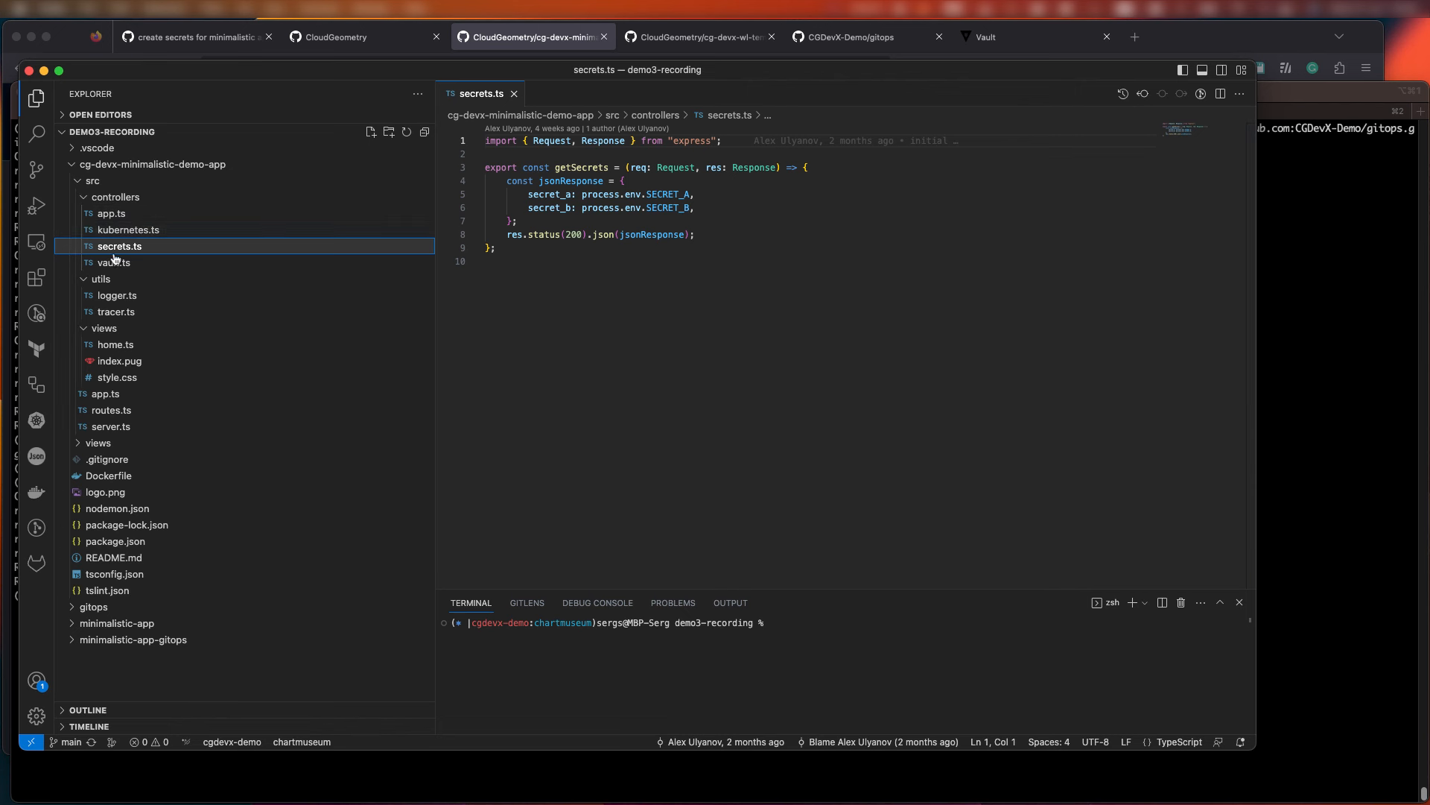
left_click(127, 229)
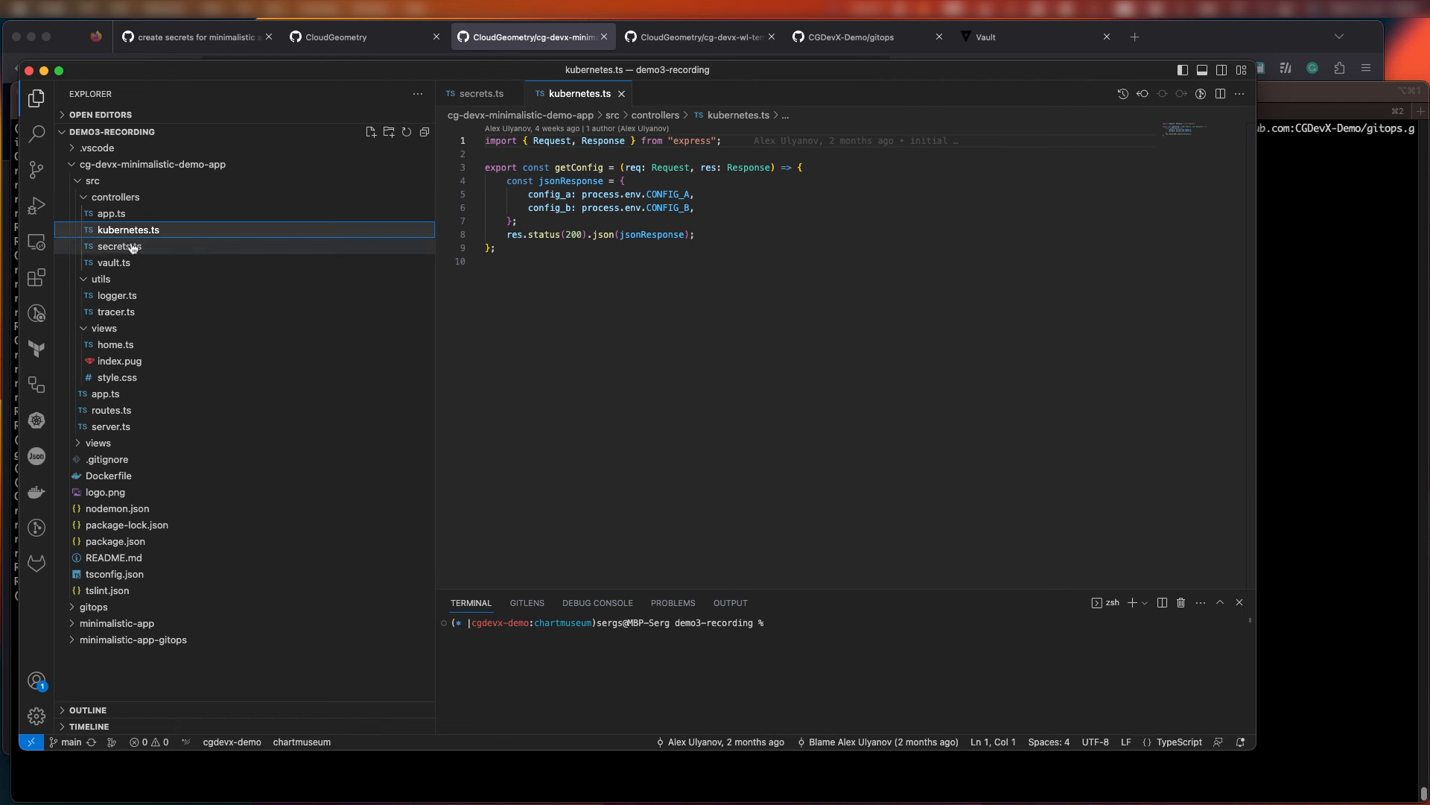
left_click(92, 179)
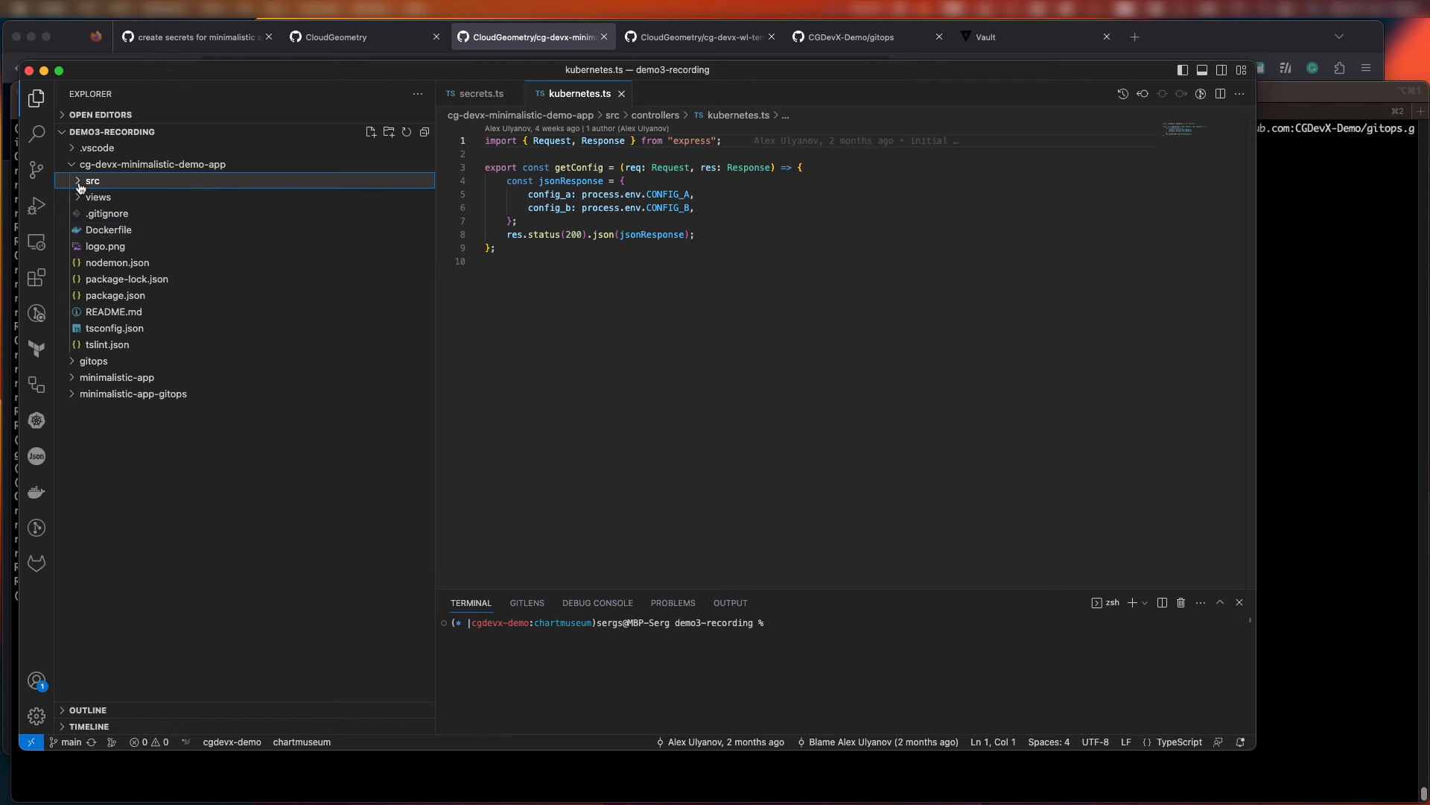
Step: Open the demo app's Dockerfile and tslint.json, and expand minimalistic-app
left_click(109, 229)
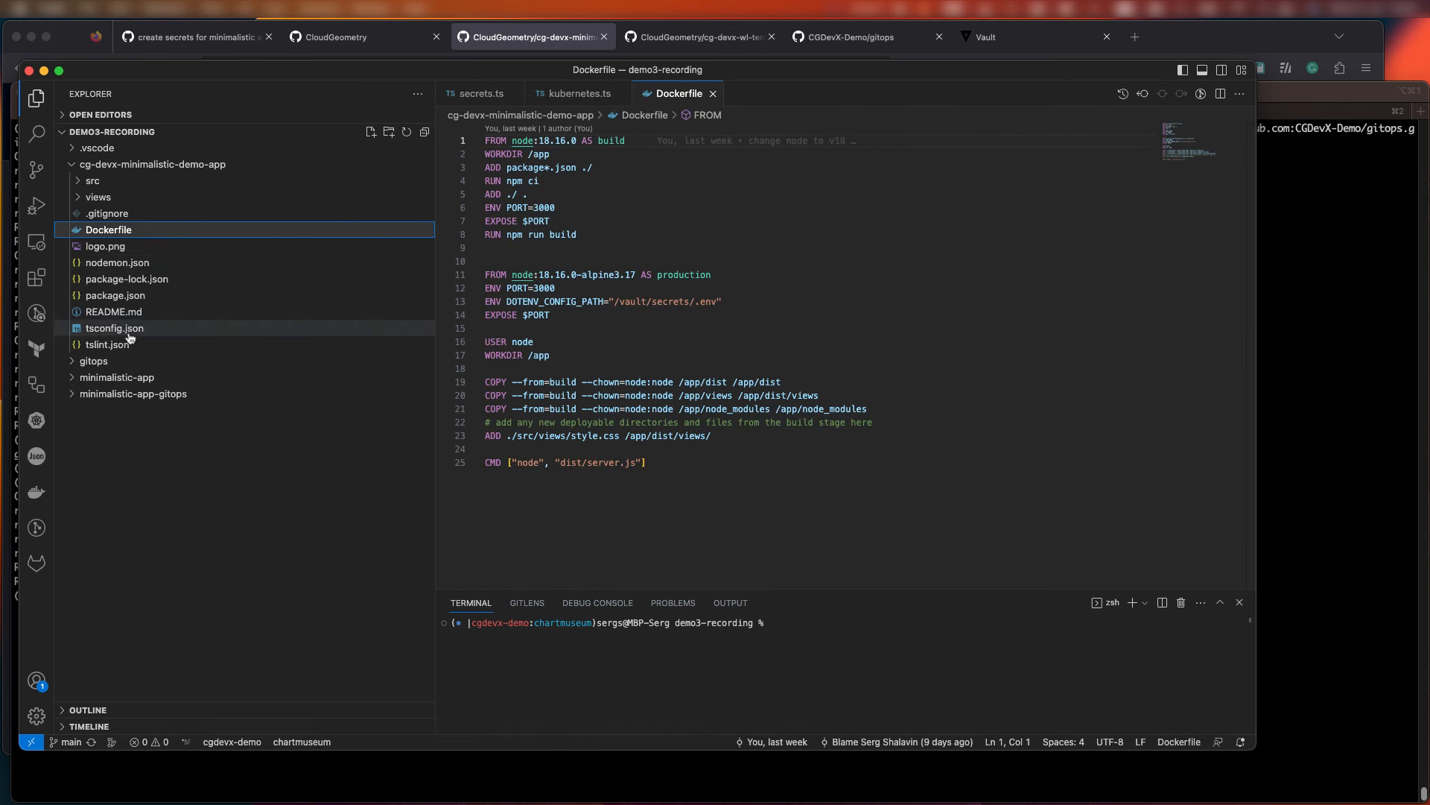
left_click(114, 344)
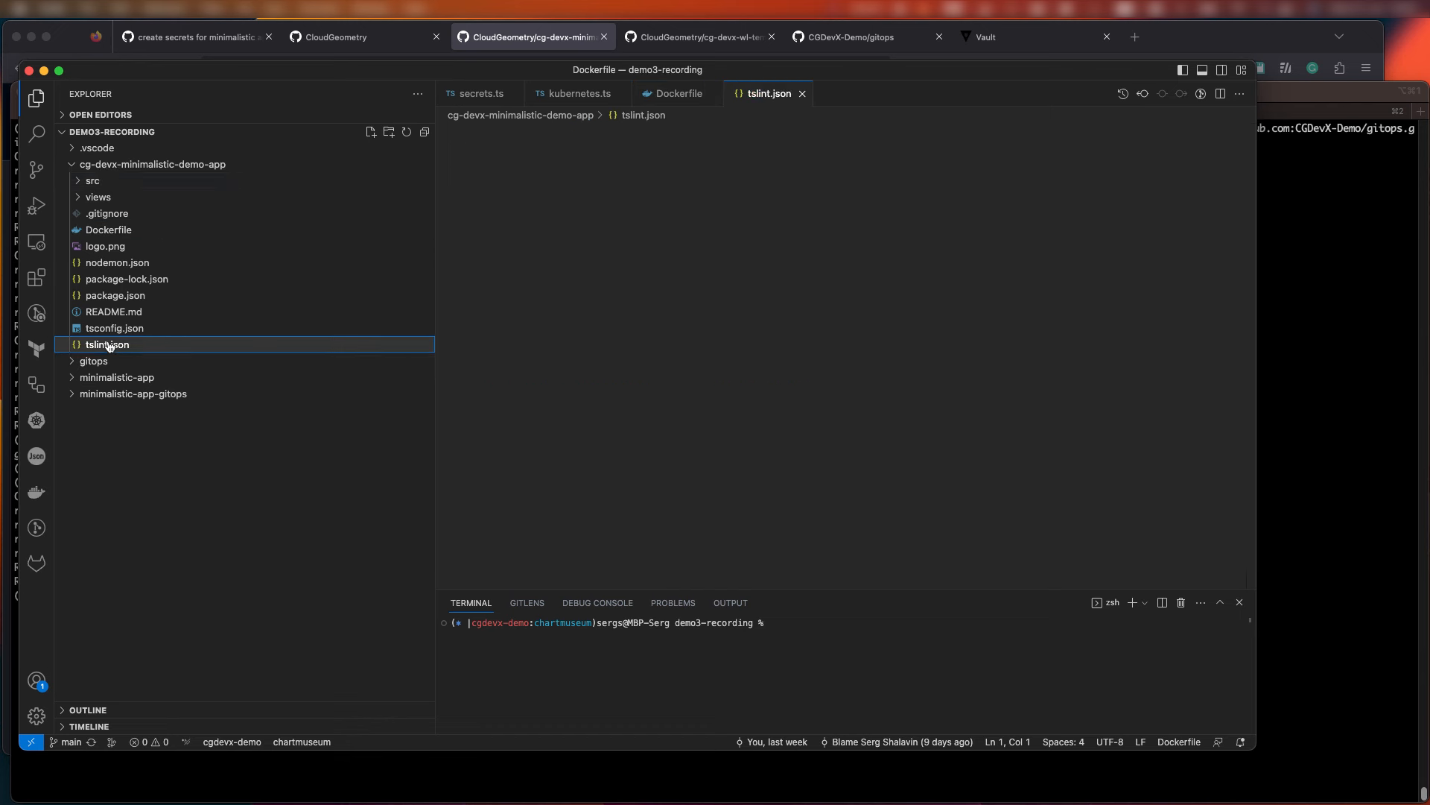
left_click(107, 344)
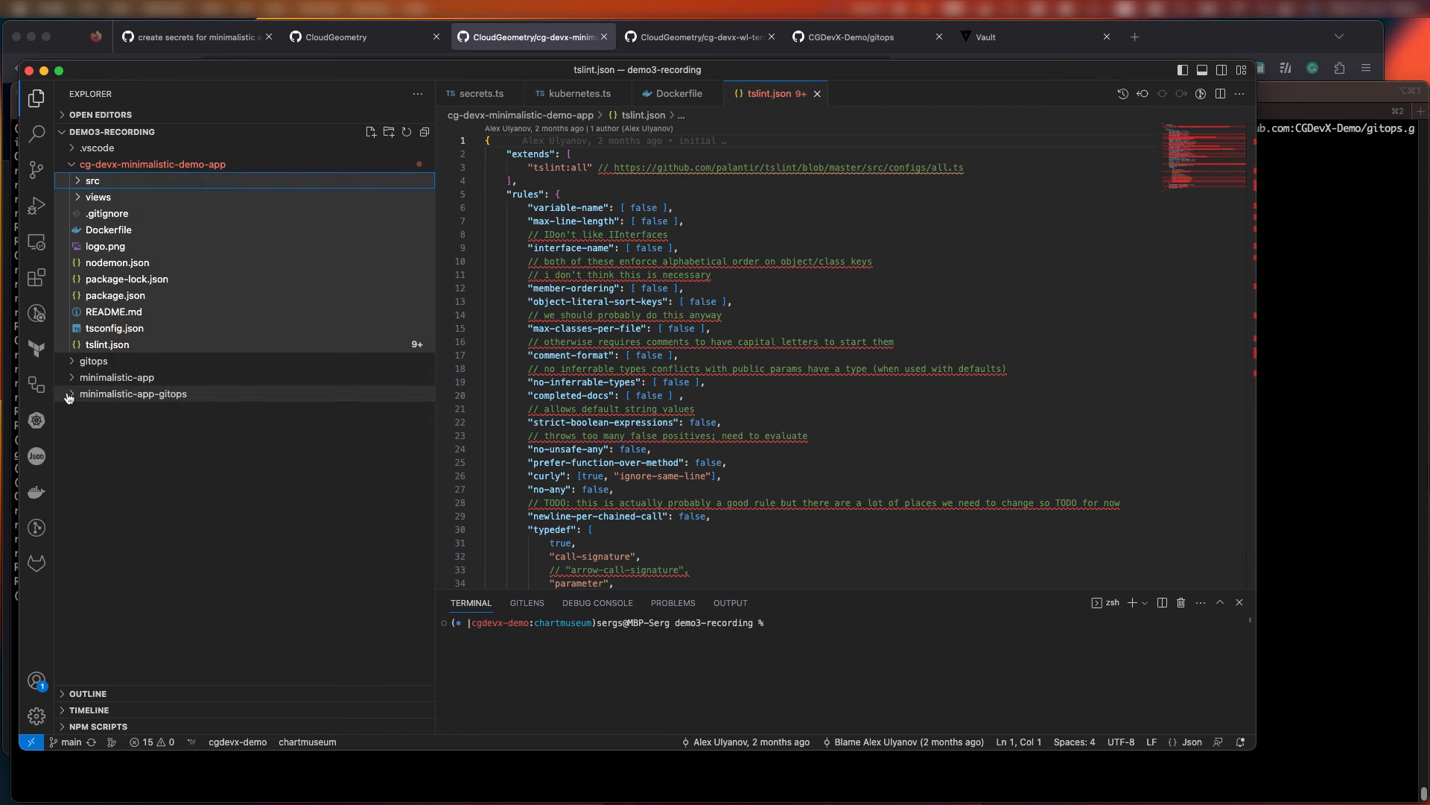
left_click(117, 377)
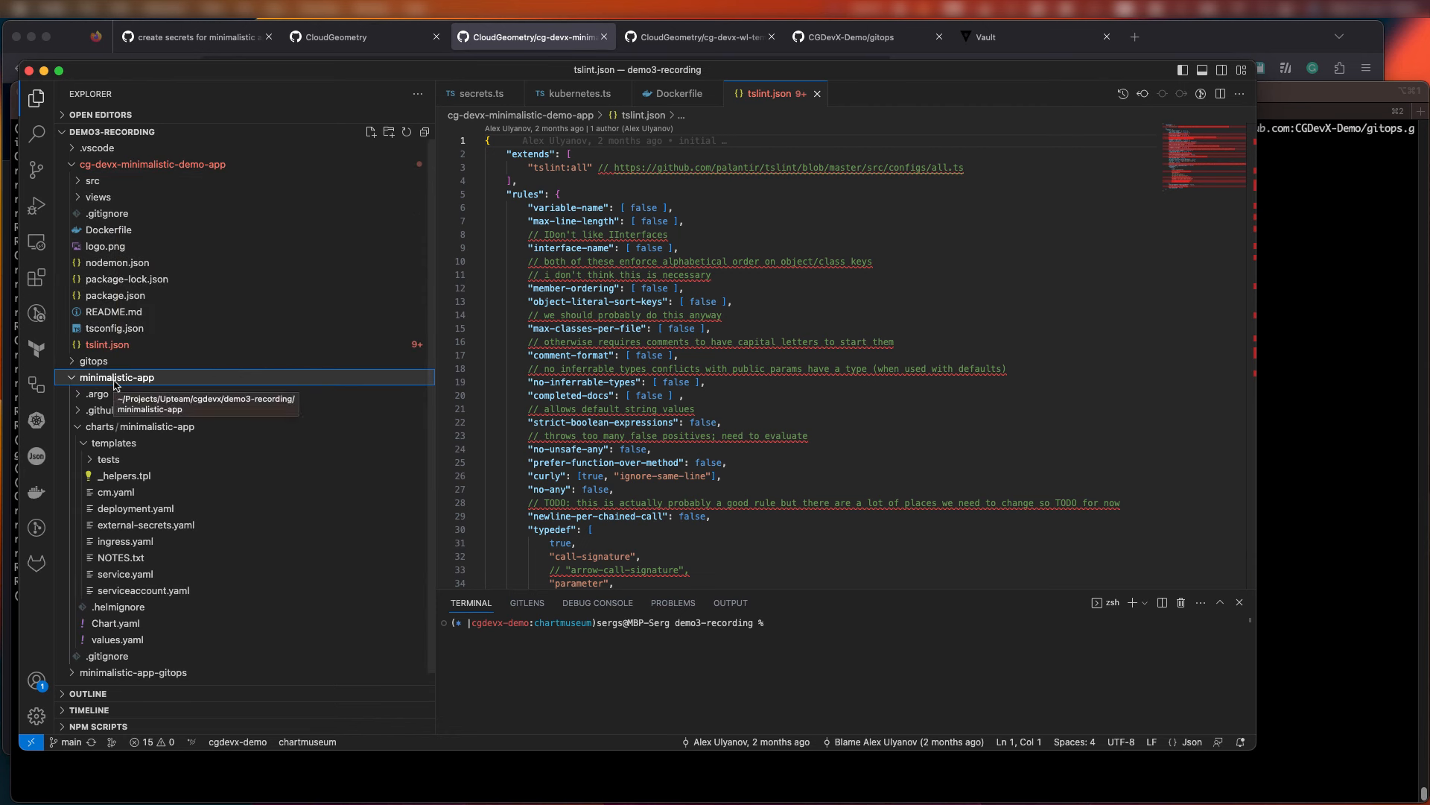
Step: Paste the demo app files into minimalistic-app and open its Dockerfile
right_click(118, 377)
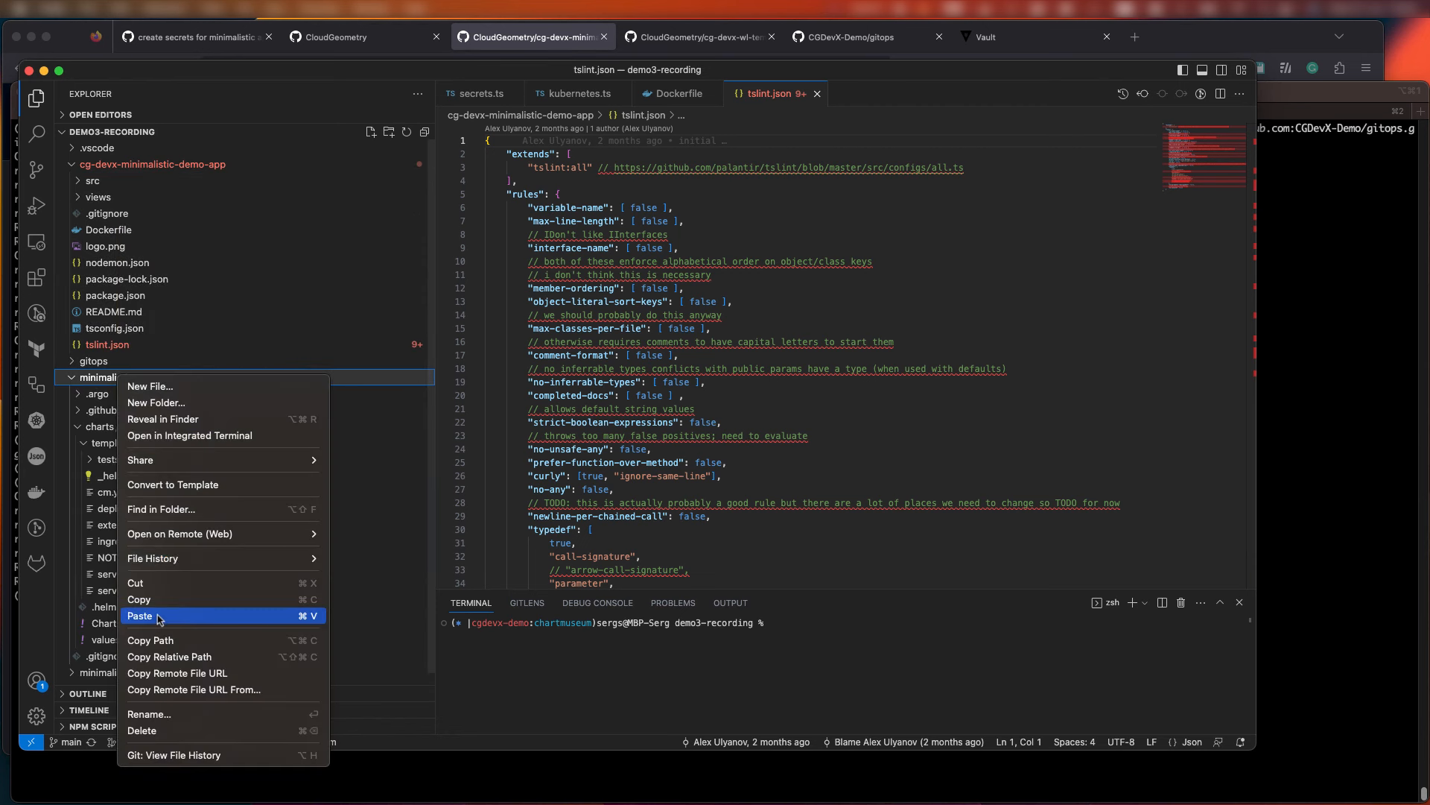
left_click(140, 615)
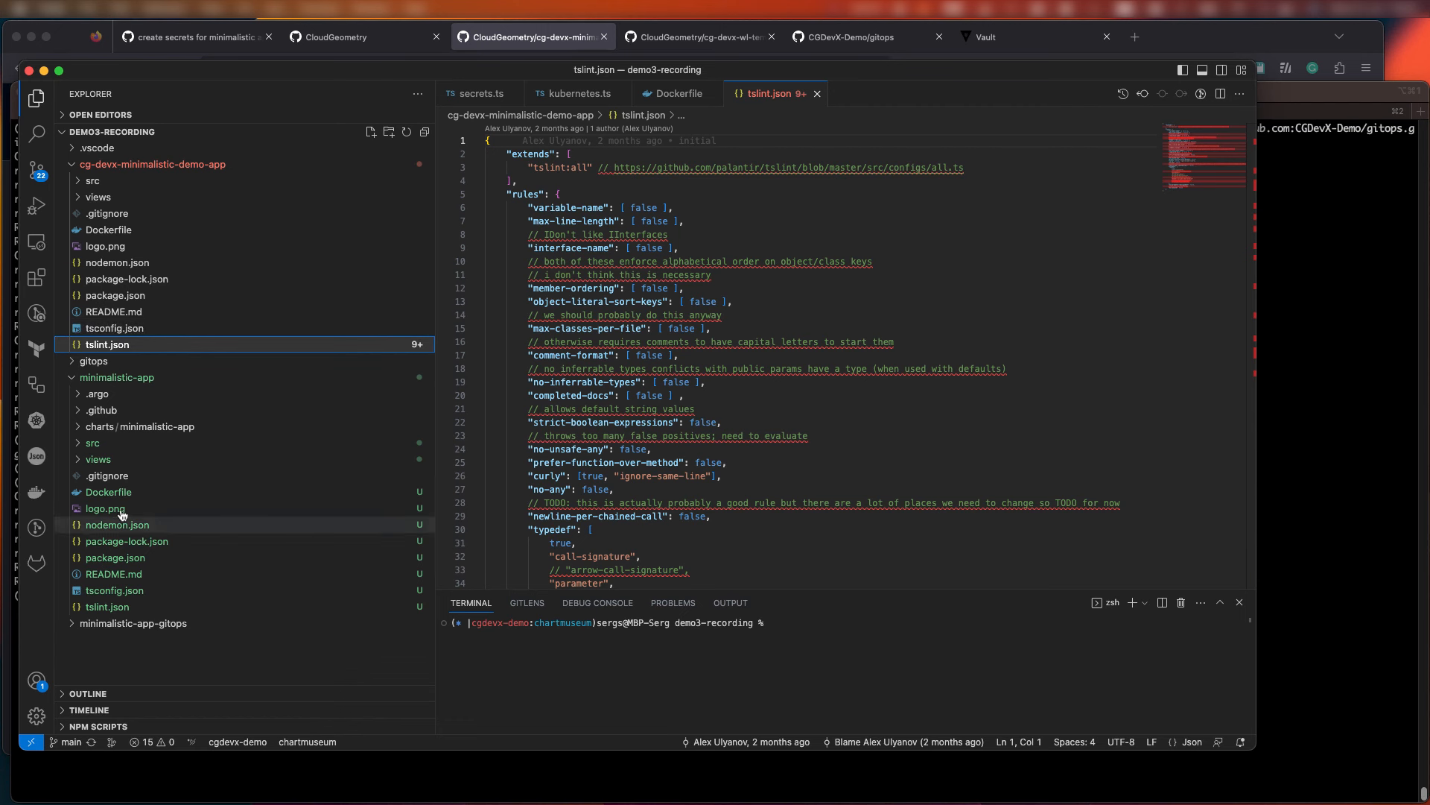
mouse_move(116, 377)
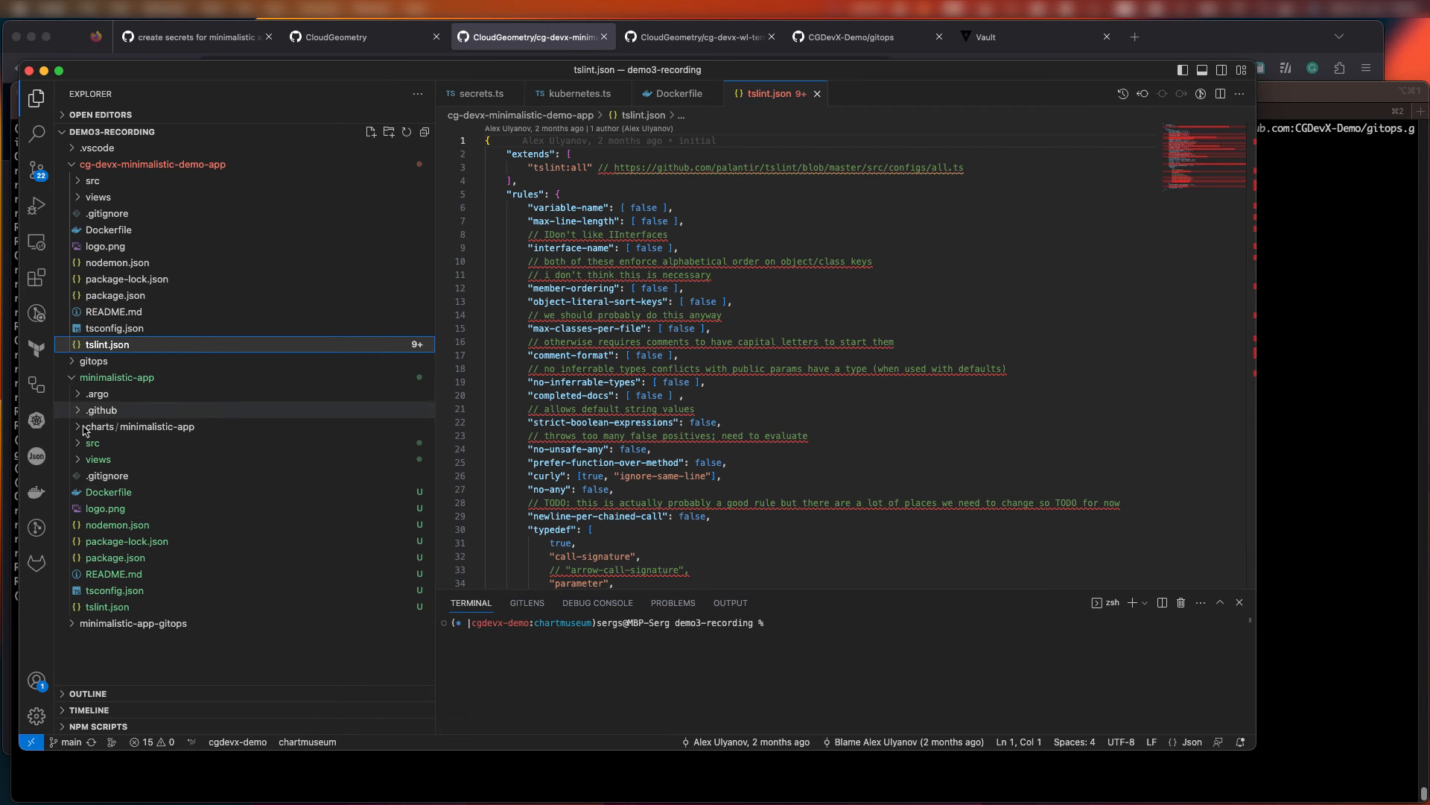
left_click(93, 443)
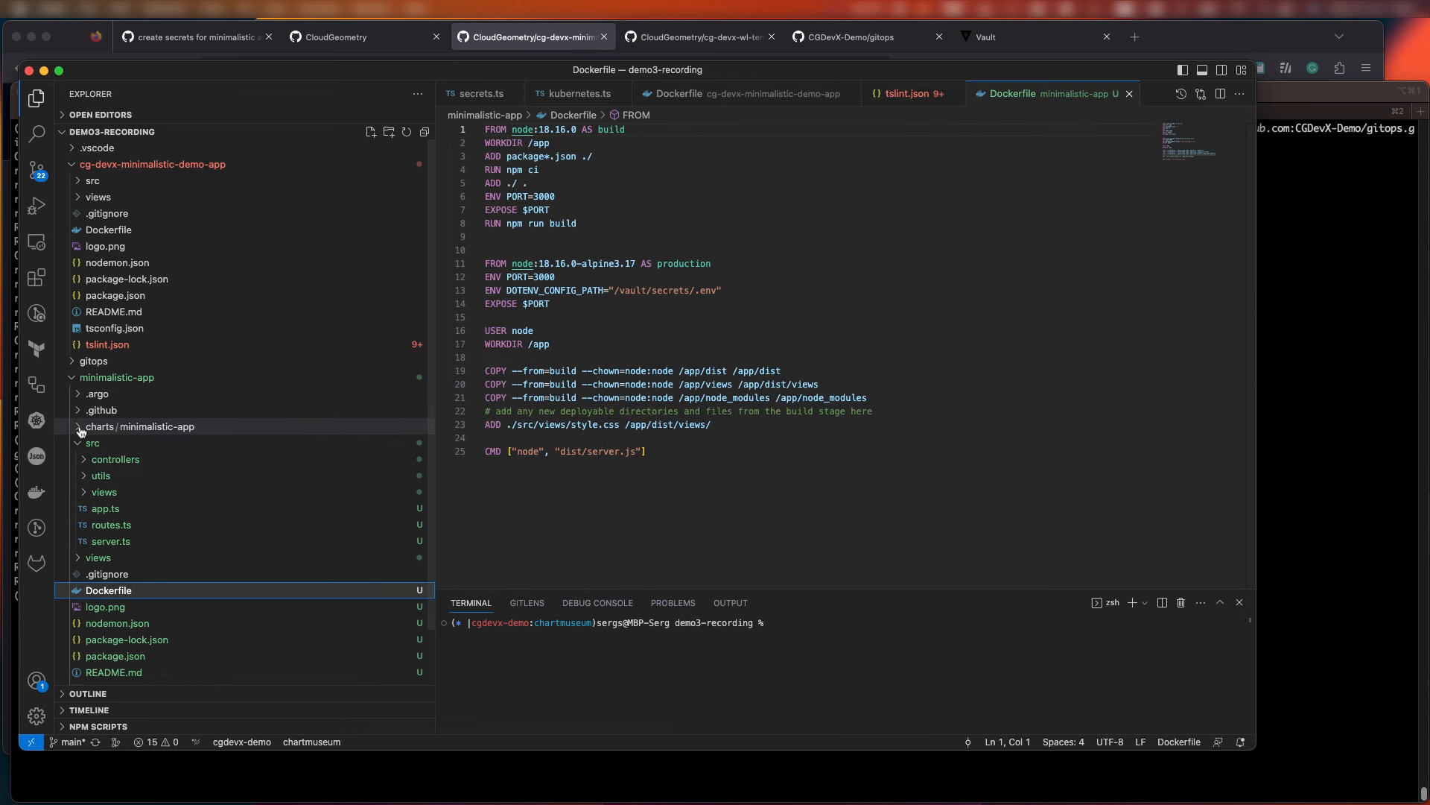
Step: Open .github/workflows/main.yaml and view the 22 pending source-control changes
left_click(141, 426)
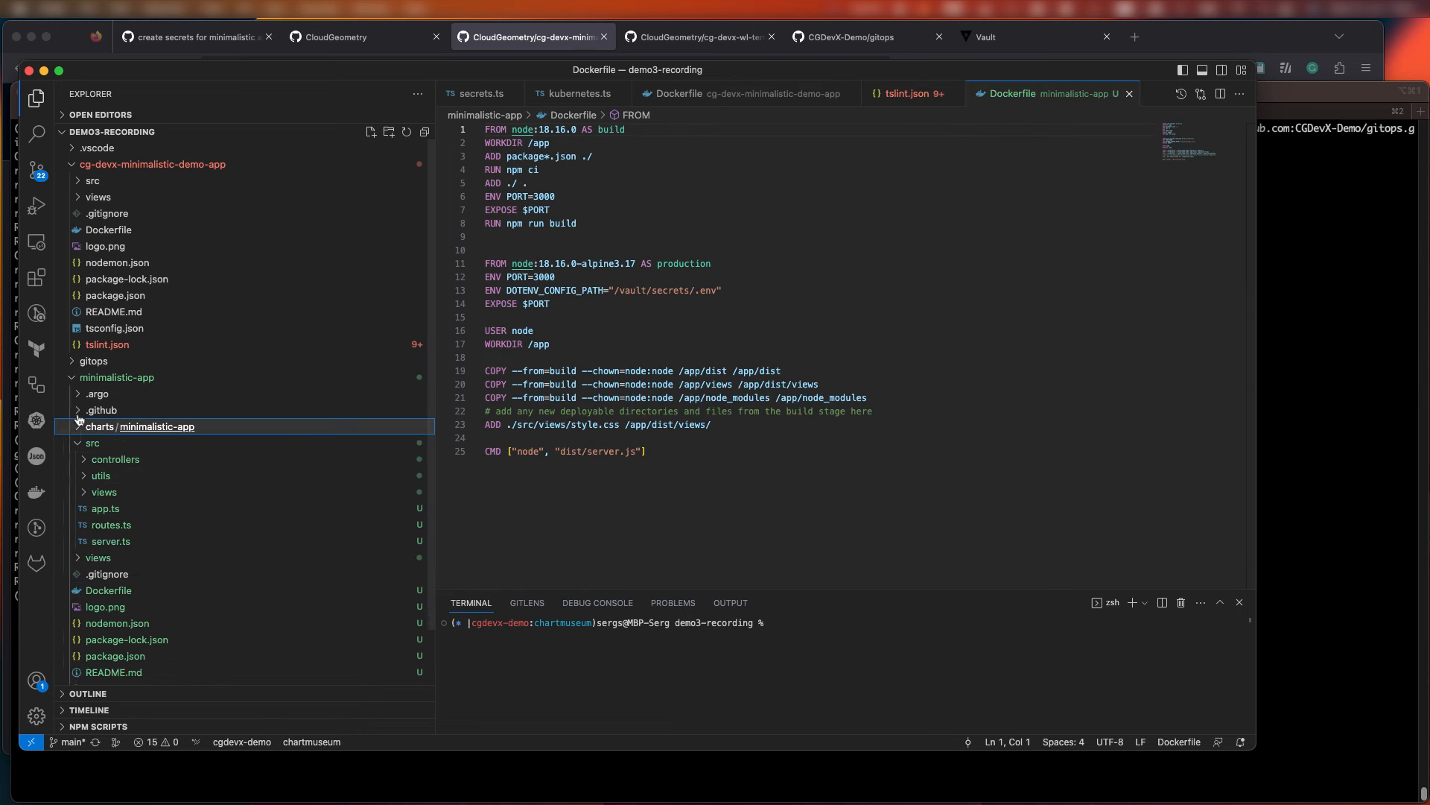
left_click(102, 410)
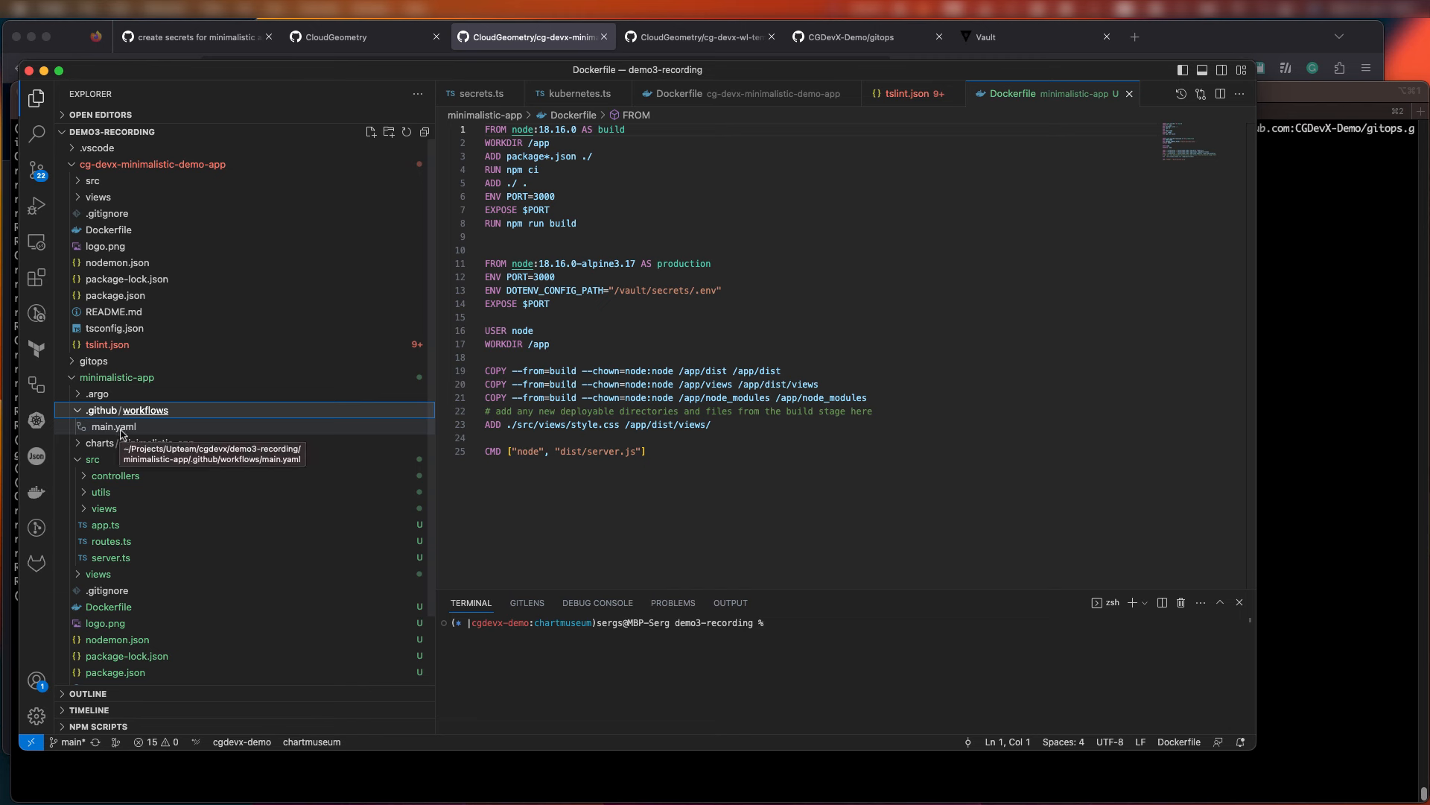
left_click(114, 426)
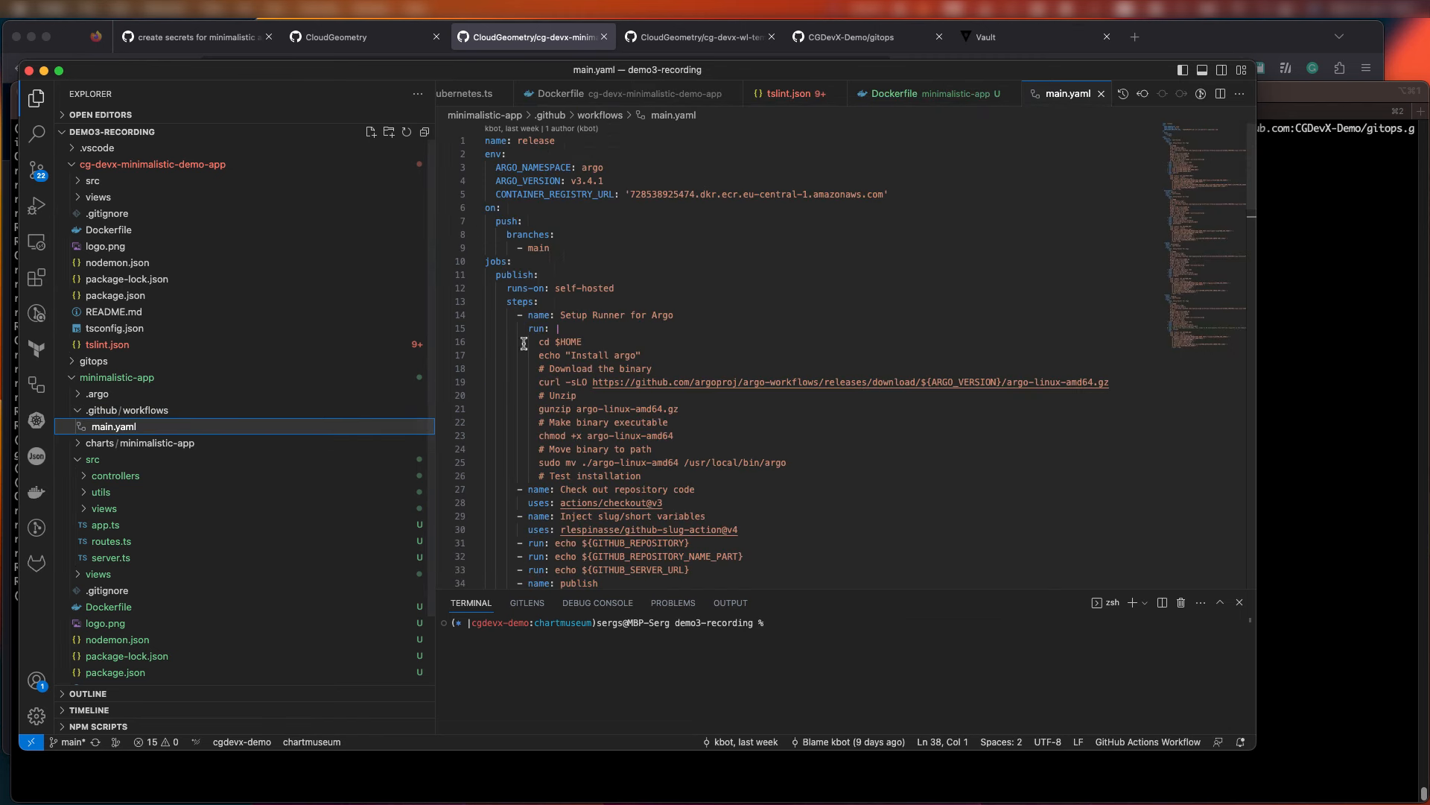
left_click(37, 171)
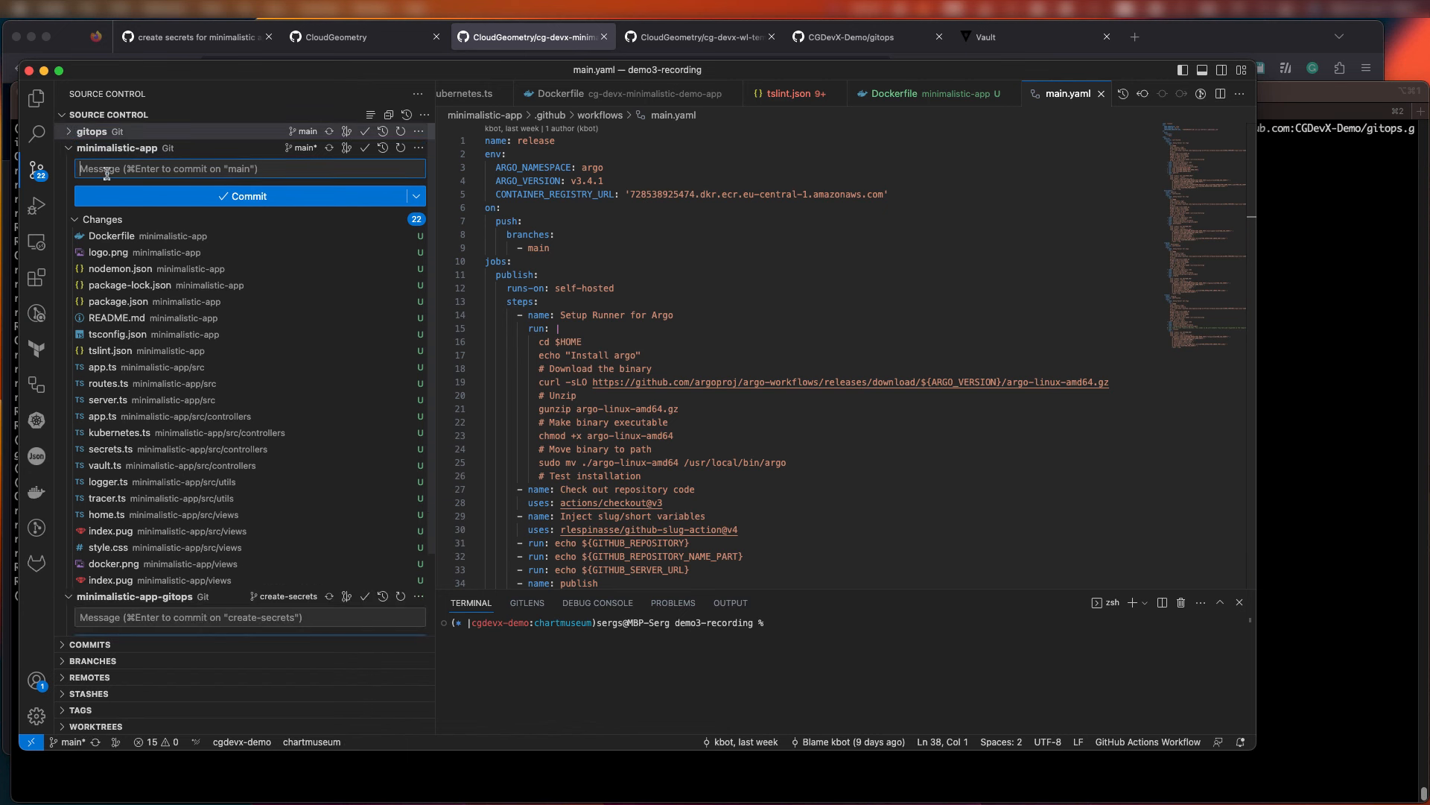
Step: Commit minimalistic-app as 'init minimalistic app' and sync it to GitHub
type("i")
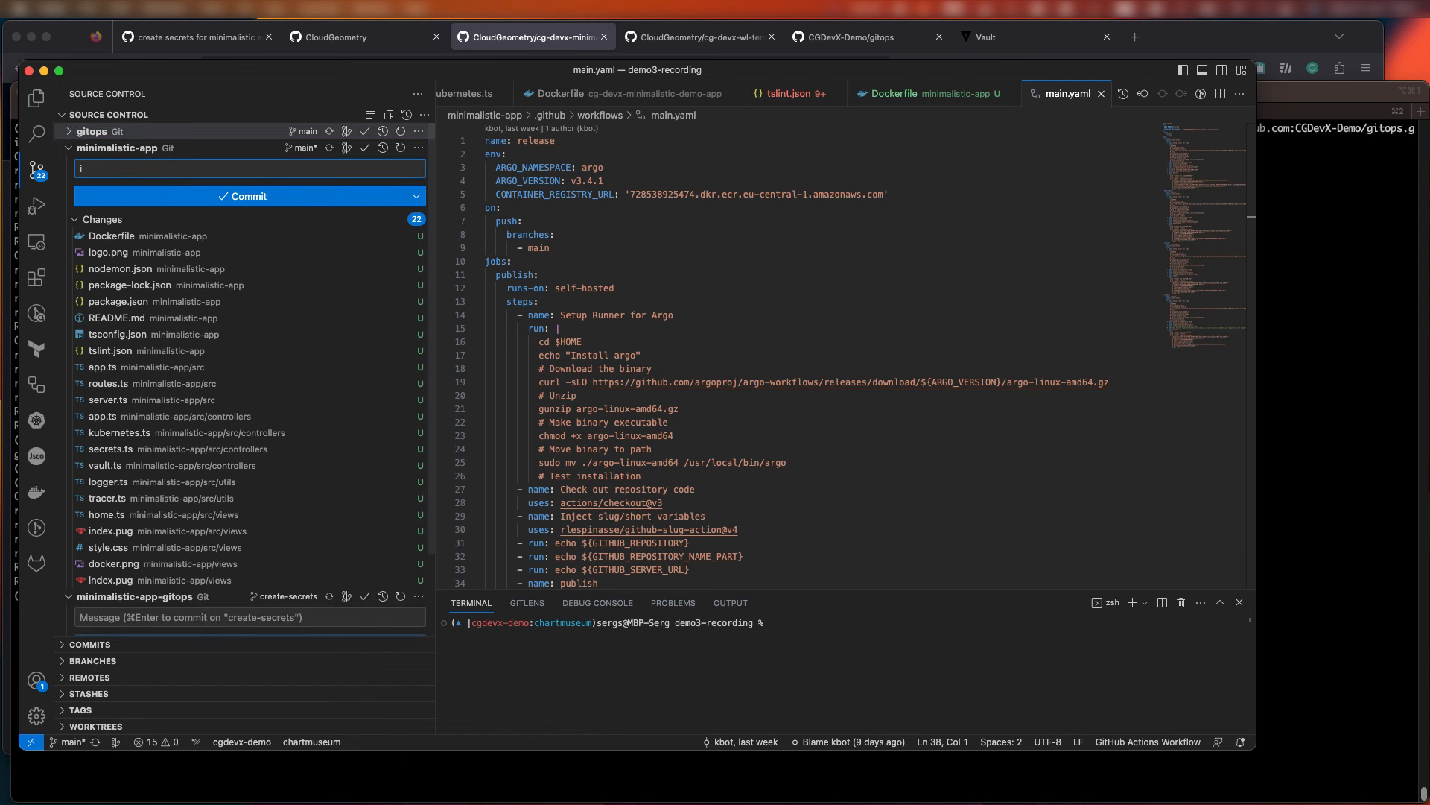
type("nit minimalistic app")
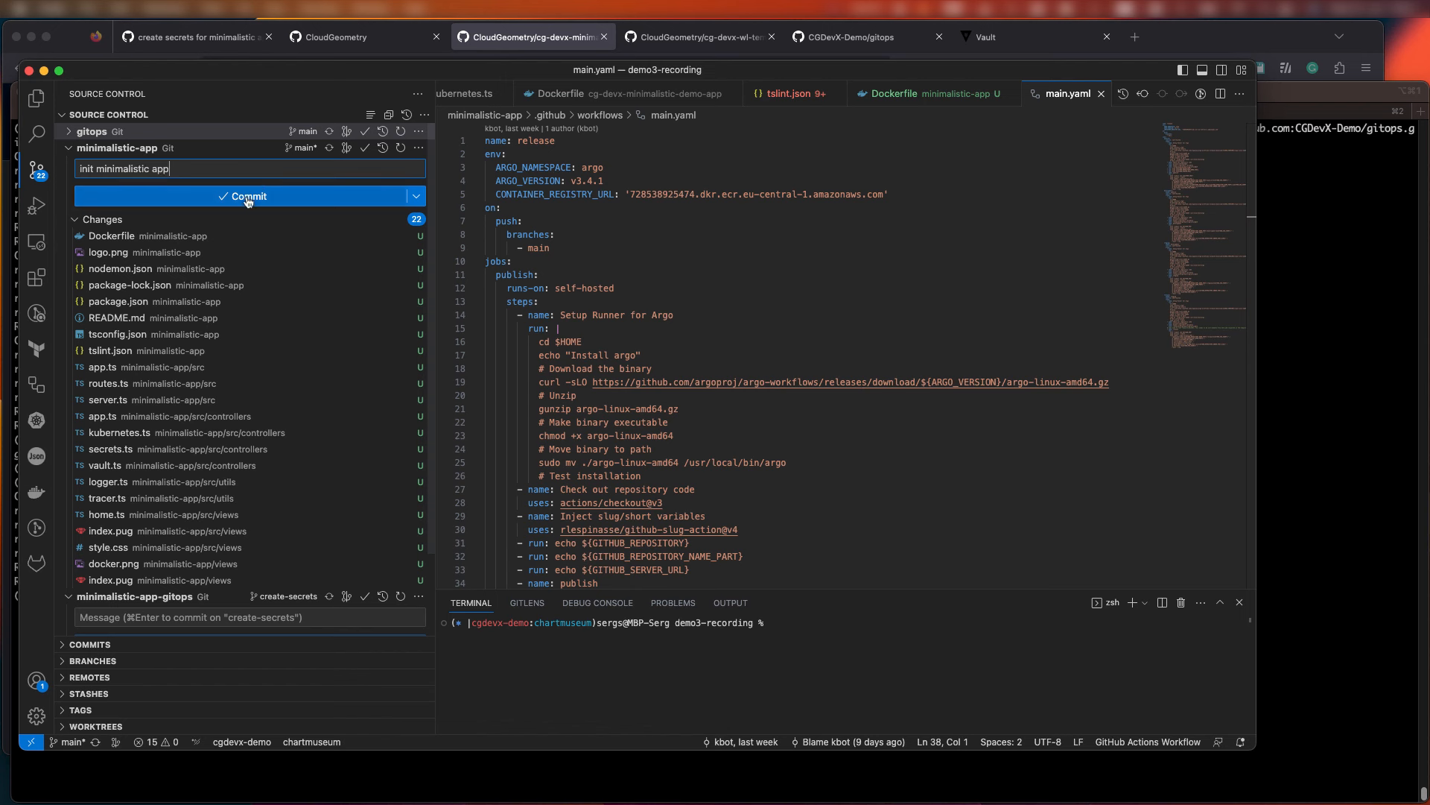
left_click(248, 195)
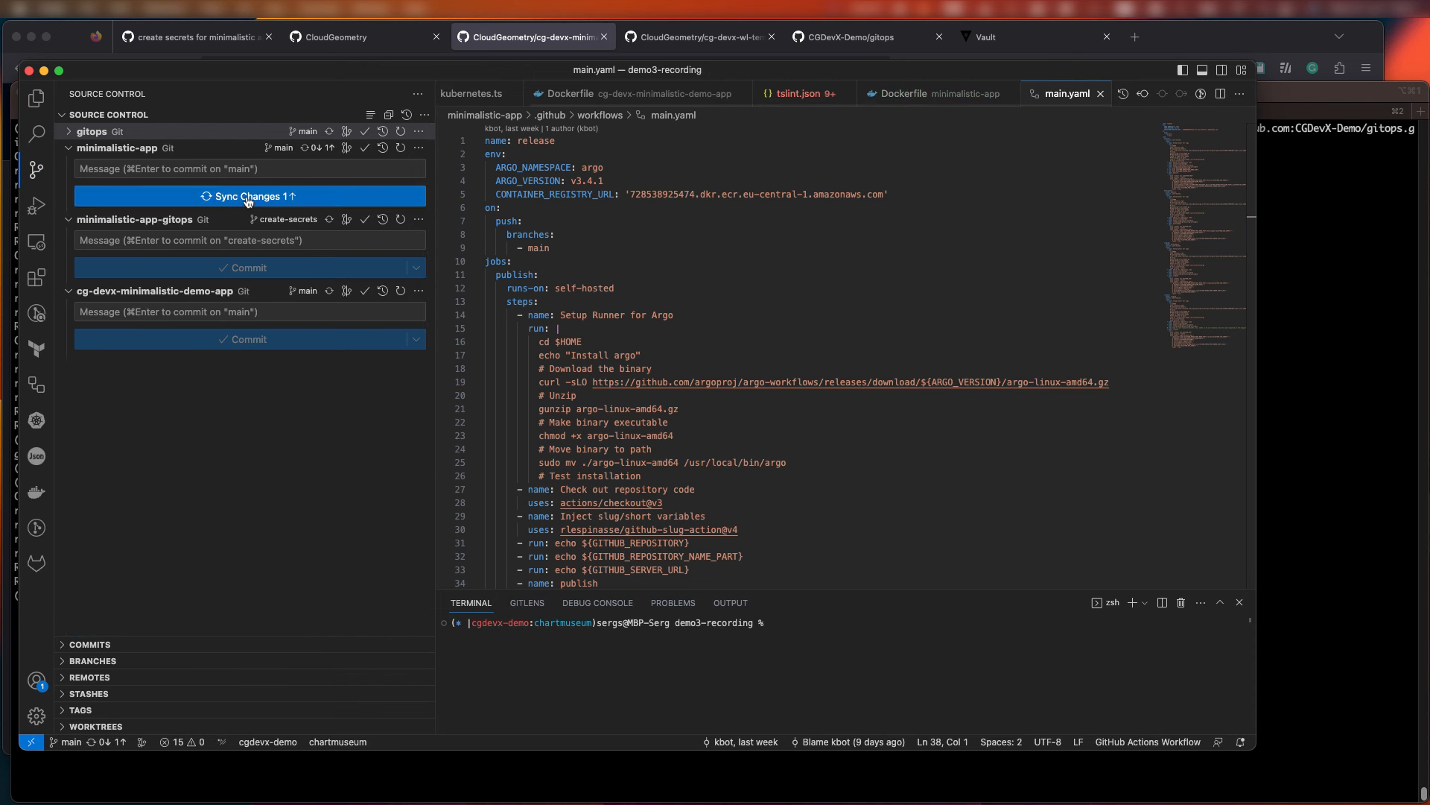
left_click(250, 195)
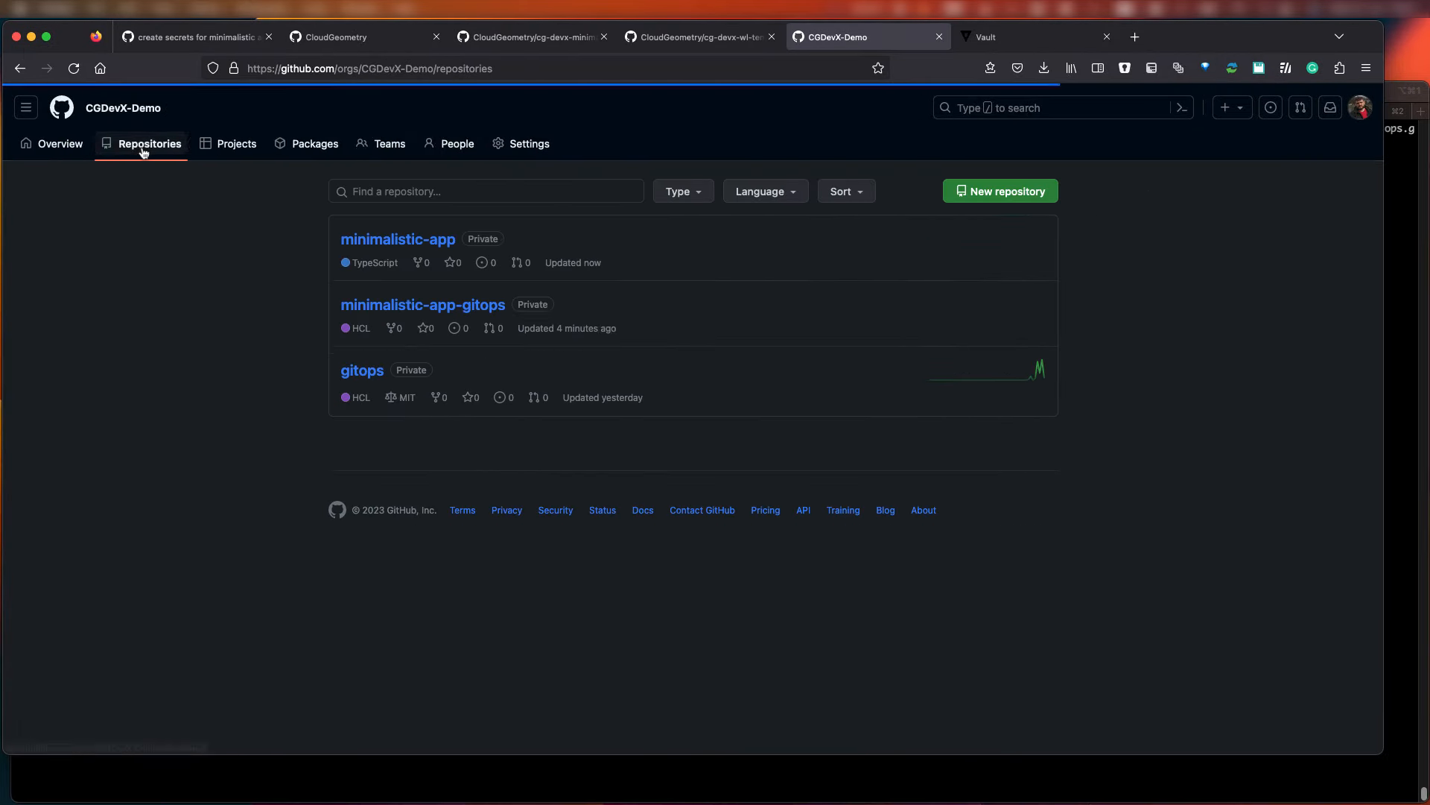
Step: Open the minimalistic-app repository's in-progress 'init minimalistic app' workflow run
left_click(397, 239)
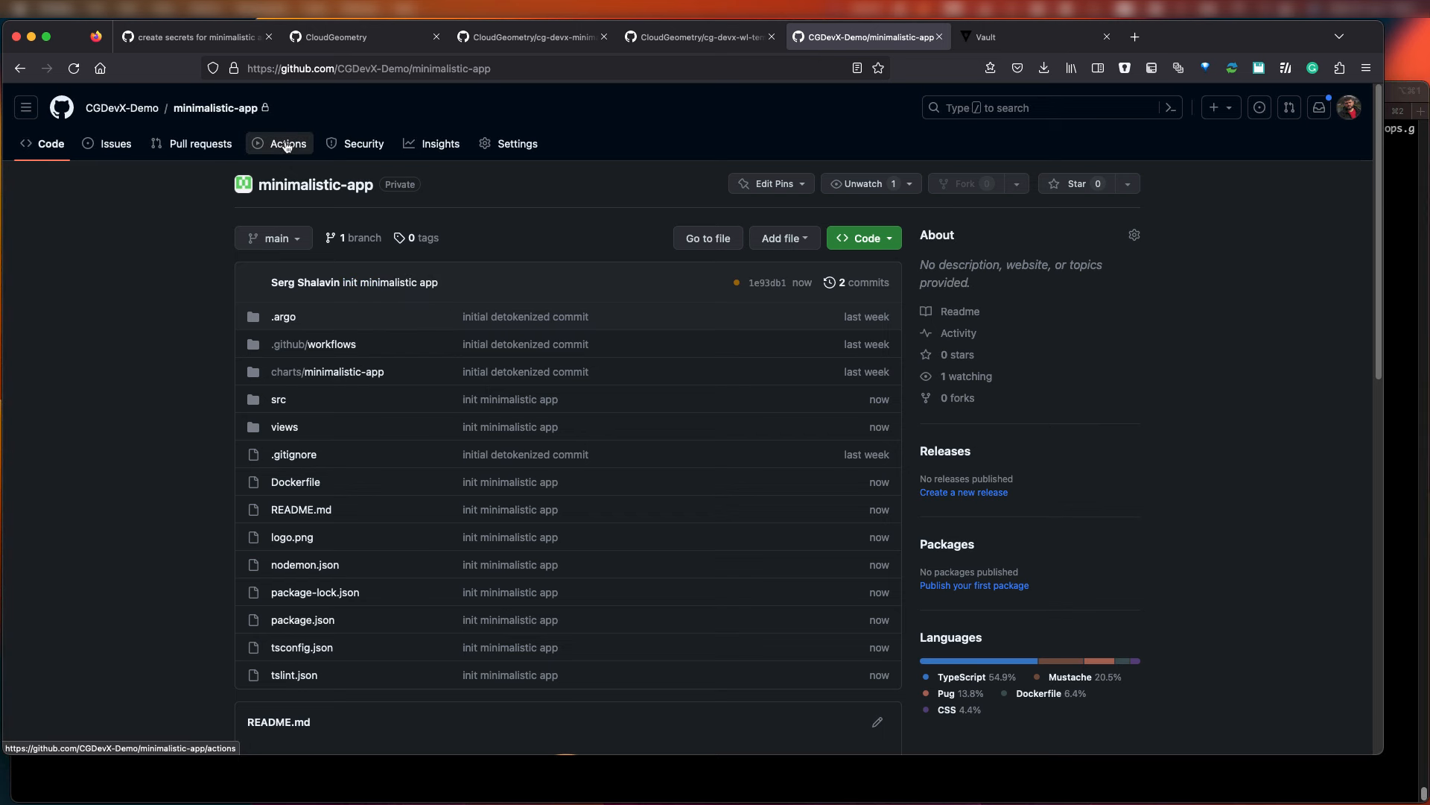
left_click(286, 143)
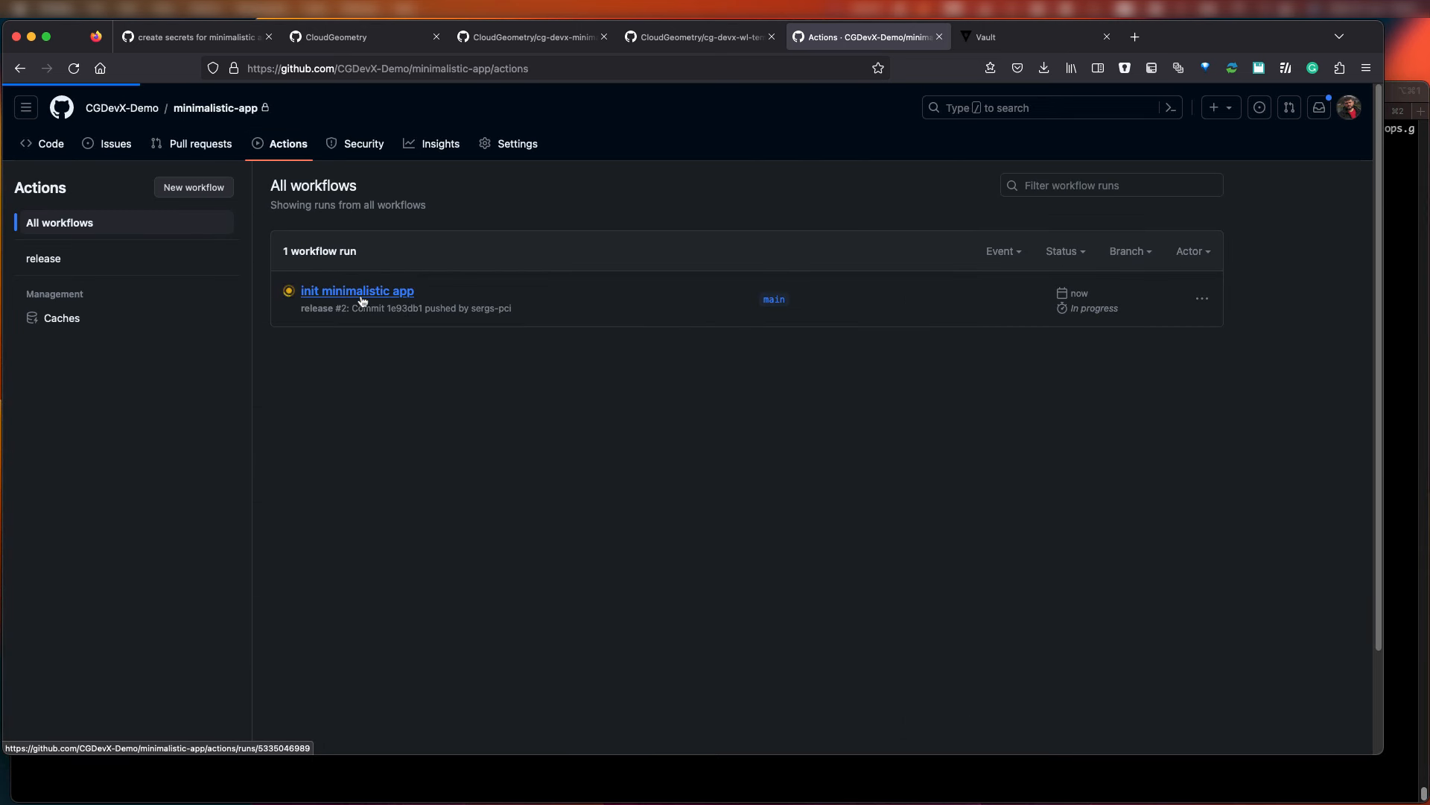
left_click(357, 289)
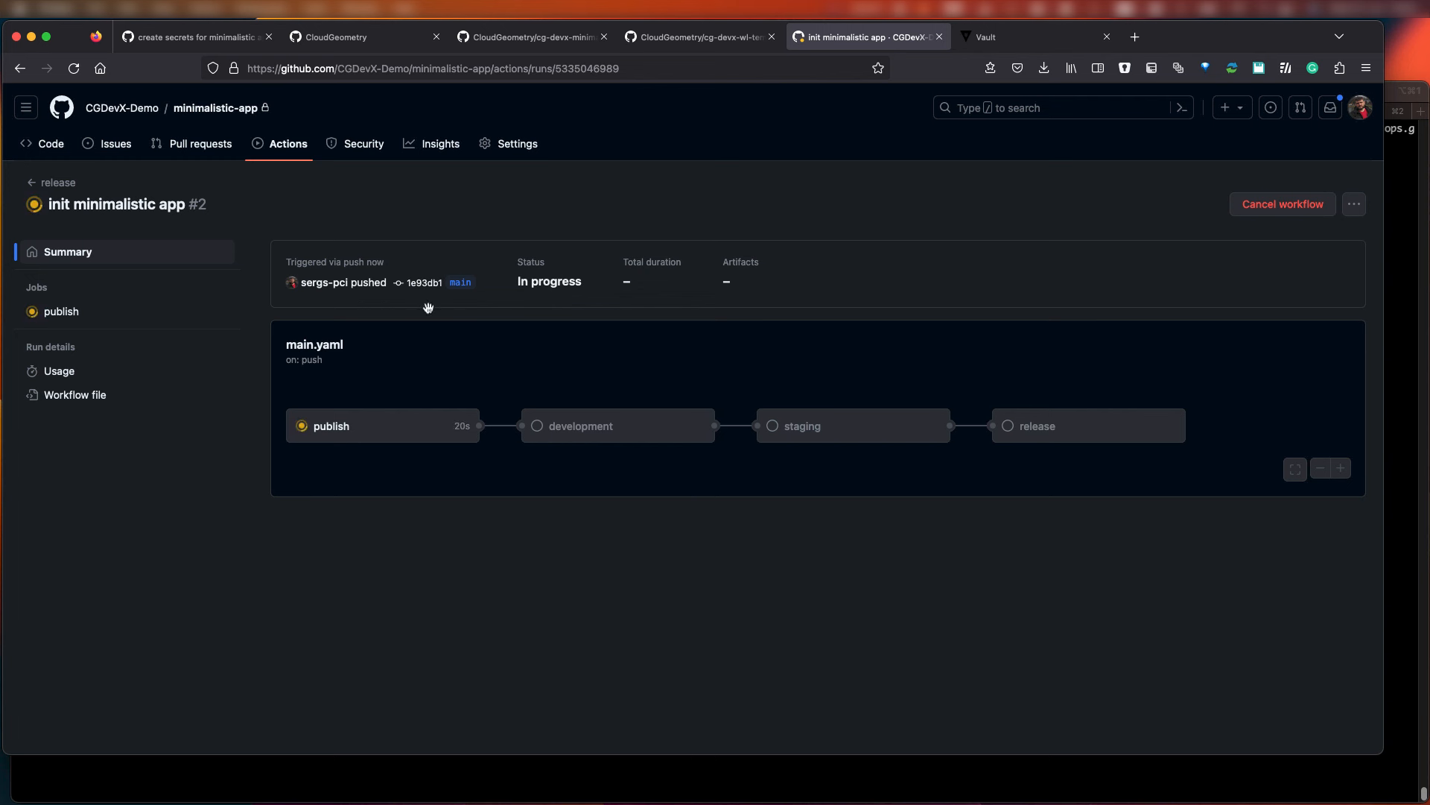
mouse_move(505, 395)
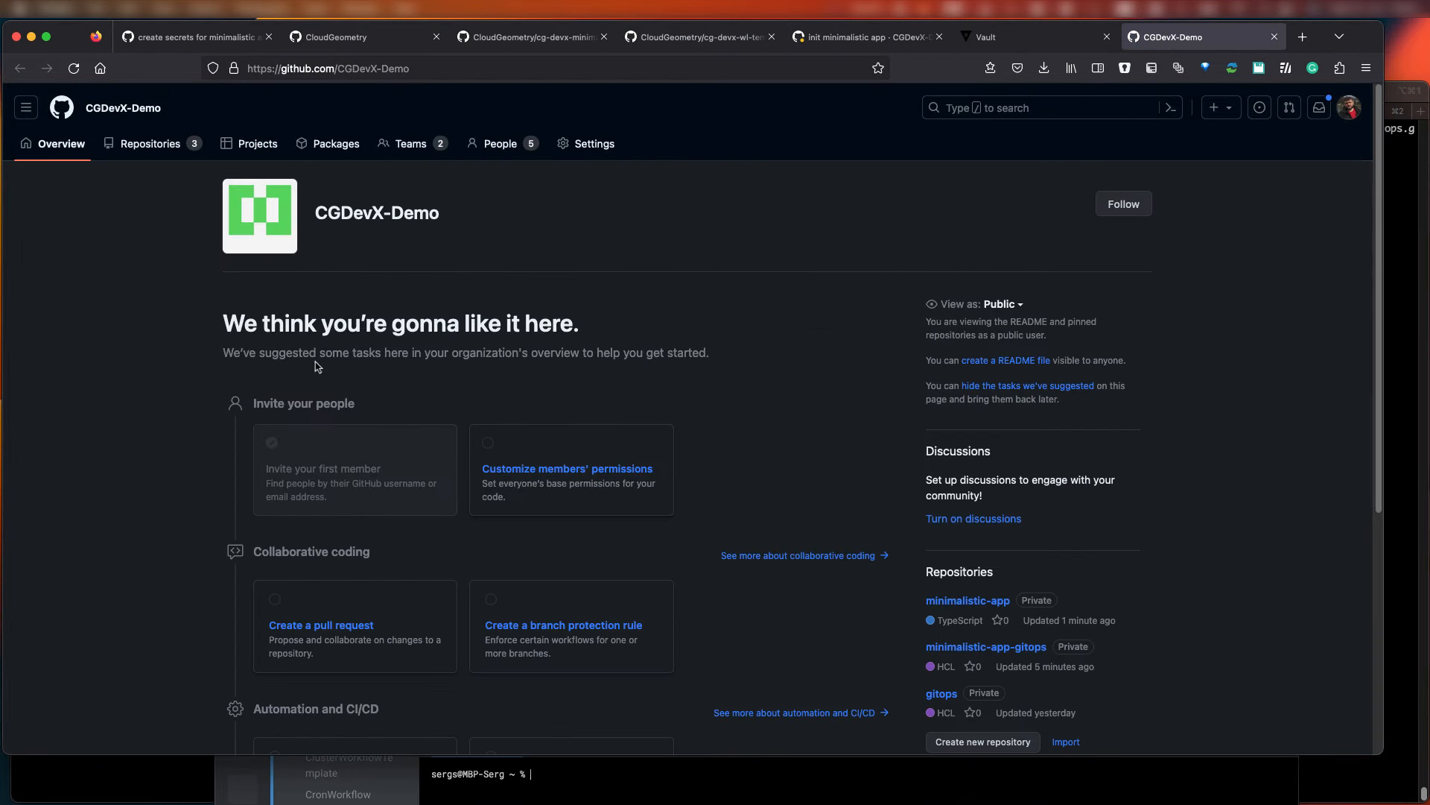
Step: Open the gitops repository and follow its README's Argo Workflows link
left_click(150, 143)
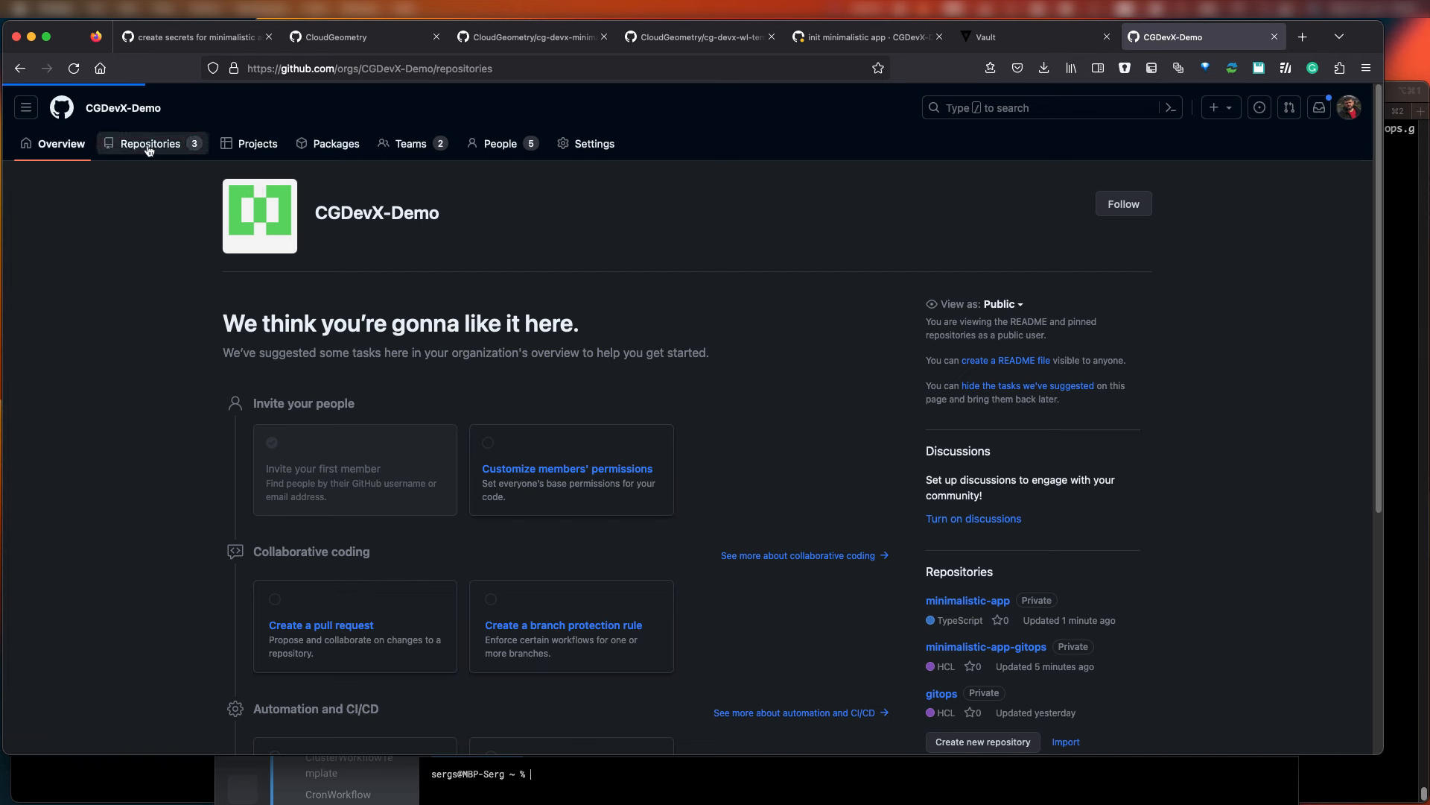
left_click(150, 143)
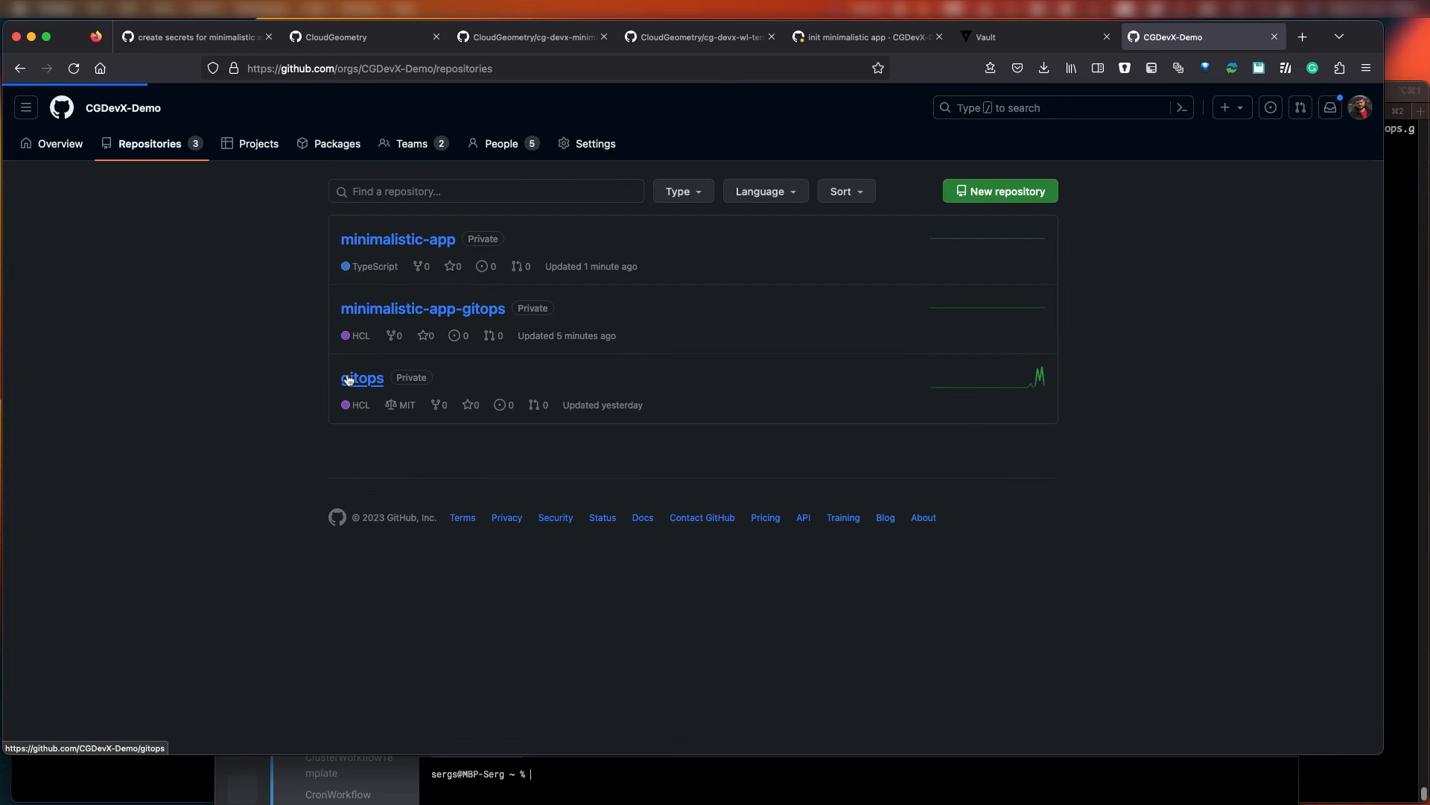
left_click(362, 378)
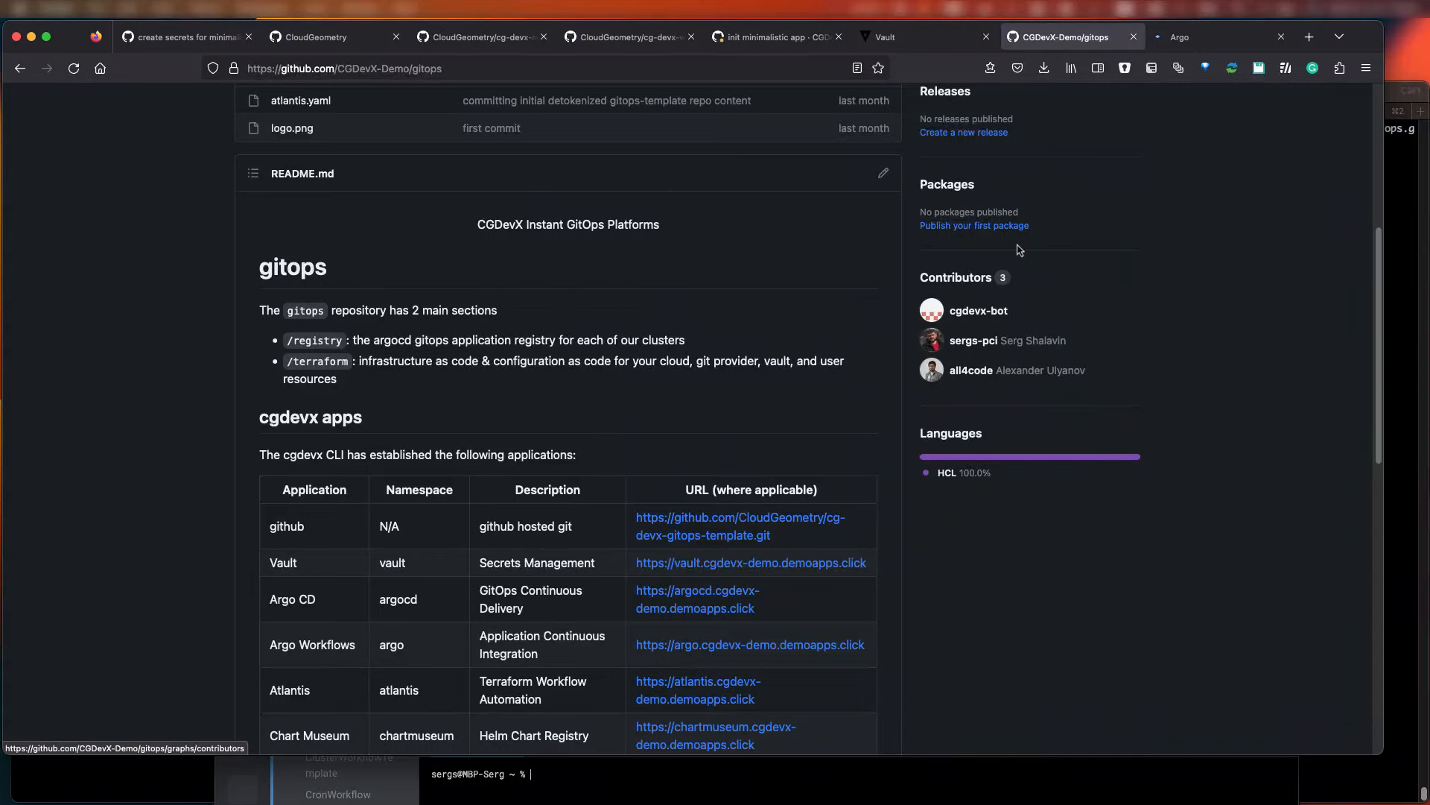
left_click(750, 643)
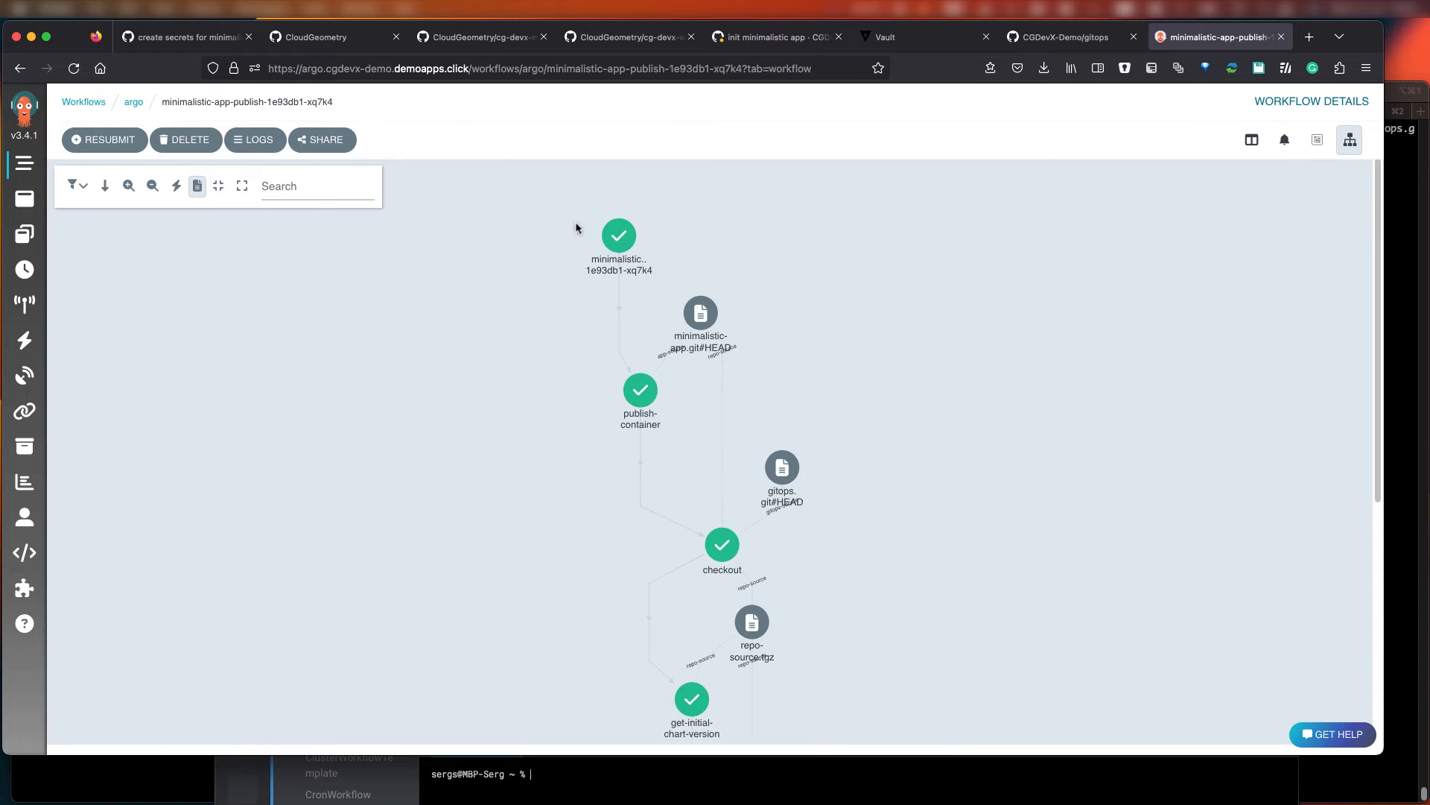
Step: Check the succeeded publish job log showing minimalistic-app:1e93db1 pushed to ECR
left_click(776, 37)
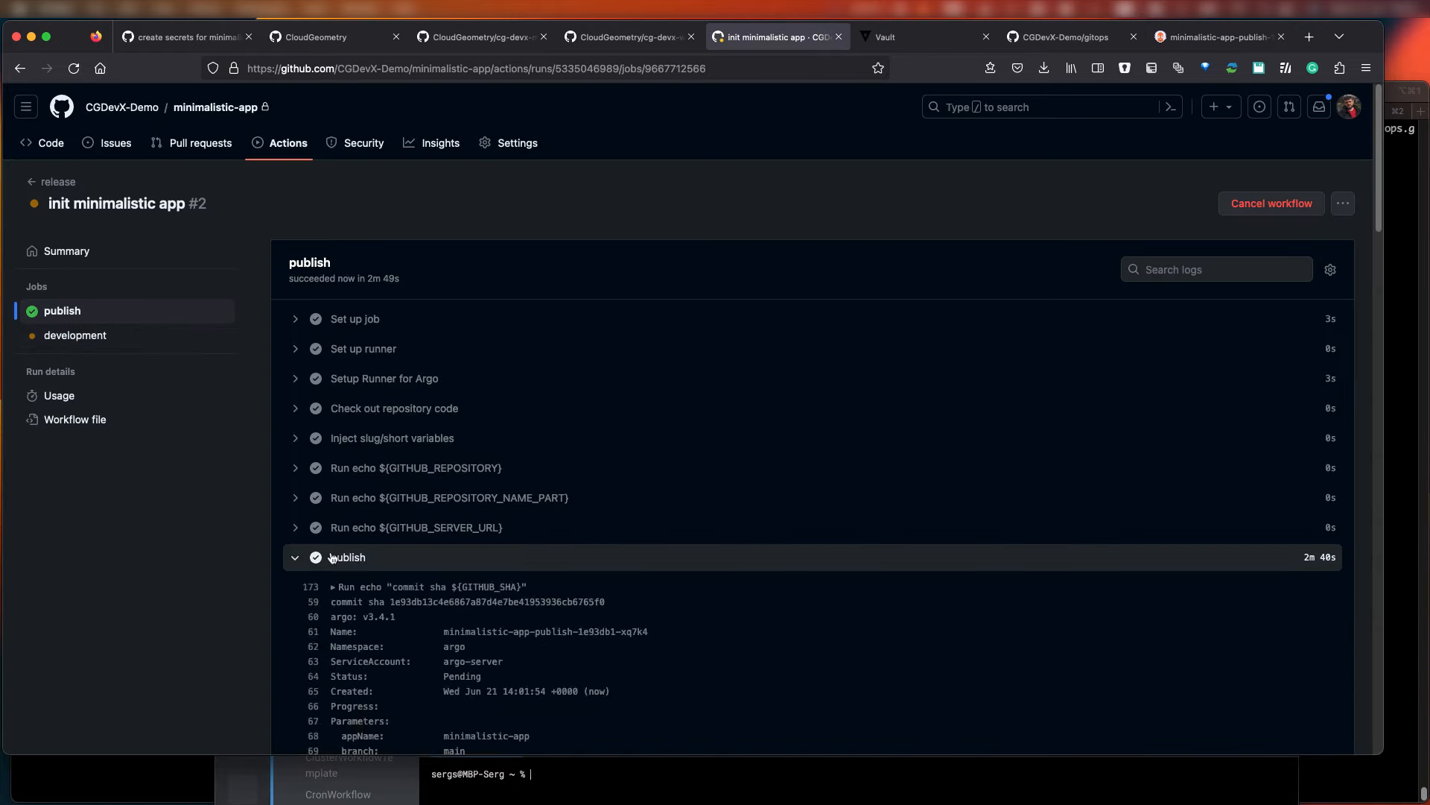
scroll("down", 3)
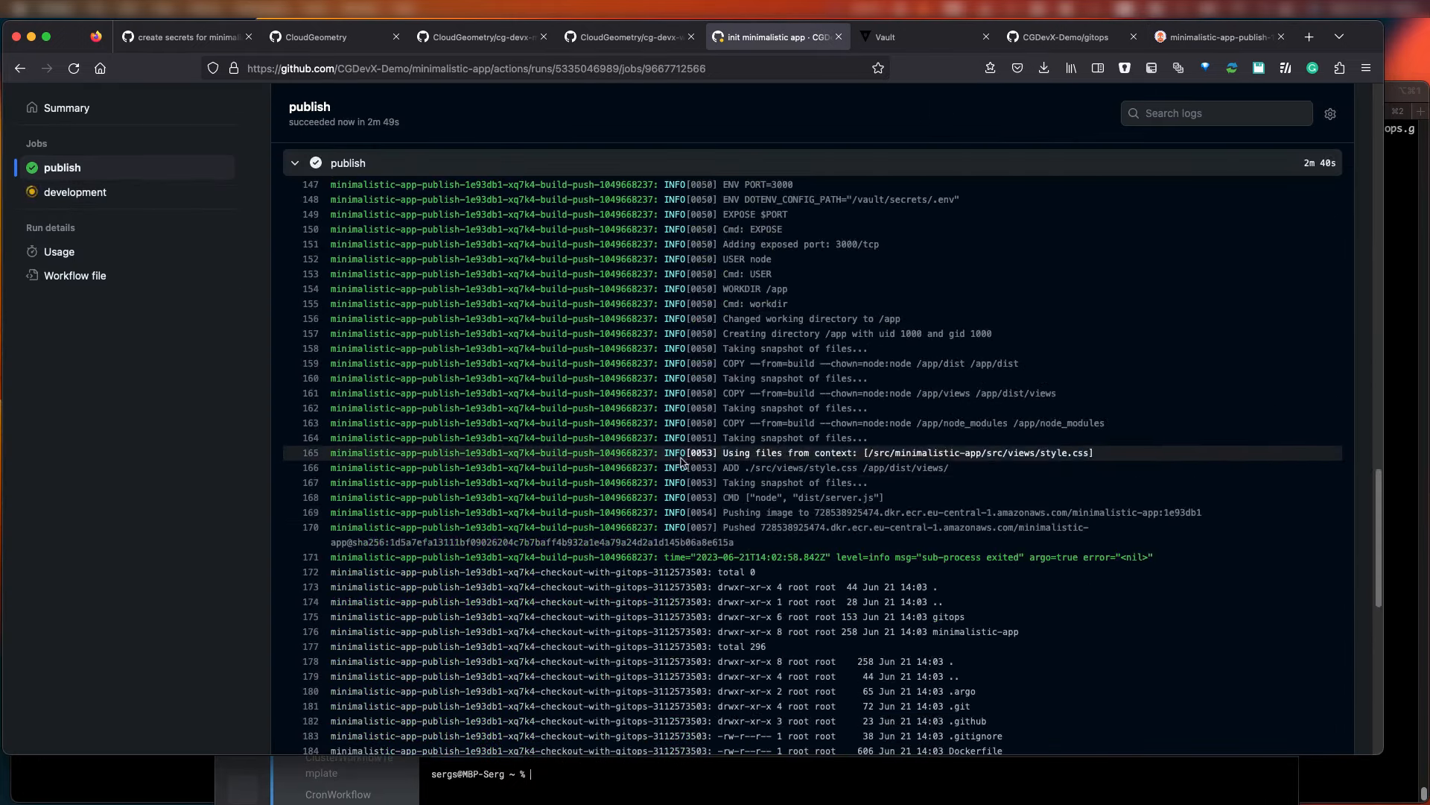
scroll("down", 3)
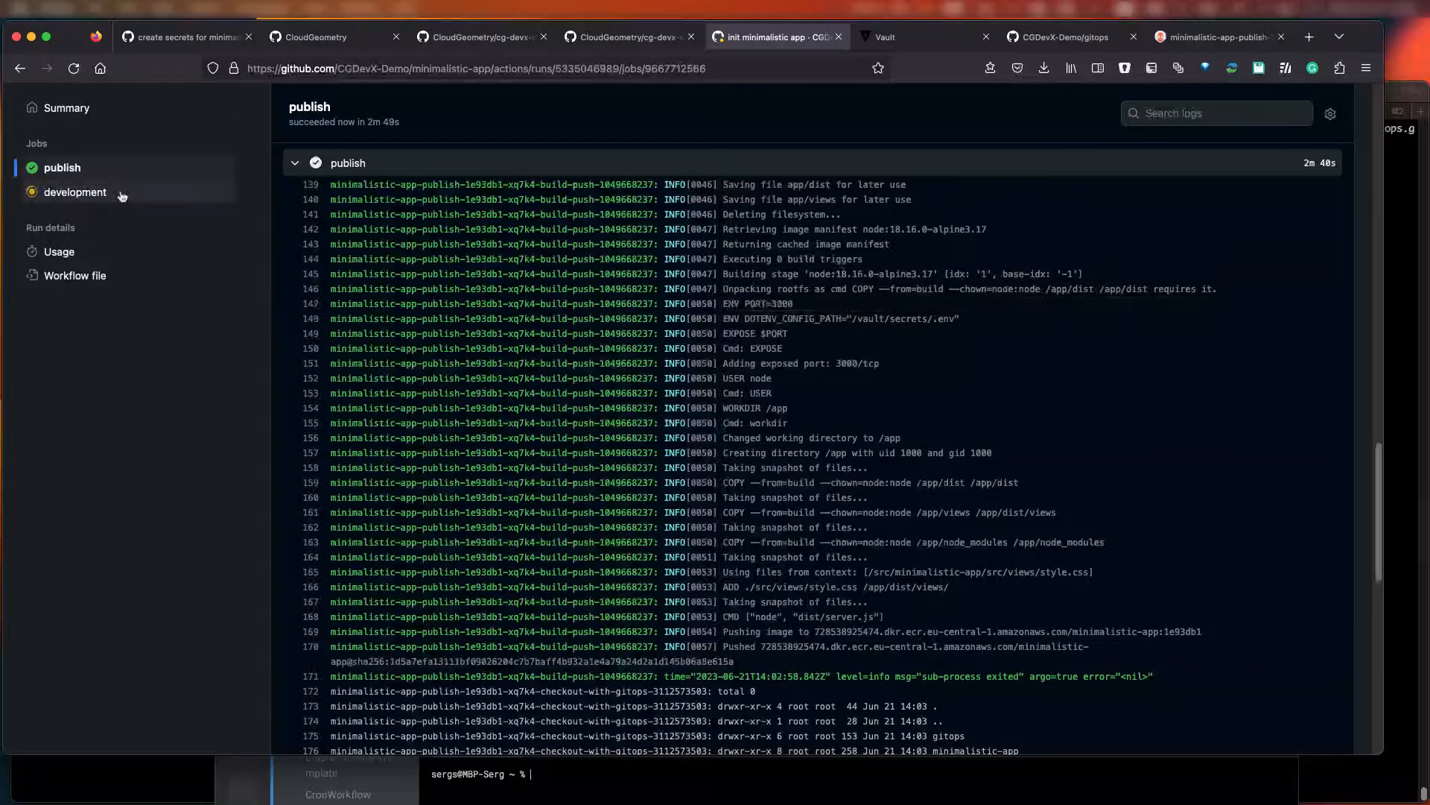
left_click(1213, 36)
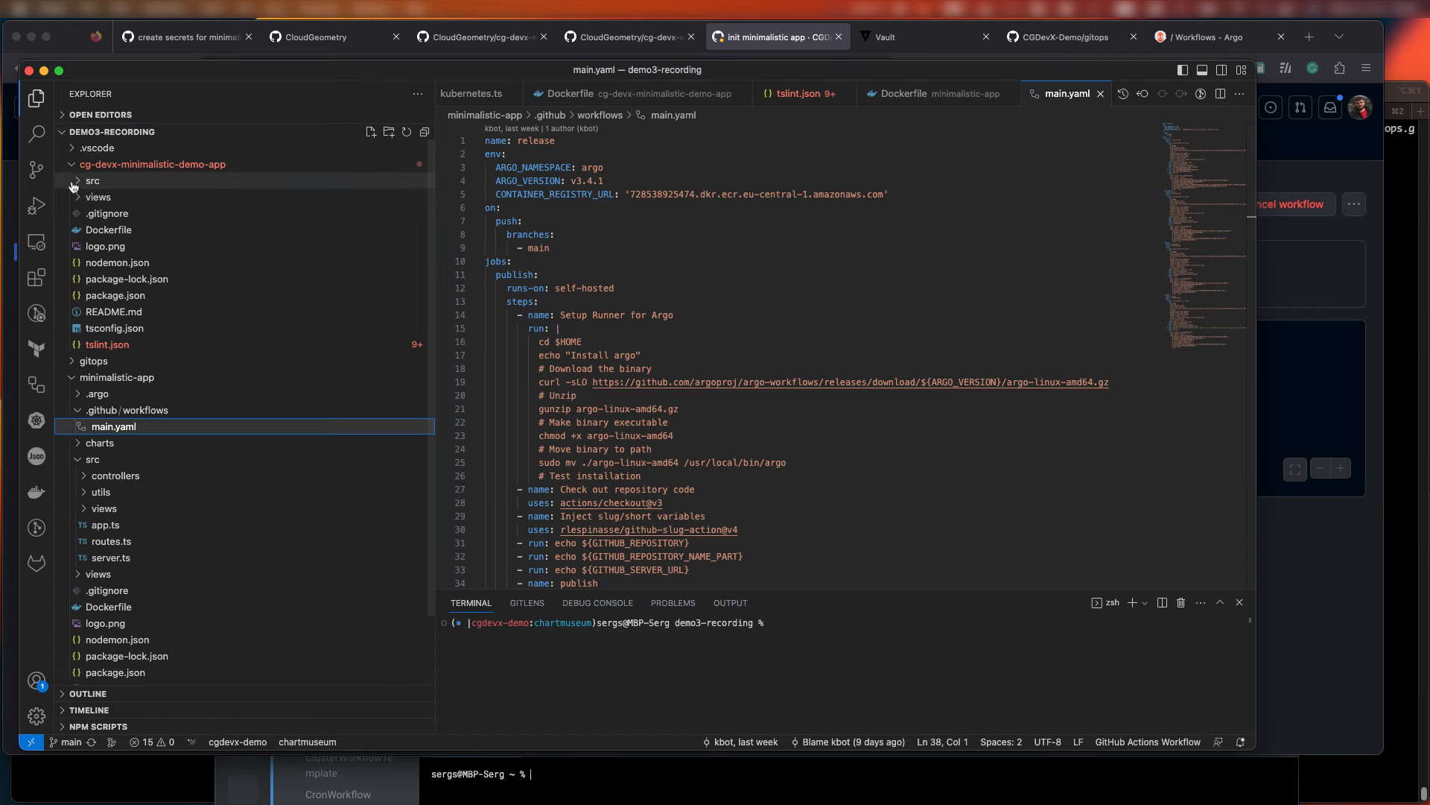
Step: Open gitops/registry/components/development/minimalistic-app.yaml from the Explorer
left_click(73, 164)
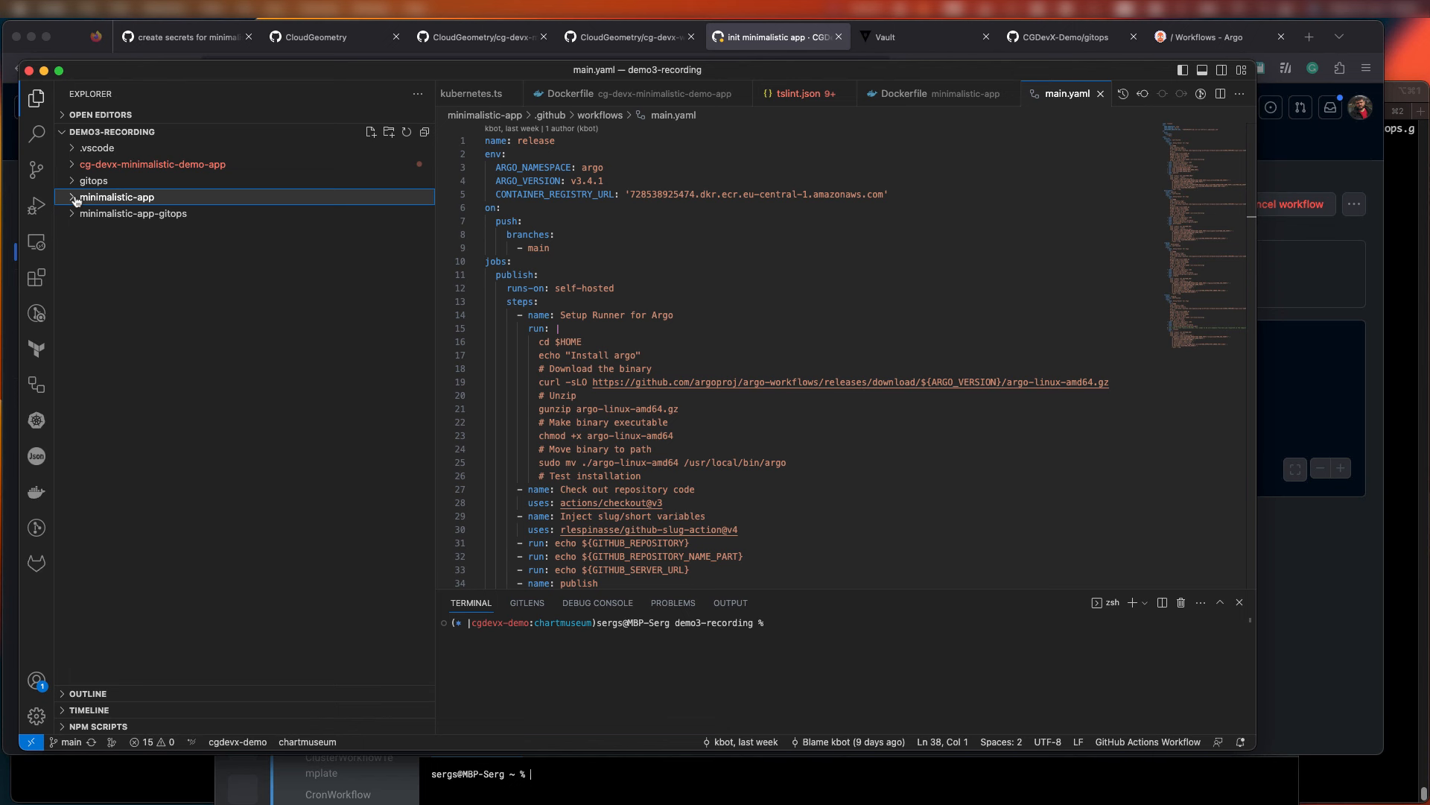
left_click(93, 180)
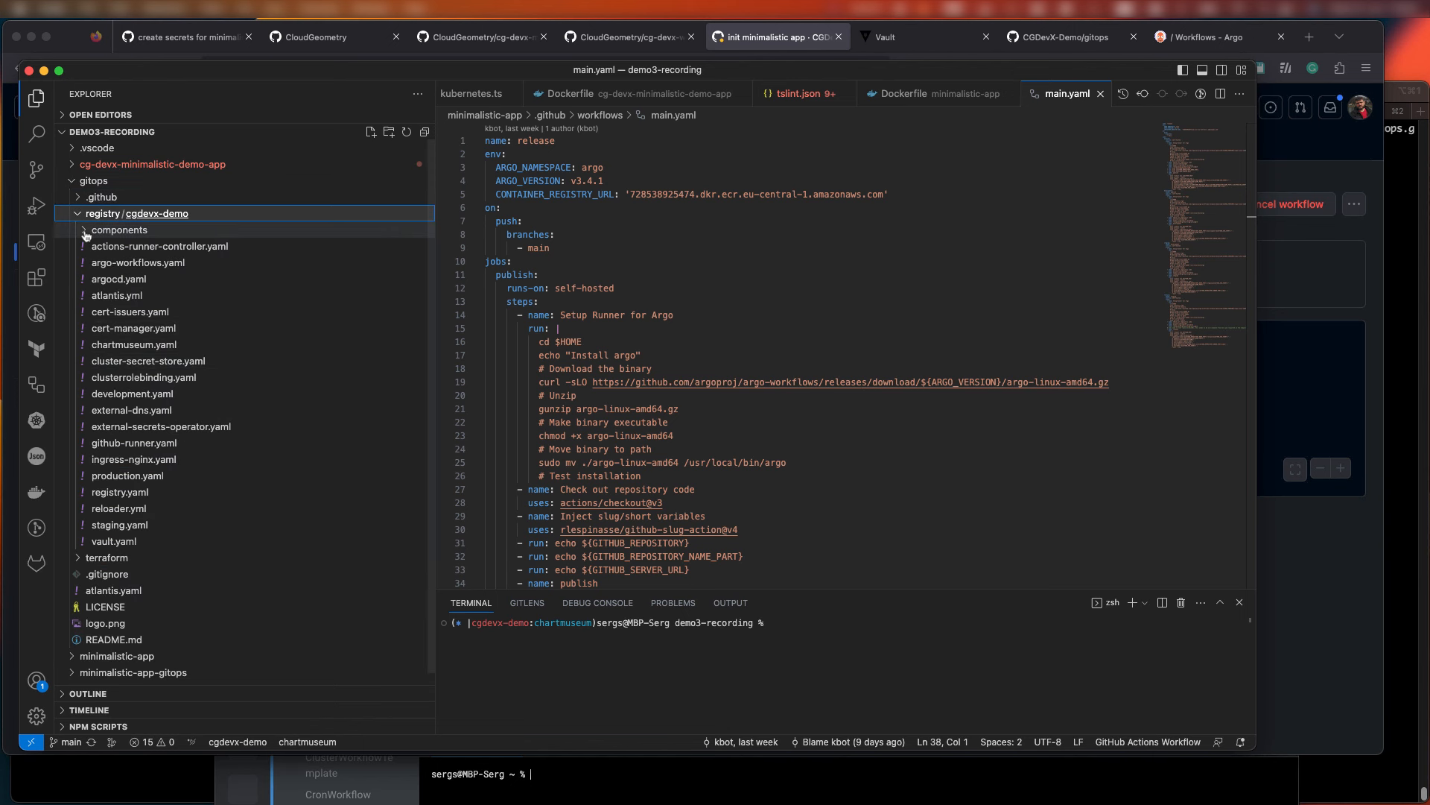
left_click(119, 228)
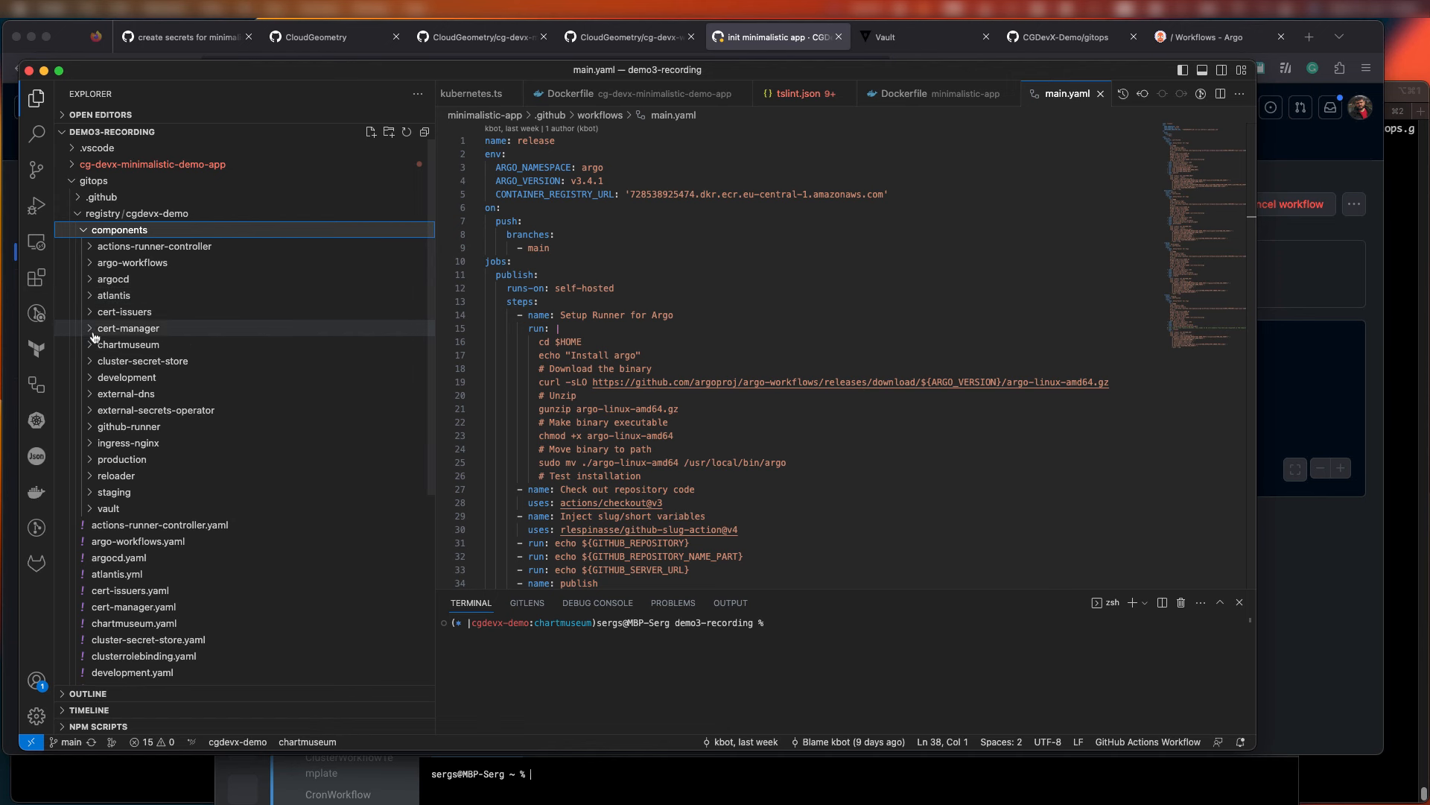
left_click(127, 377)
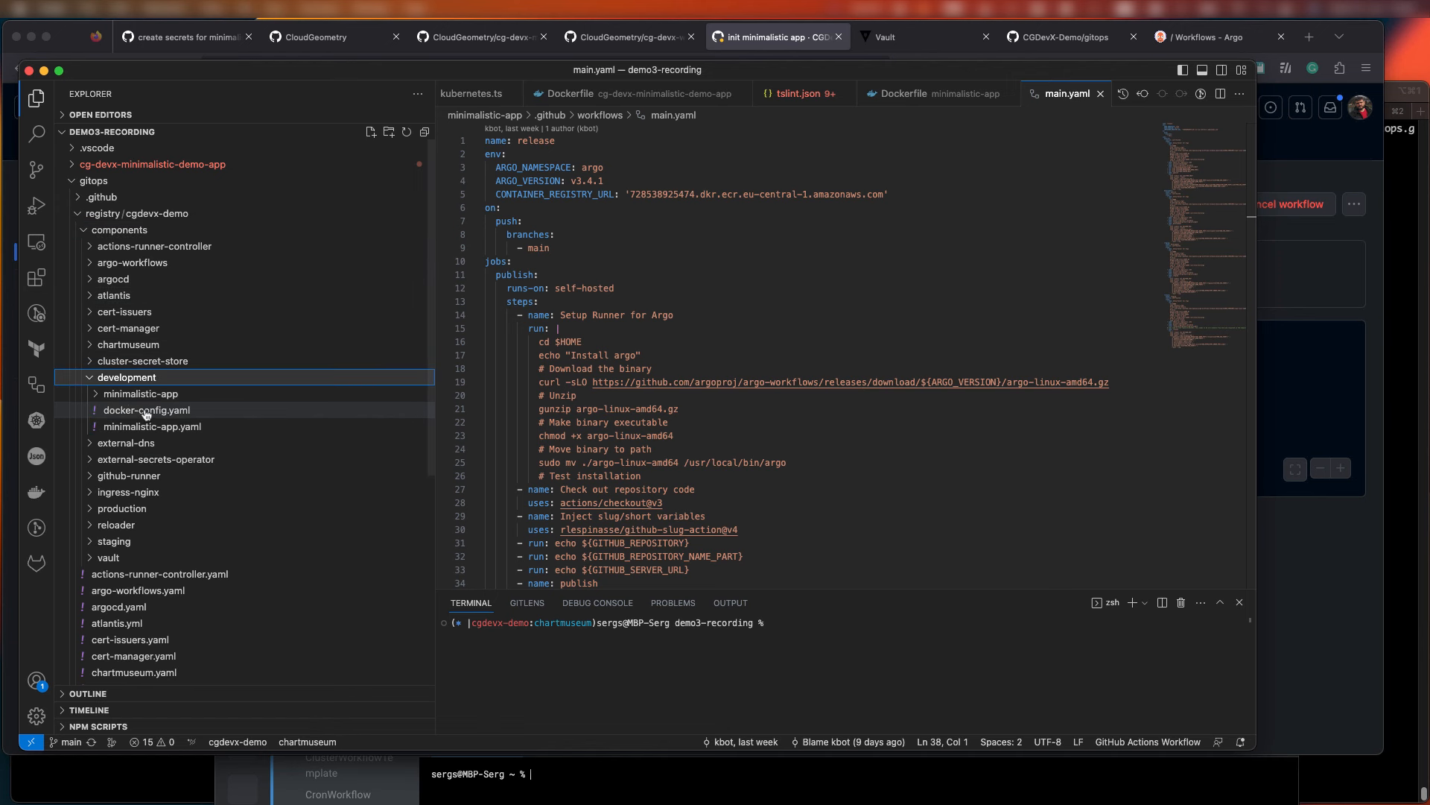
left_click(152, 426)
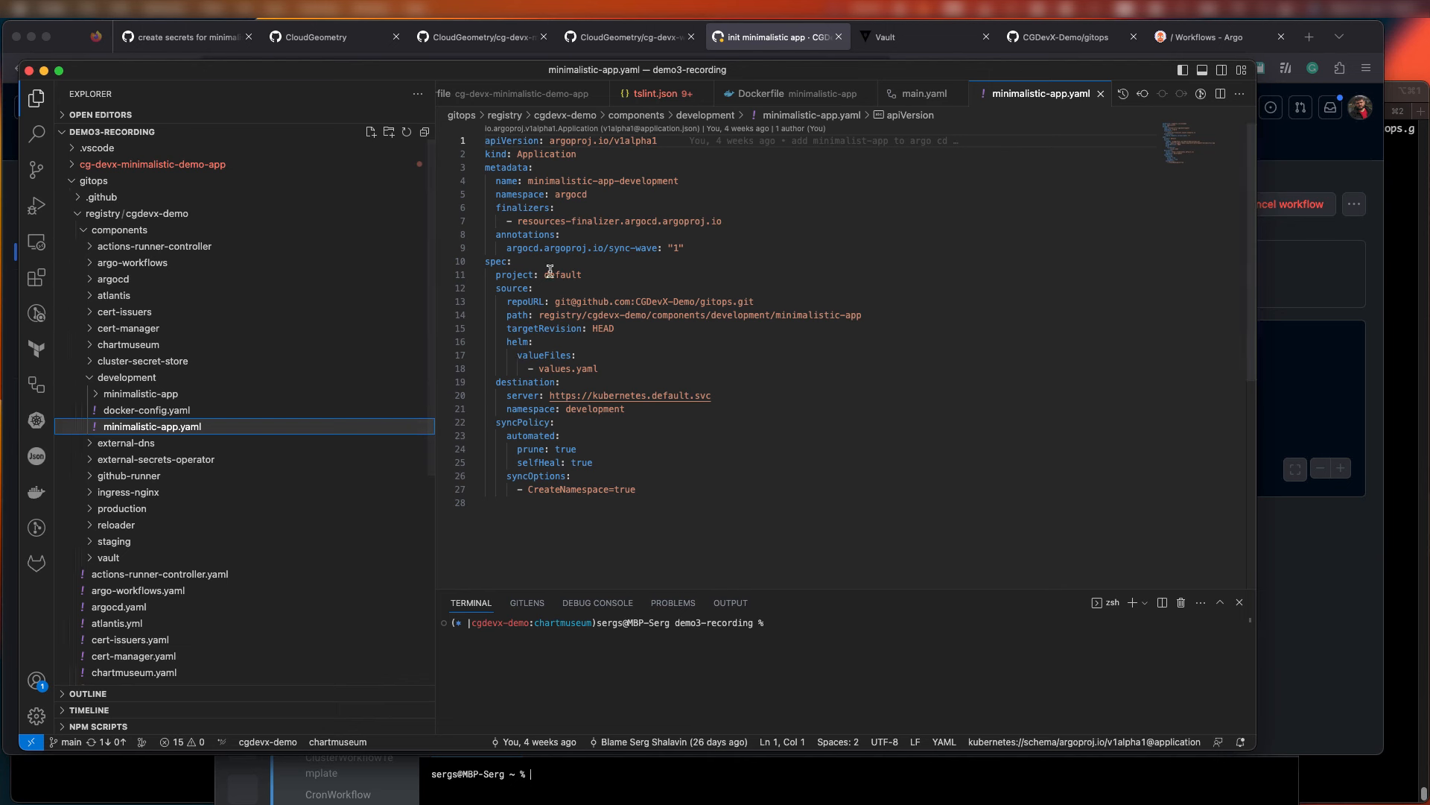
mouse_move(625, 276)
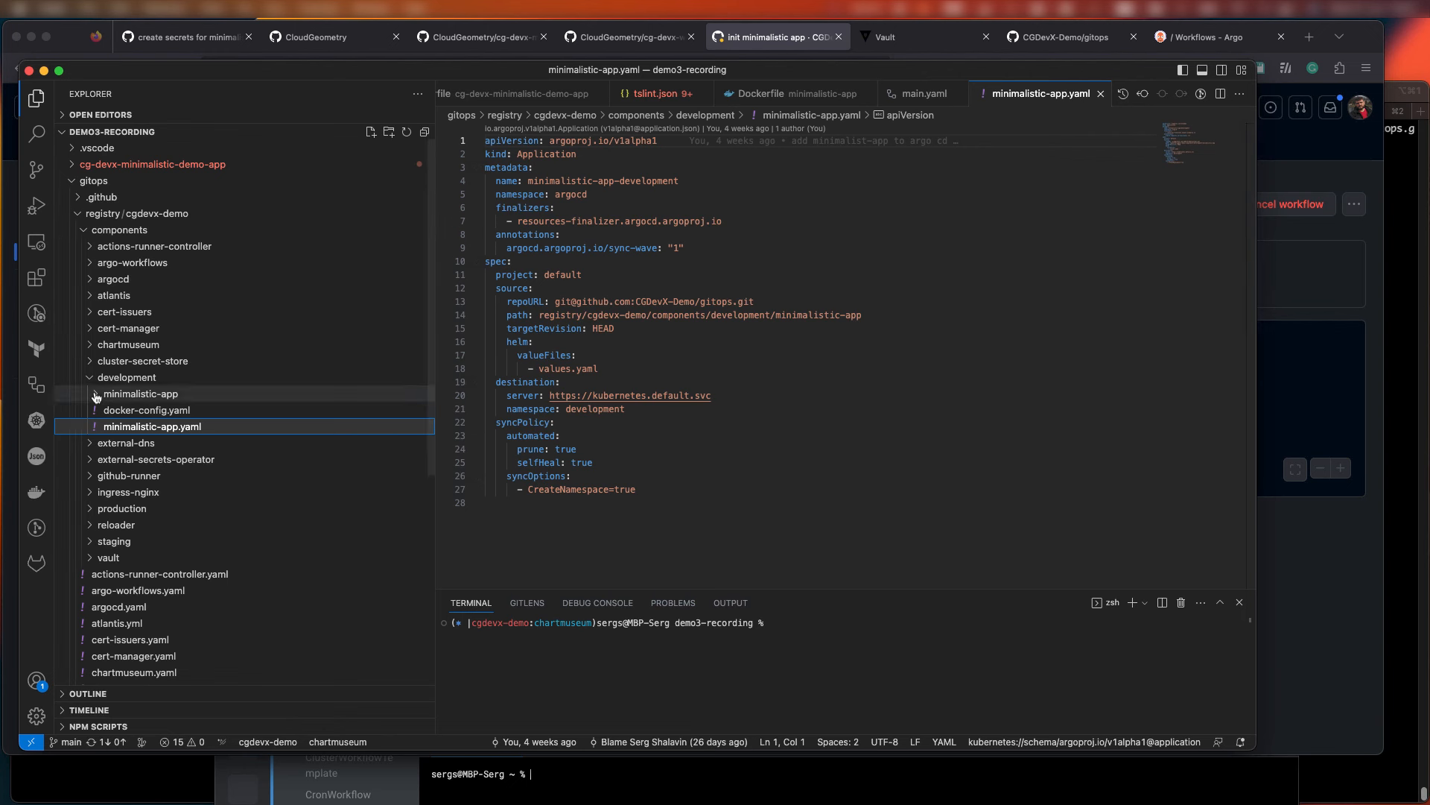
Step: Open development/minimalistic-app/Chart.yaml, showing version 0.1.0-rc.1e93db1
left_click(141, 393)
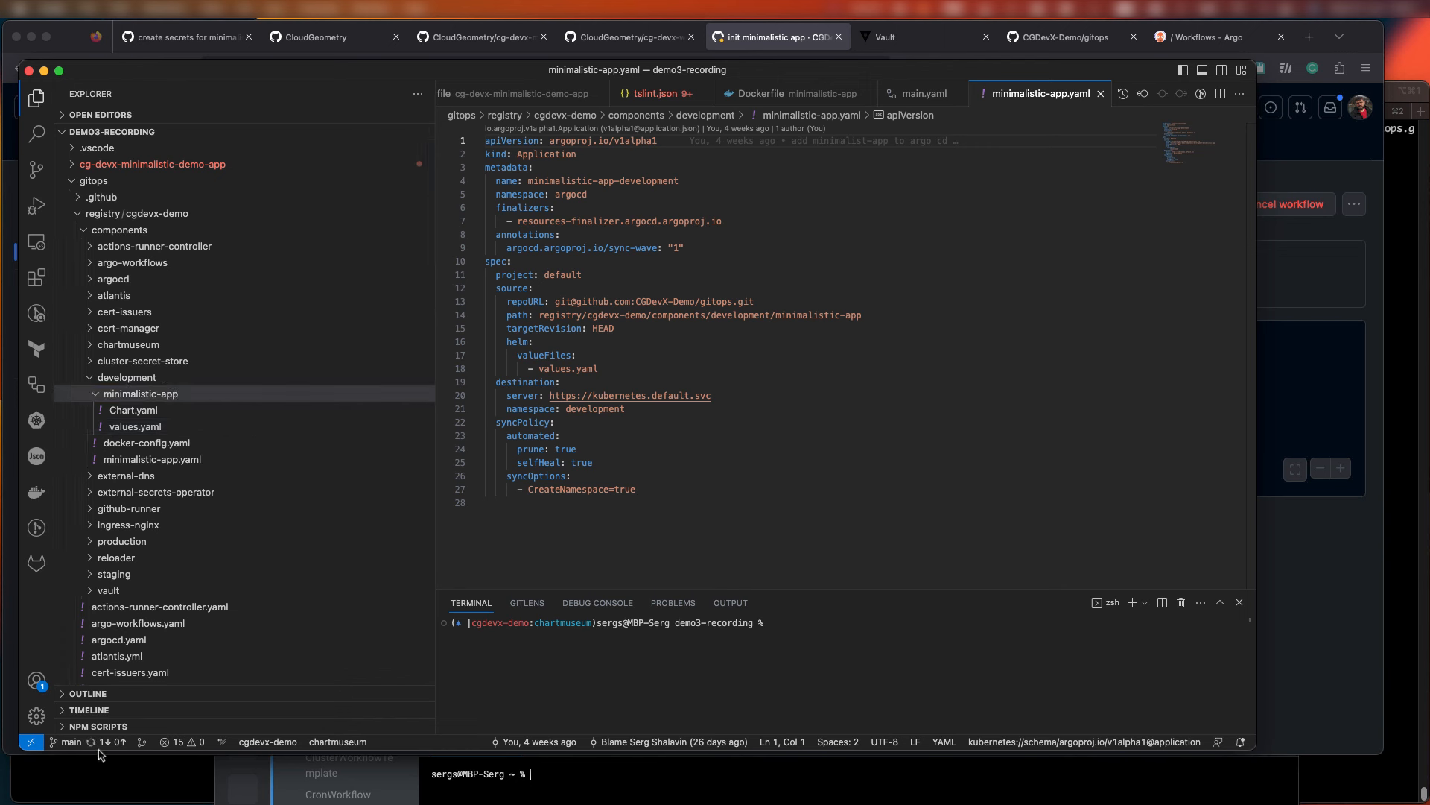
mouse_move(141, 593)
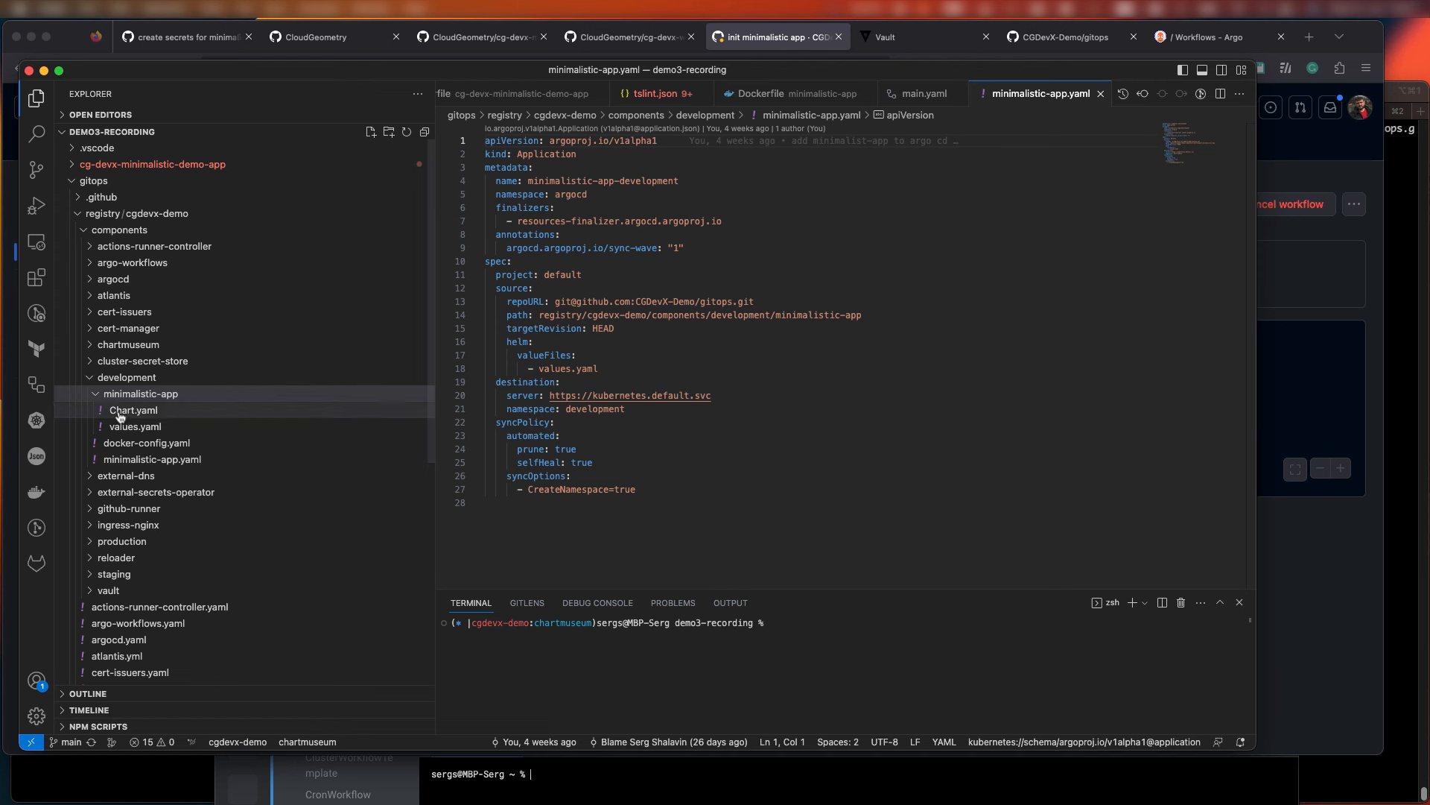
left_click(133, 410)
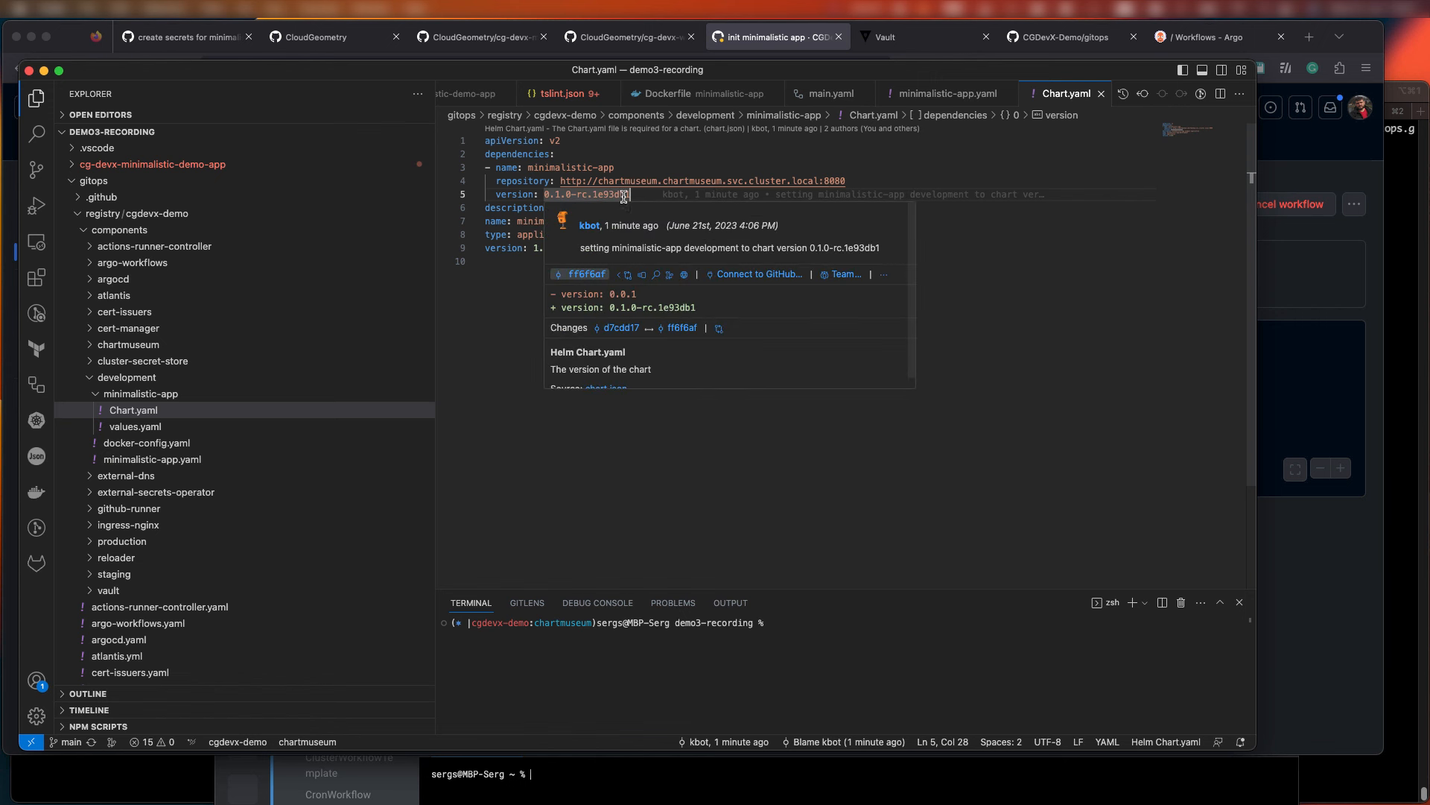
mouse_move(593, 256)
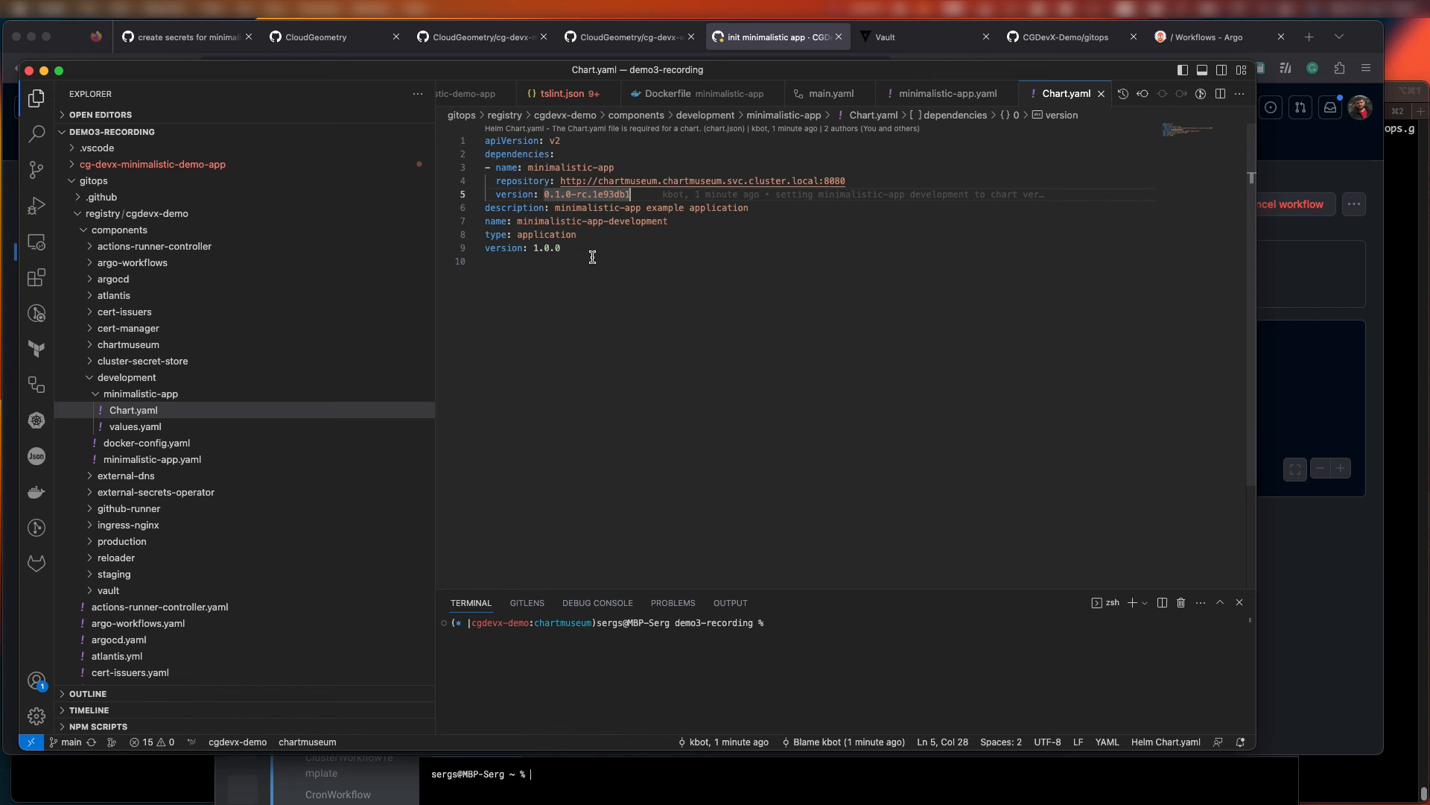
mouse_move(563, 194)
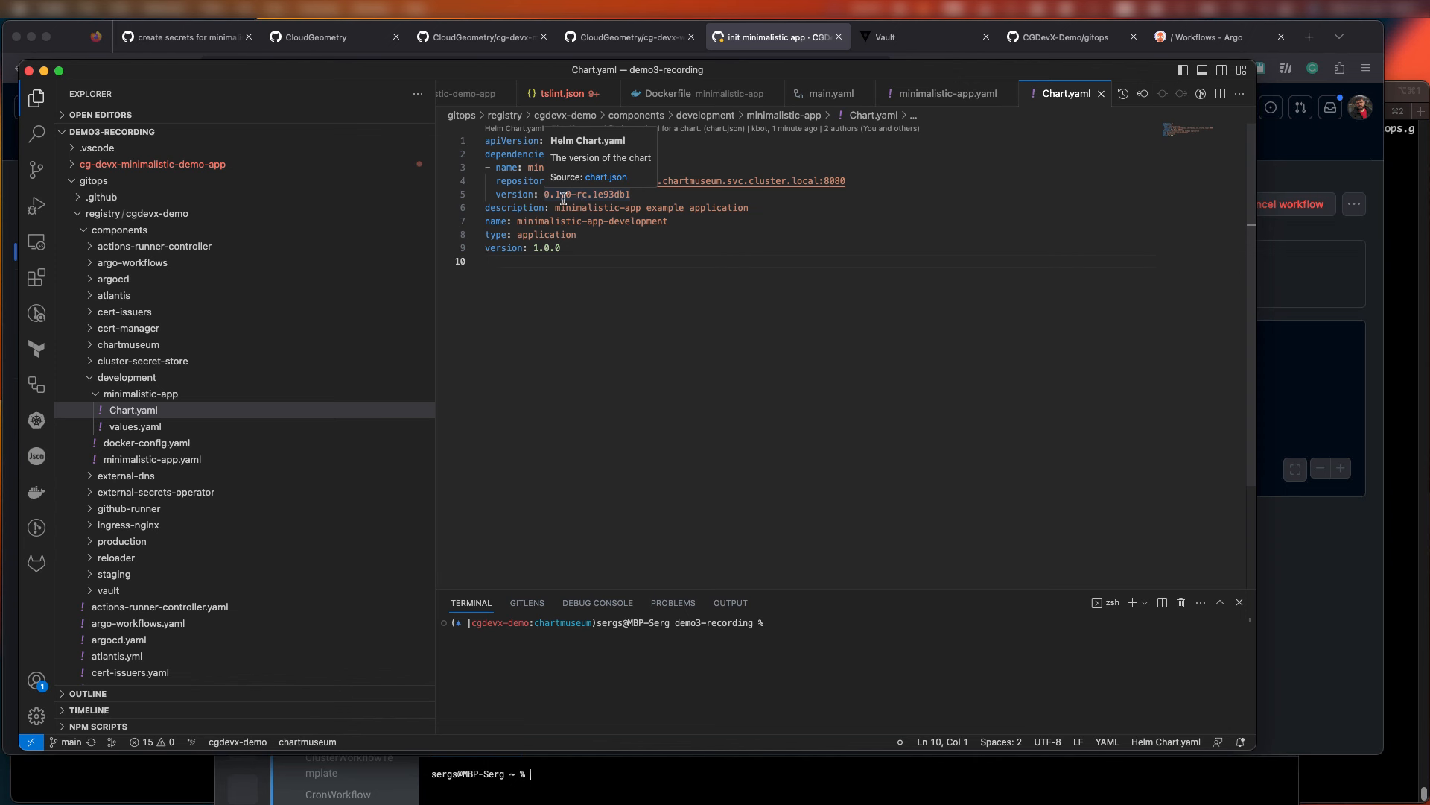
mouse_move(461, 251)
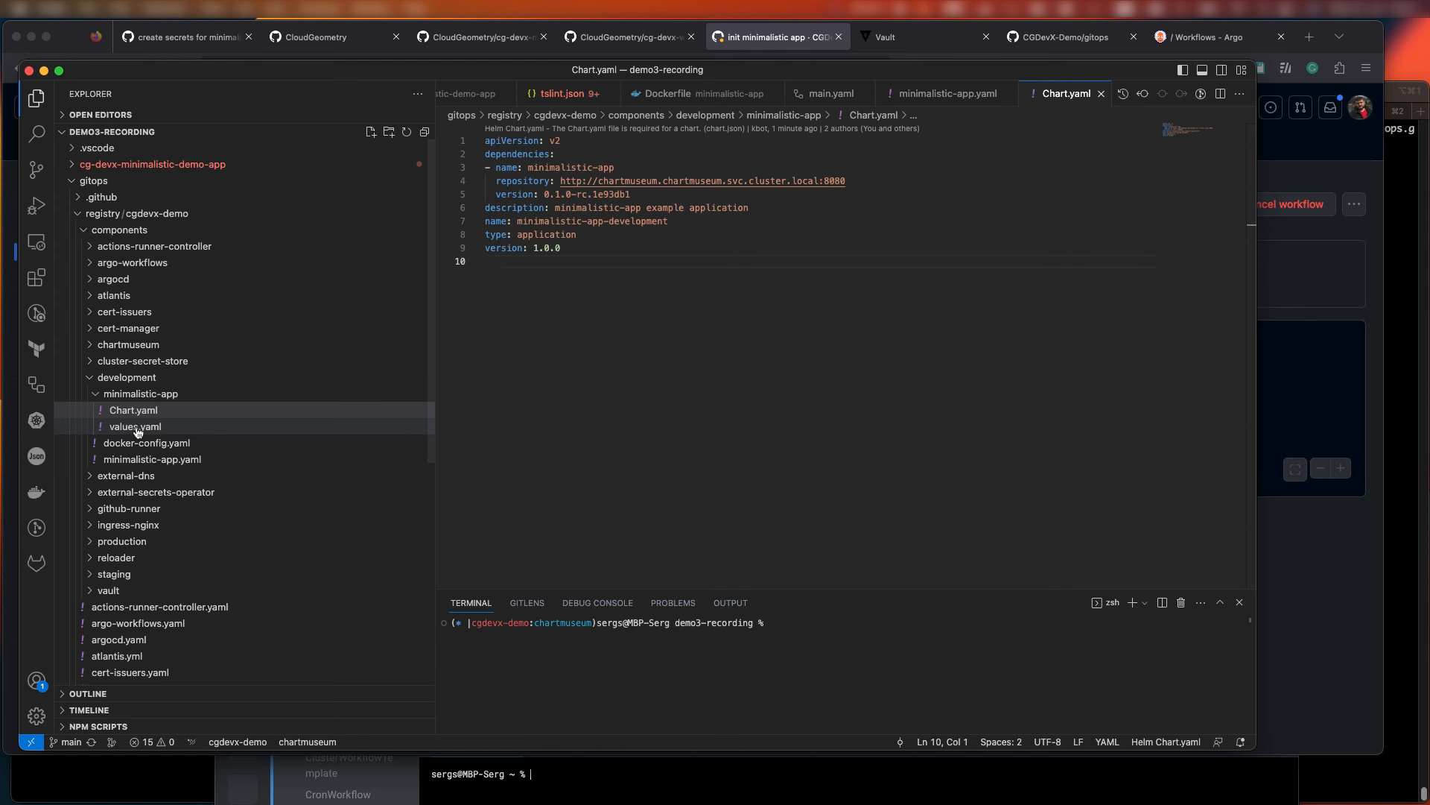
Step: Open the development values.yaml and select its ingress host name
left_click(134, 427)
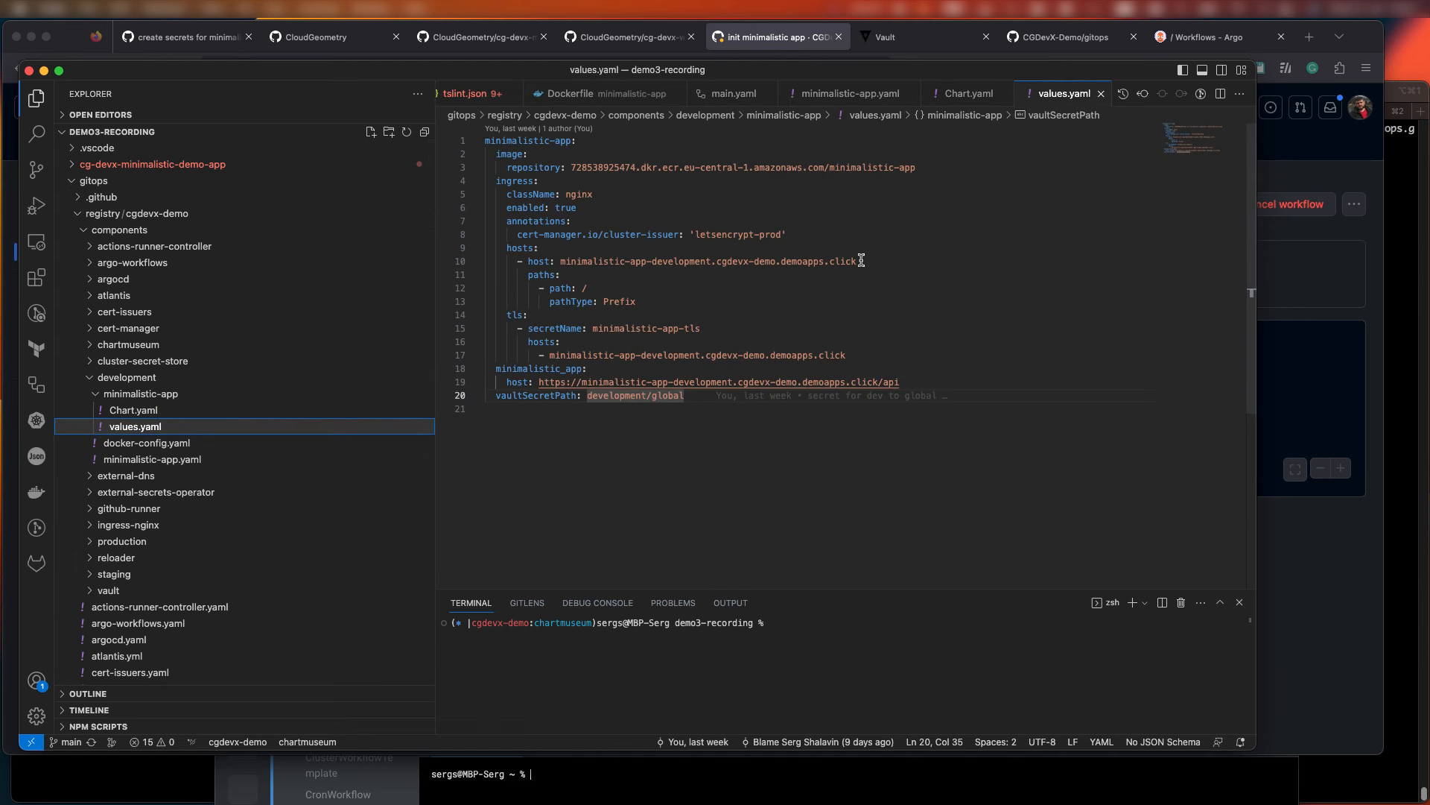
double_click(706, 262)
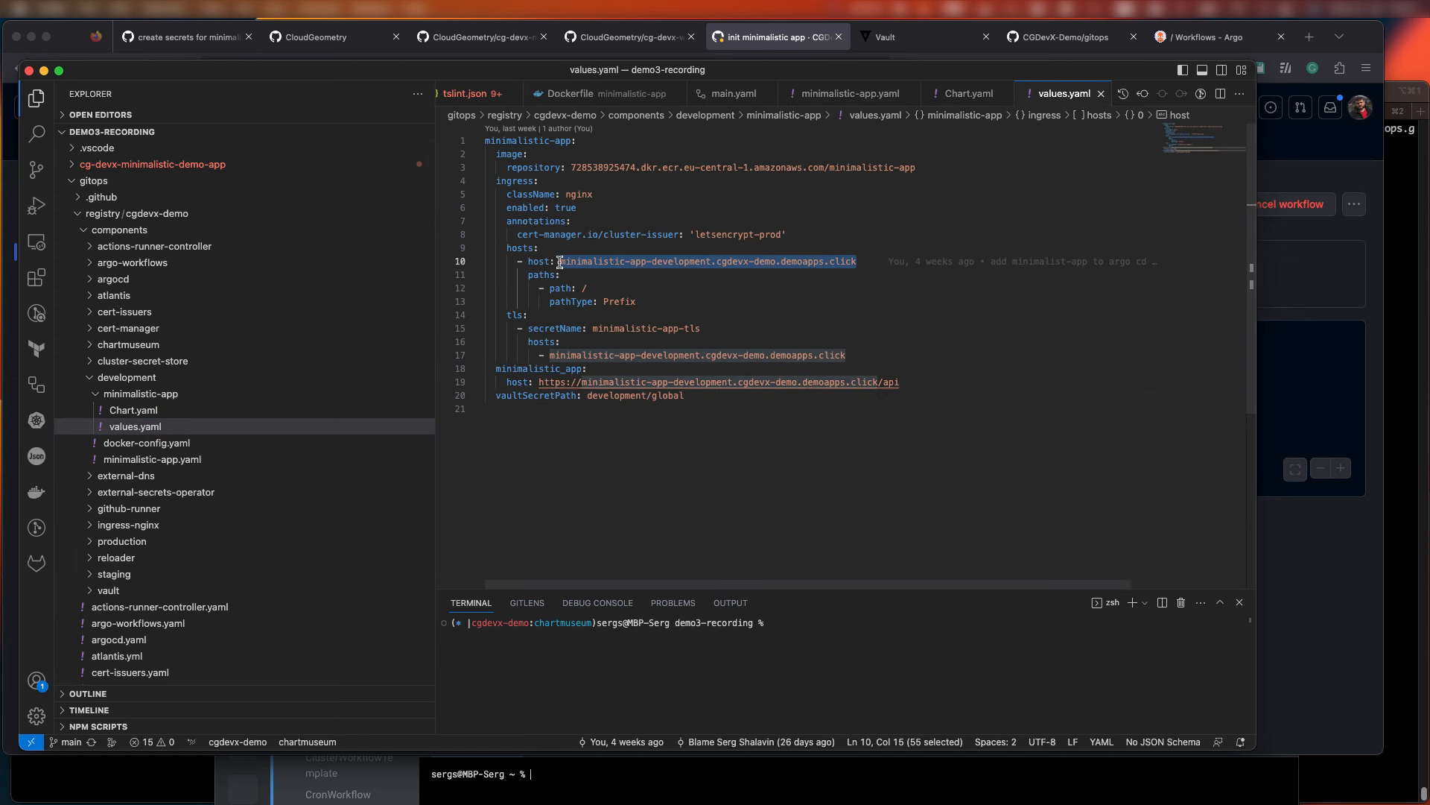
Step: Load minimalistic-app-development.cgdevx-demo.demoapps.click in a new Firefox tab
left_click(1308, 36)
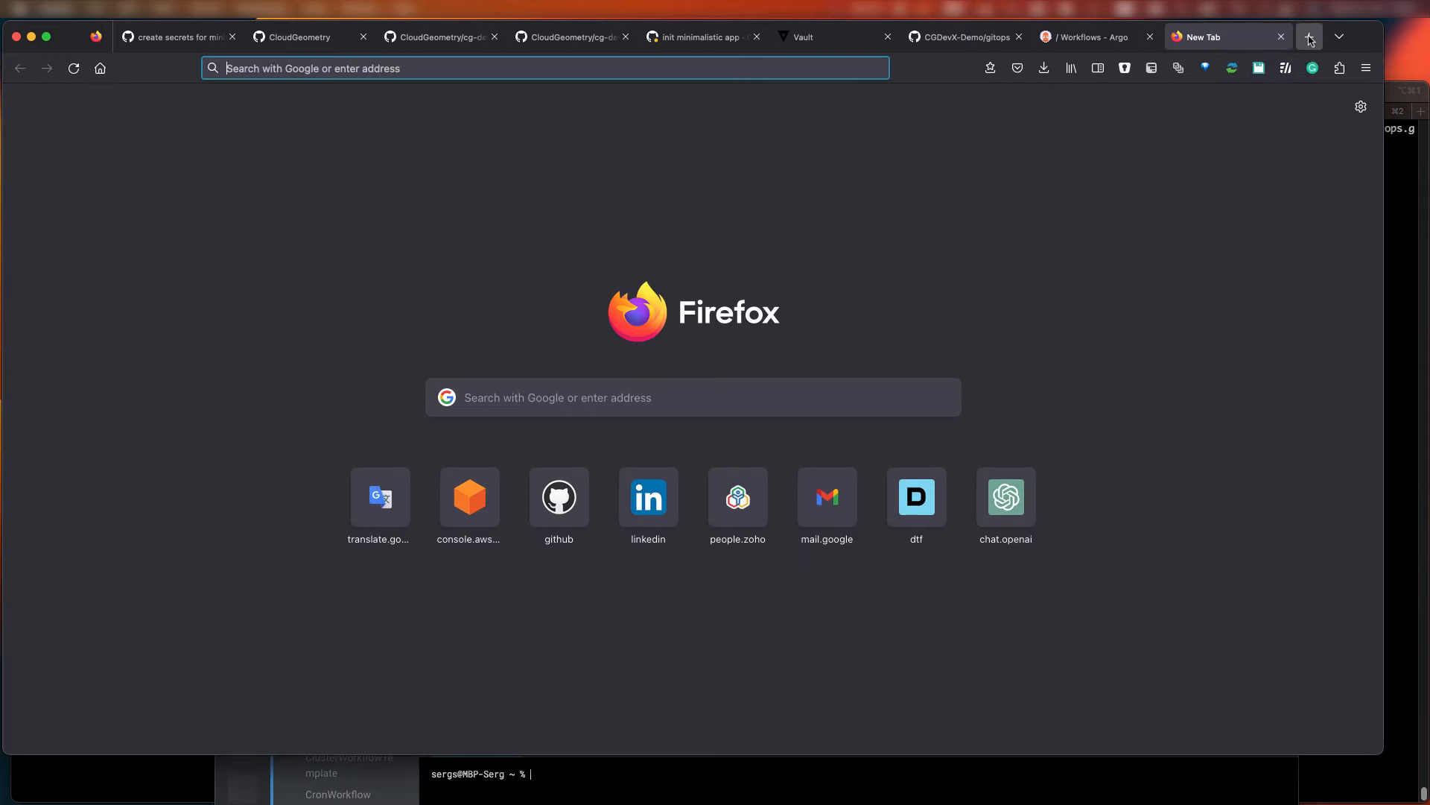
type("minimalistic-app-development.cgdevx-demo.demoapps.click")
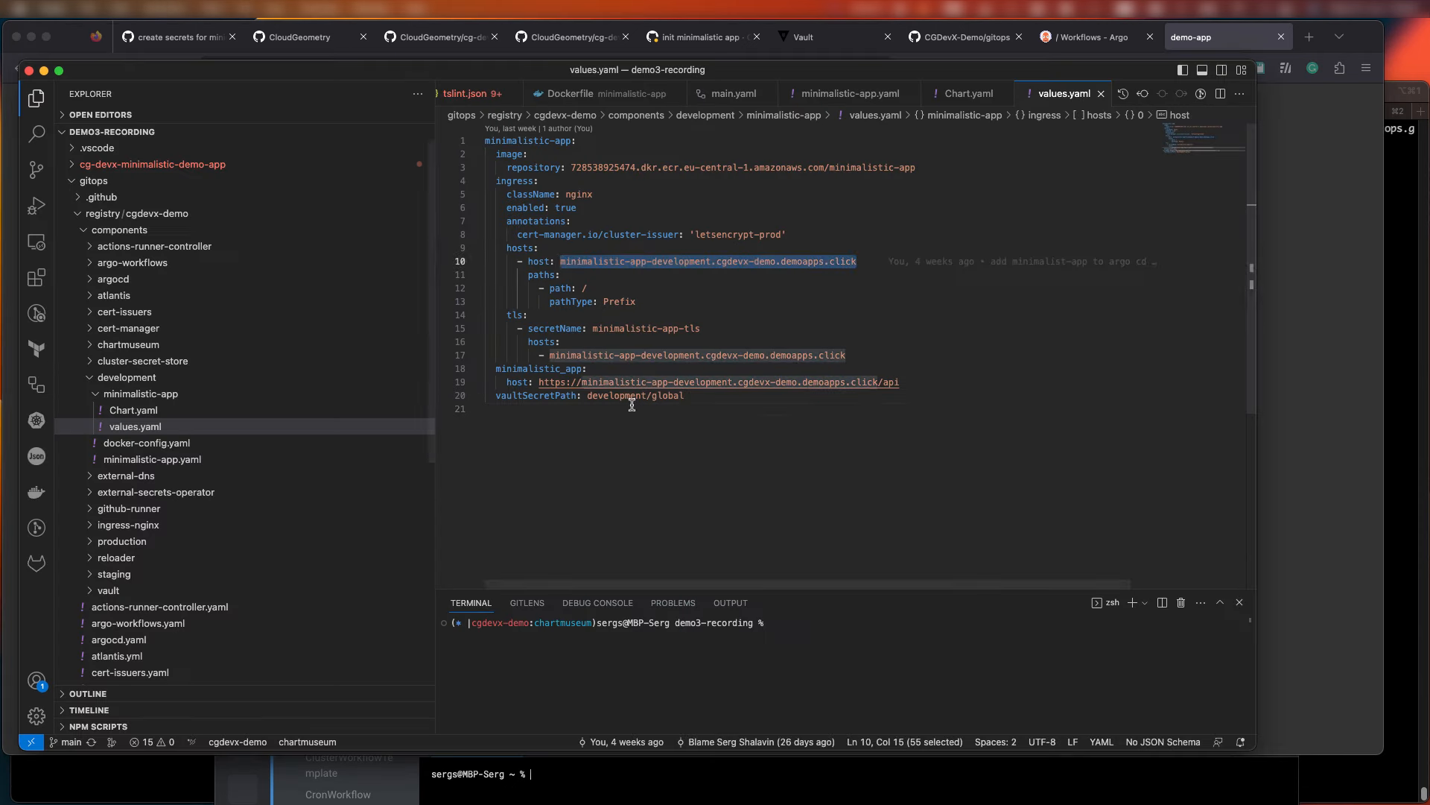
left_click(680, 407)
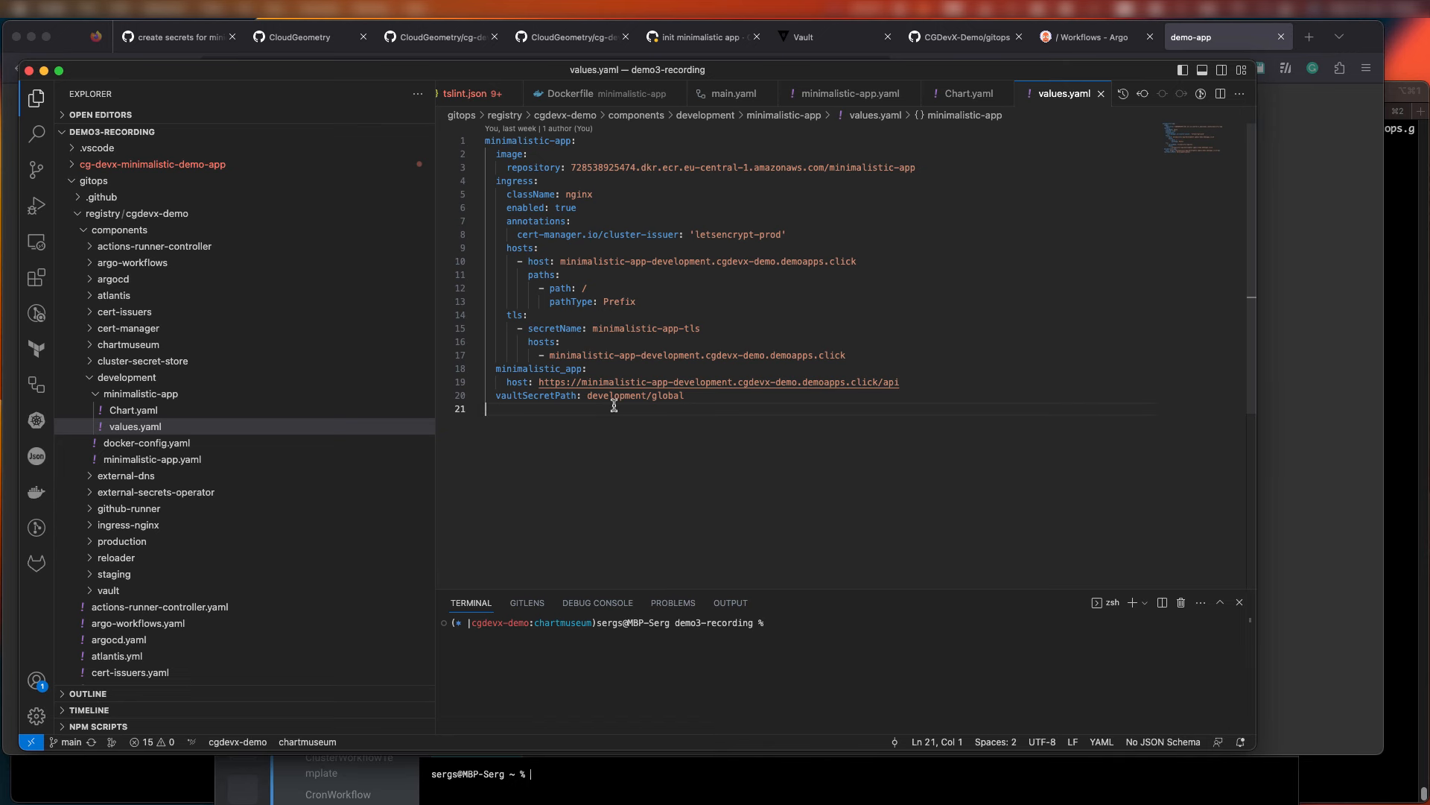
left_click(818, 37)
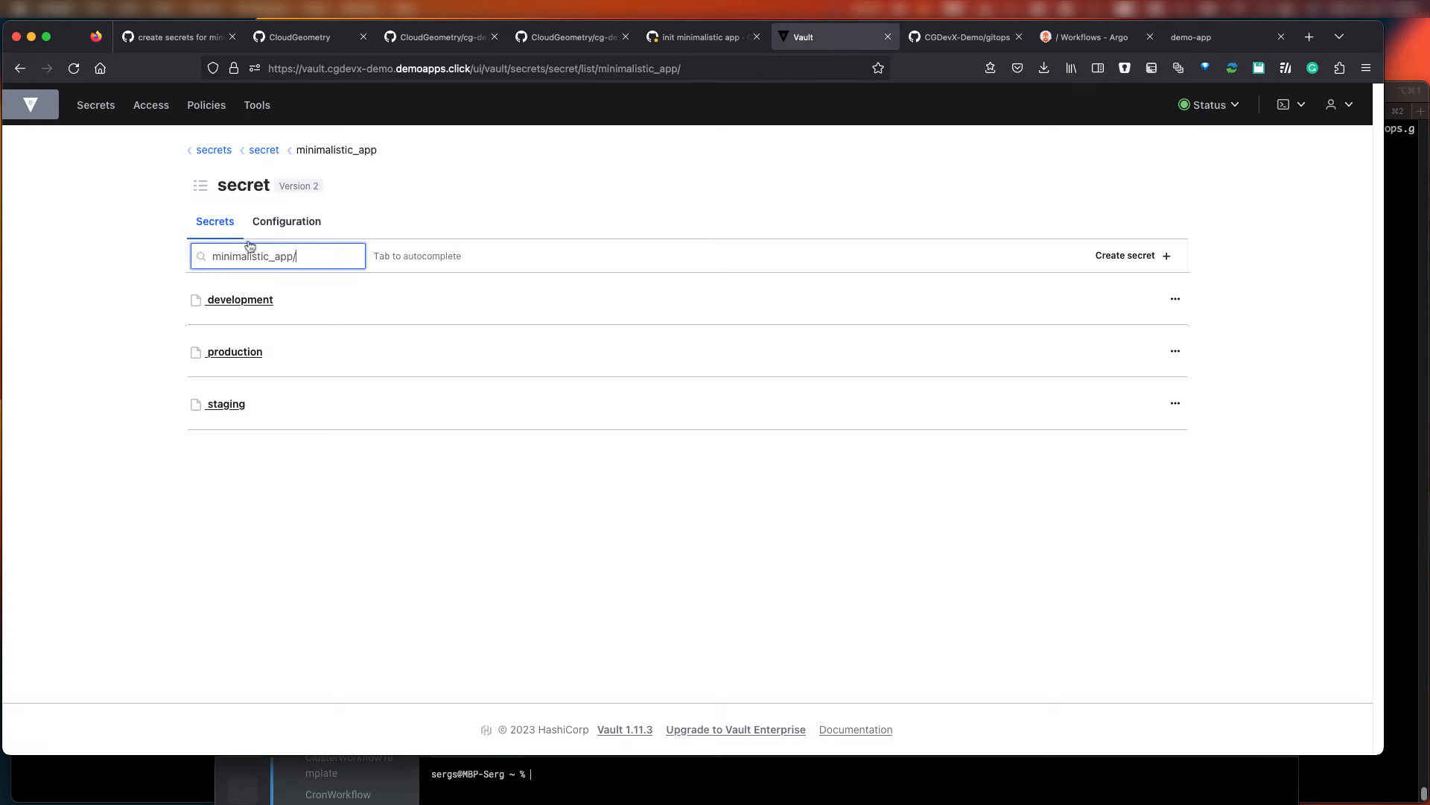
left_click(239, 299)
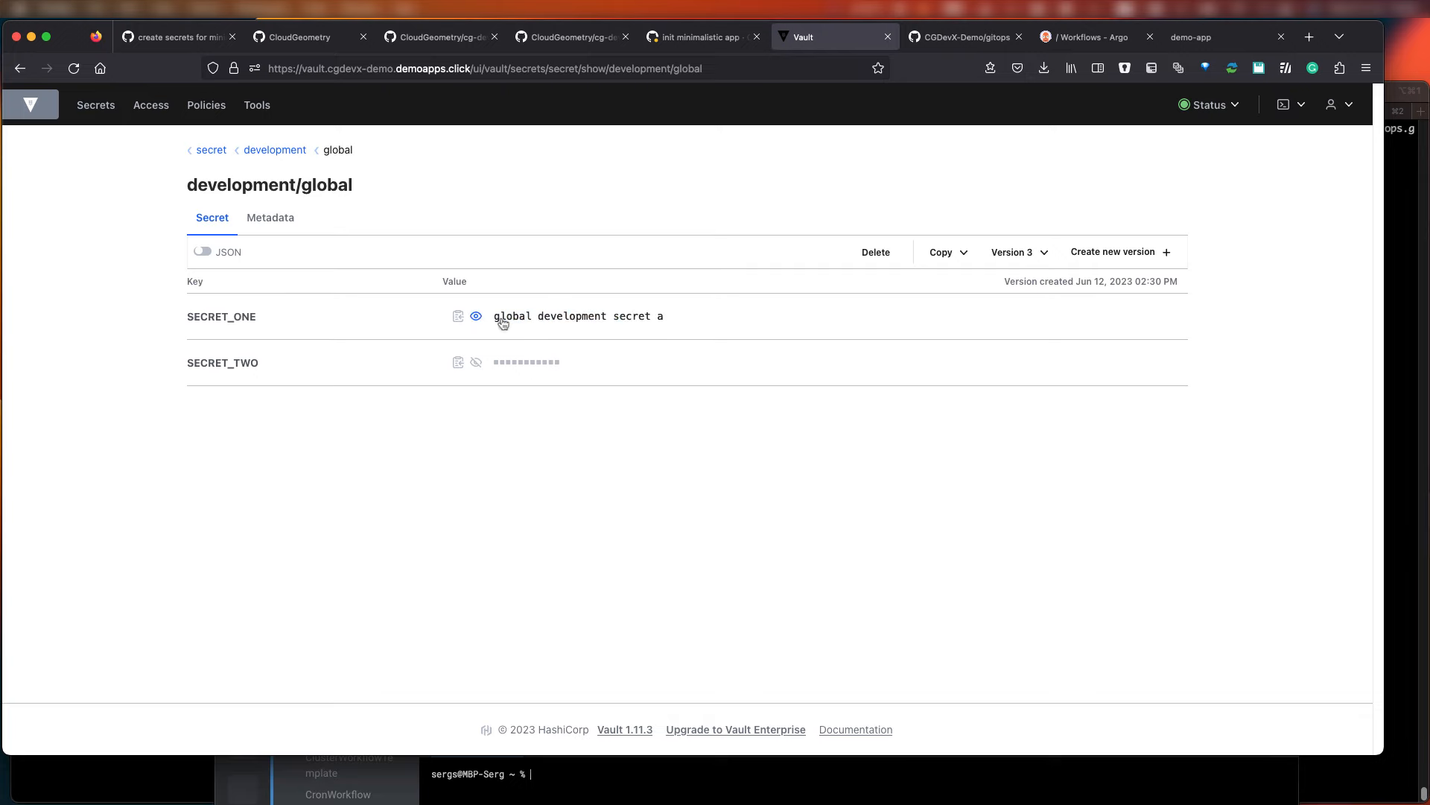
left_click(1190, 36)
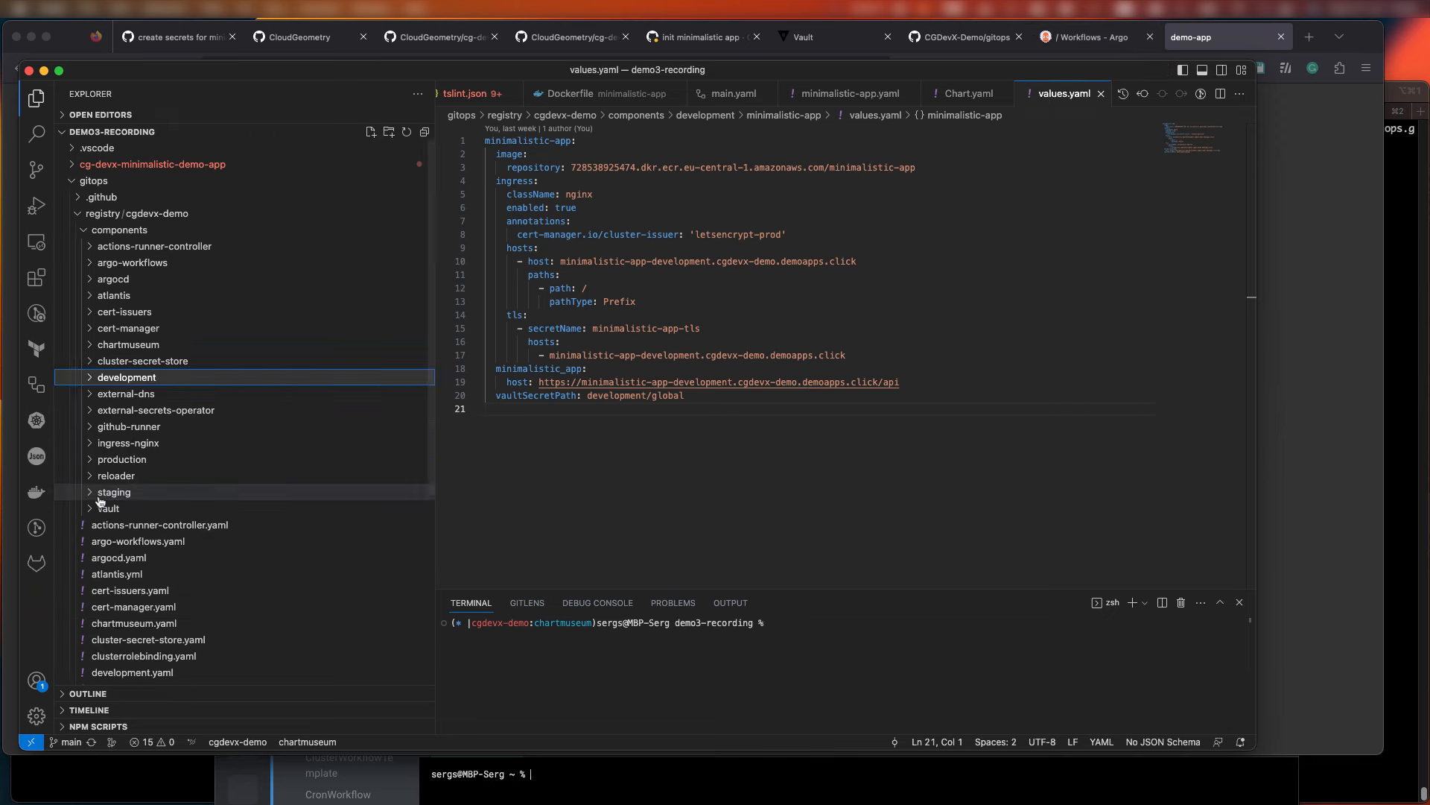
Step: Open the staging Chart.yaml and values.yaml, then load the staging host (503)
left_click(698, 37)
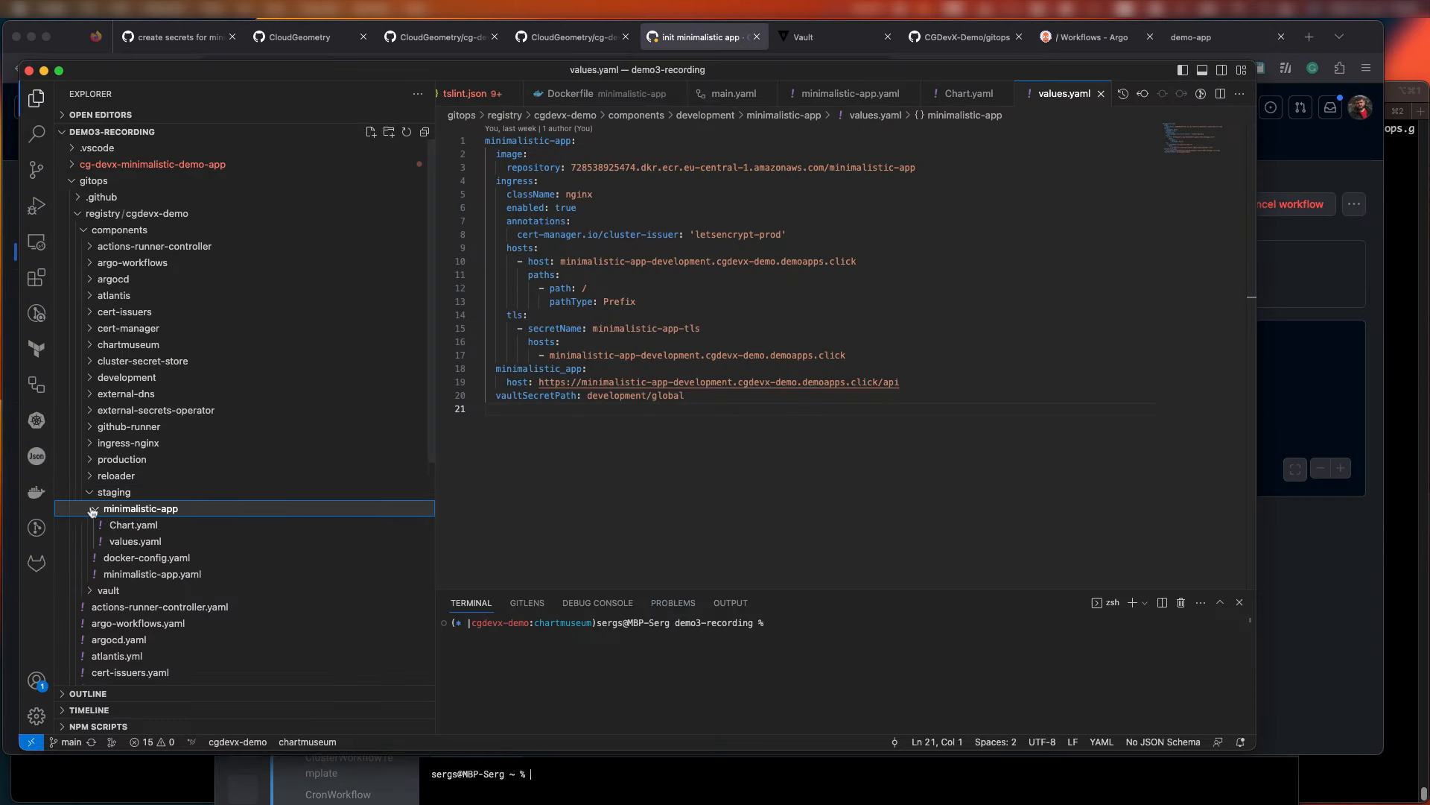
mouse_move(69, 741)
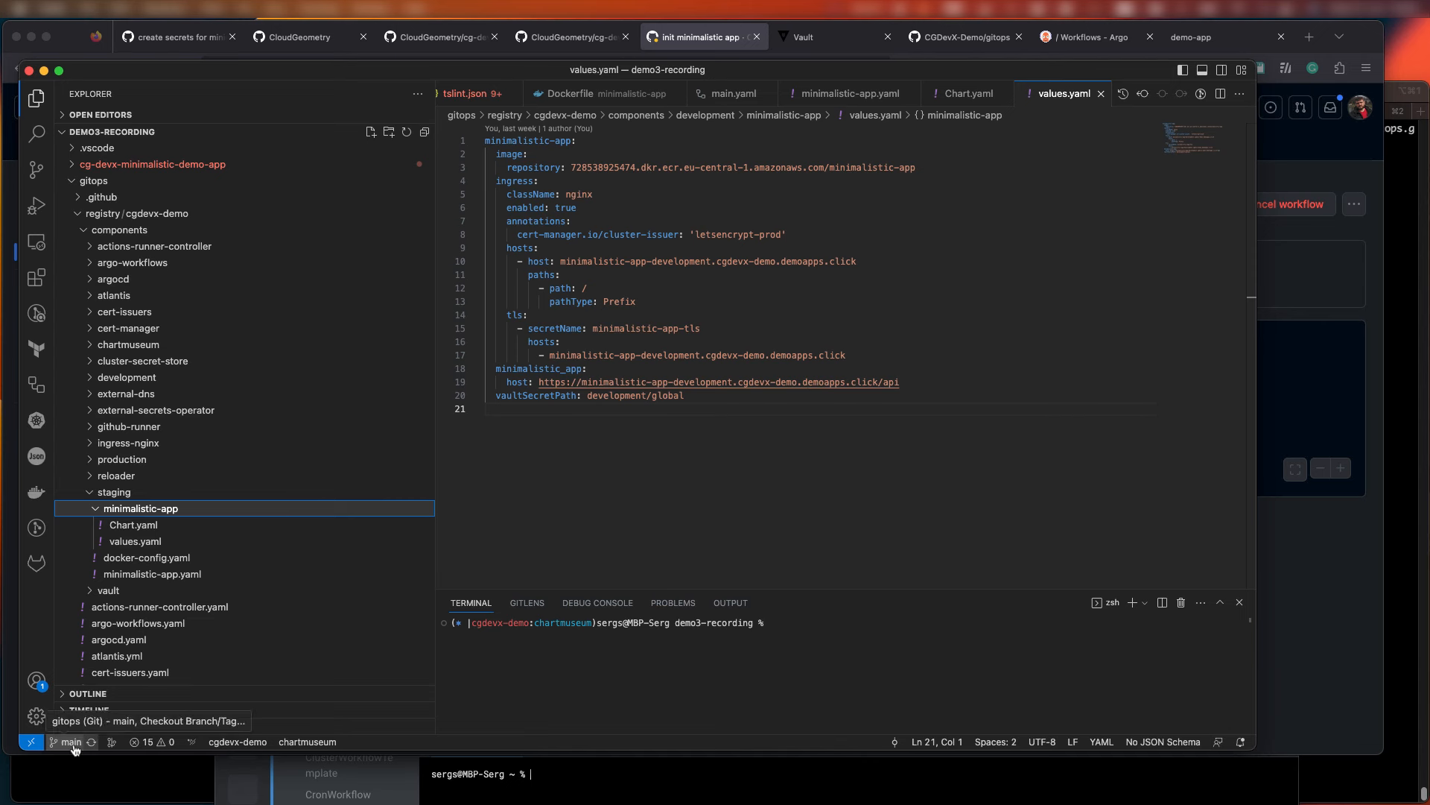
left_click(91, 742)
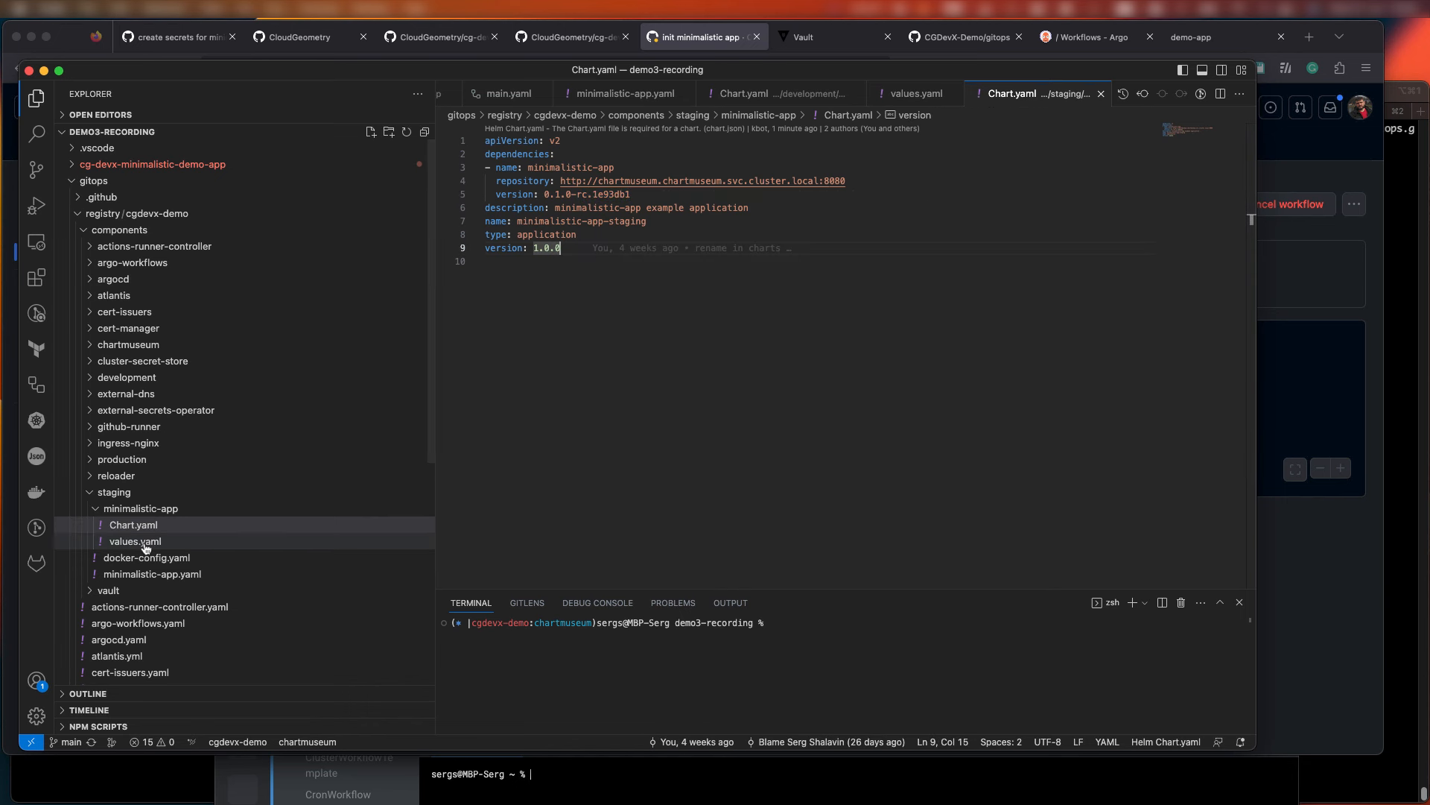
left_click(134, 541)
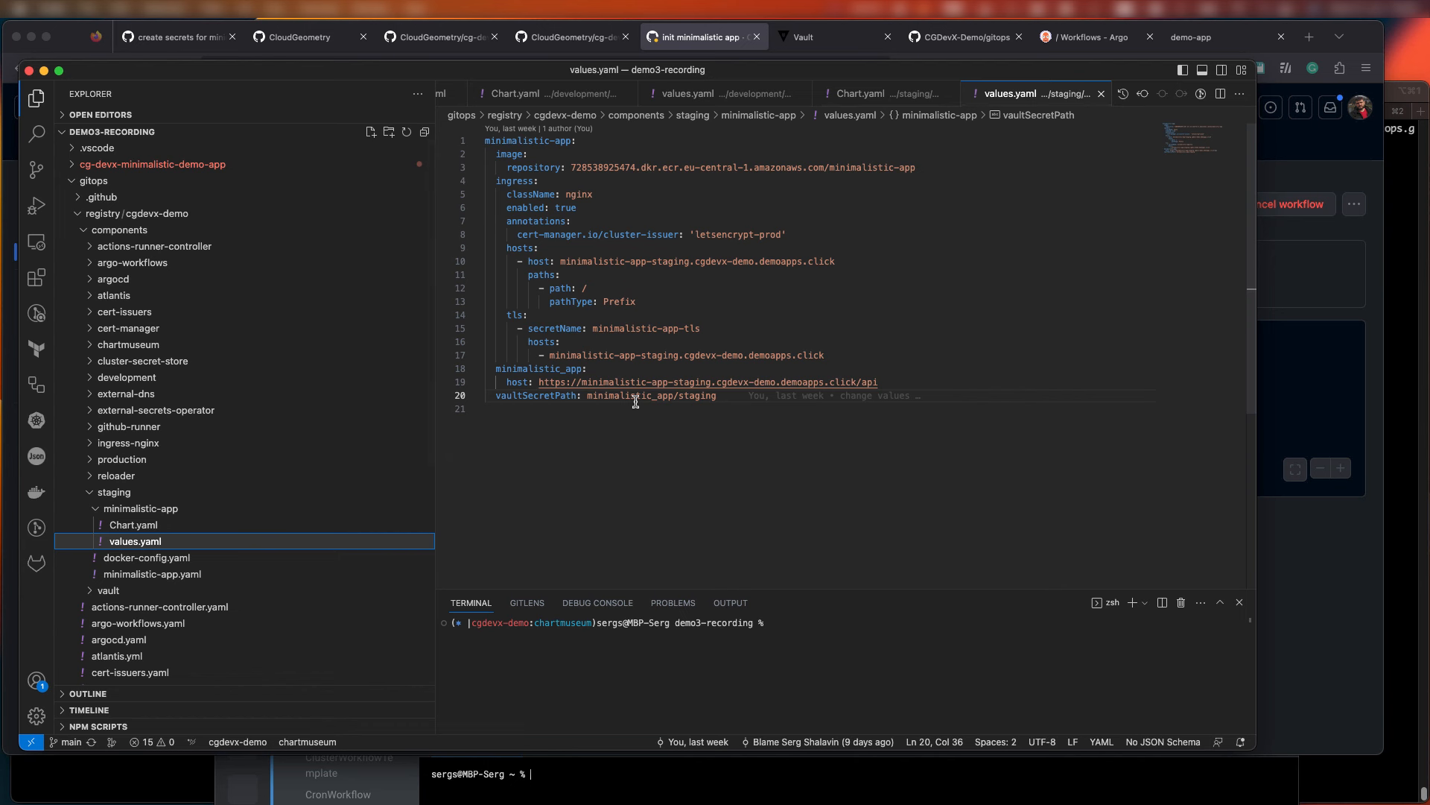
mouse_move(714, 407)
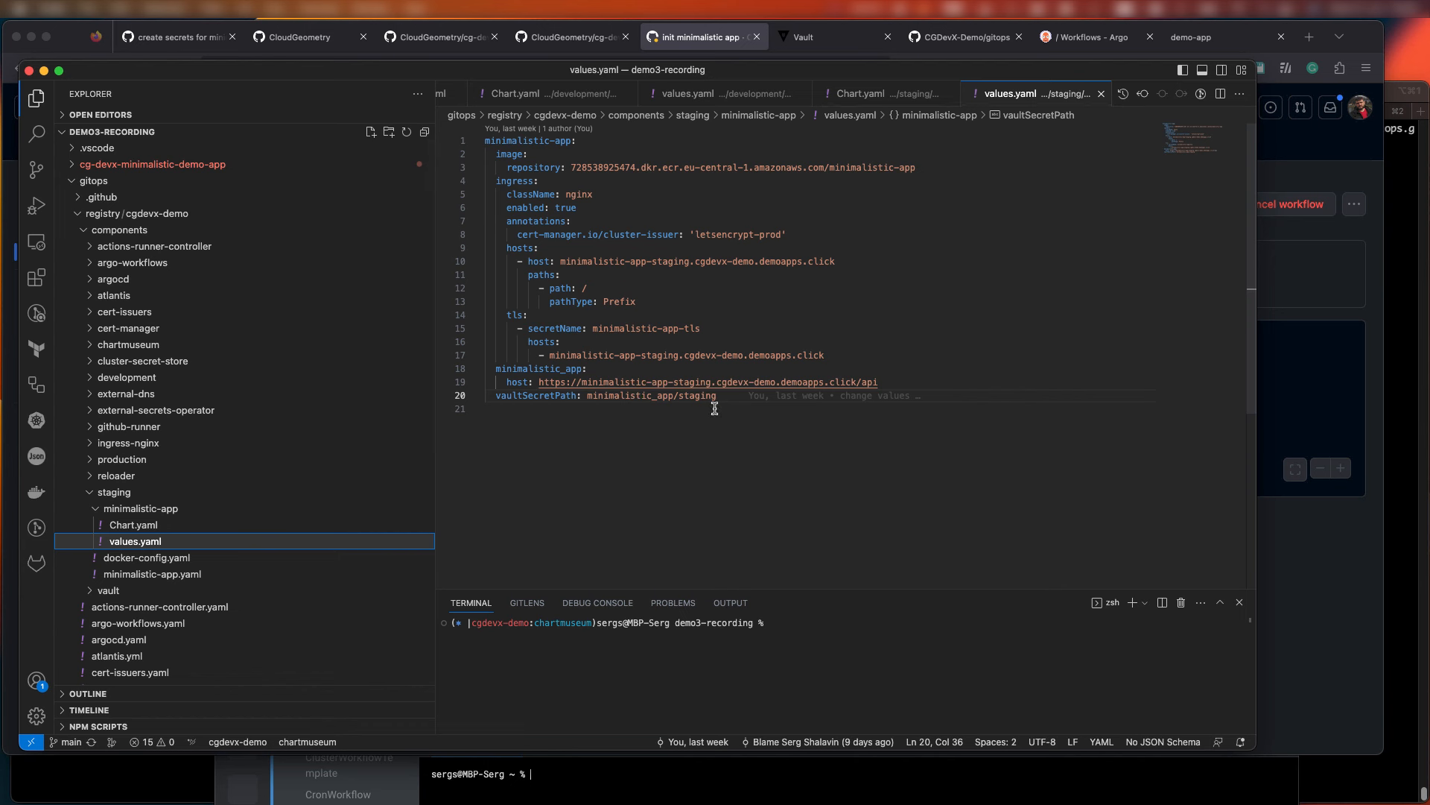
mouse_move(698, 407)
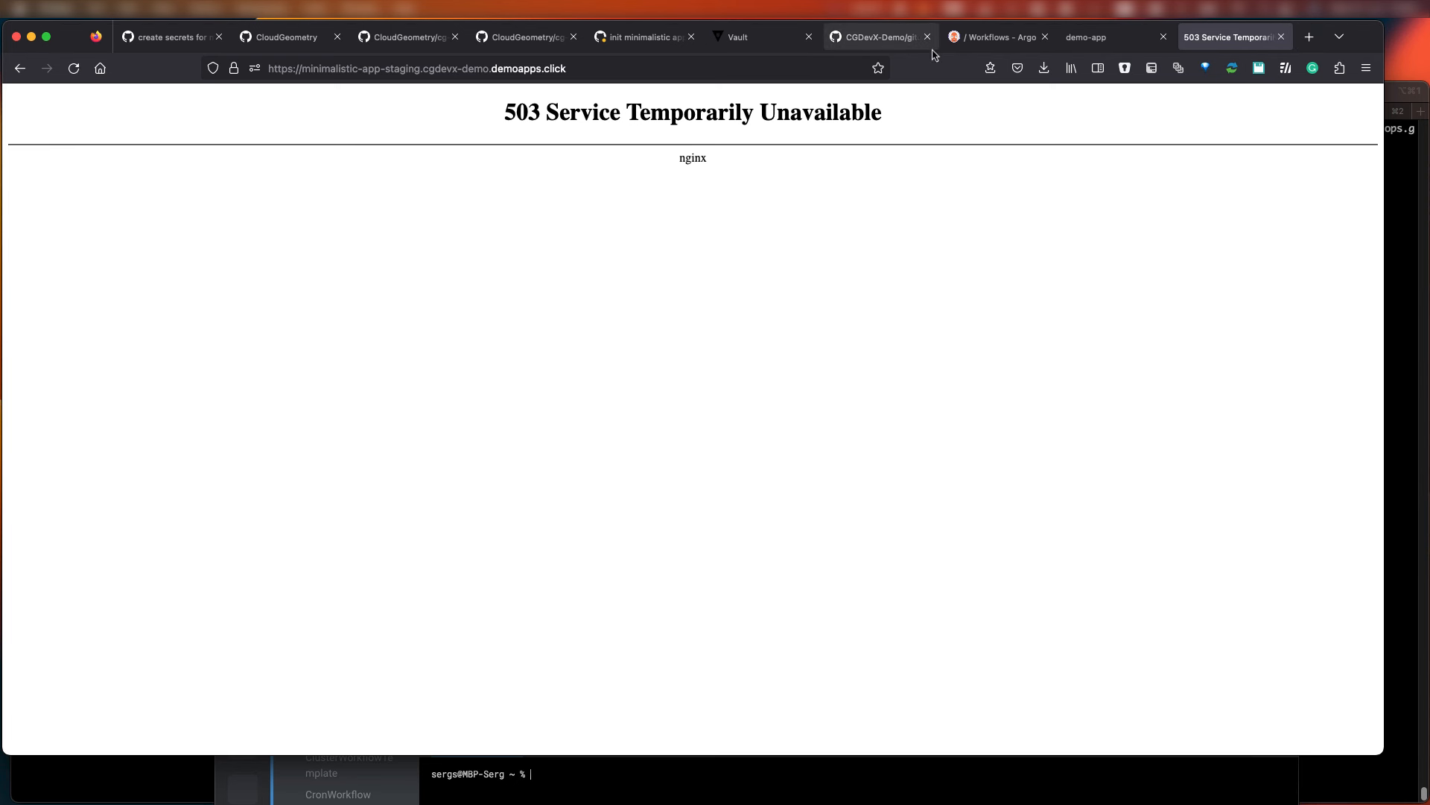
left_click(876, 36)
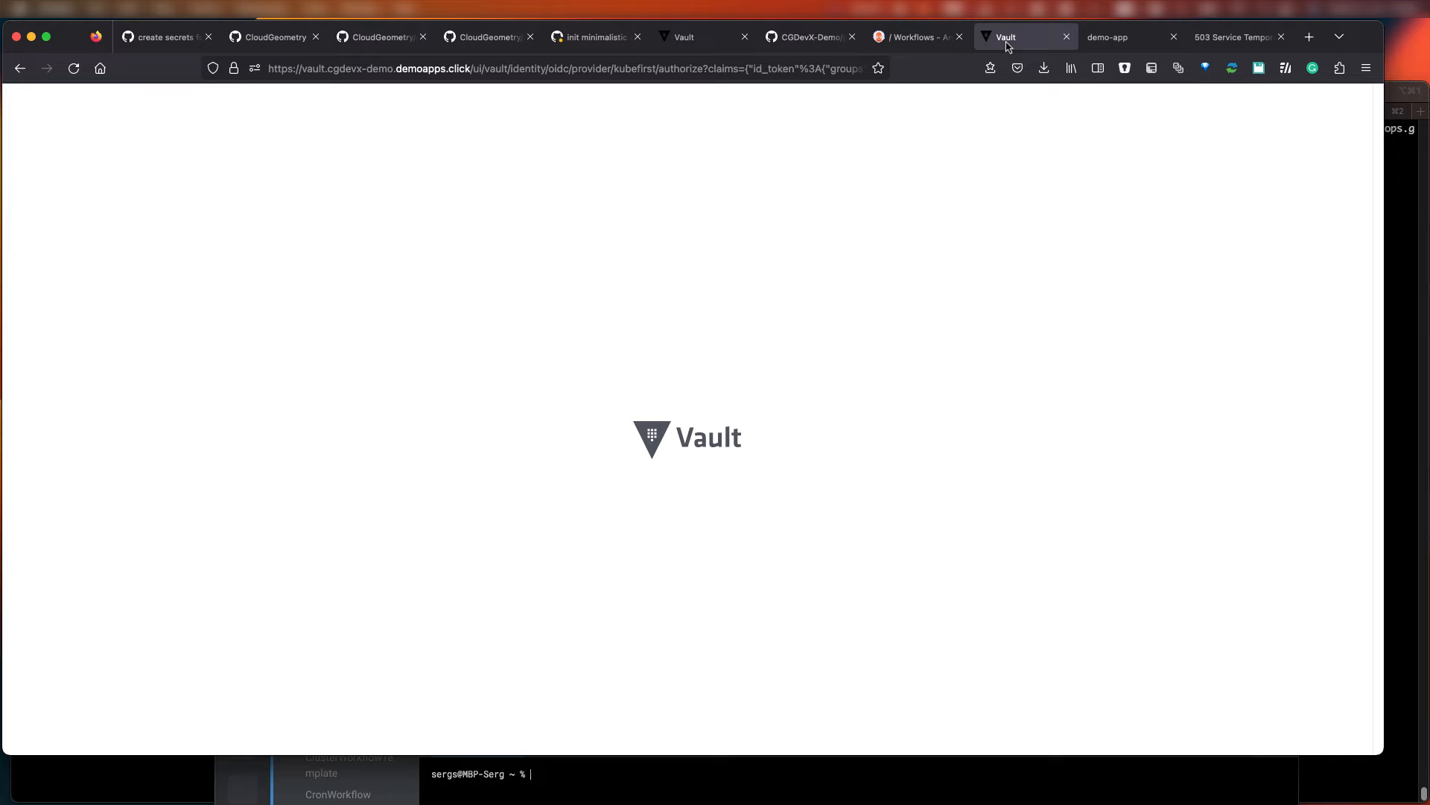
Step: Search 'sta' in Argo CD and open minimalistic-app-staging until it shows Healthy
left_click(1021, 37)
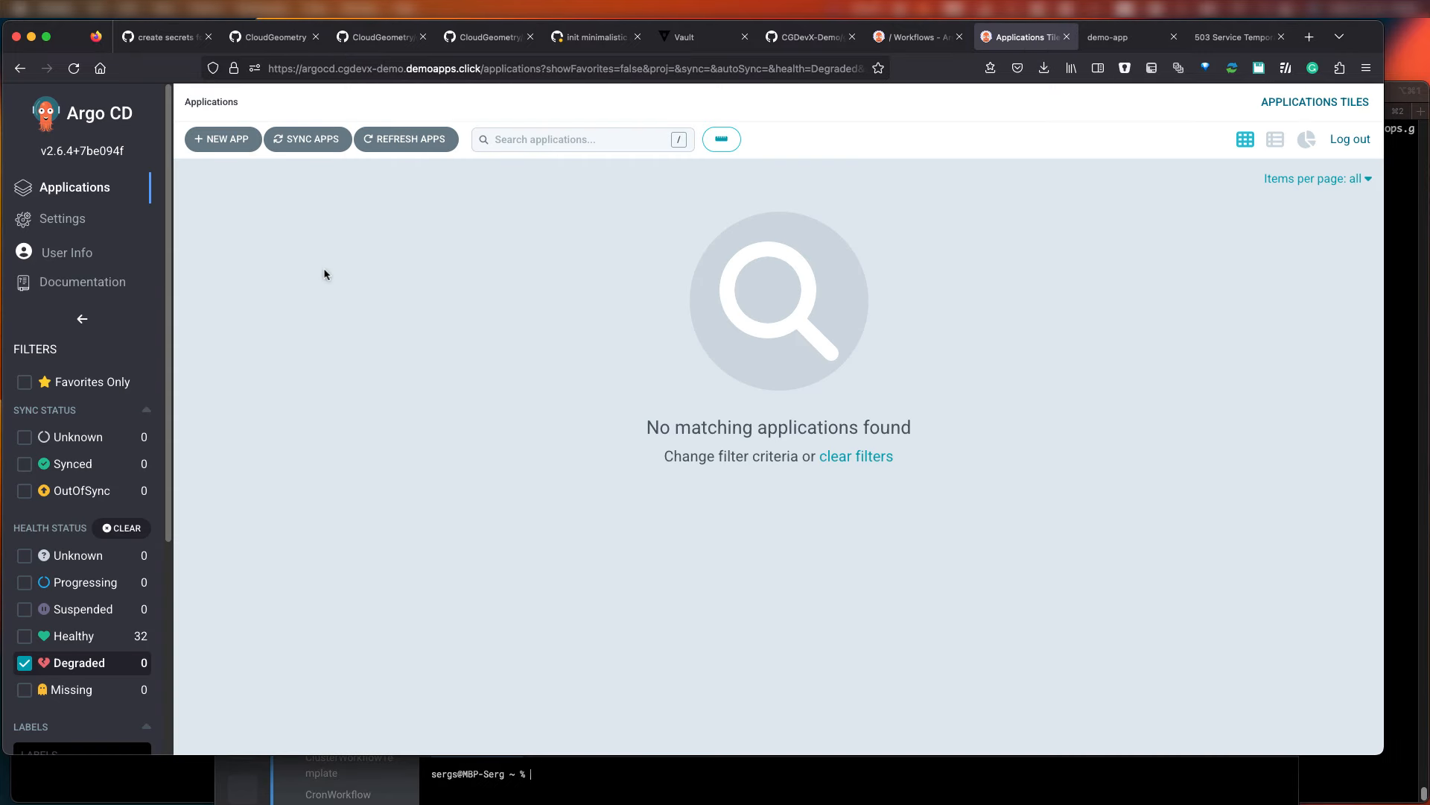
mouse_move(150, 445)
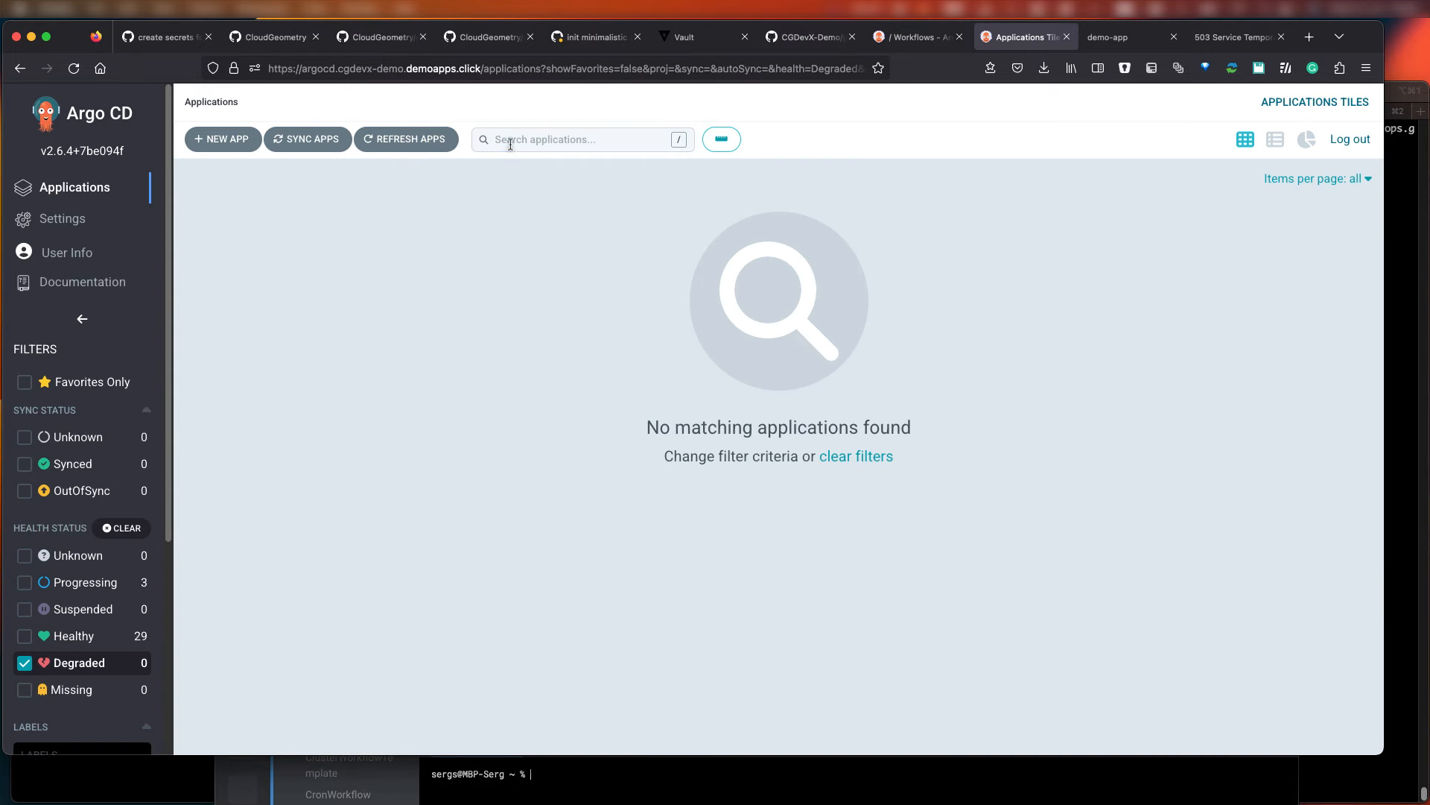
type("sta")
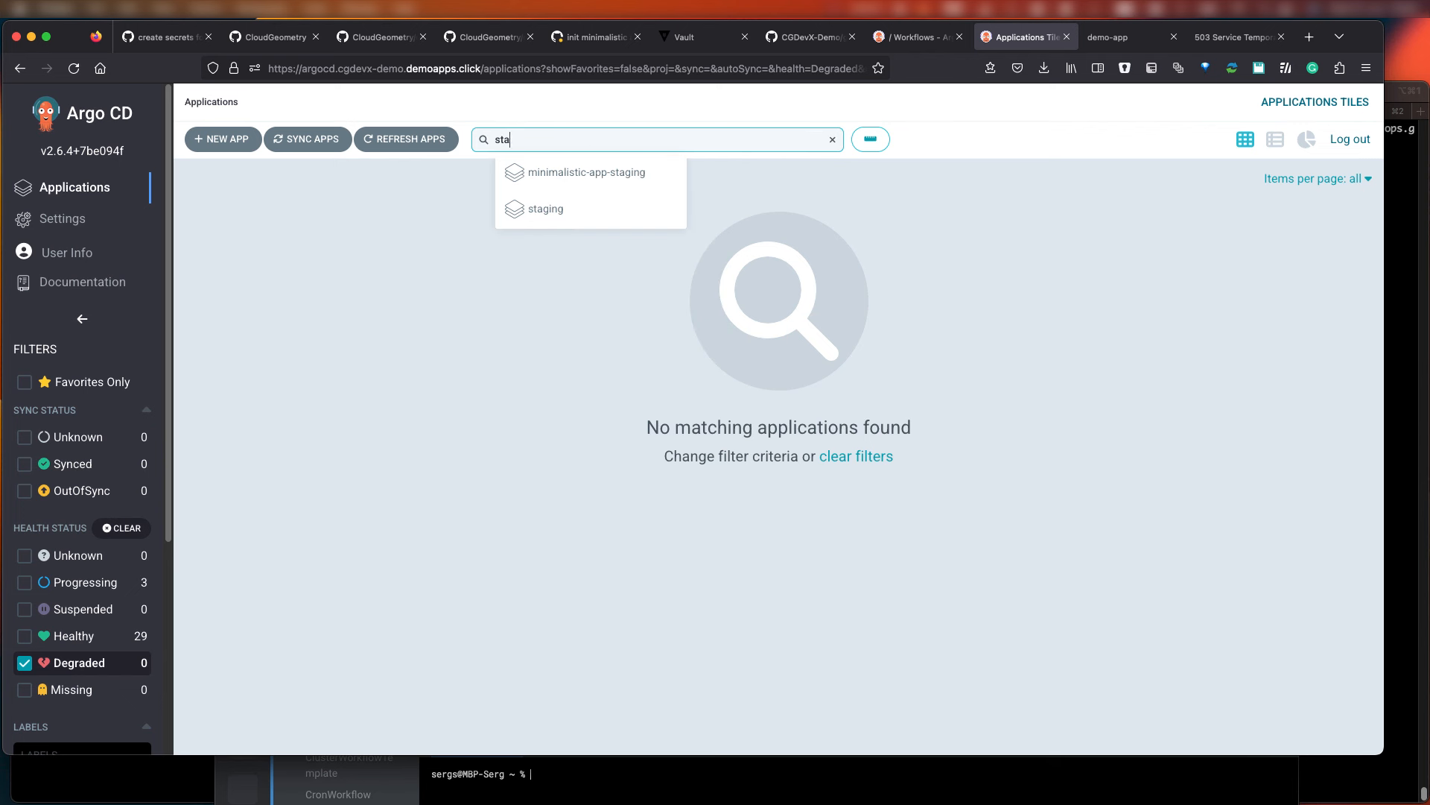
left_click(586, 172)
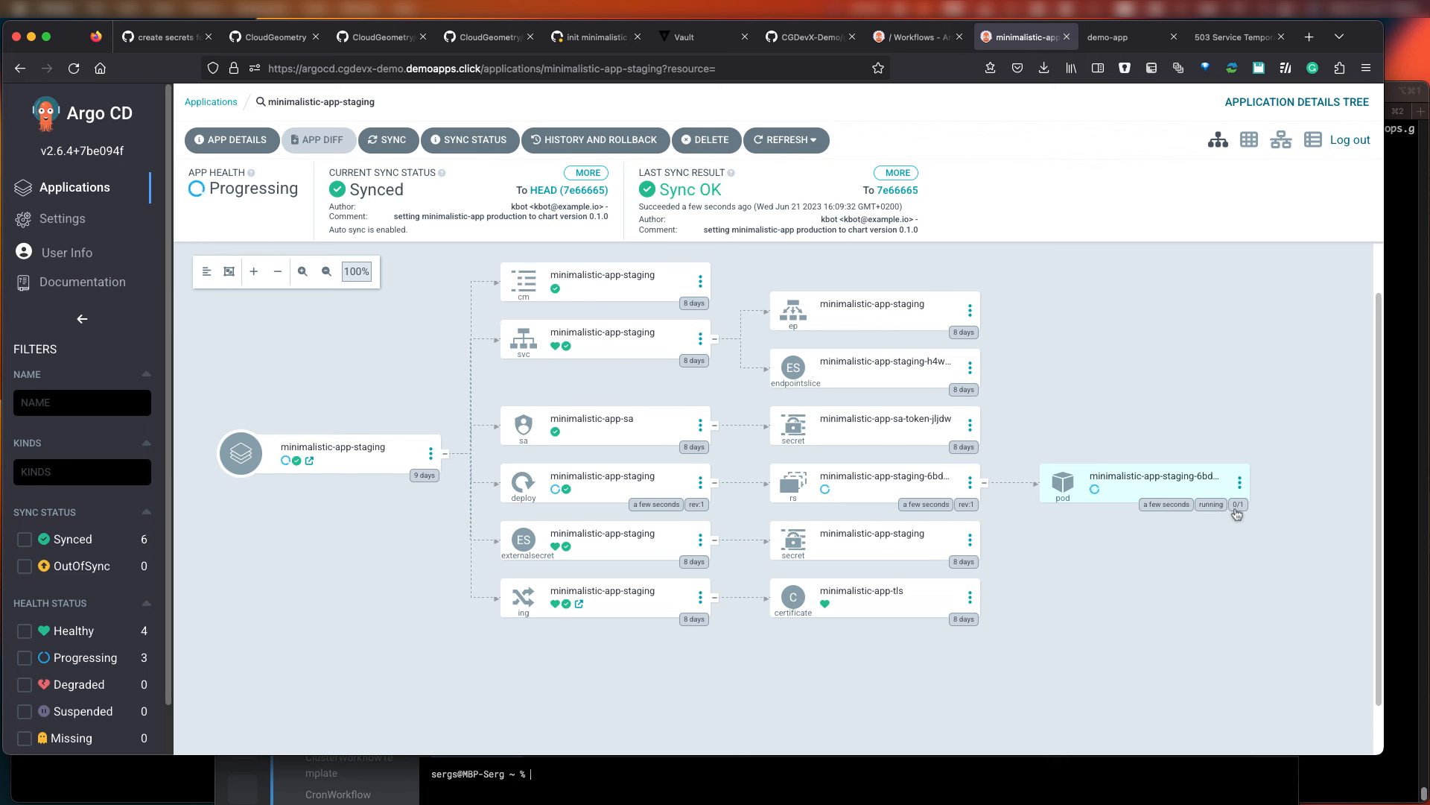
mouse_move(547, 500)
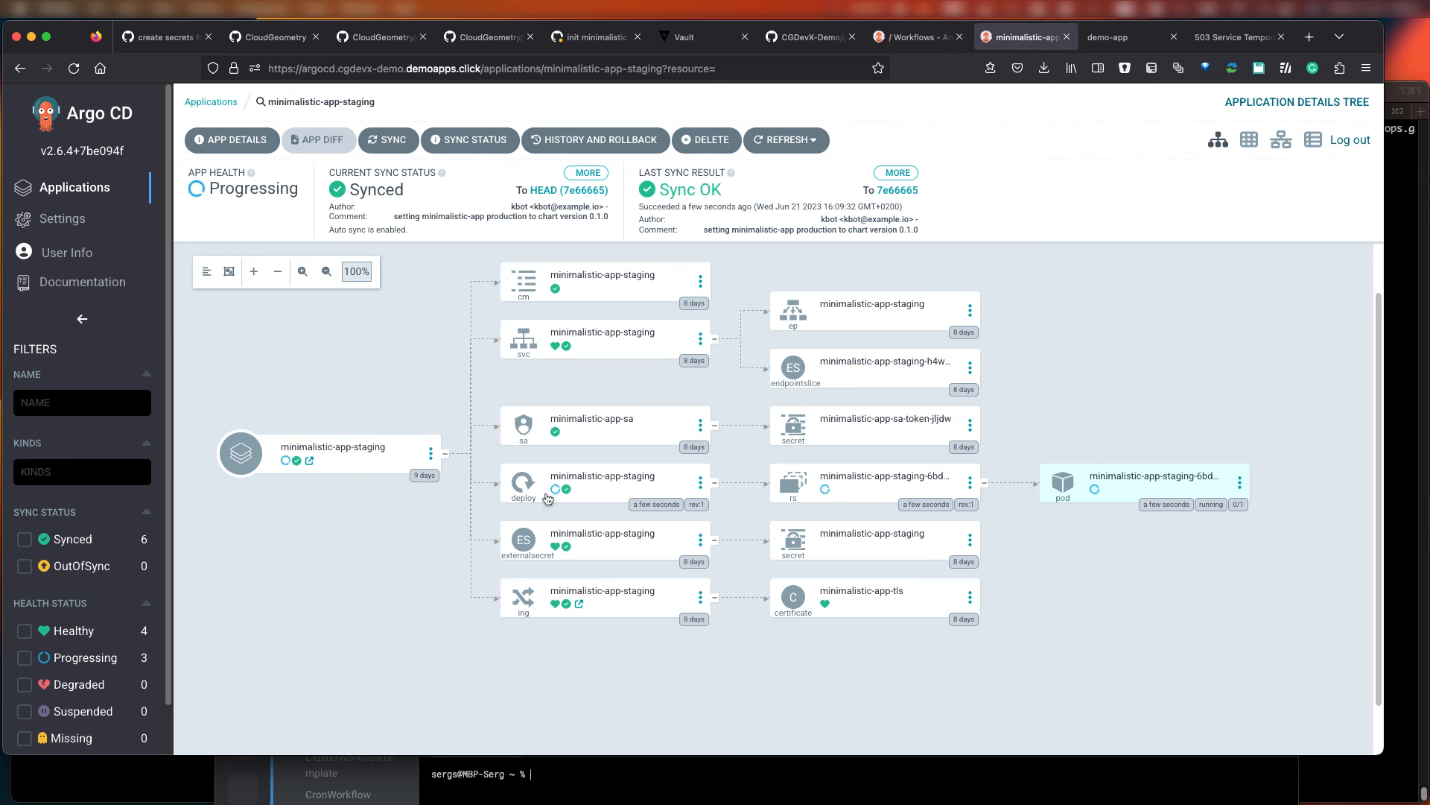
mouse_move(607, 488)
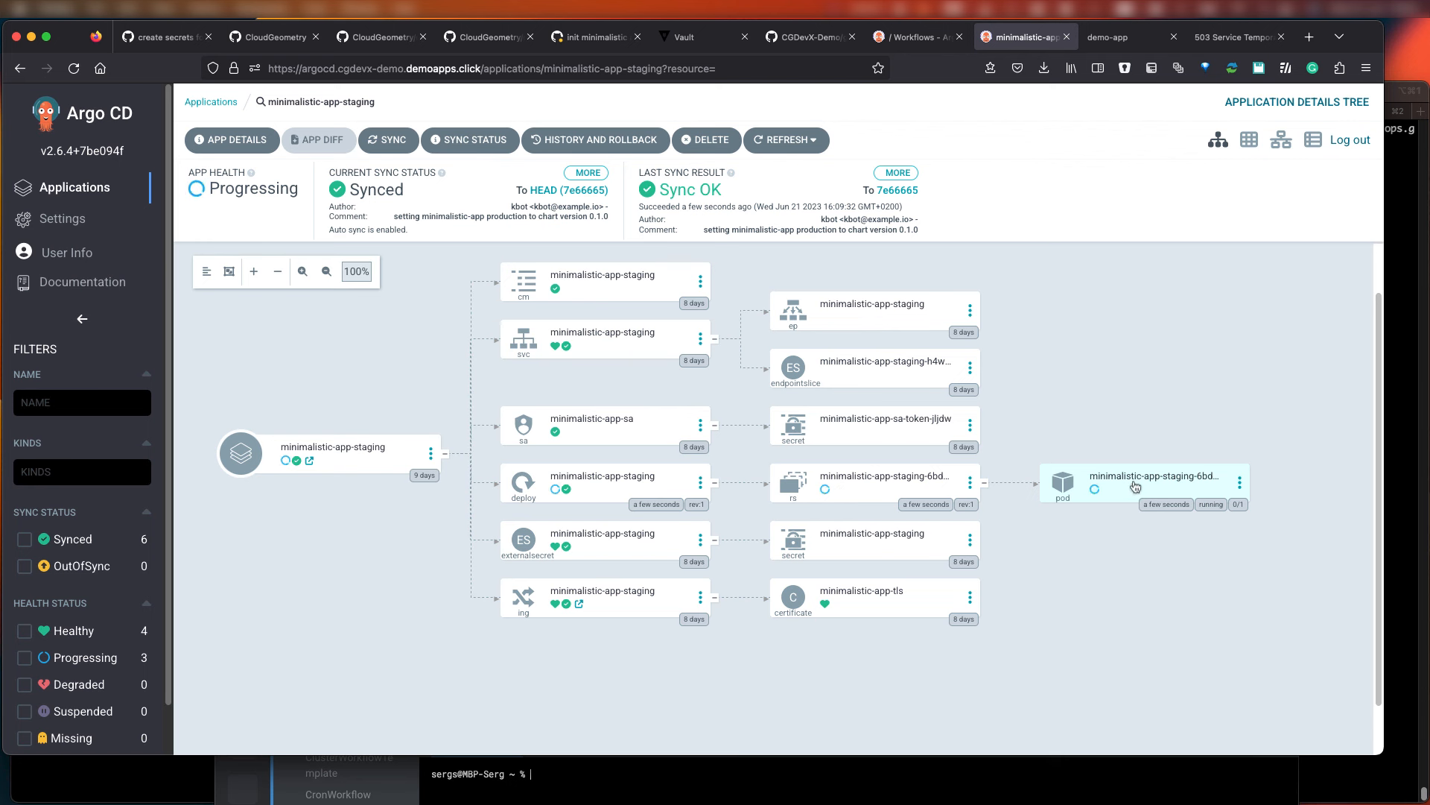
mouse_move(1136, 484)
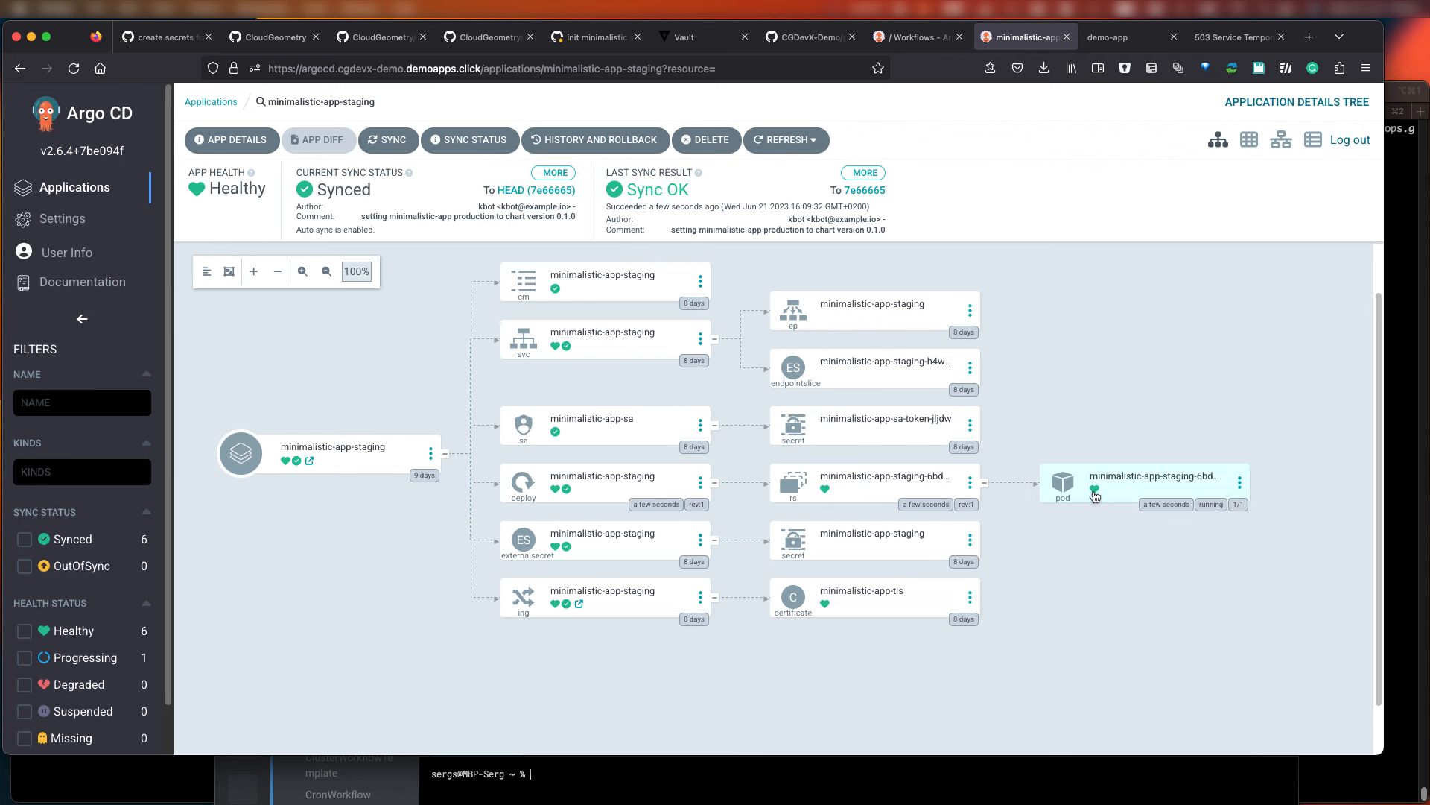
left_click(1234, 37)
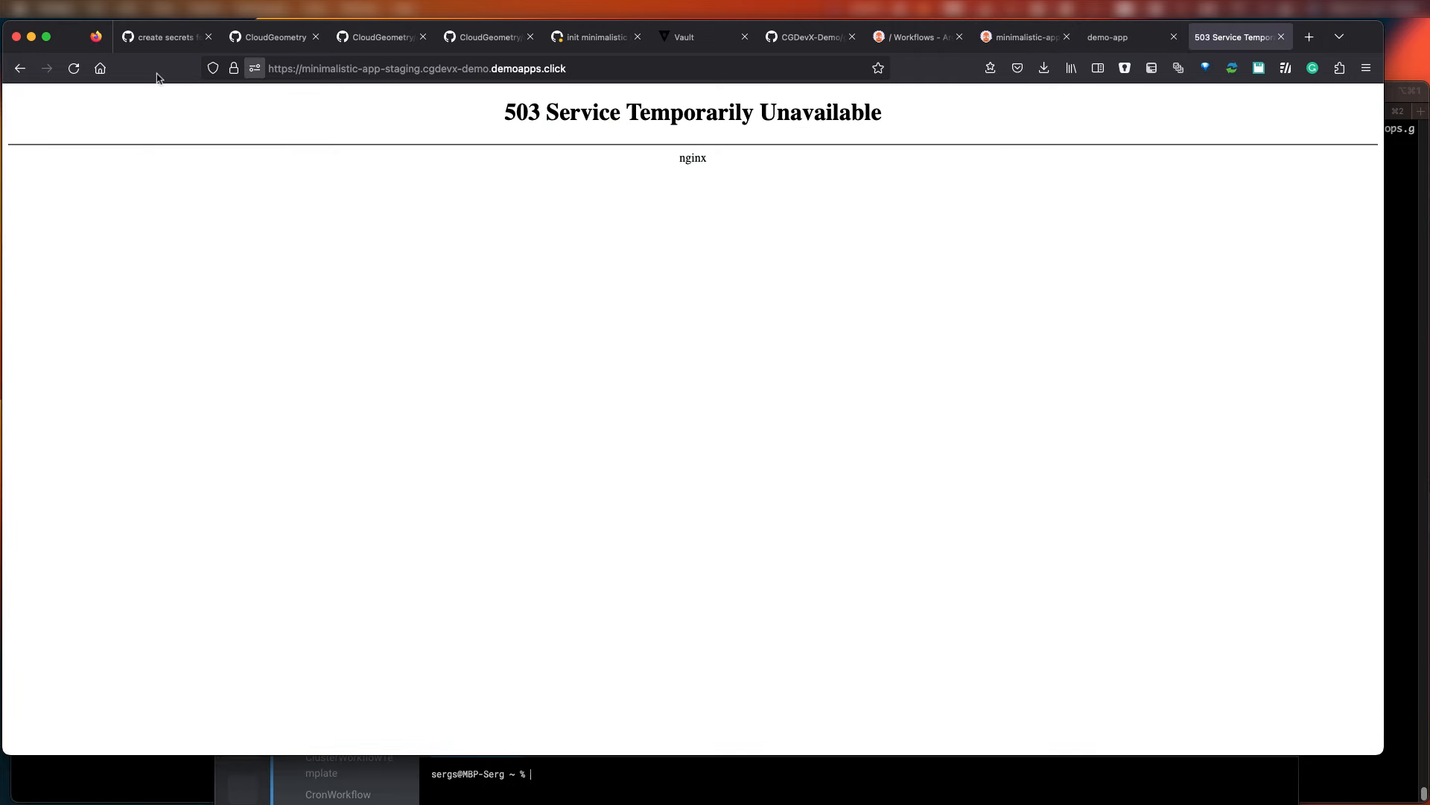
Step: Reload the staging site to show its Vault secrets, then review the staging and release job runs
left_click(73, 68)
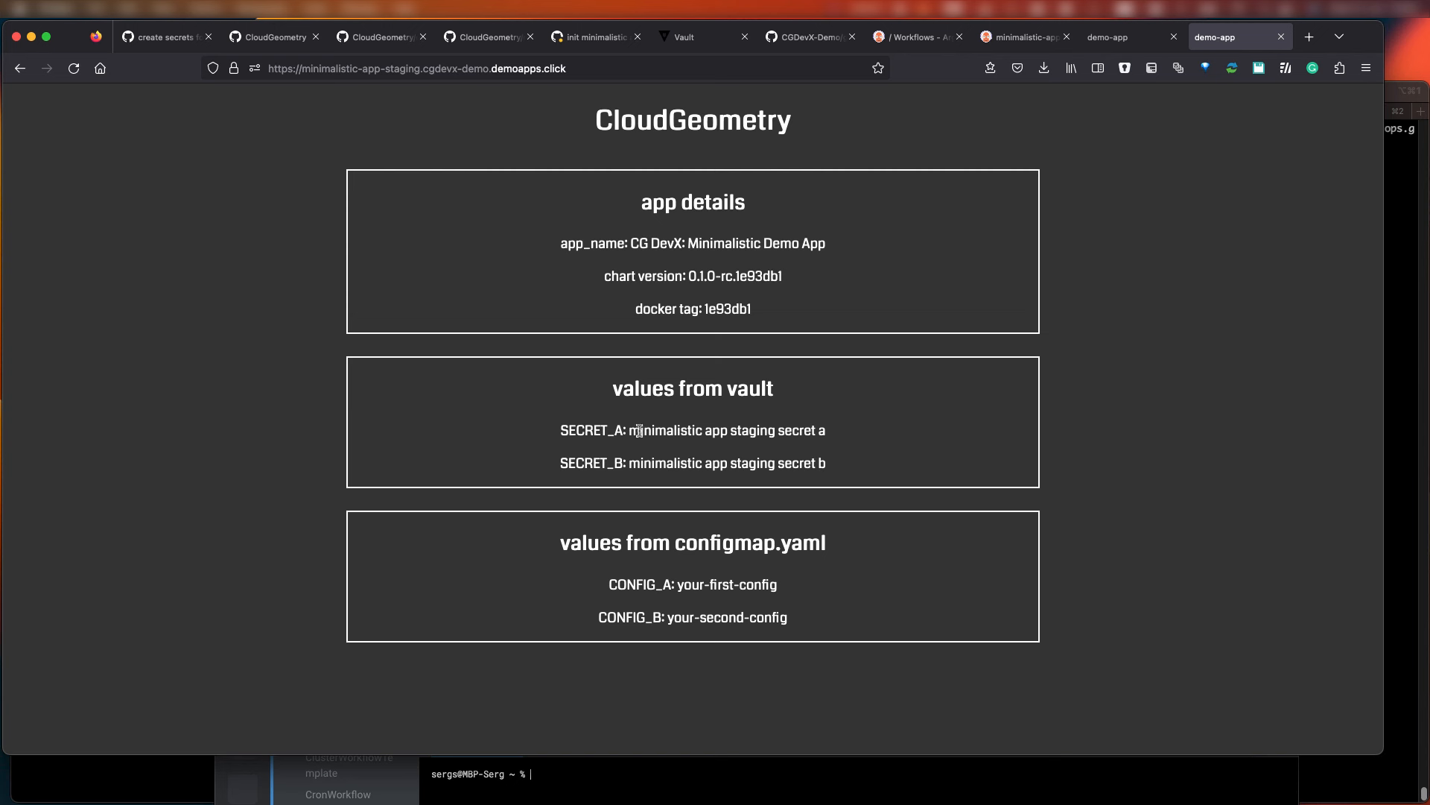
mouse_move(678, 436)
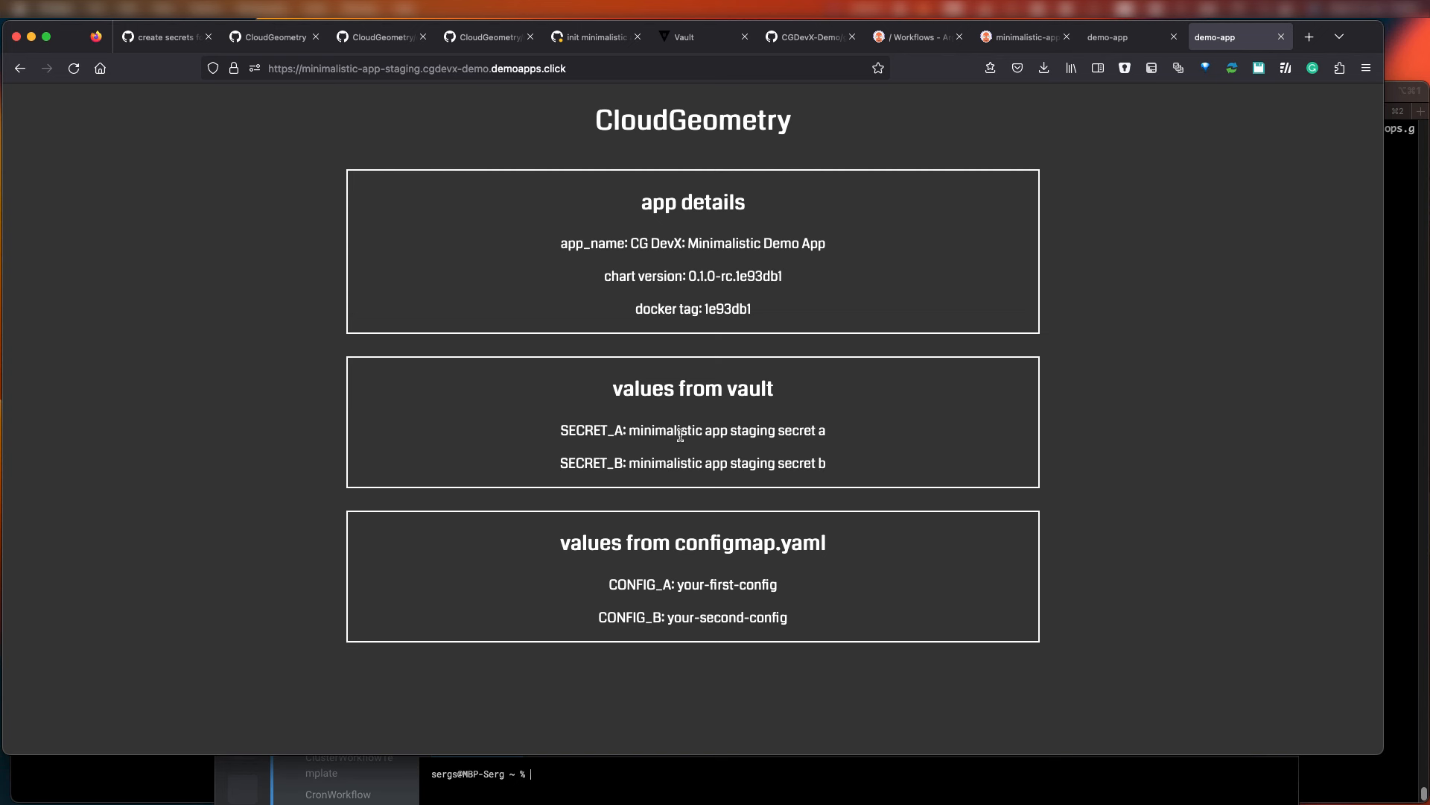
mouse_move(670, 437)
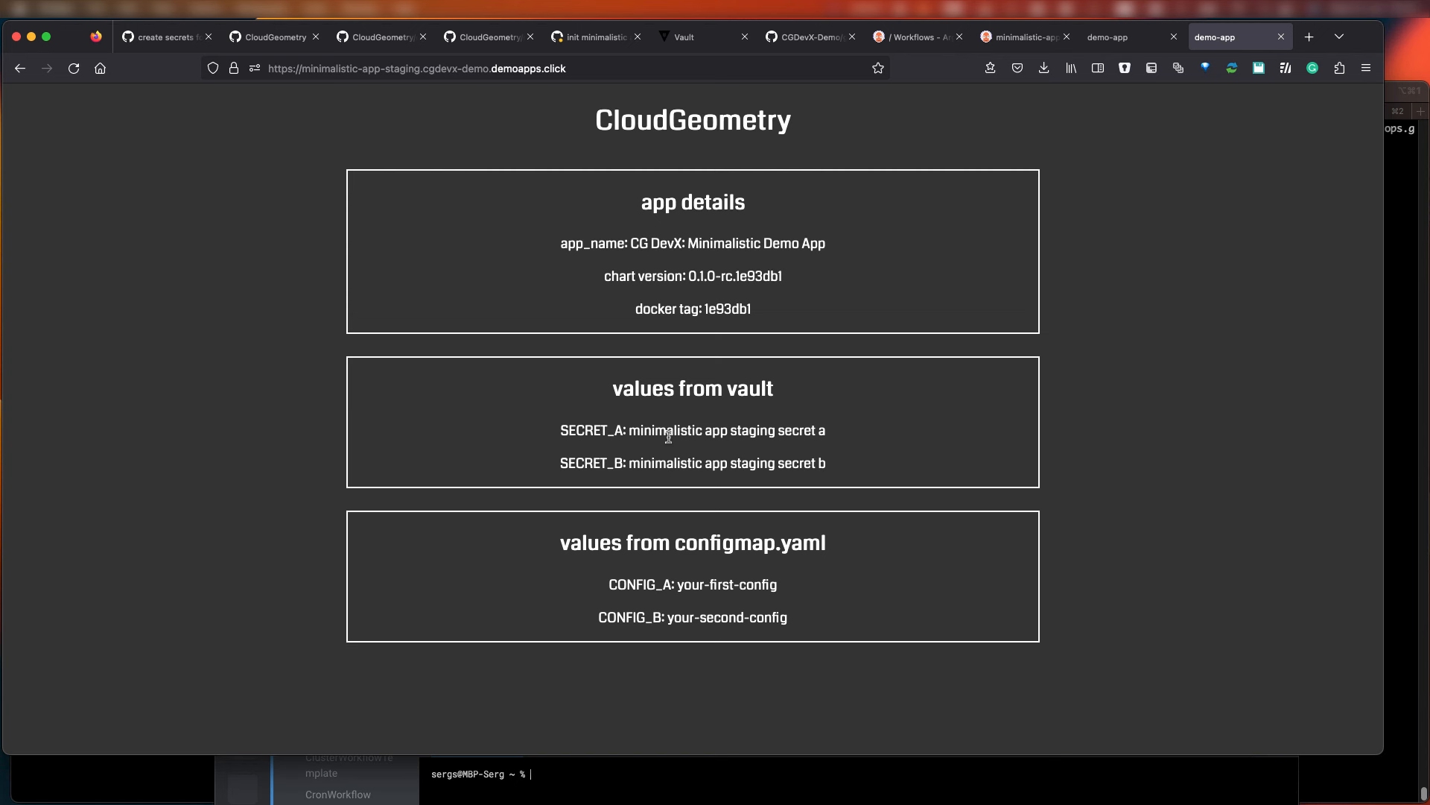
mouse_move(532, 439)
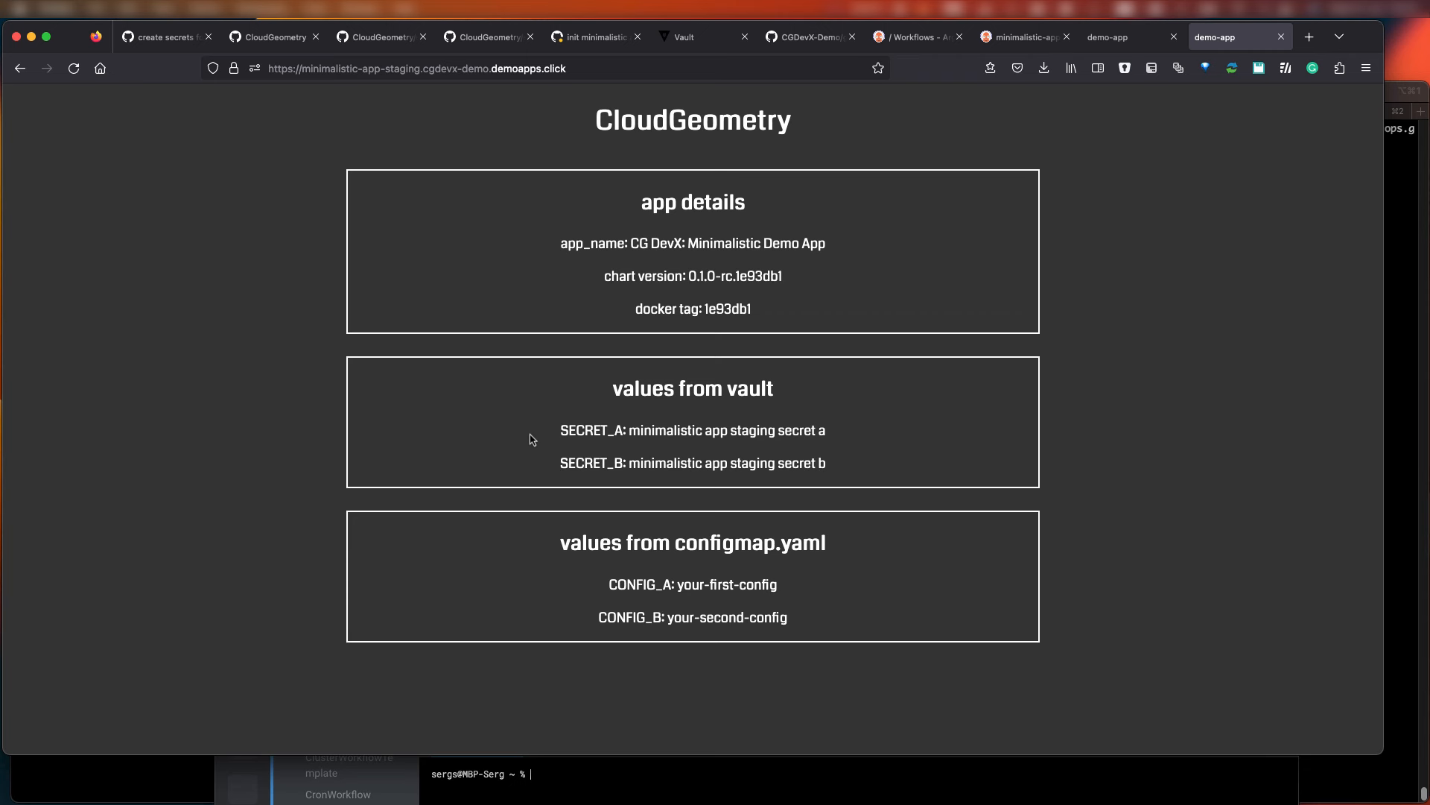
left_click(594, 37)
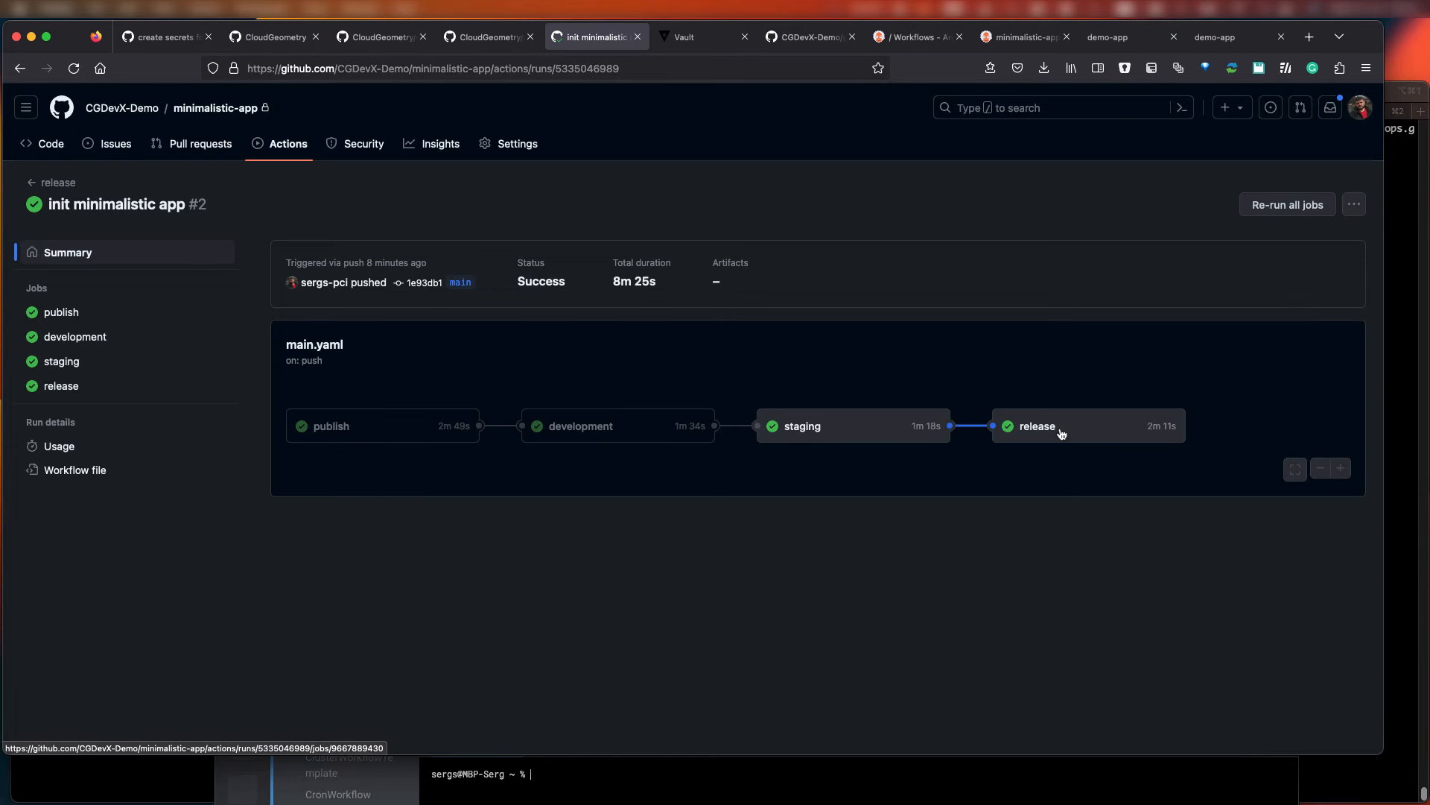
left_click(801, 427)
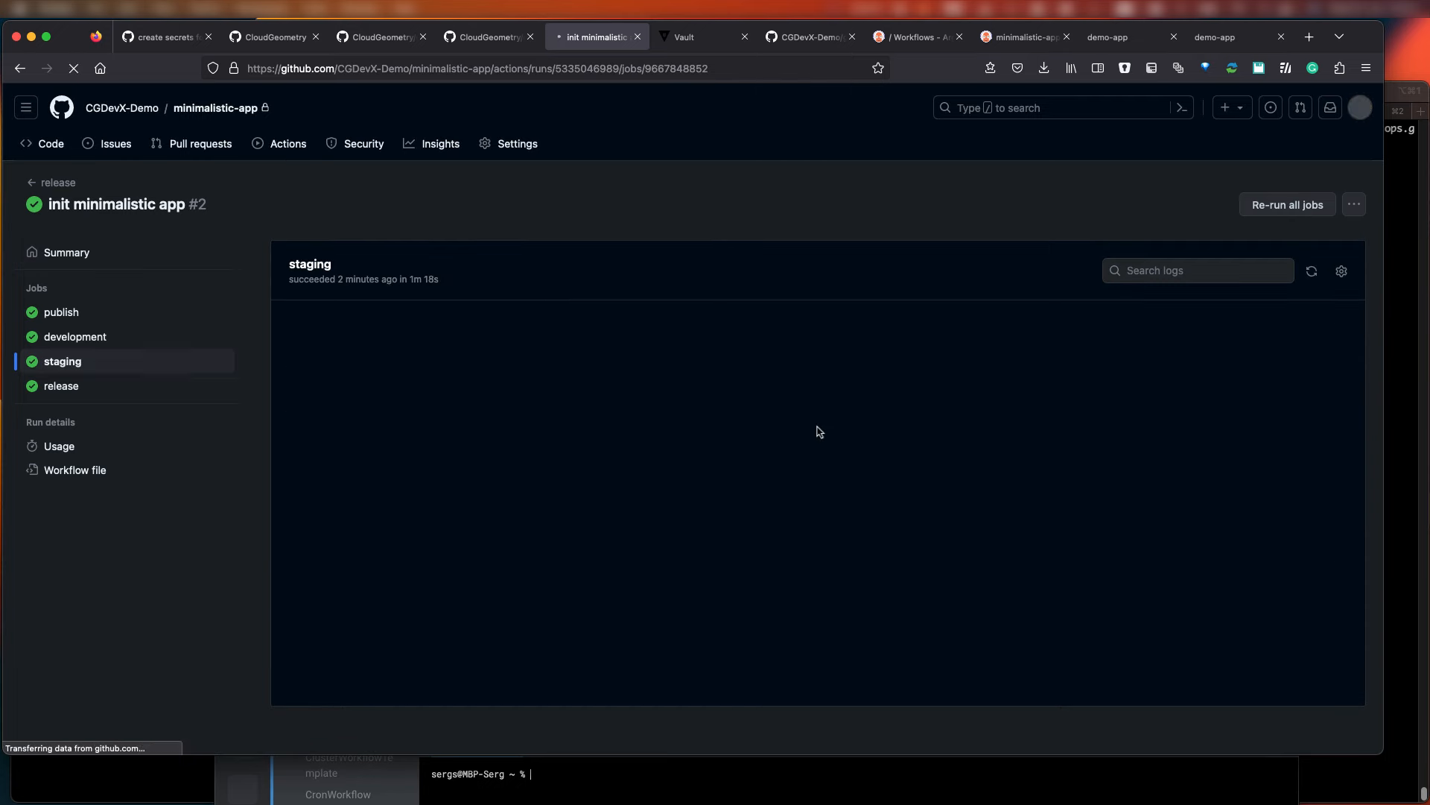
left_click(61, 386)
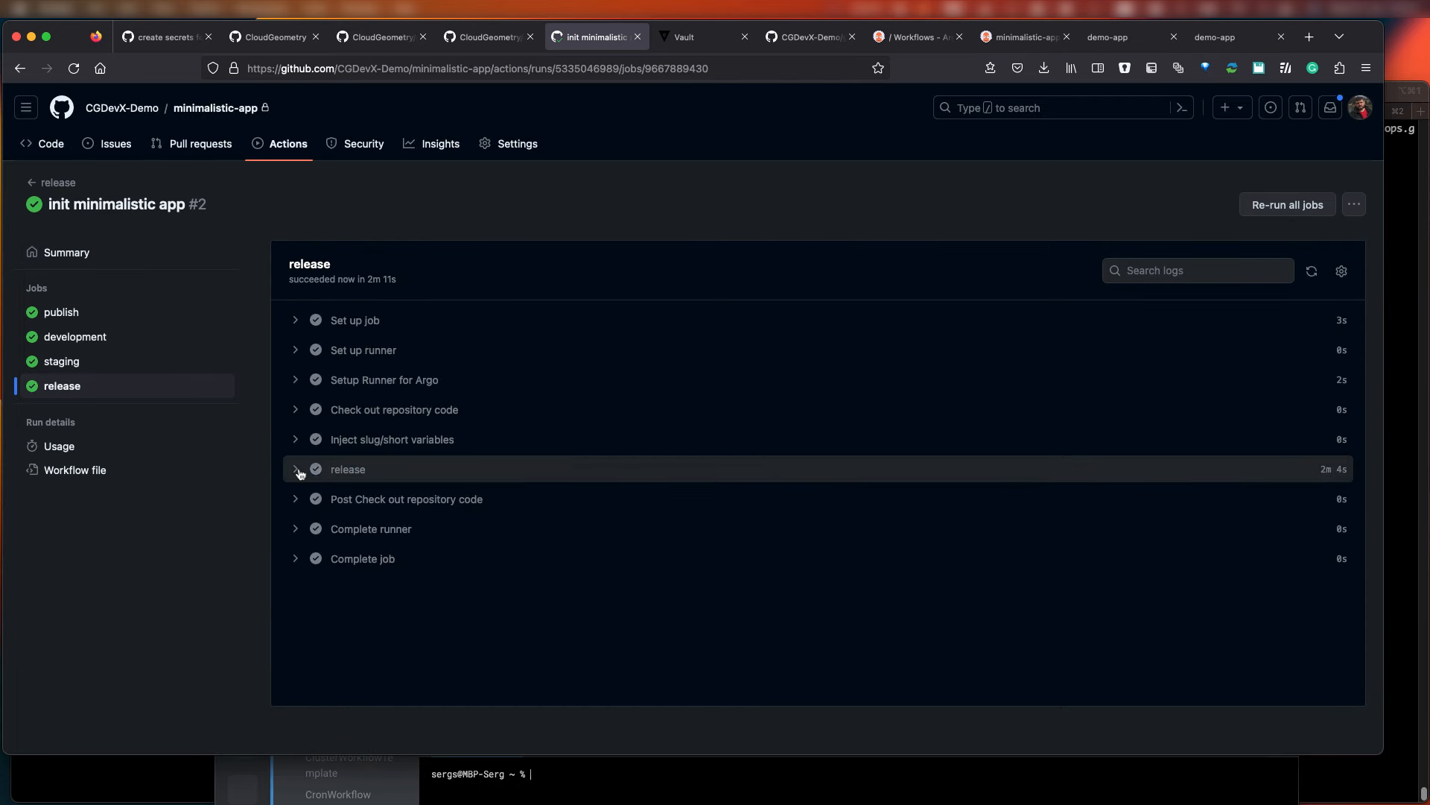
left_click(916, 36)
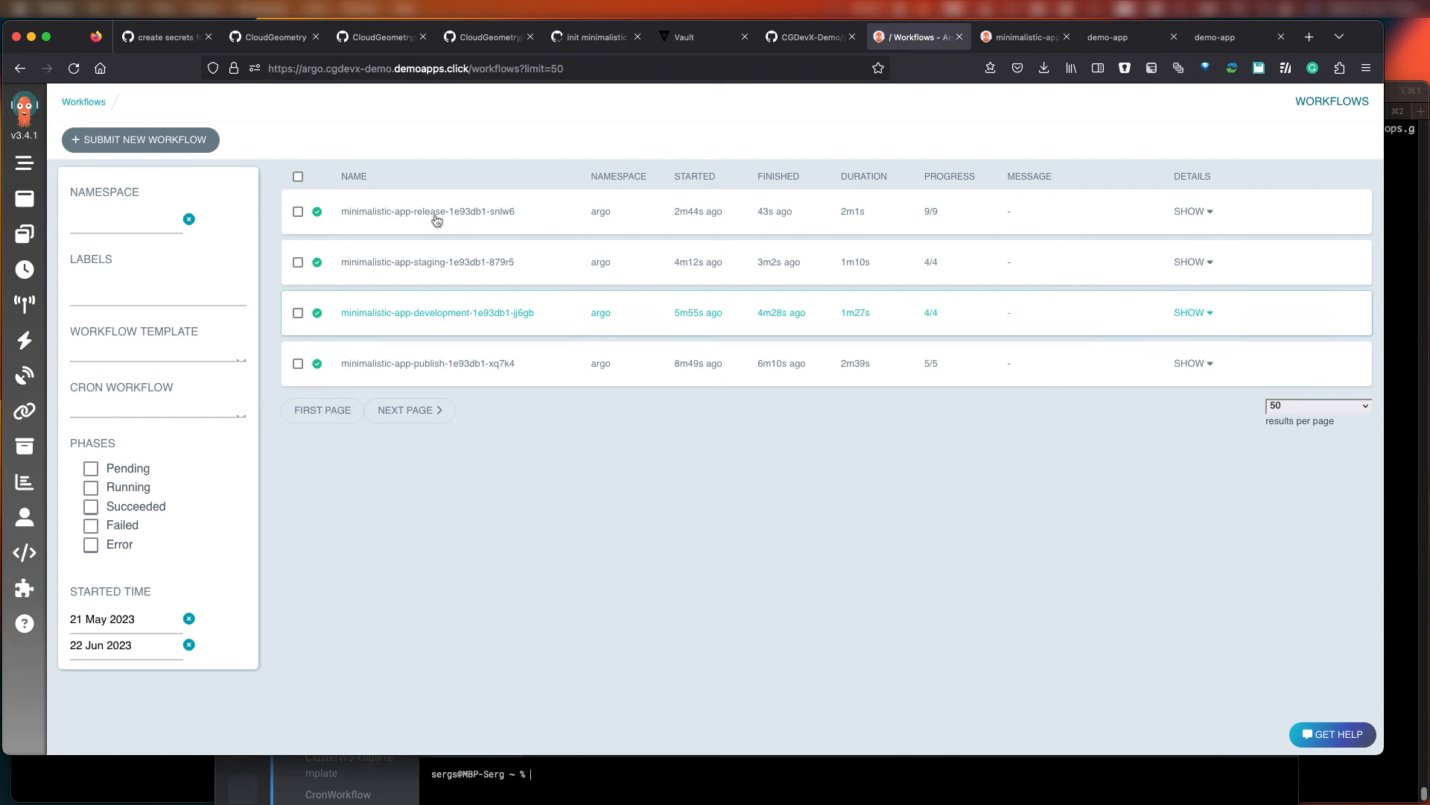
Step: Open the minimalistic-app-release workflow and scroll its graph down to commit-production
left_click(427, 211)
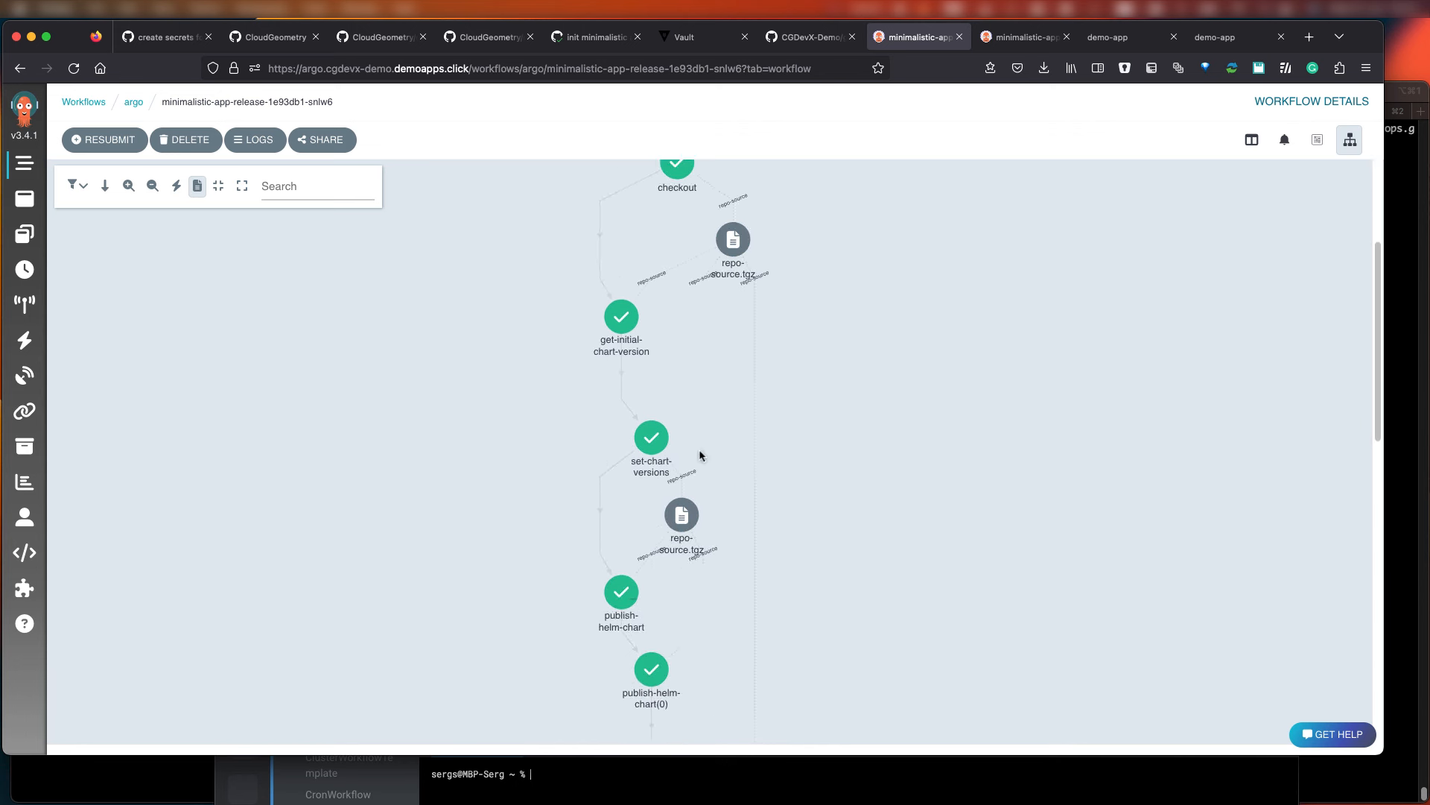
scroll("down", 3)
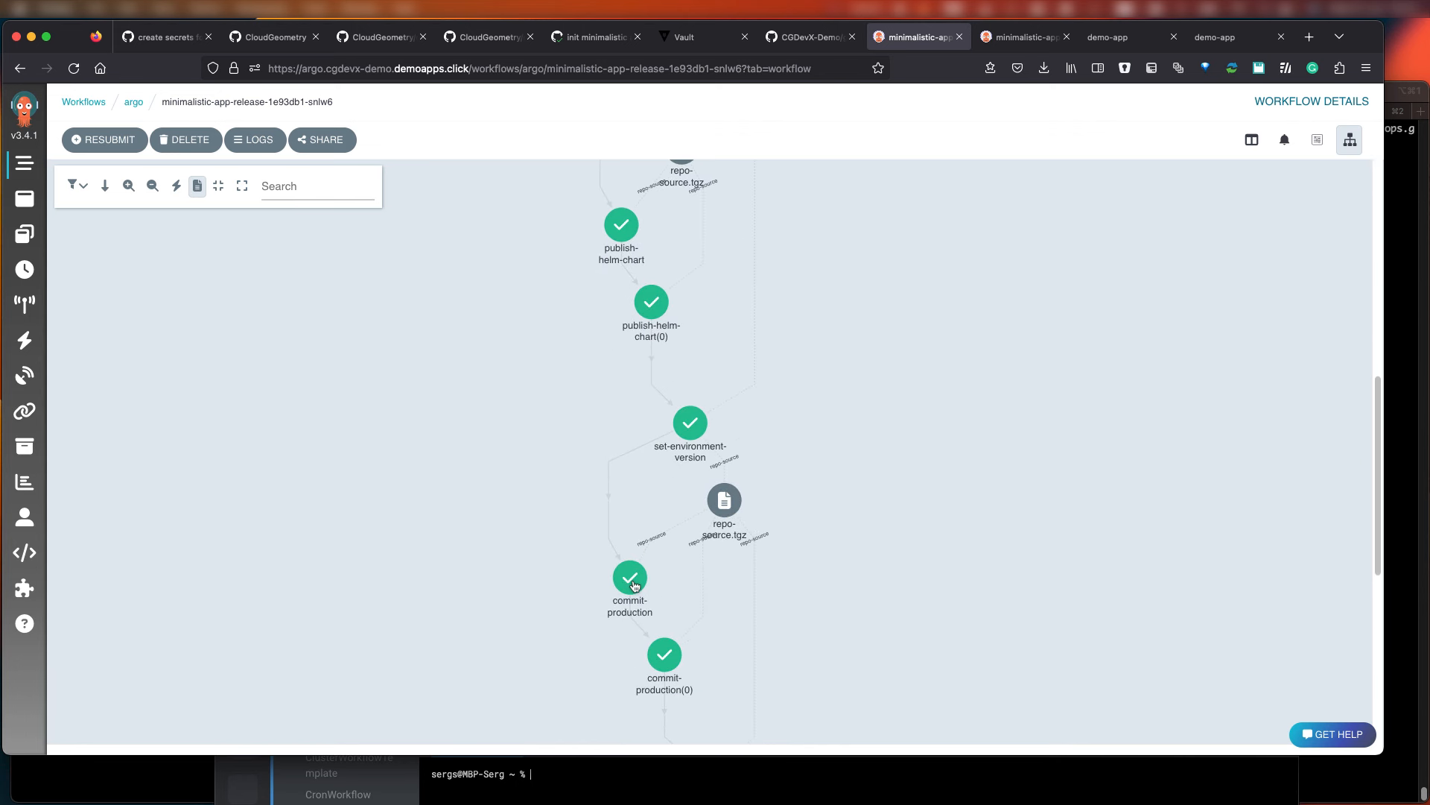
scroll("down", 3)
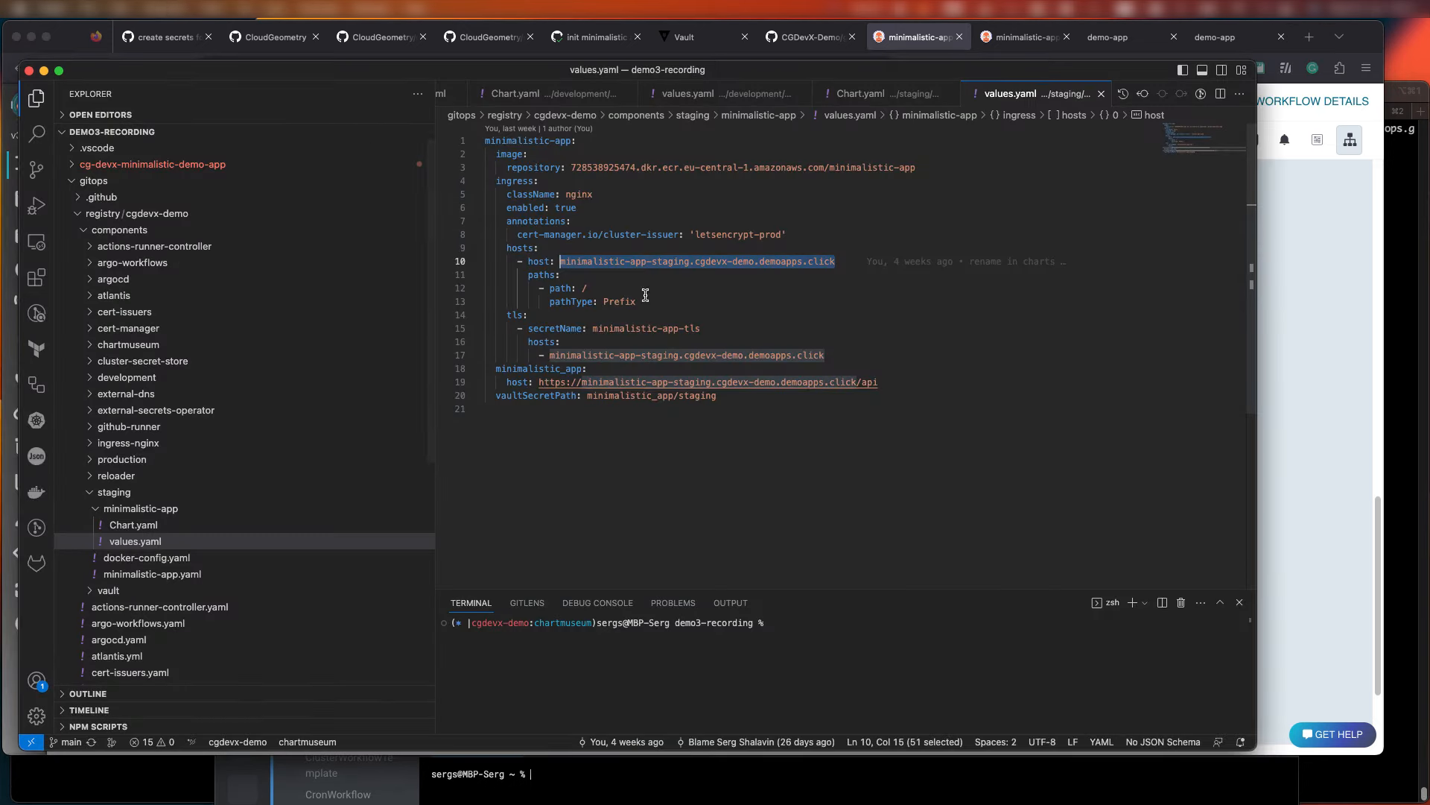
Step: Open staging Chart.yaml, then production minimalistic-app Chart.yaml (version 0.1.0) and values.yaml
left_click(134, 524)
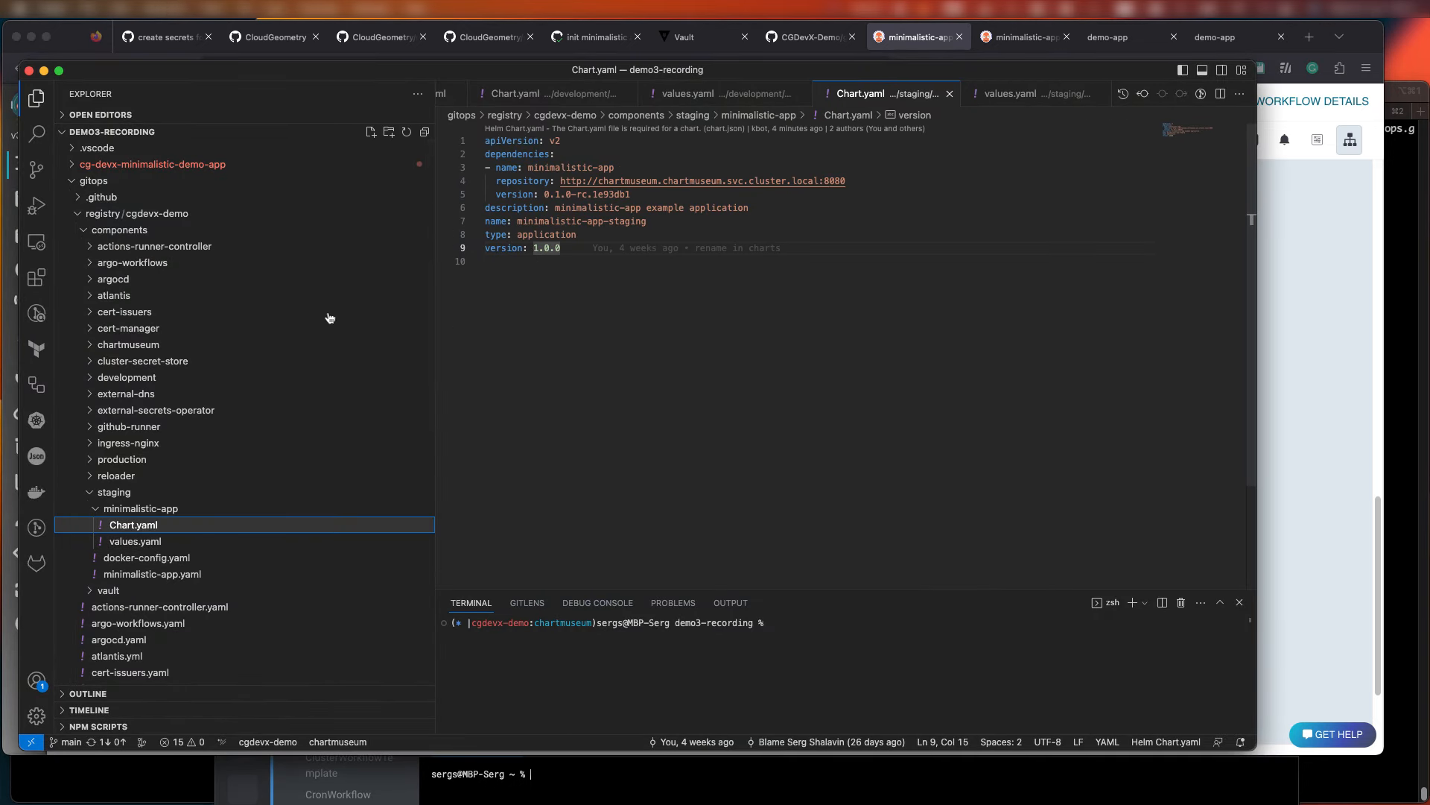
left_click(121, 459)
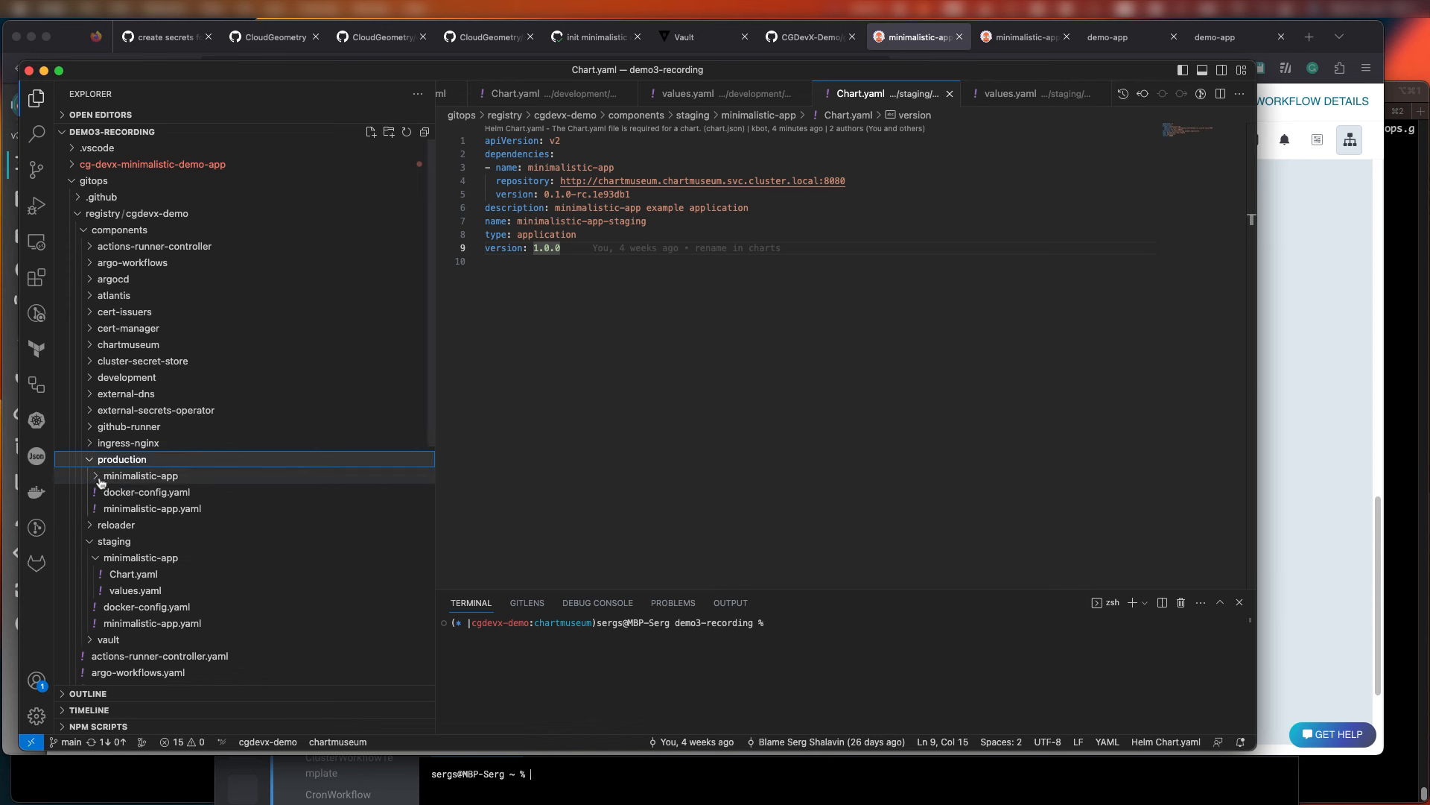
left_click(141, 475)
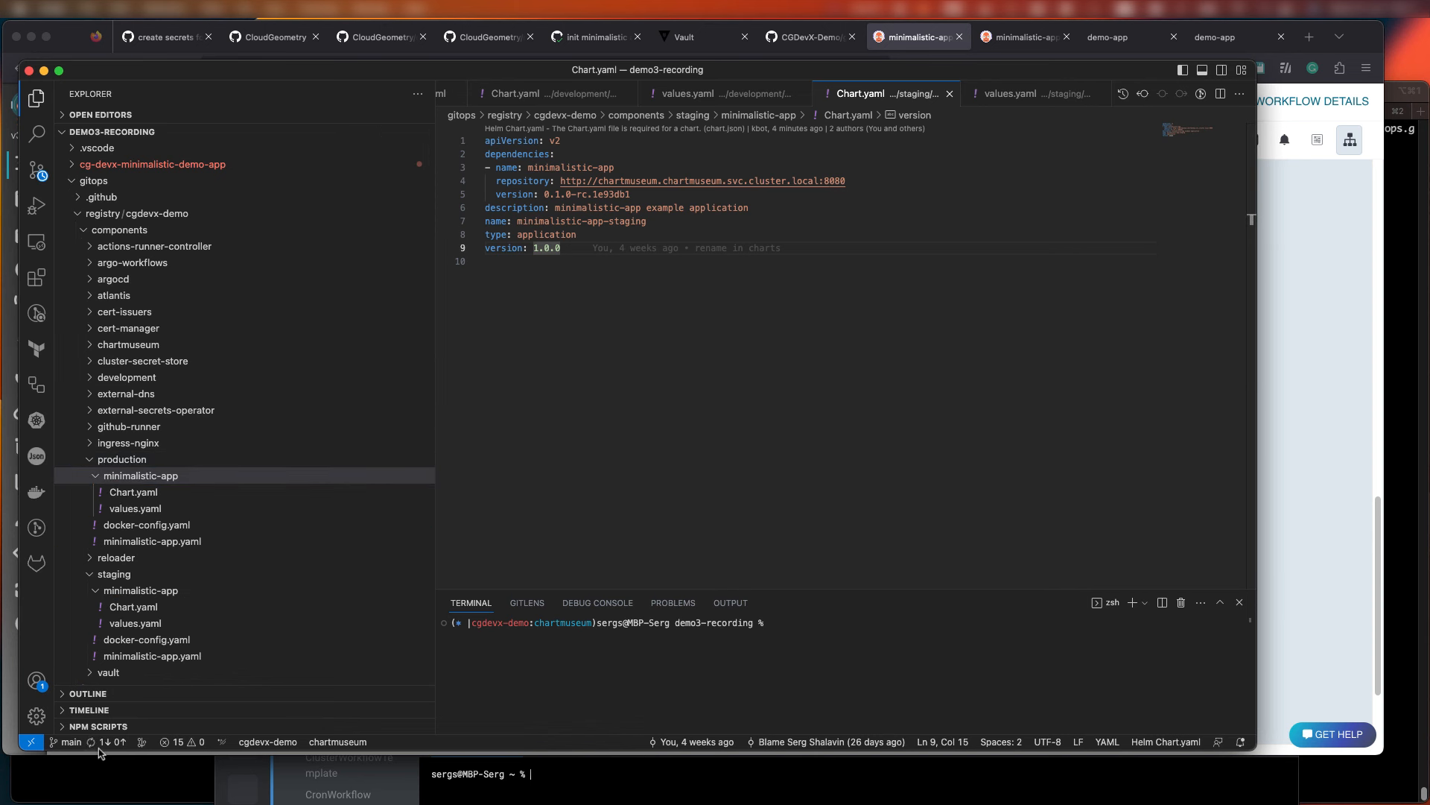
left_click(142, 475)
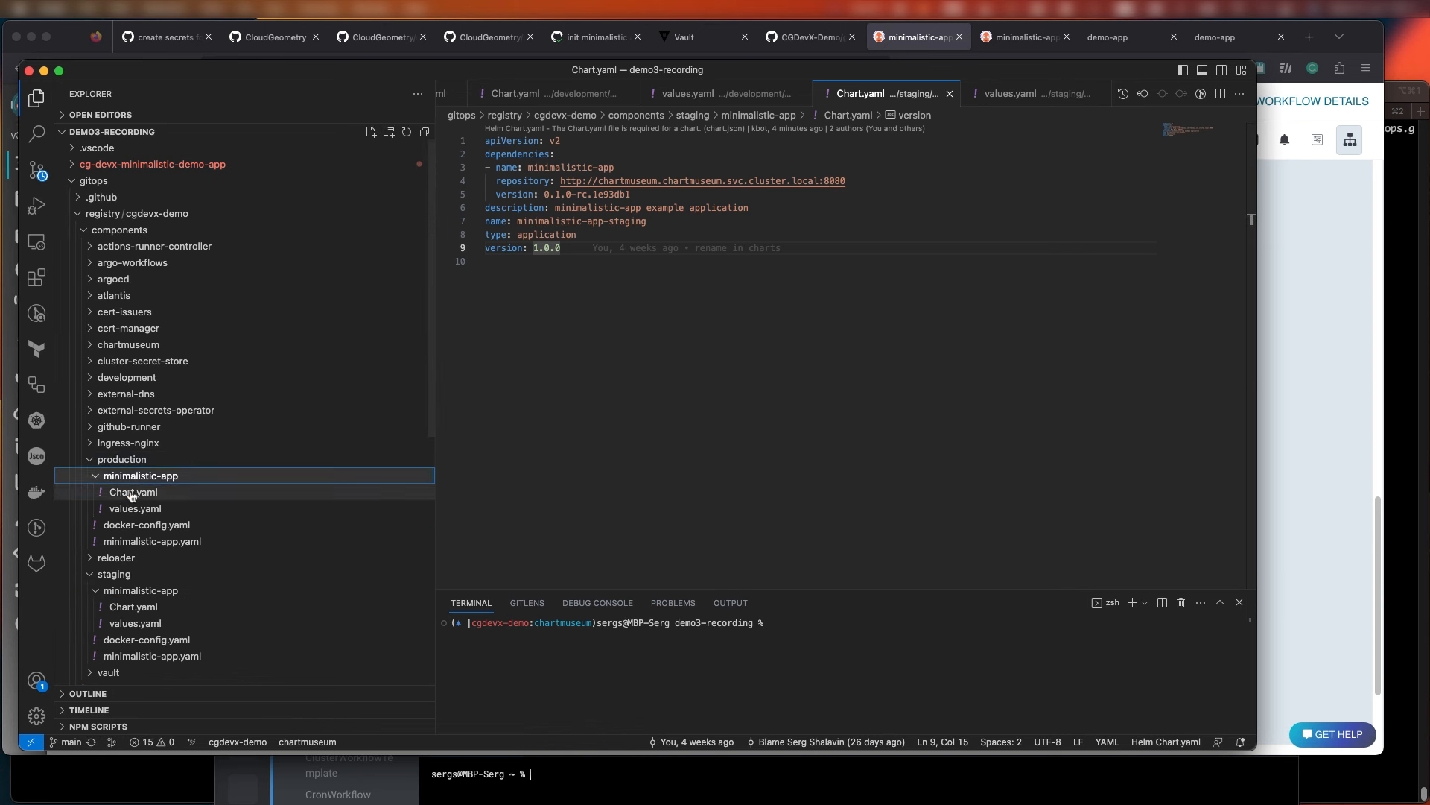
left_click(133, 492)
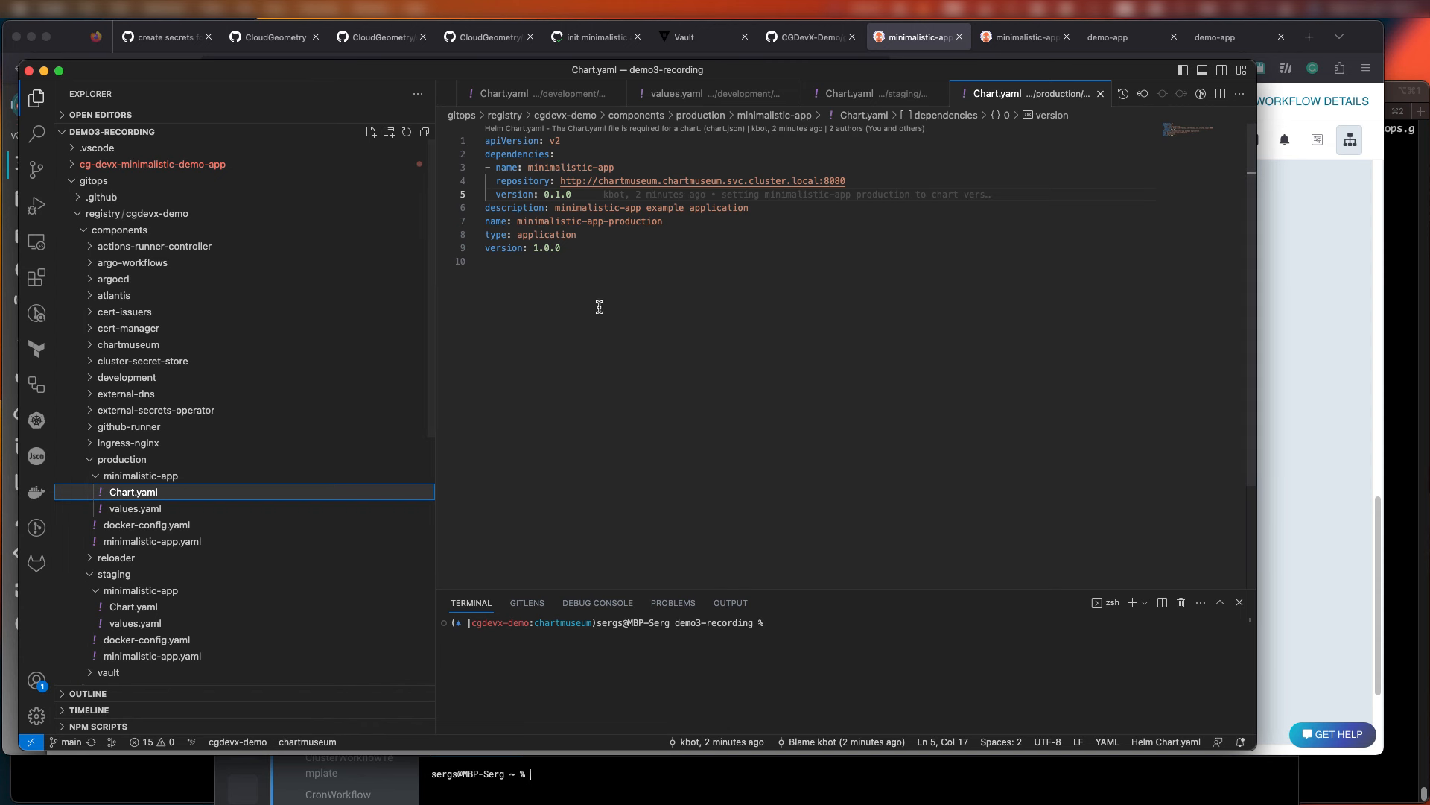
left_click(134, 508)
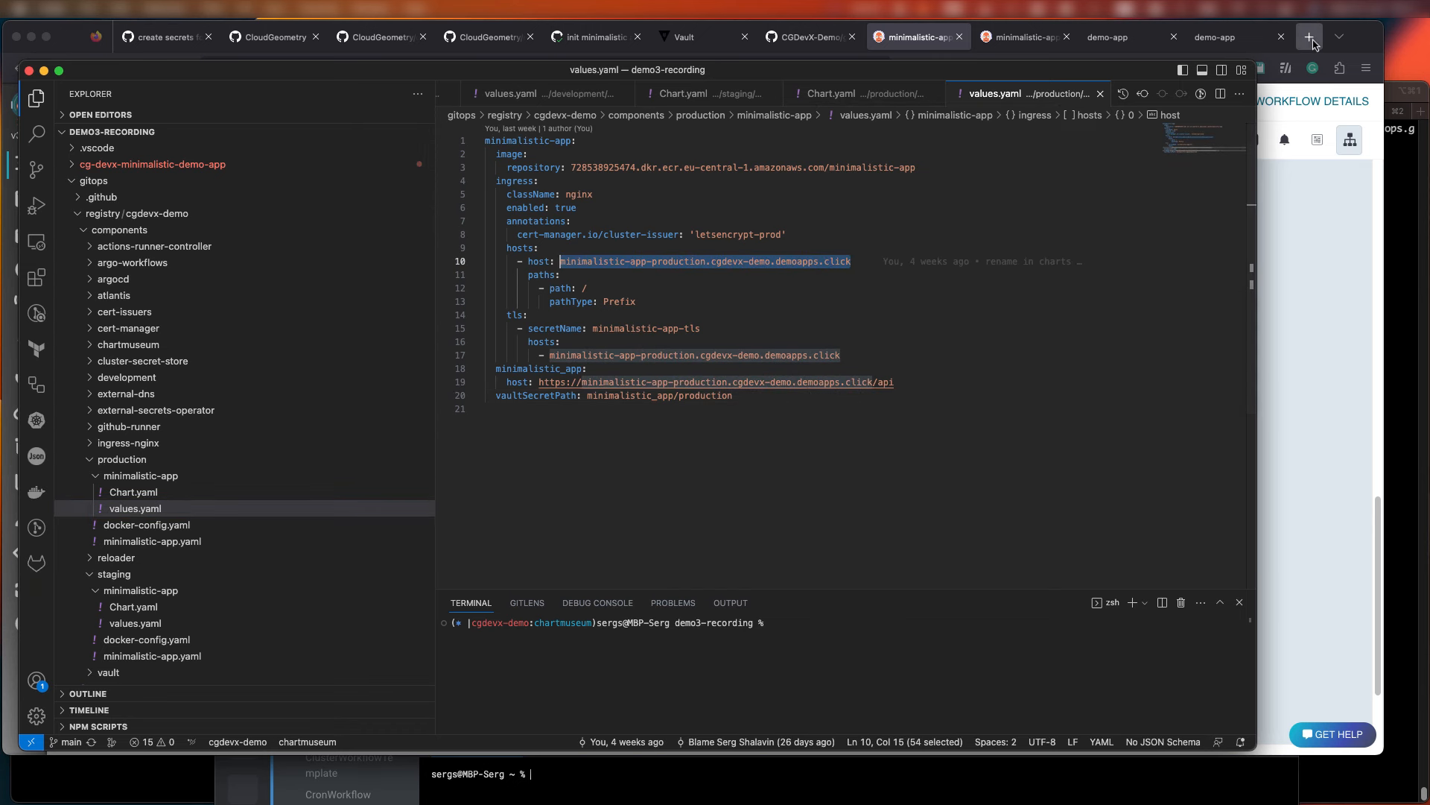
Step: Open a new browser tab for the minimalistic-app production site
left_click(1308, 36)
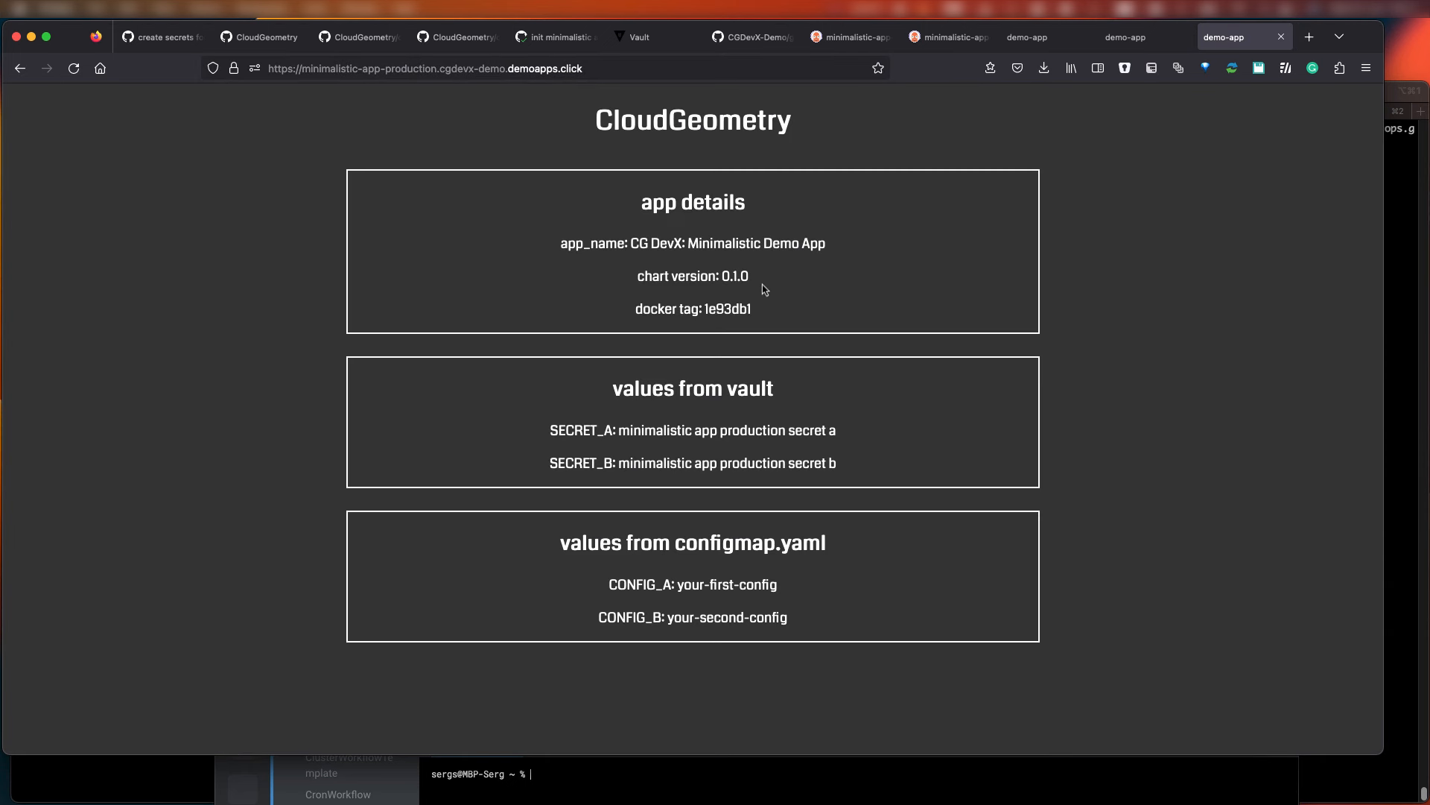
mouse_move(763, 320)
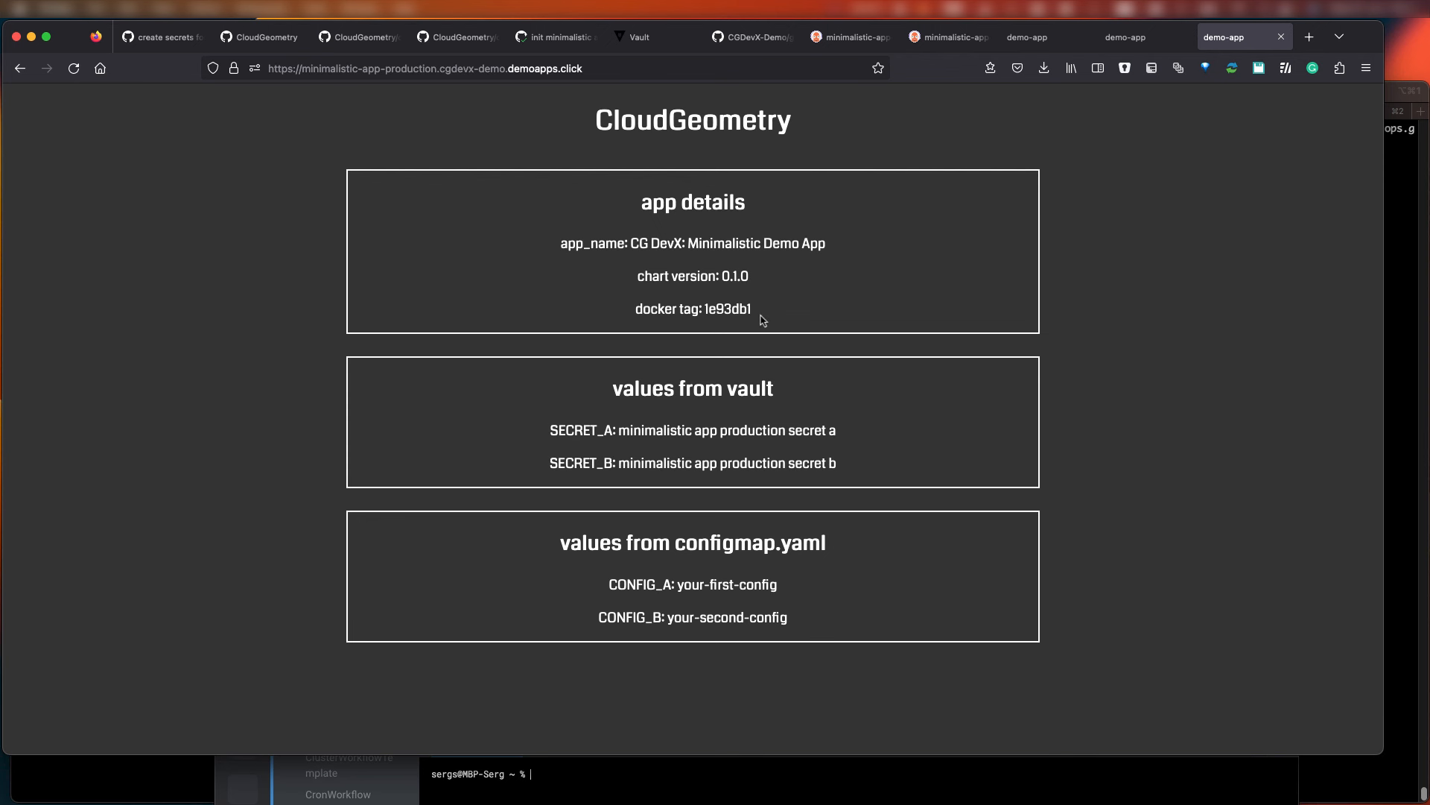
mouse_move(766, 284)
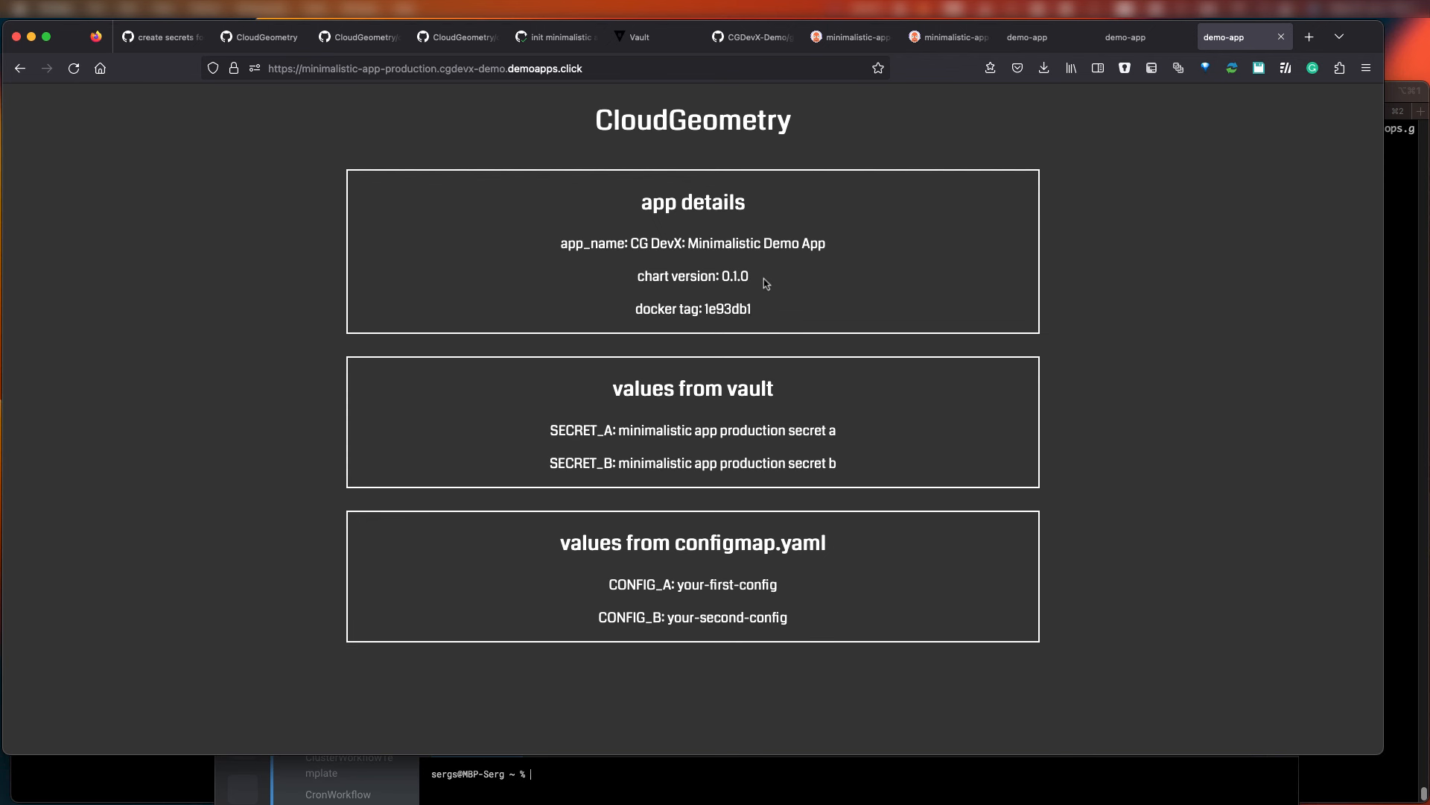
mouse_move(787, 447)
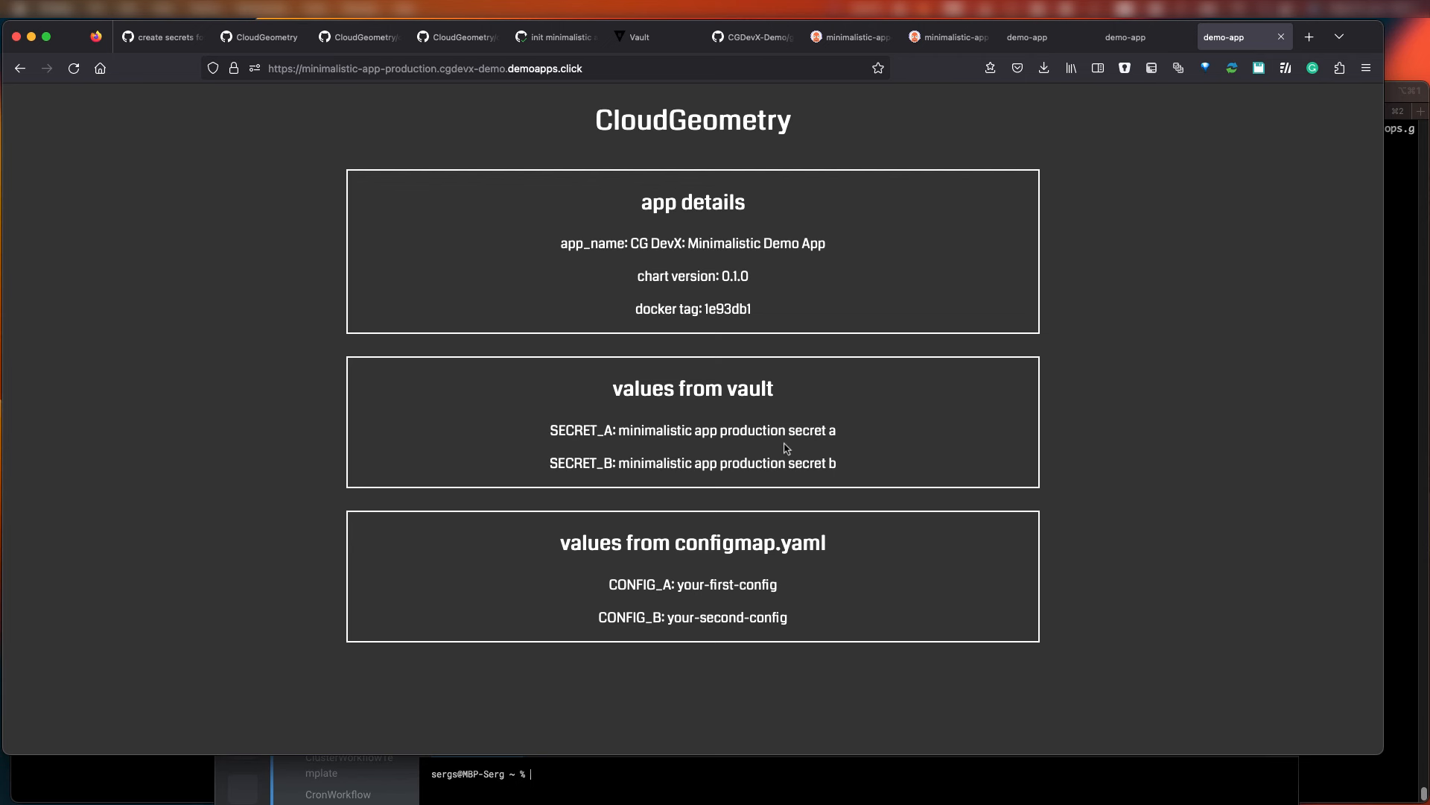